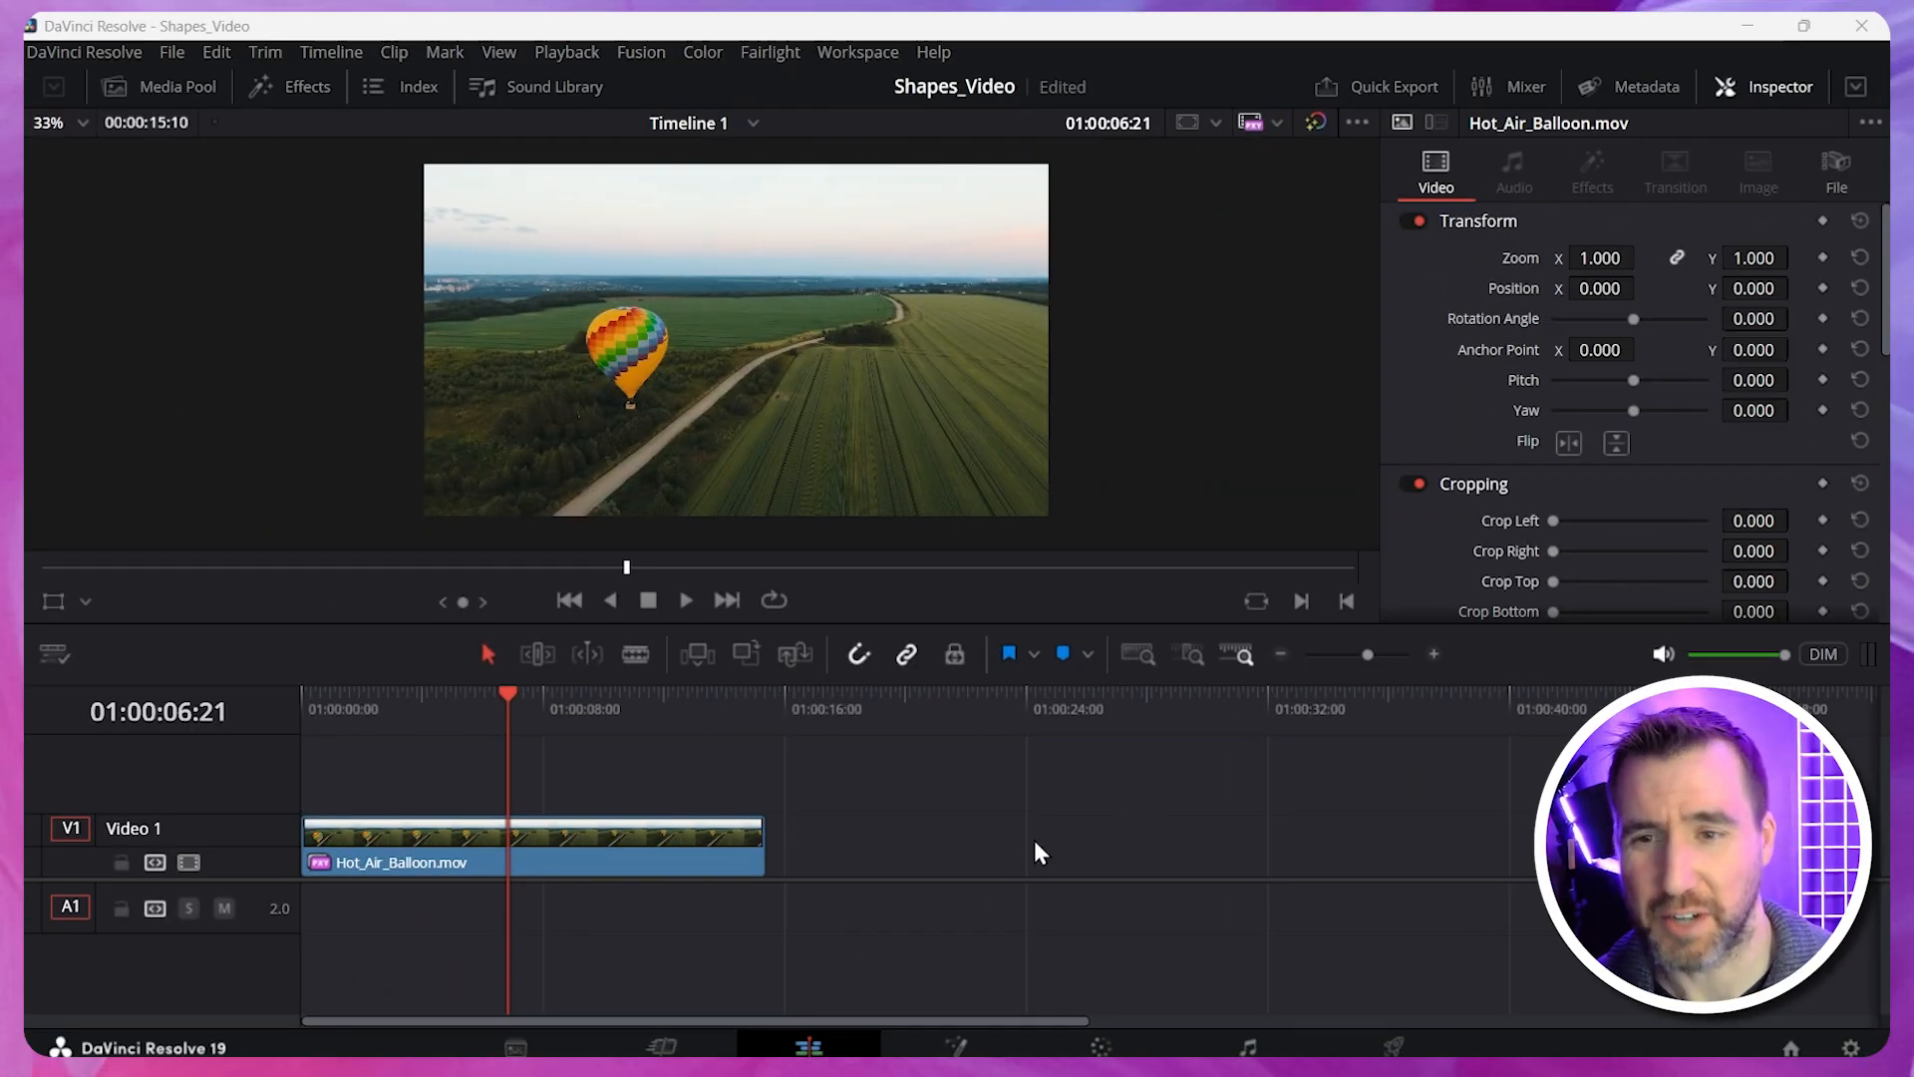
{"action": "mouse_move", "coordinate": [977, 872]}
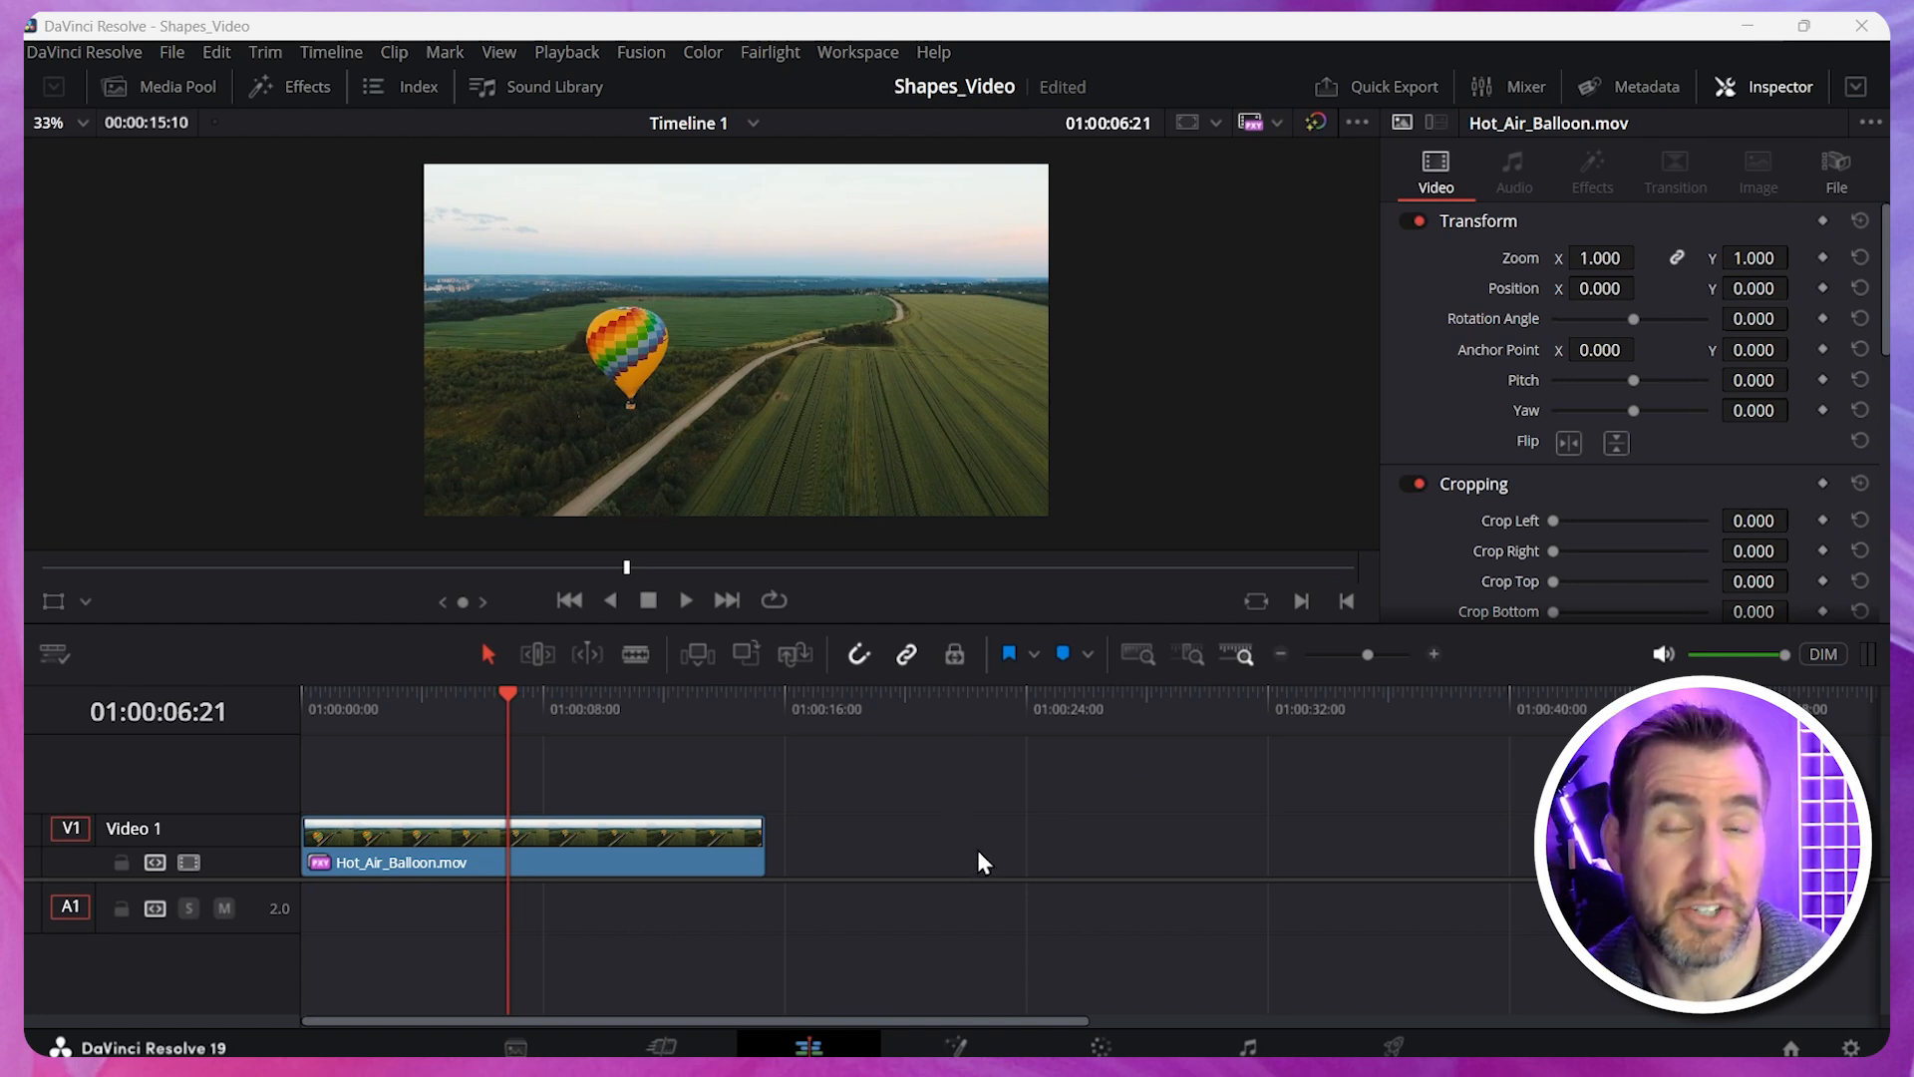
{"action": "mouse_move", "coordinate": [1398, 839]}
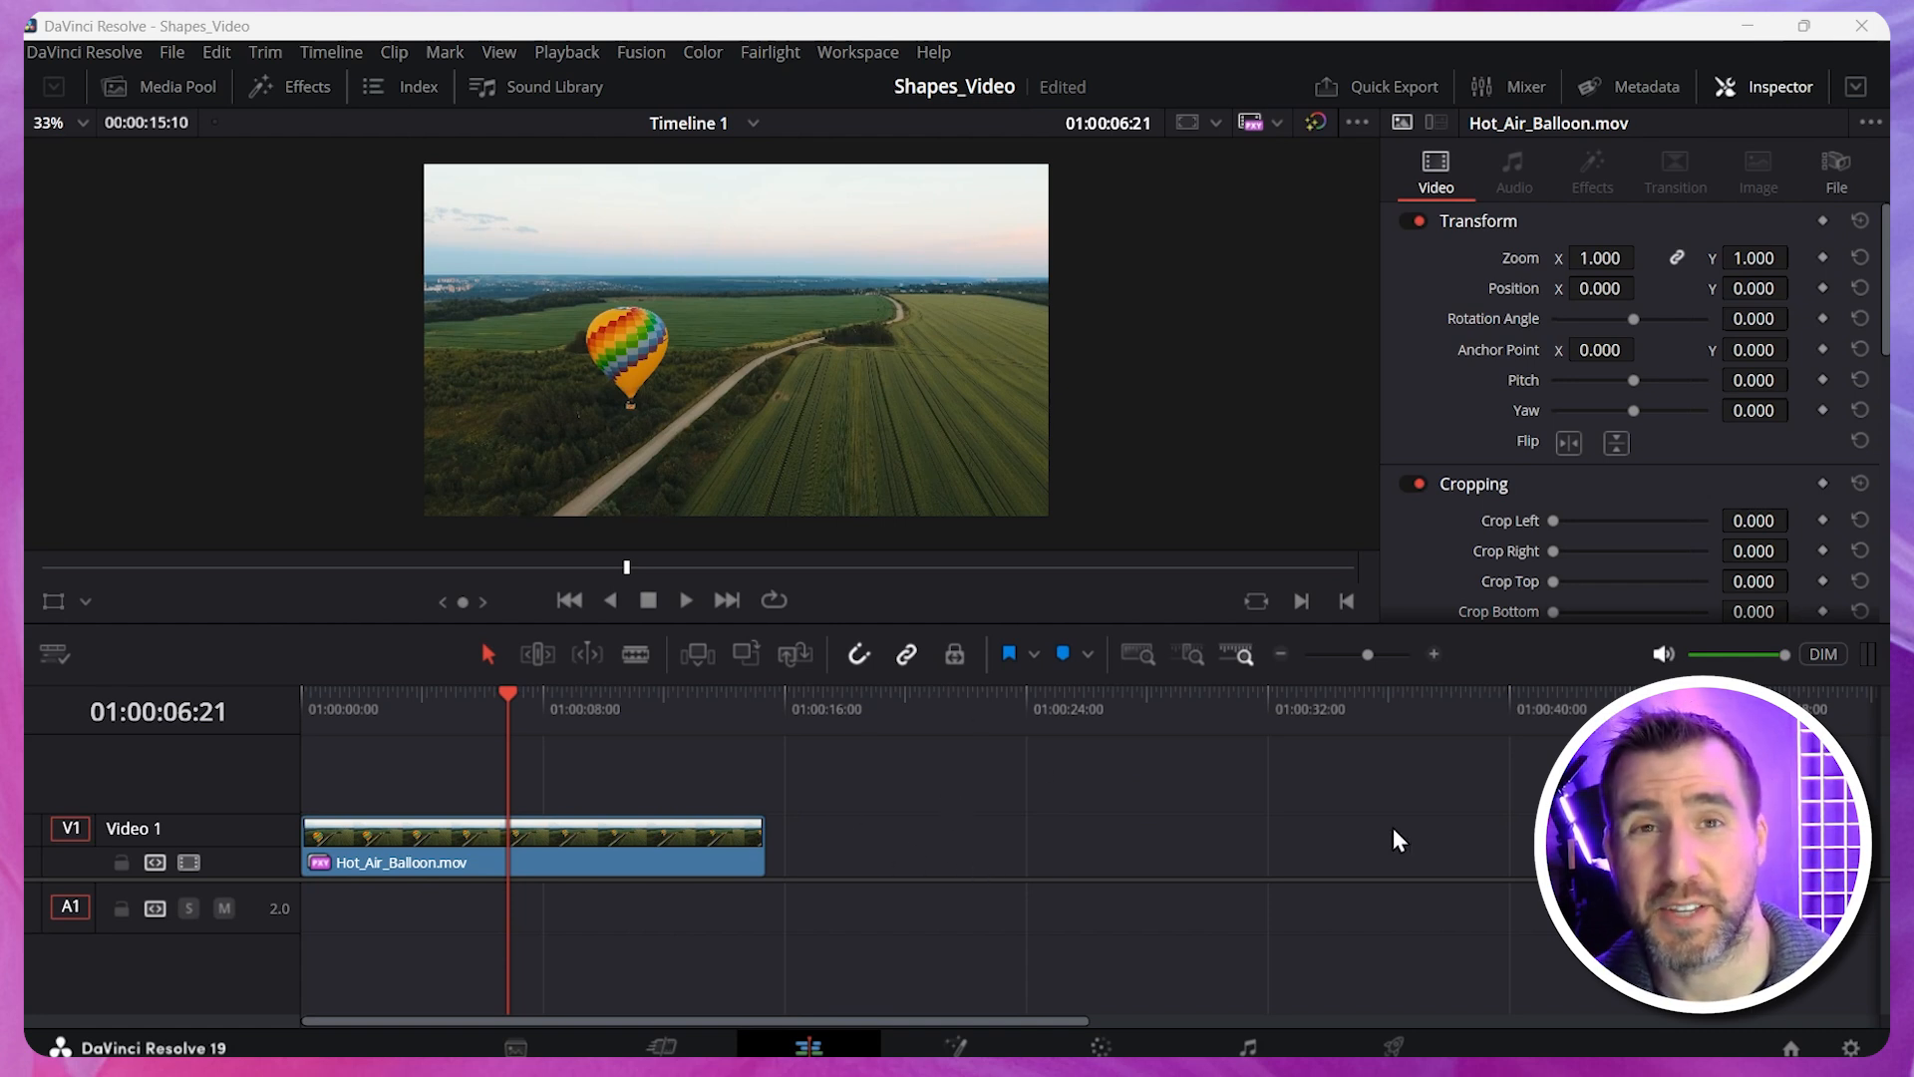
{"action": "mouse_move", "coordinate": [1400, 830]}
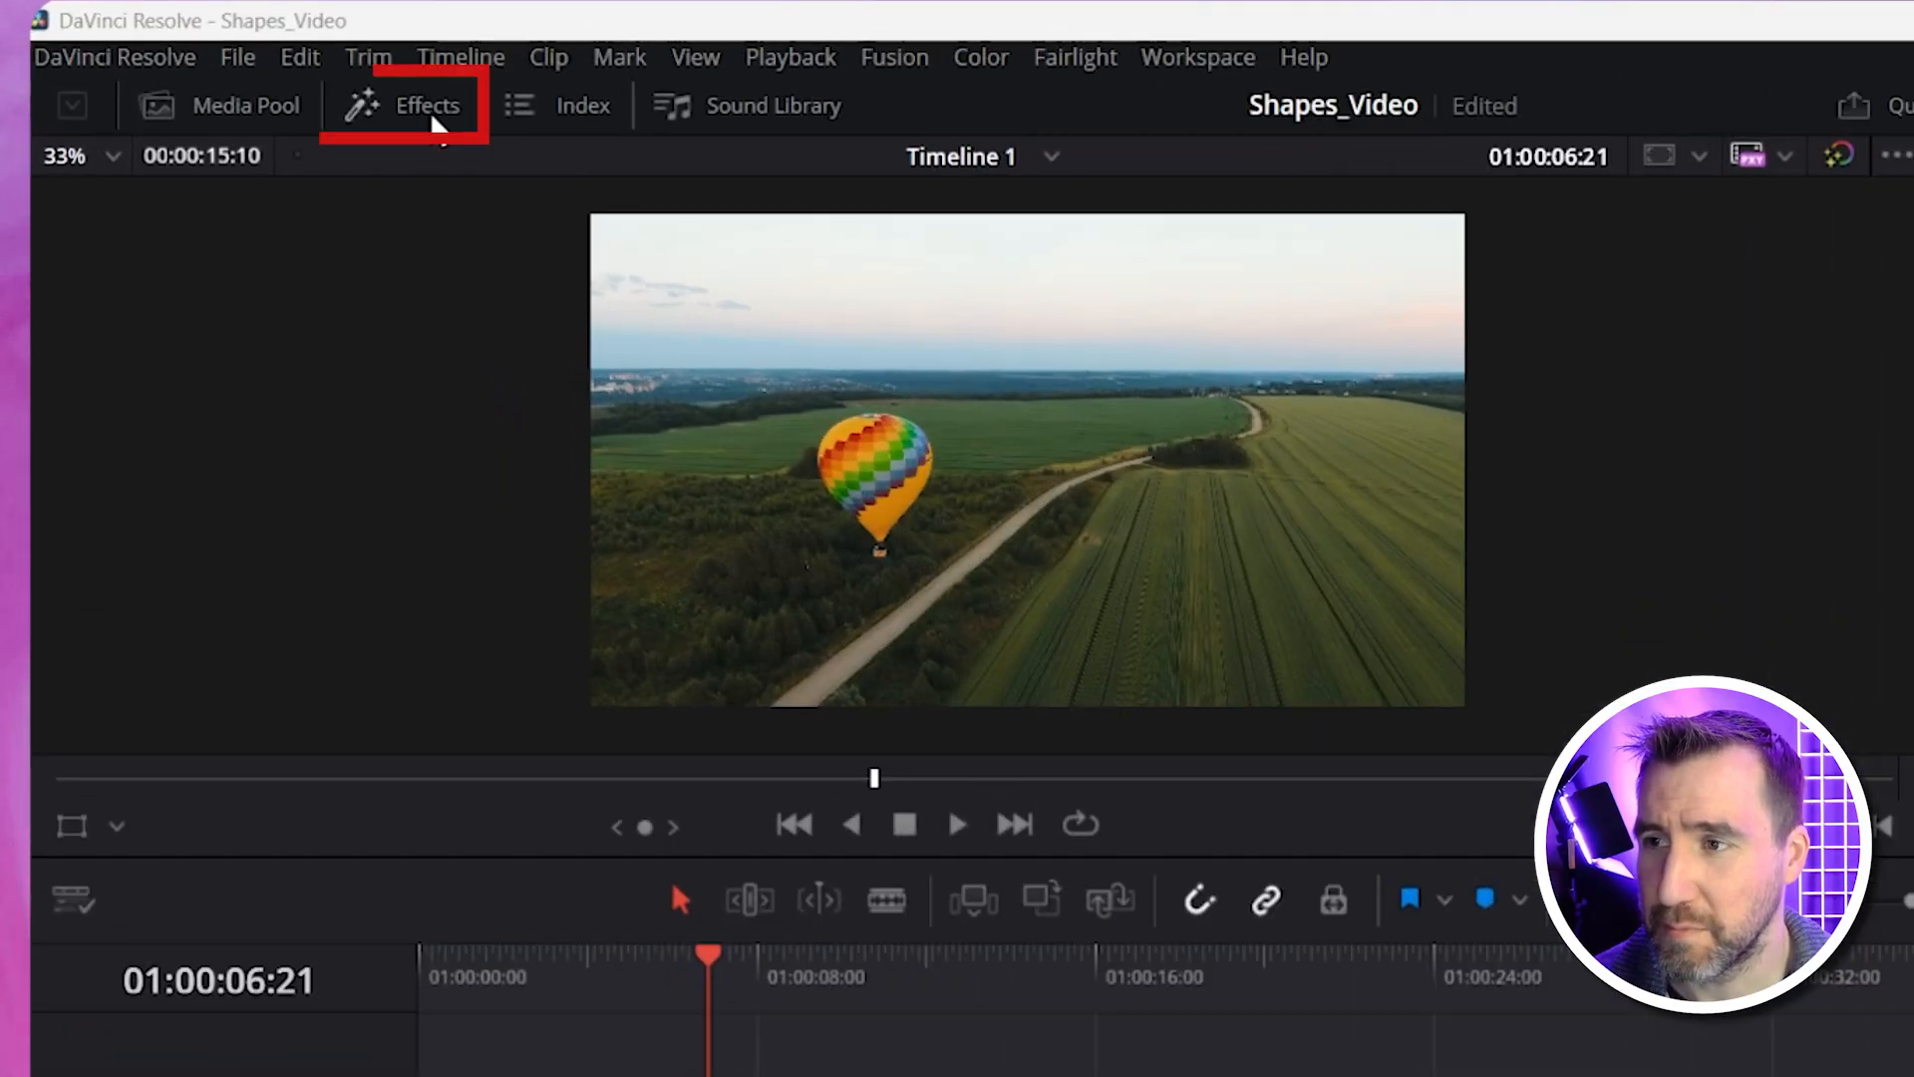
Search the Effects library for 'Fusion co' and drop a Fusion Composition on a track above the balloon clip.
{"action": "left_click", "coordinate": [427, 106]}
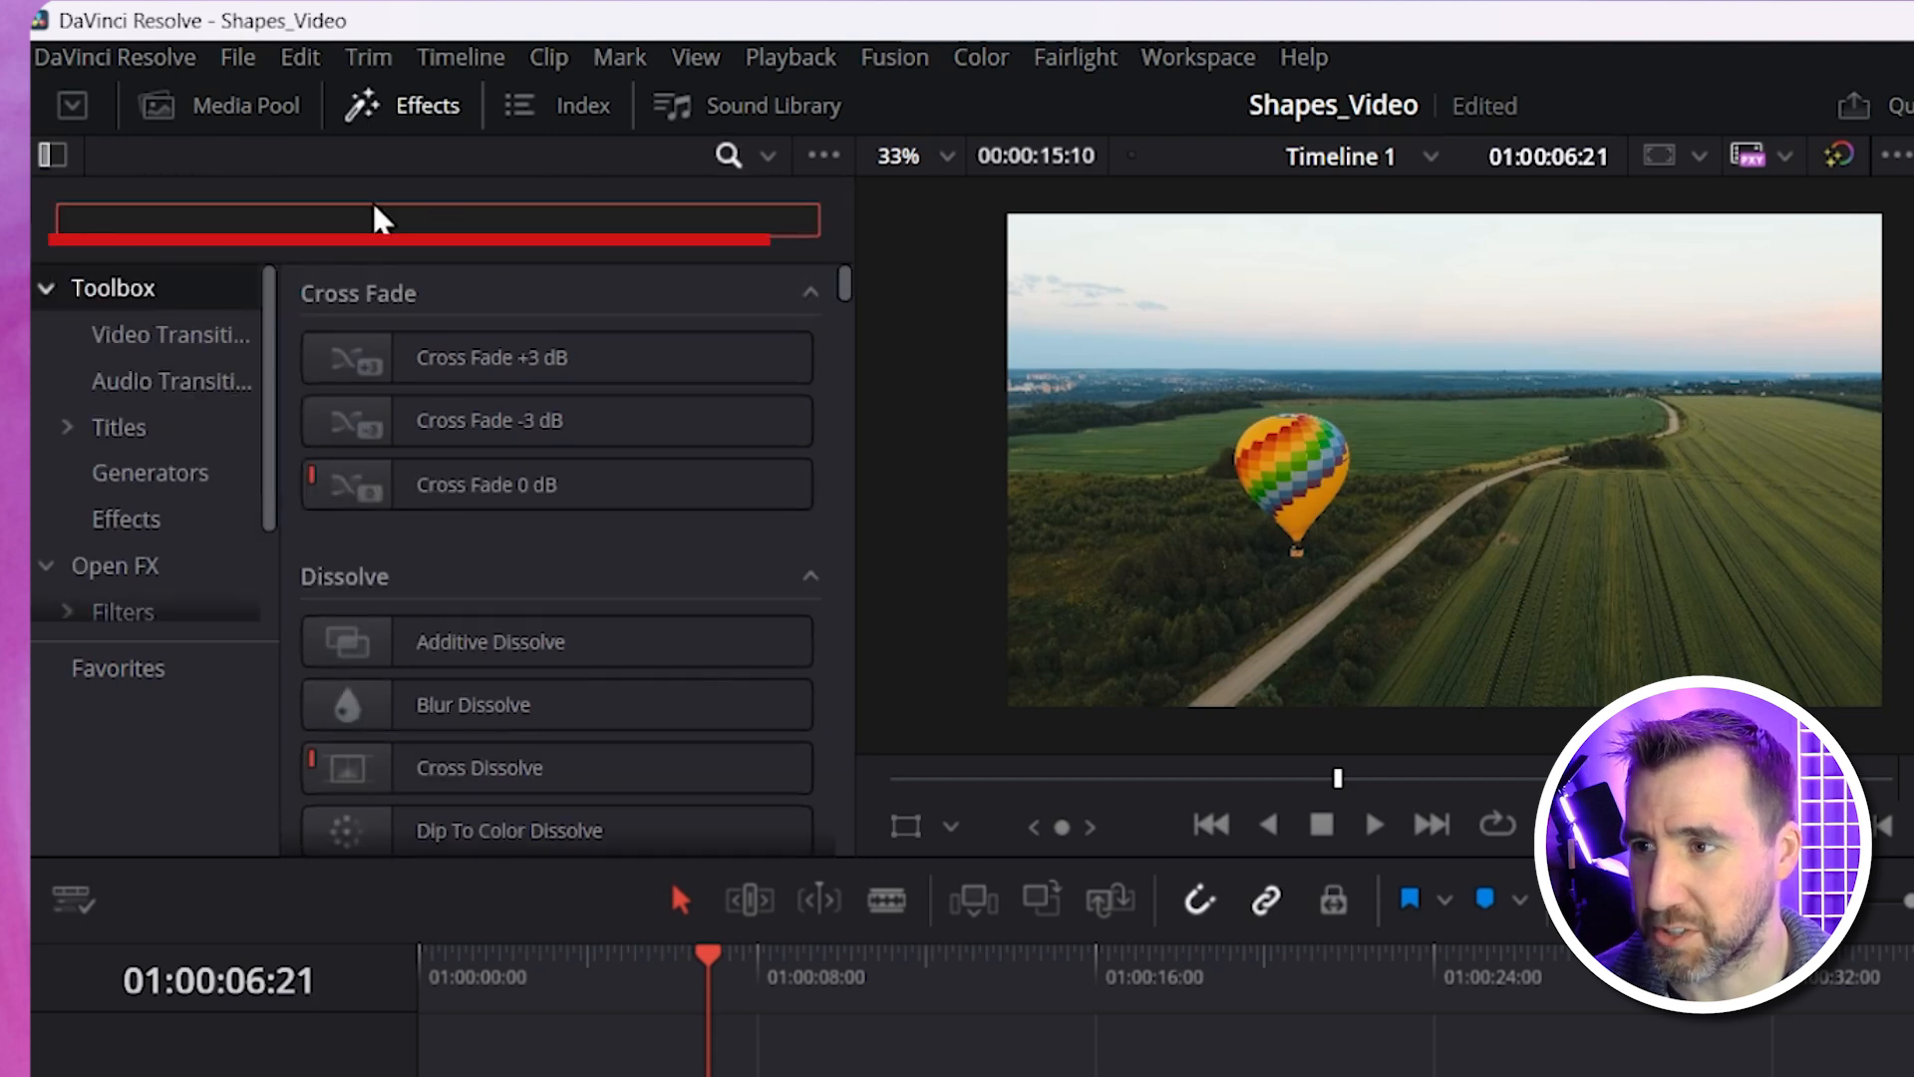
{"action": "type", "text": "Fusion comp"}
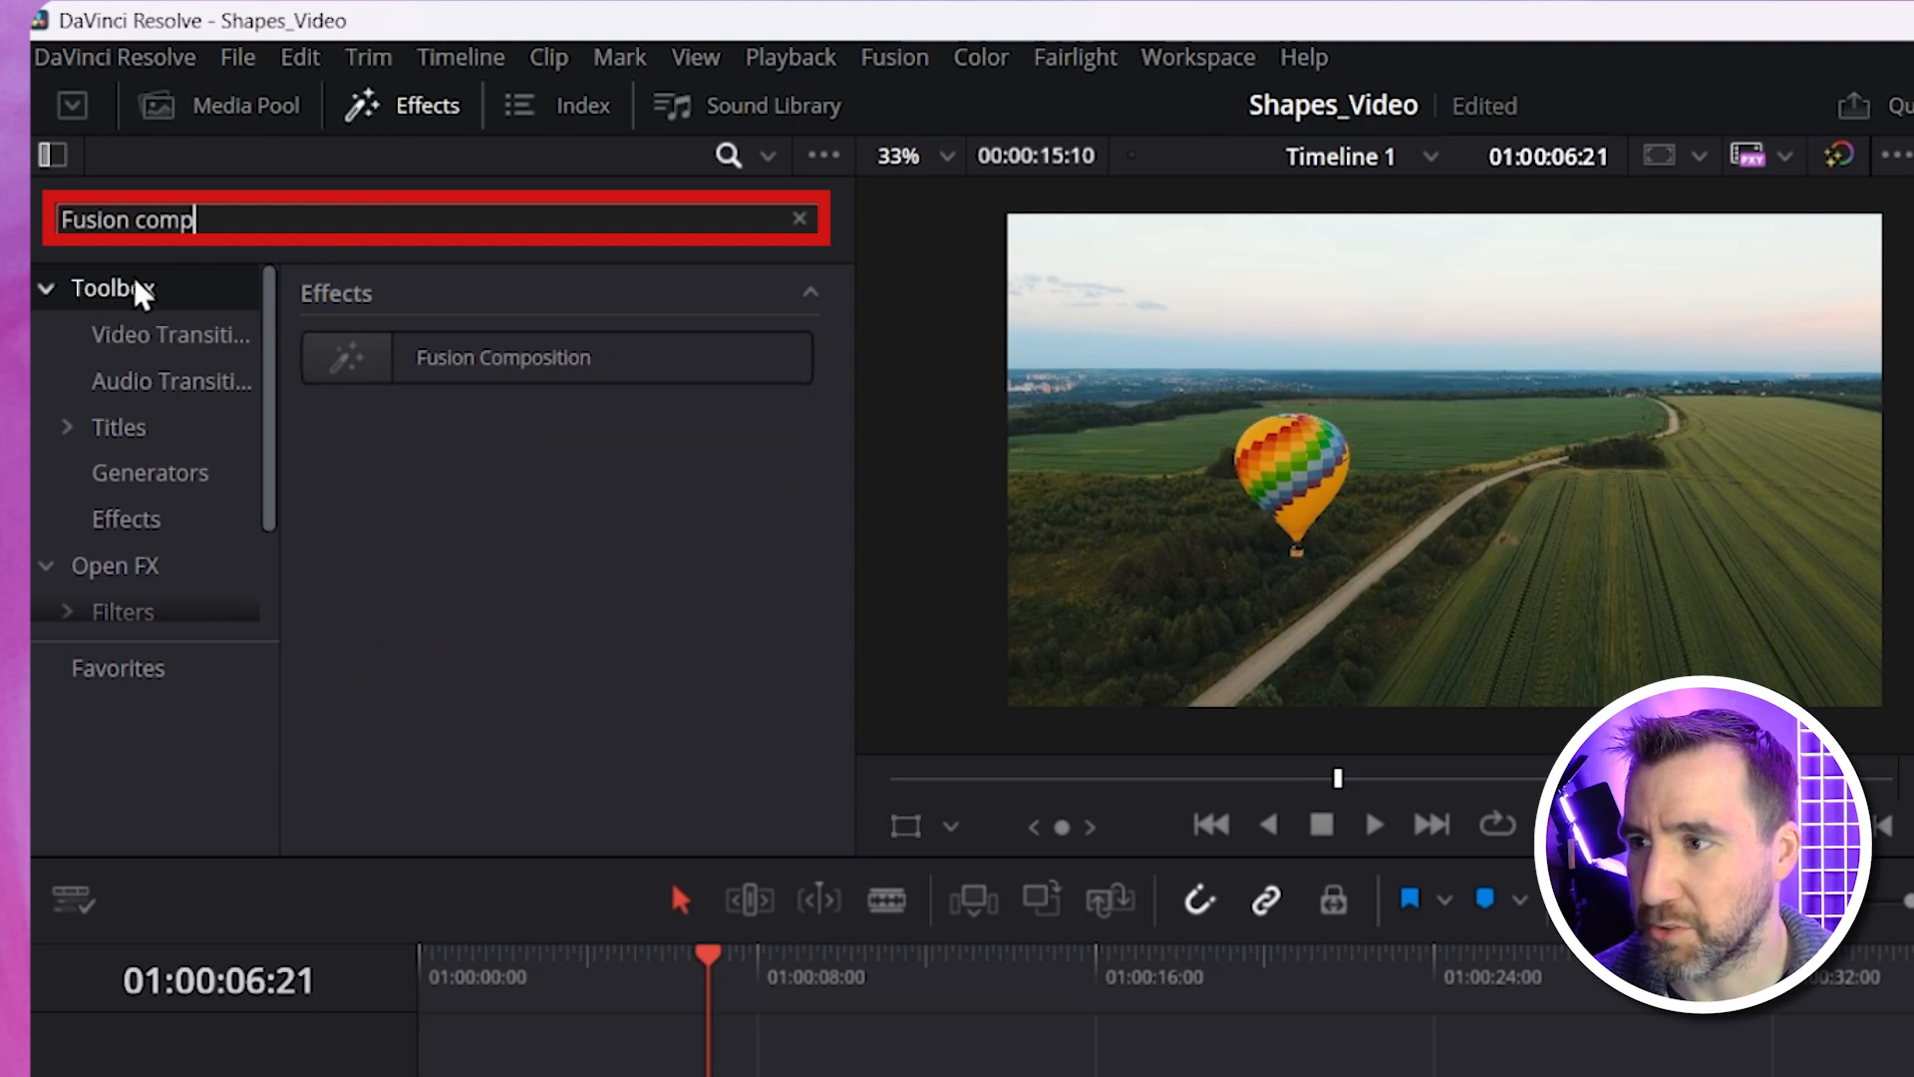
{"action": "left_click_drag", "start_coordinate": [500, 357], "coordinate": [535, 839]}
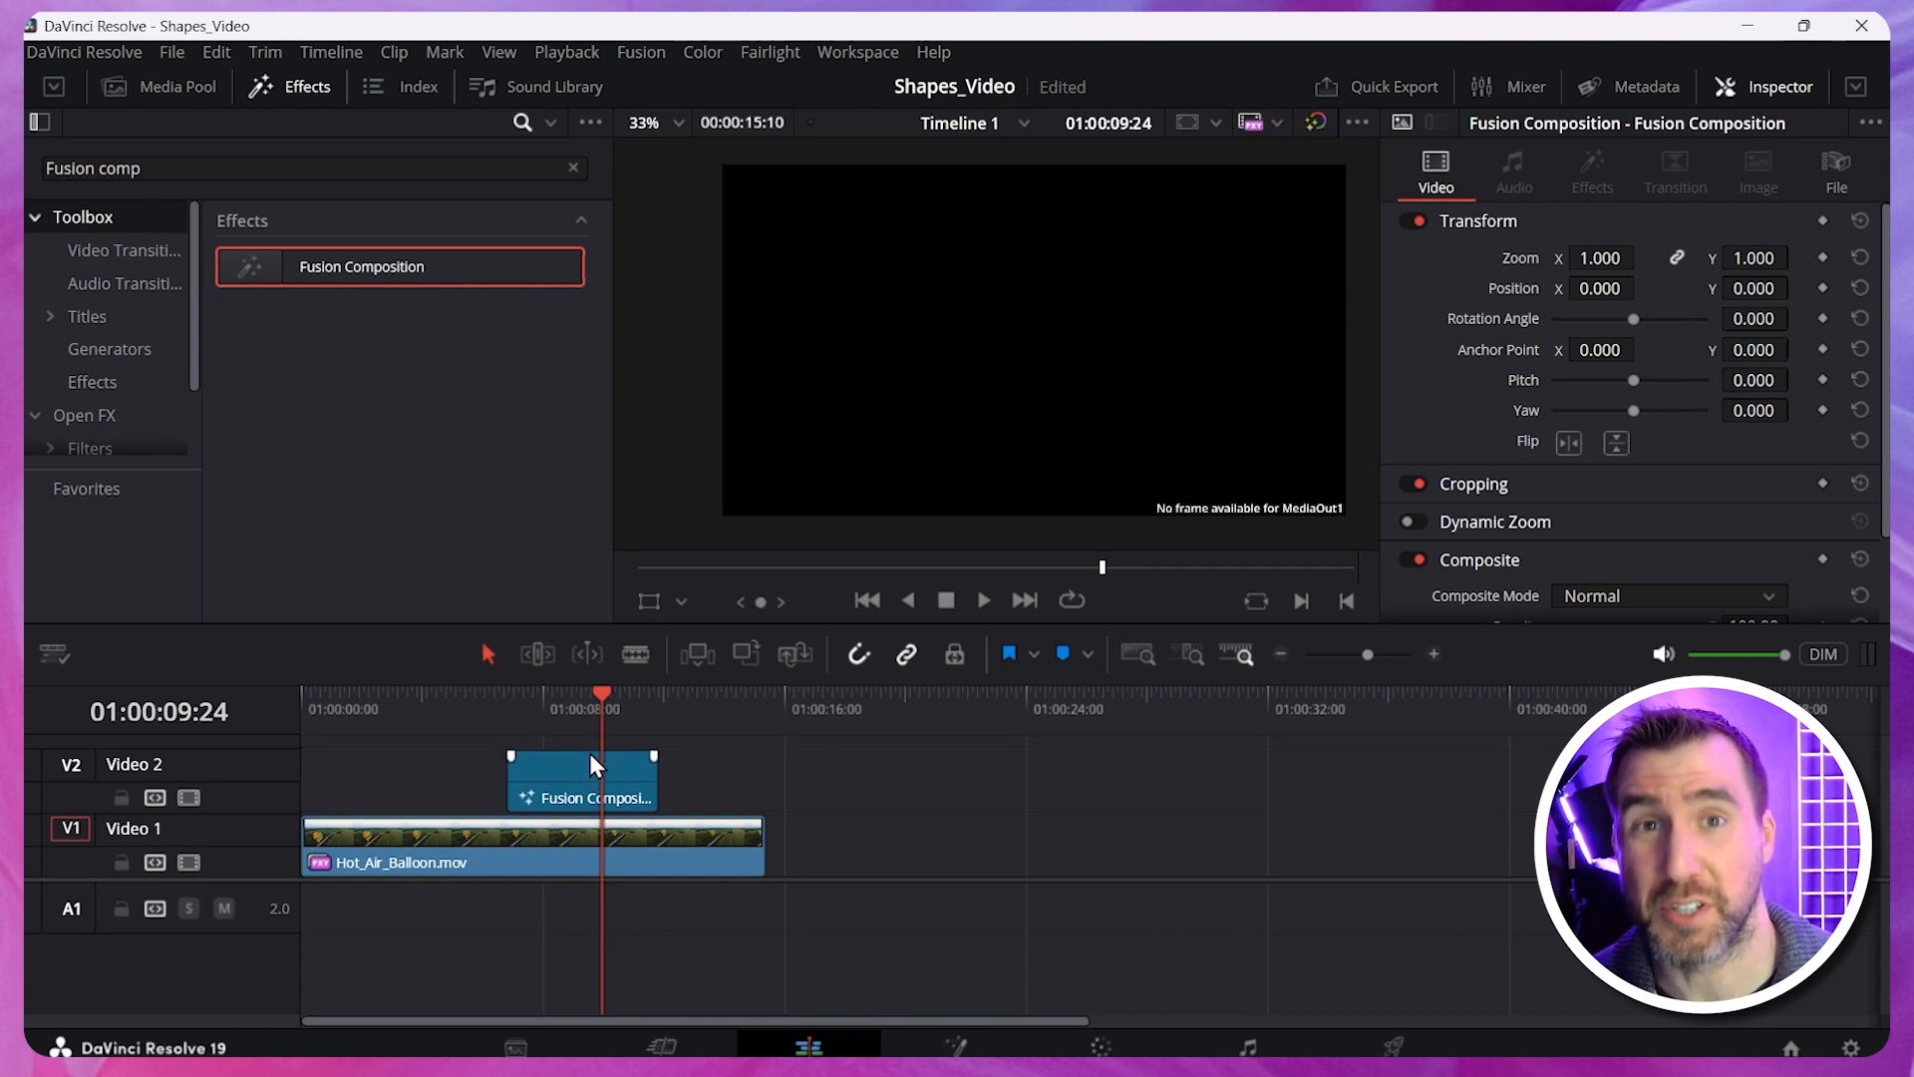
{"action": "left_click", "coordinate": [584, 781]}
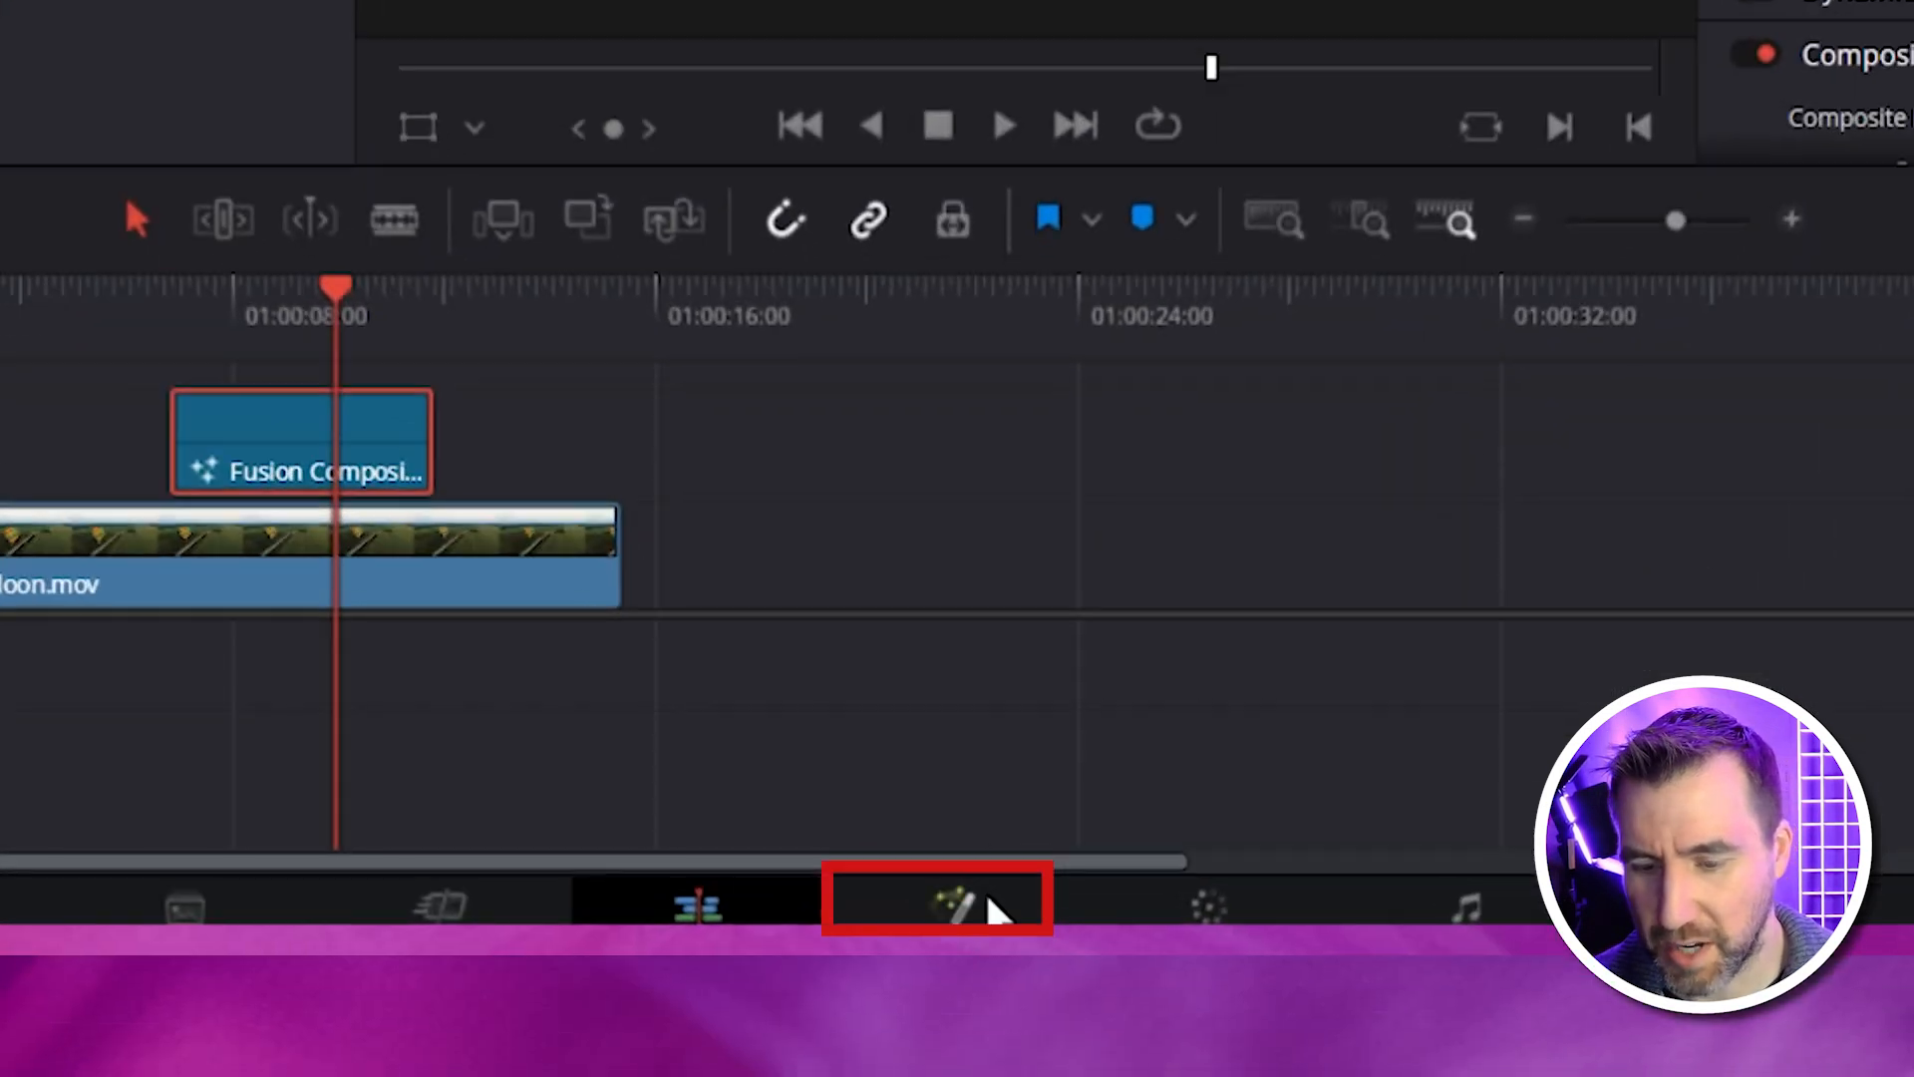
{"action": "mouse_move", "coordinate": [937, 909]}
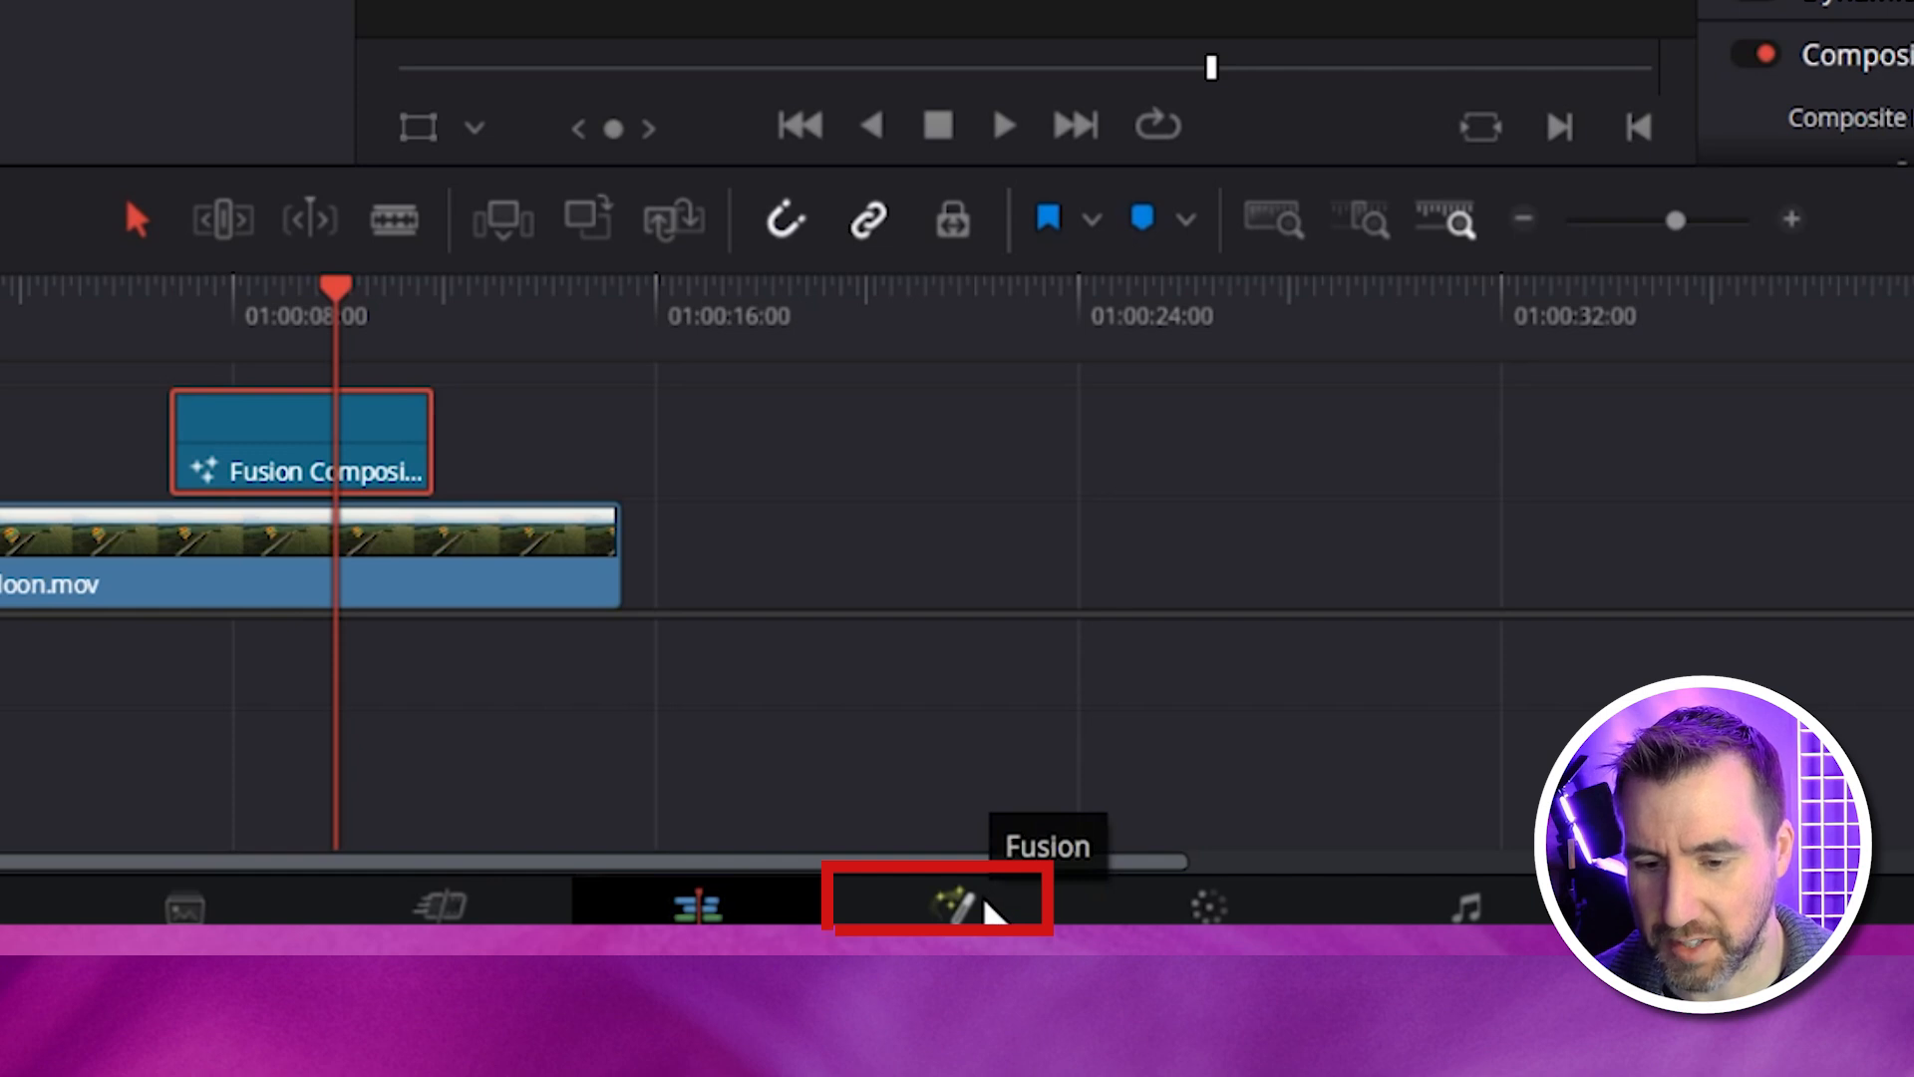
Switch to the Fusion page with a single viewer showing only the MediaOut node.
{"action": "left_click", "coordinate": [937, 903]}
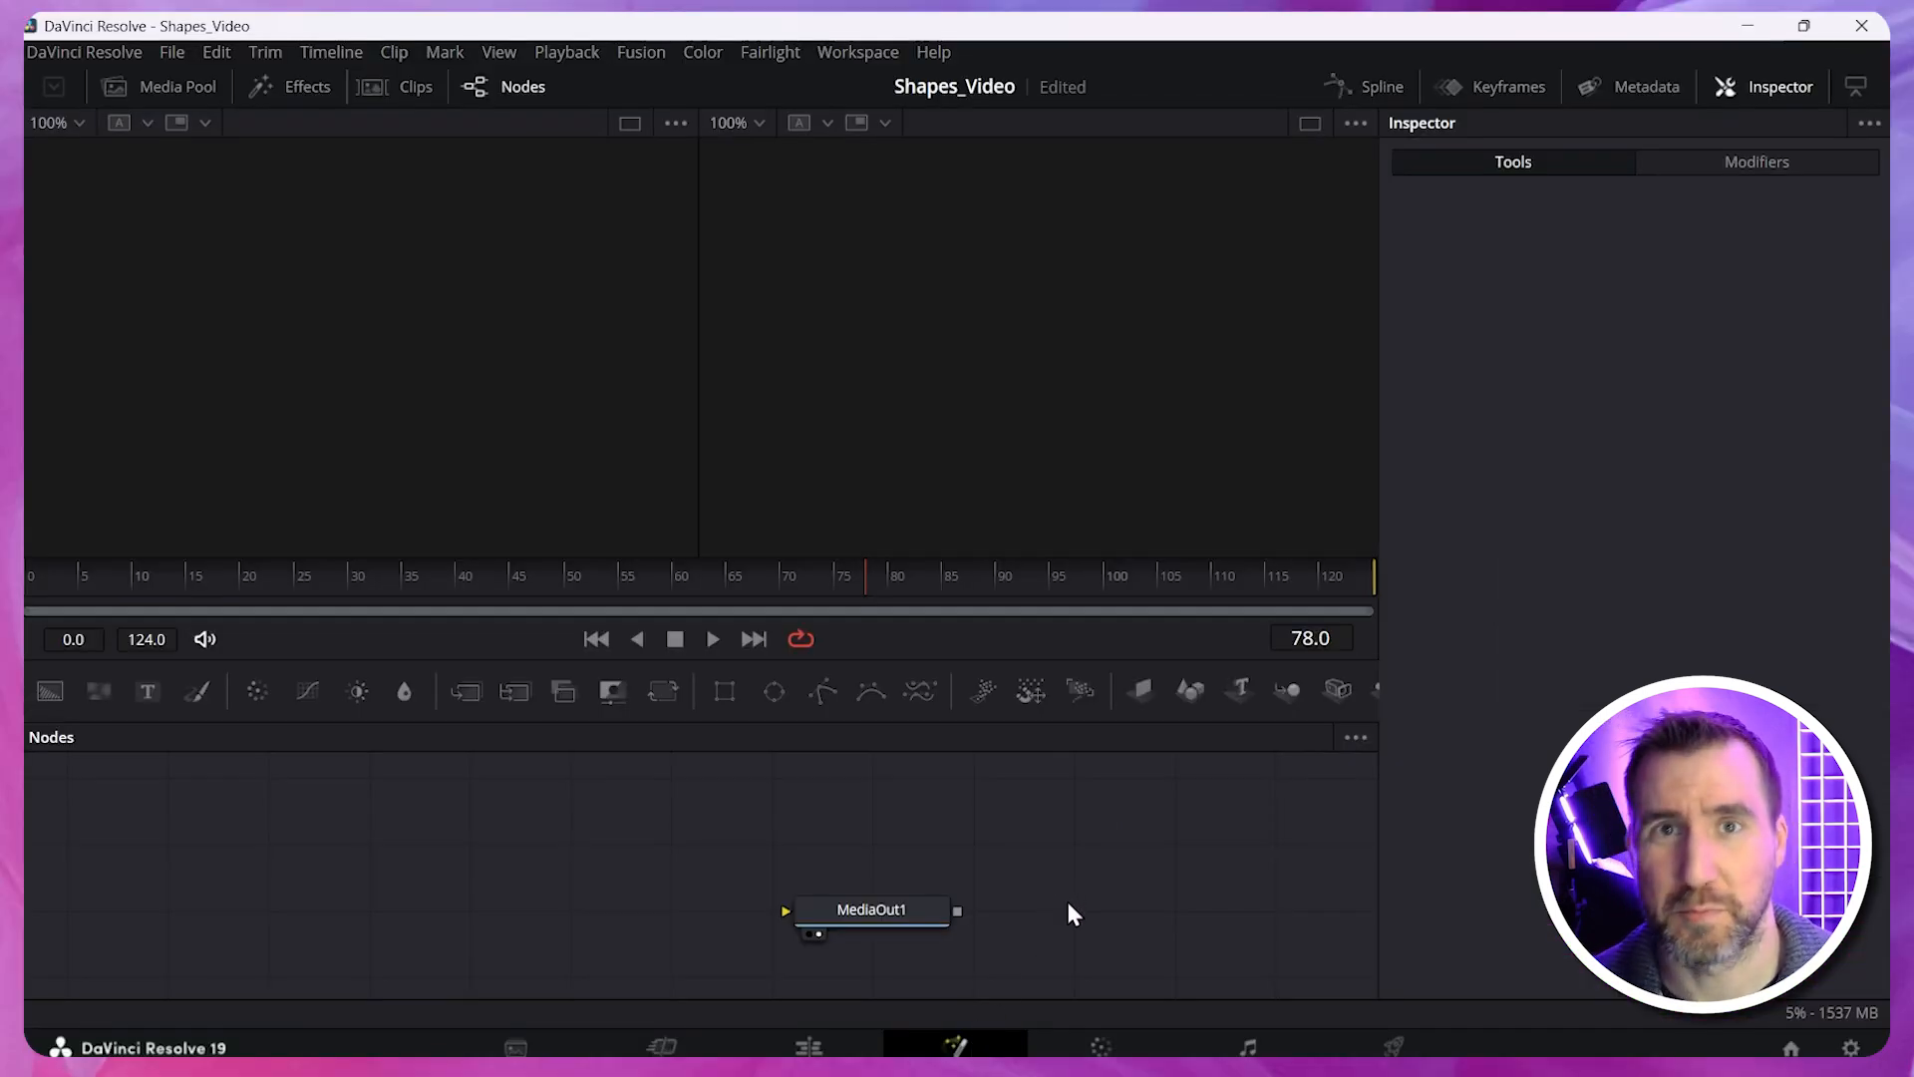
{"action": "mouse_move", "coordinate": [808, 307]}
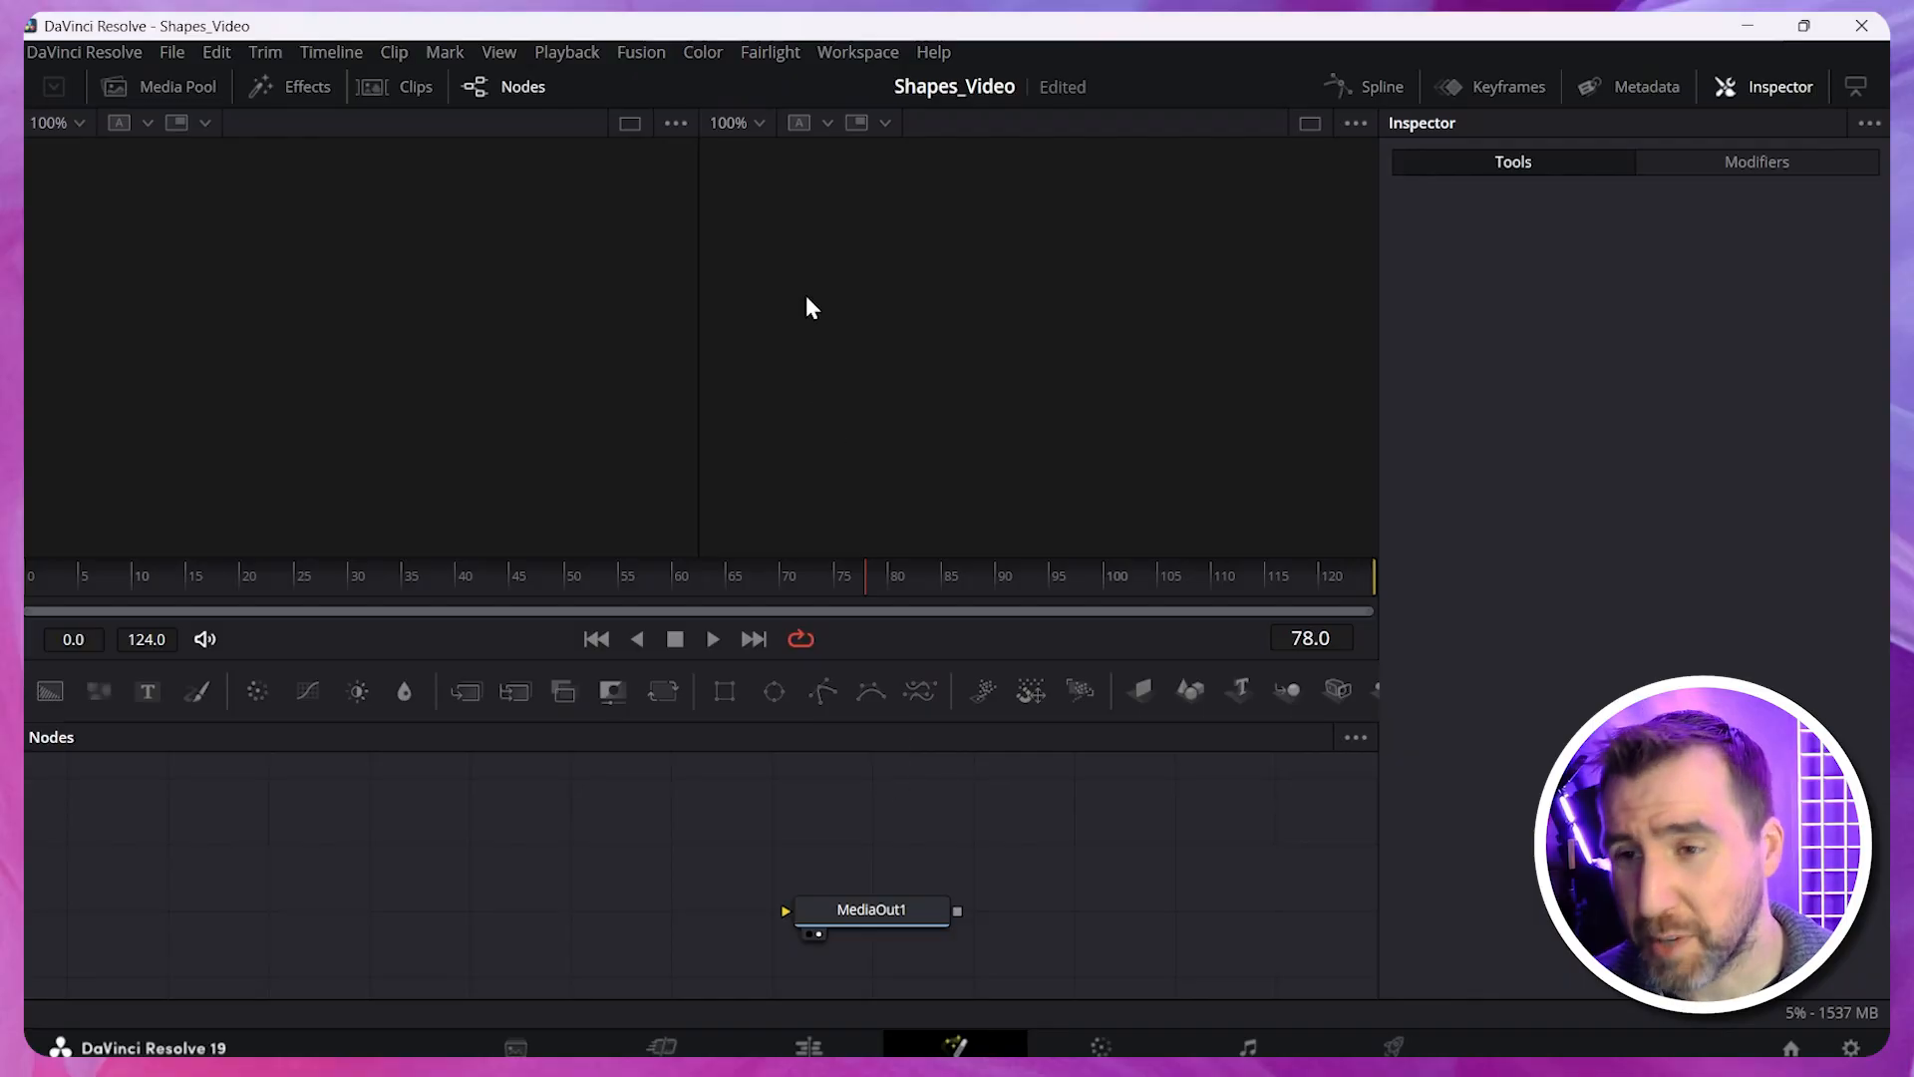
{"action": "mouse_move", "coordinate": [796, 370]}
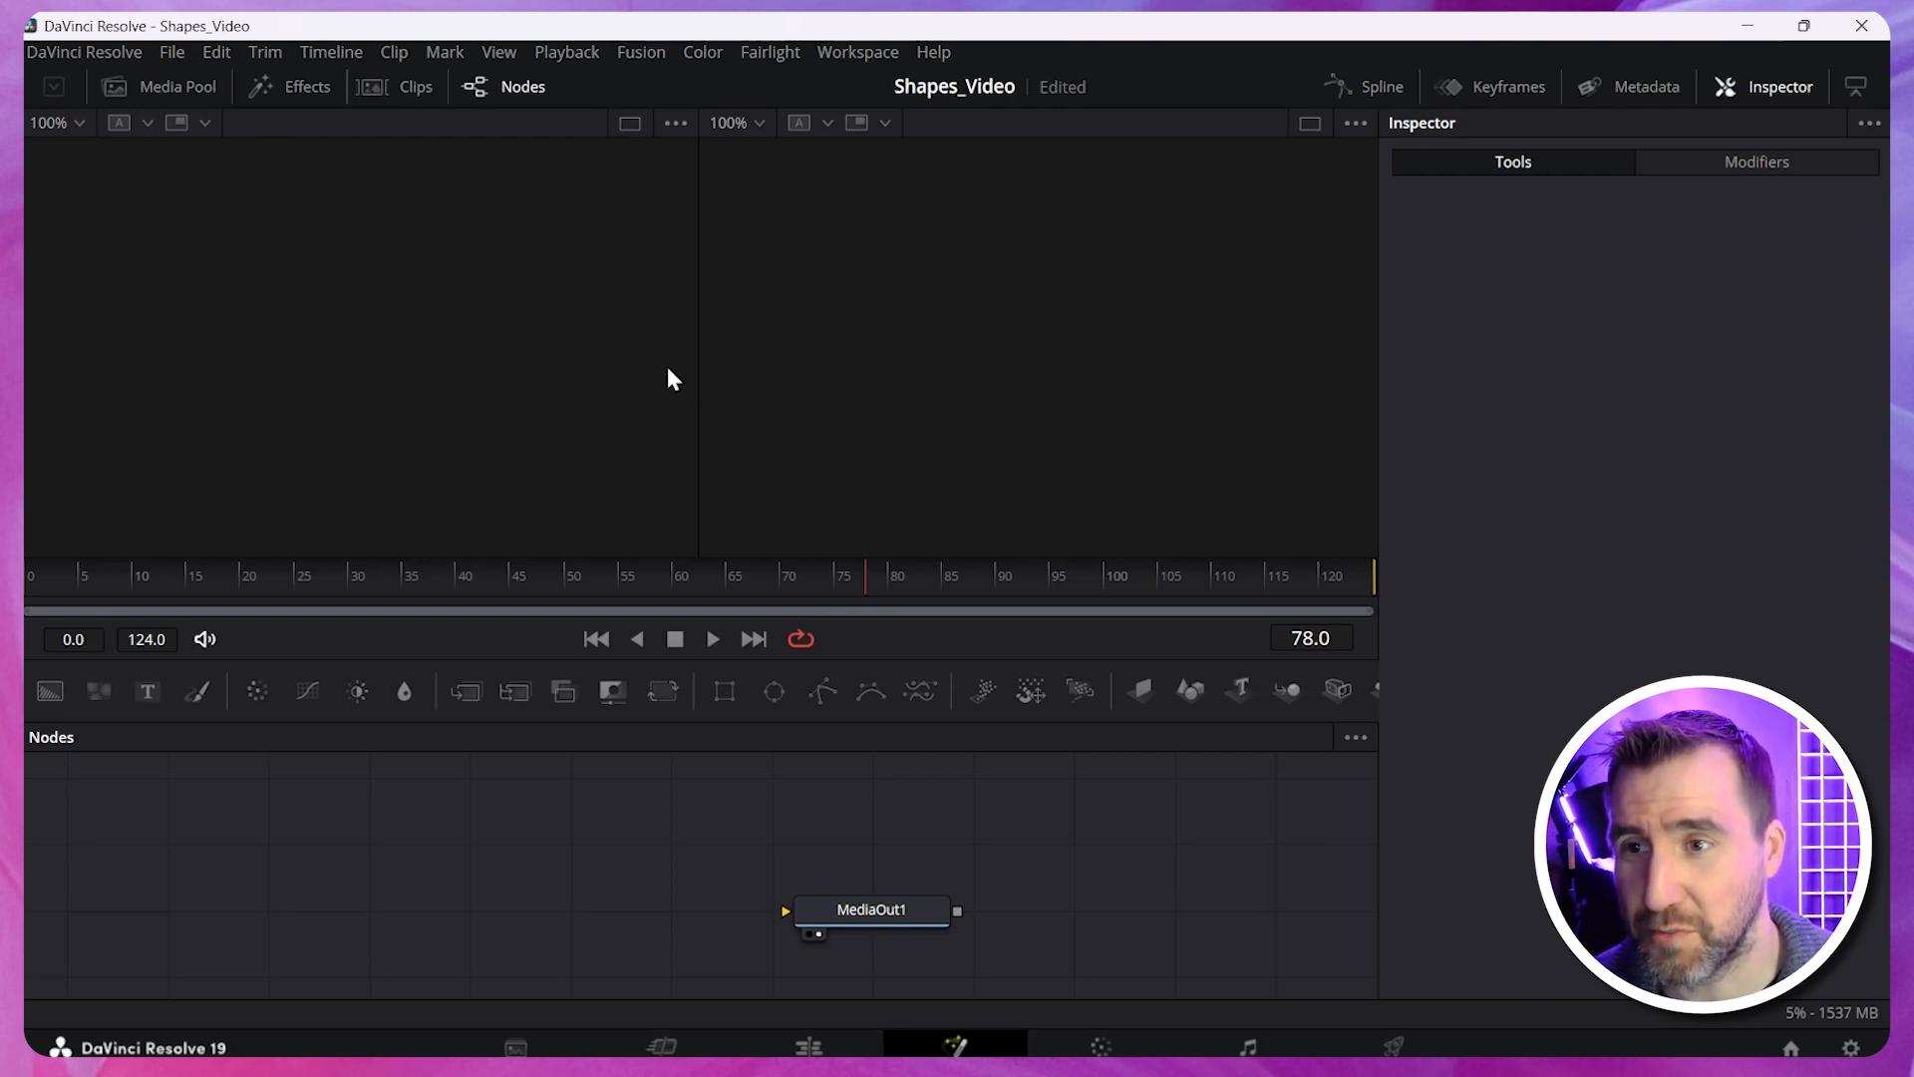
{"action": "mouse_move", "coordinate": [1043, 355]}
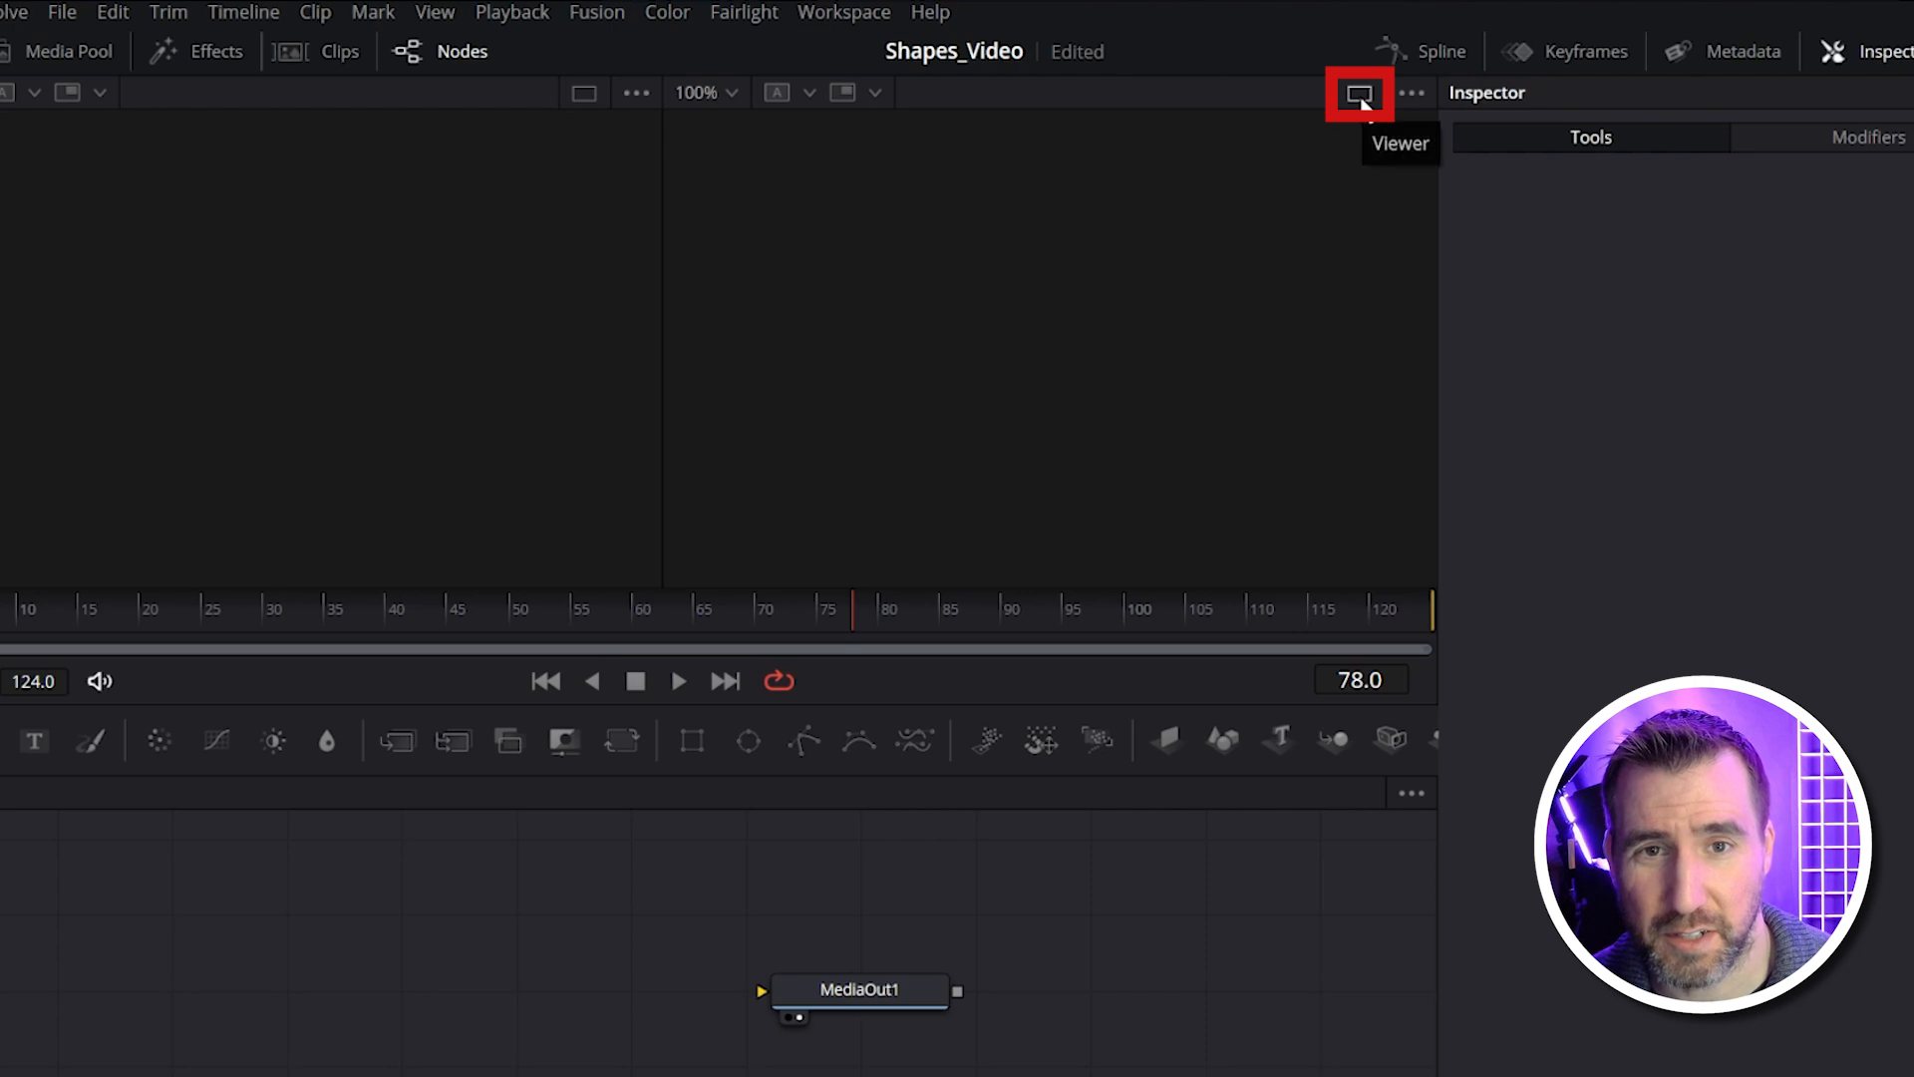
{"action": "left_click", "coordinate": [1358, 94]}
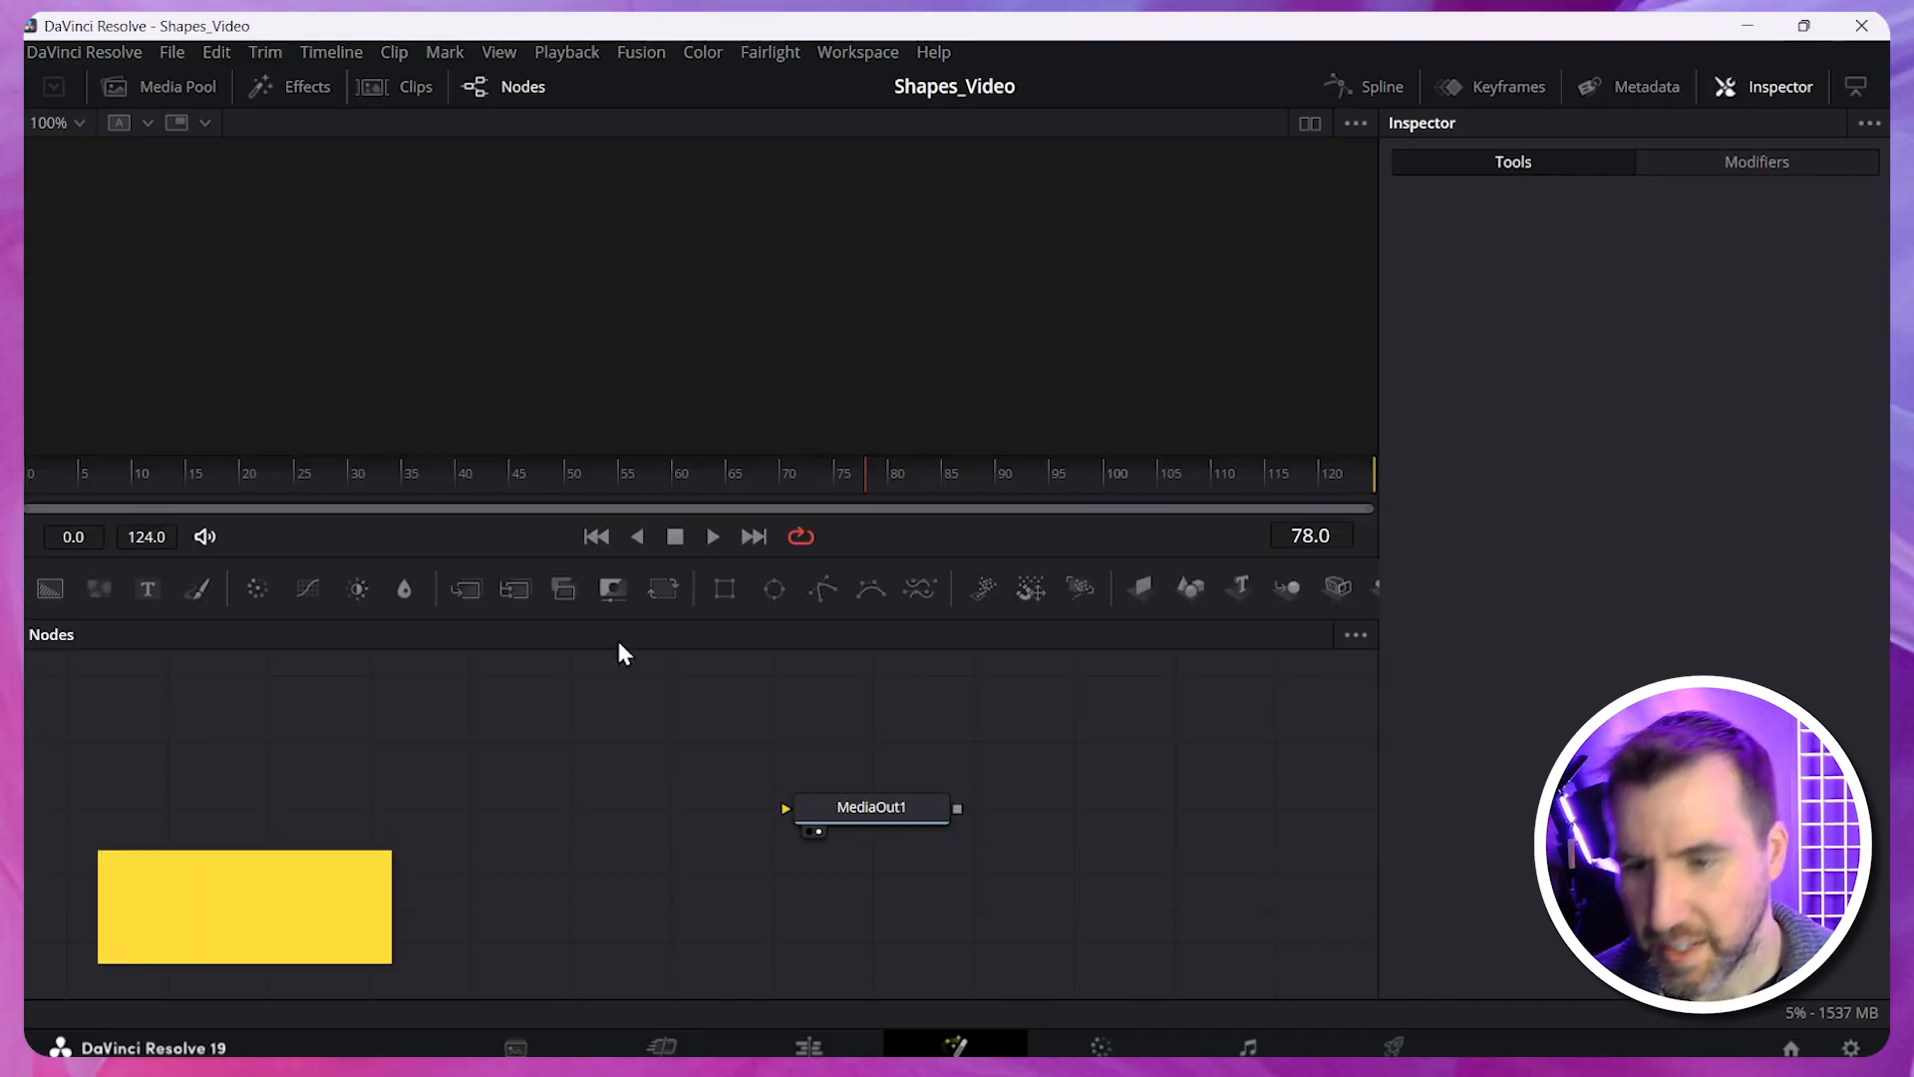
{"action": "mouse_move", "coordinate": [1075, 850]}
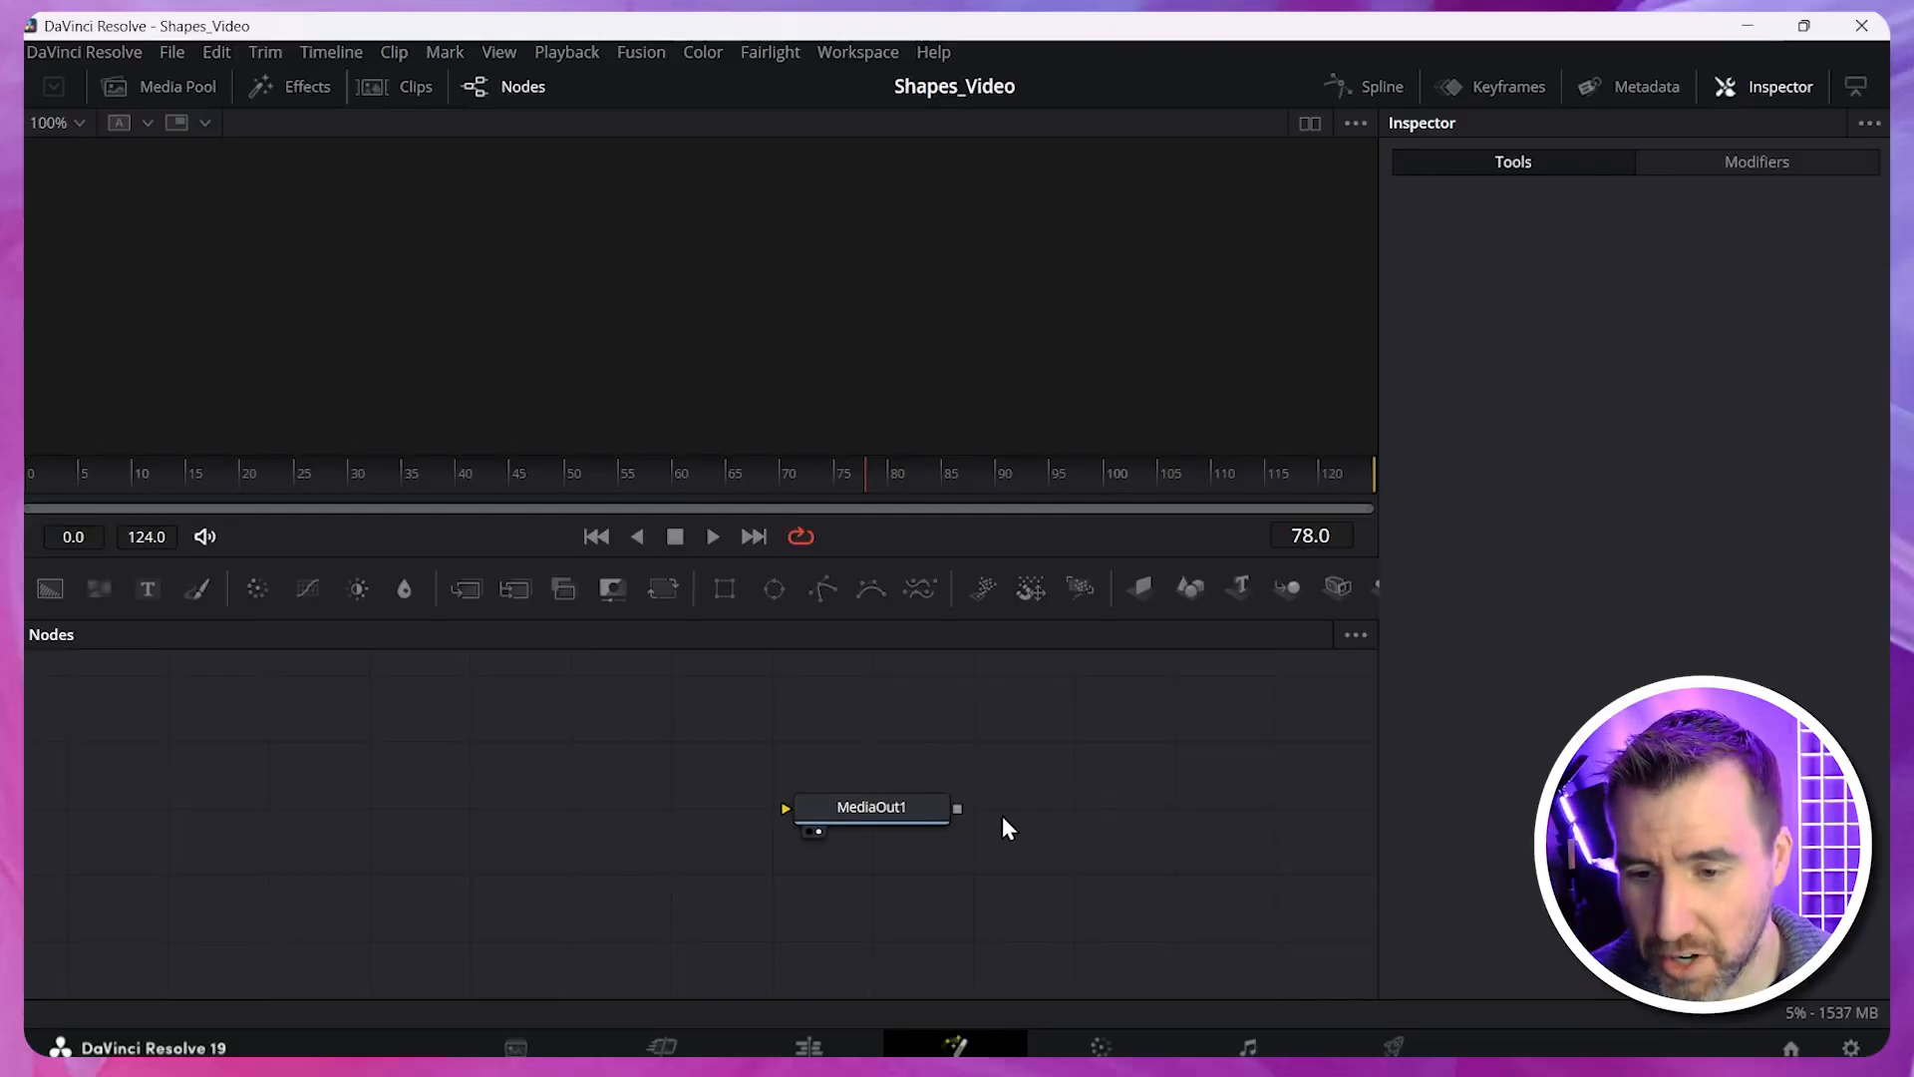
{"action": "left_click", "coordinate": [869, 807]}
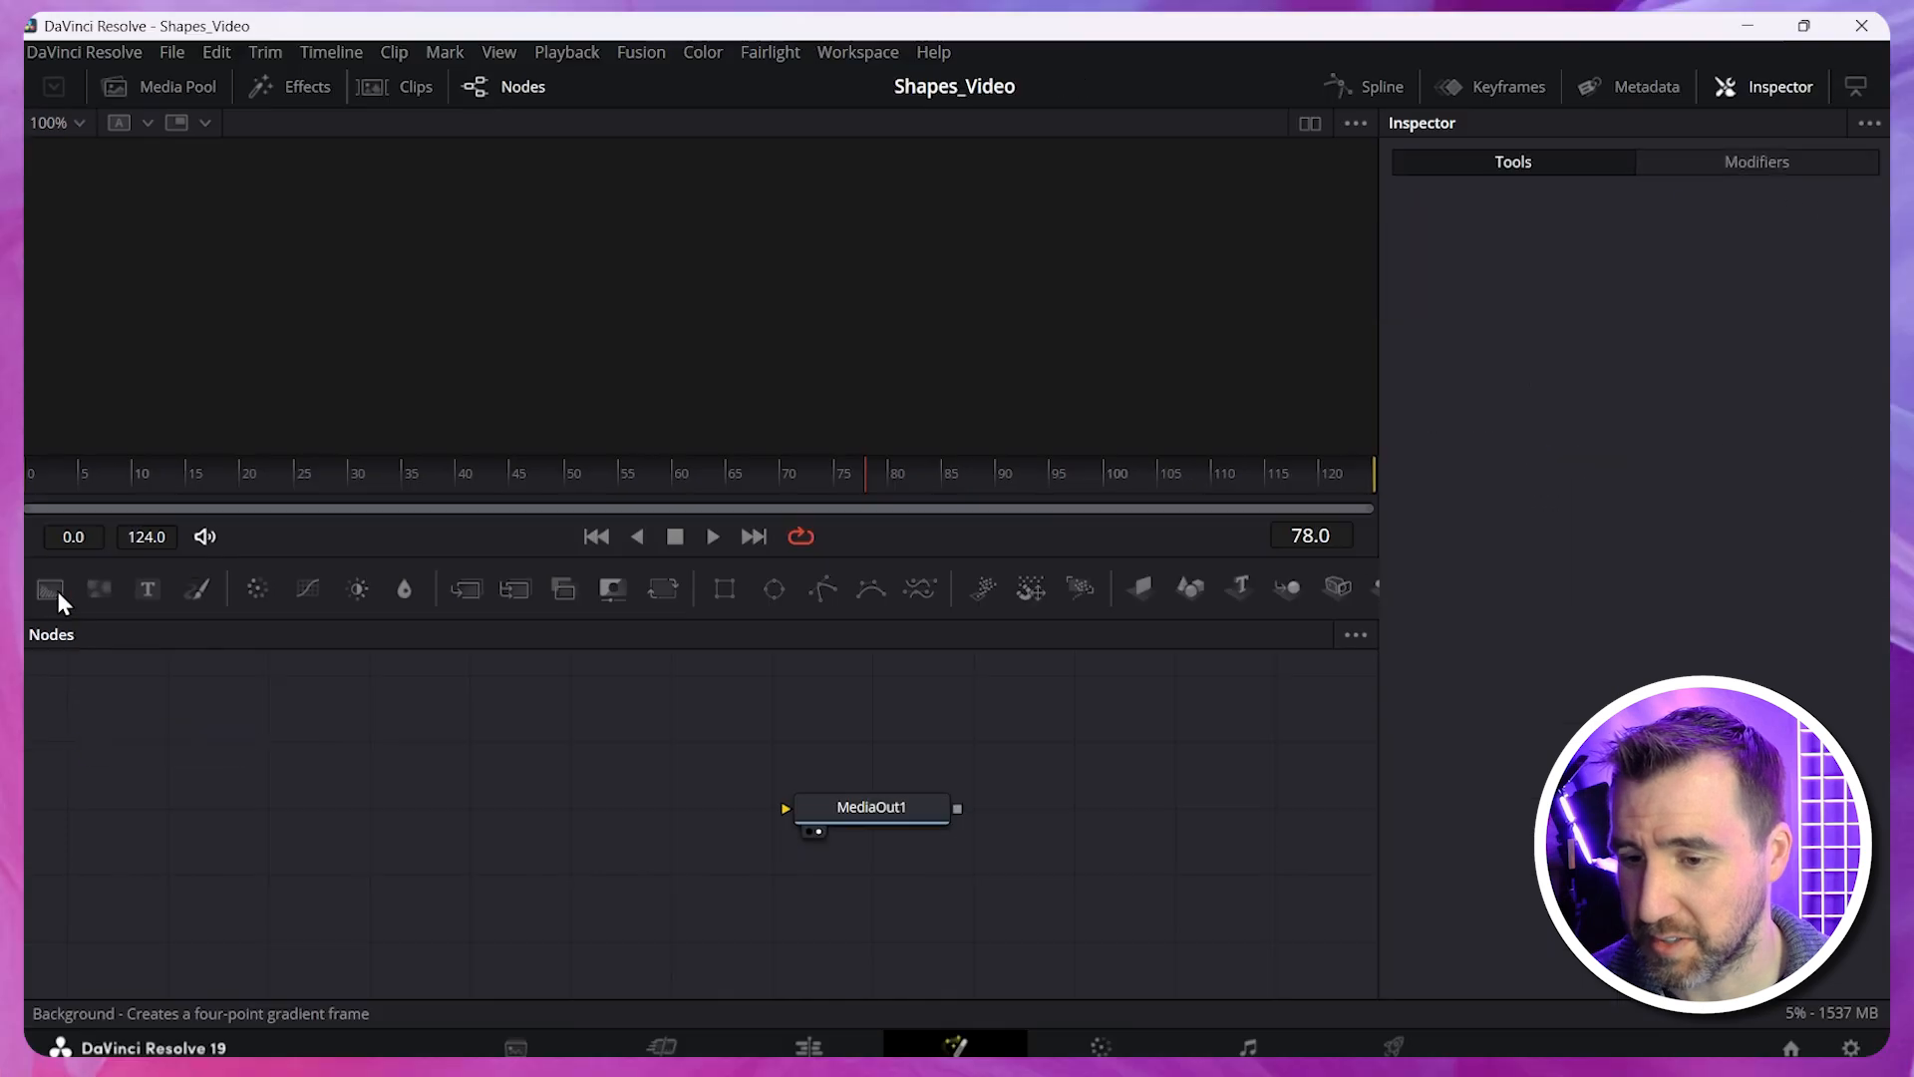
Add a solid black Background node and wire it into MediaOut1.
{"action": "left_click", "coordinate": [48, 591]}
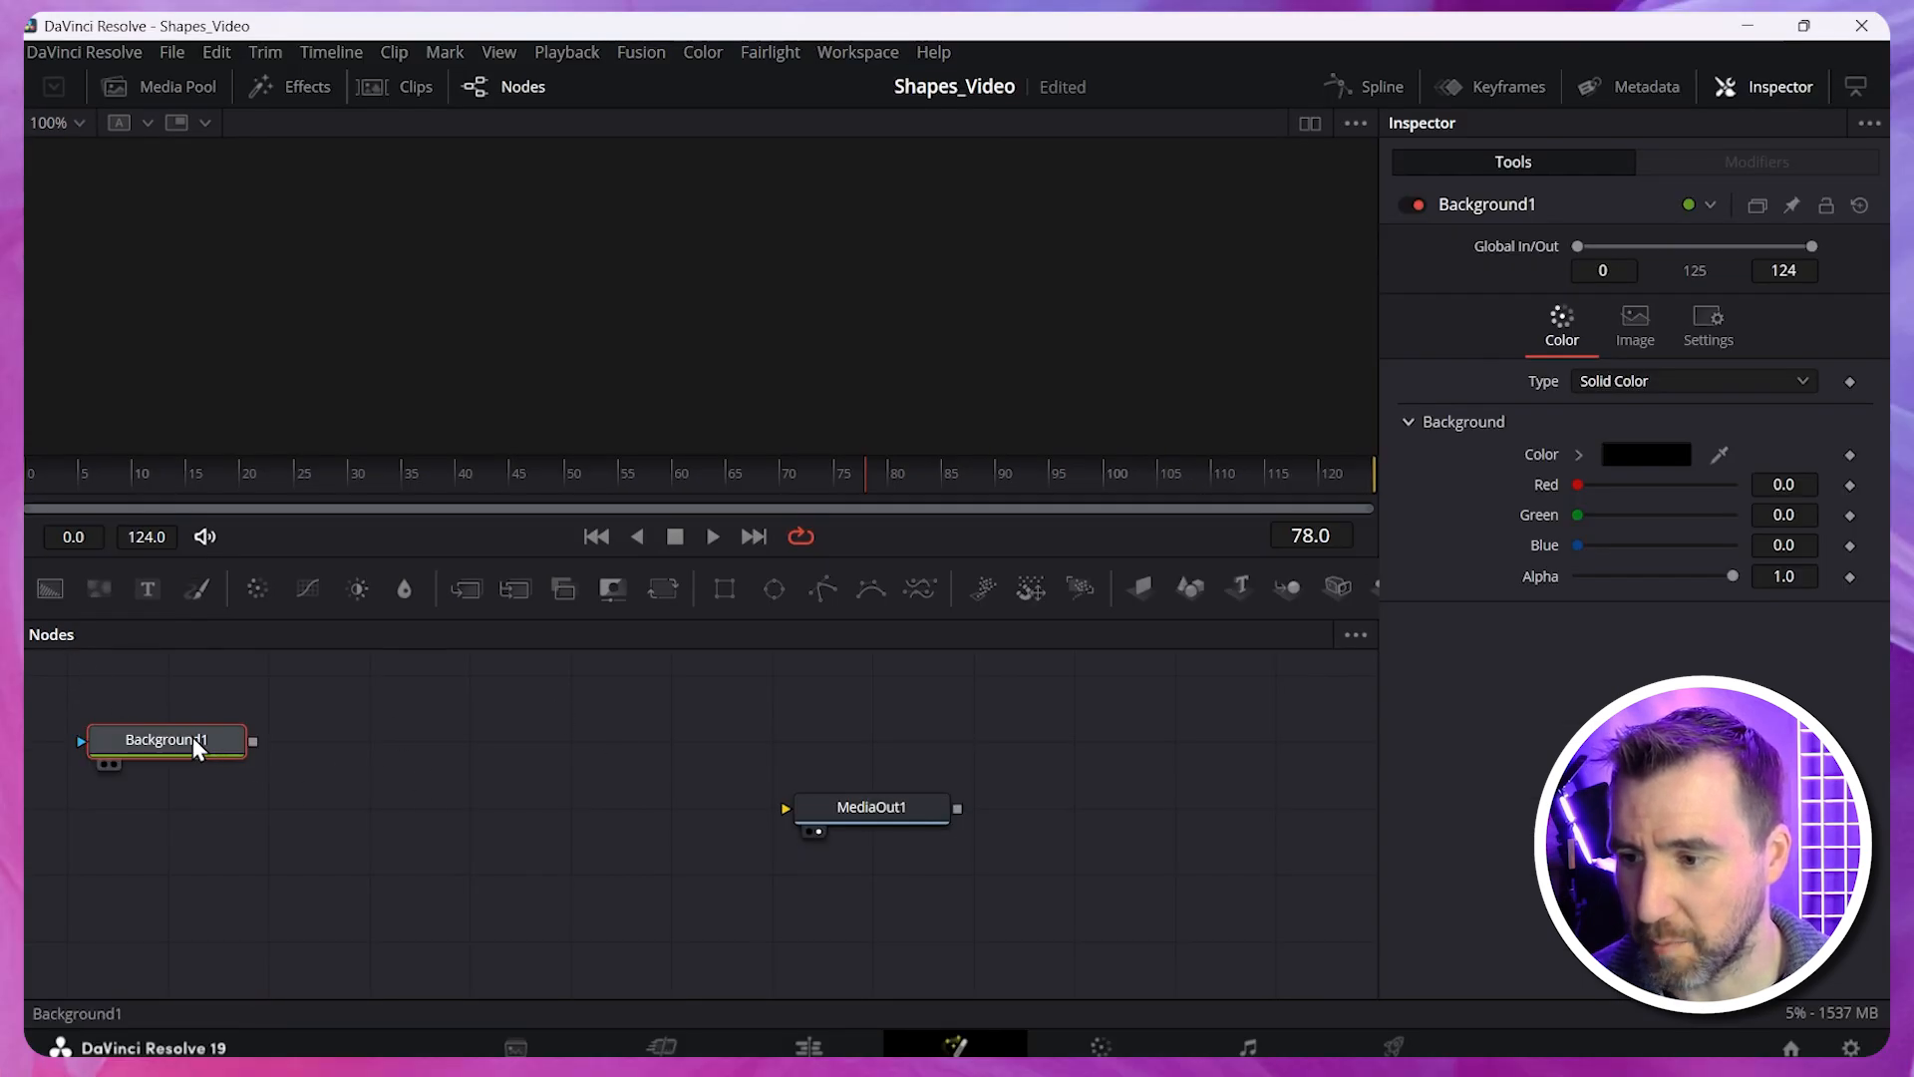
{"action": "left_click_drag", "start_coordinate": [165, 740], "coordinate": [531, 813]}
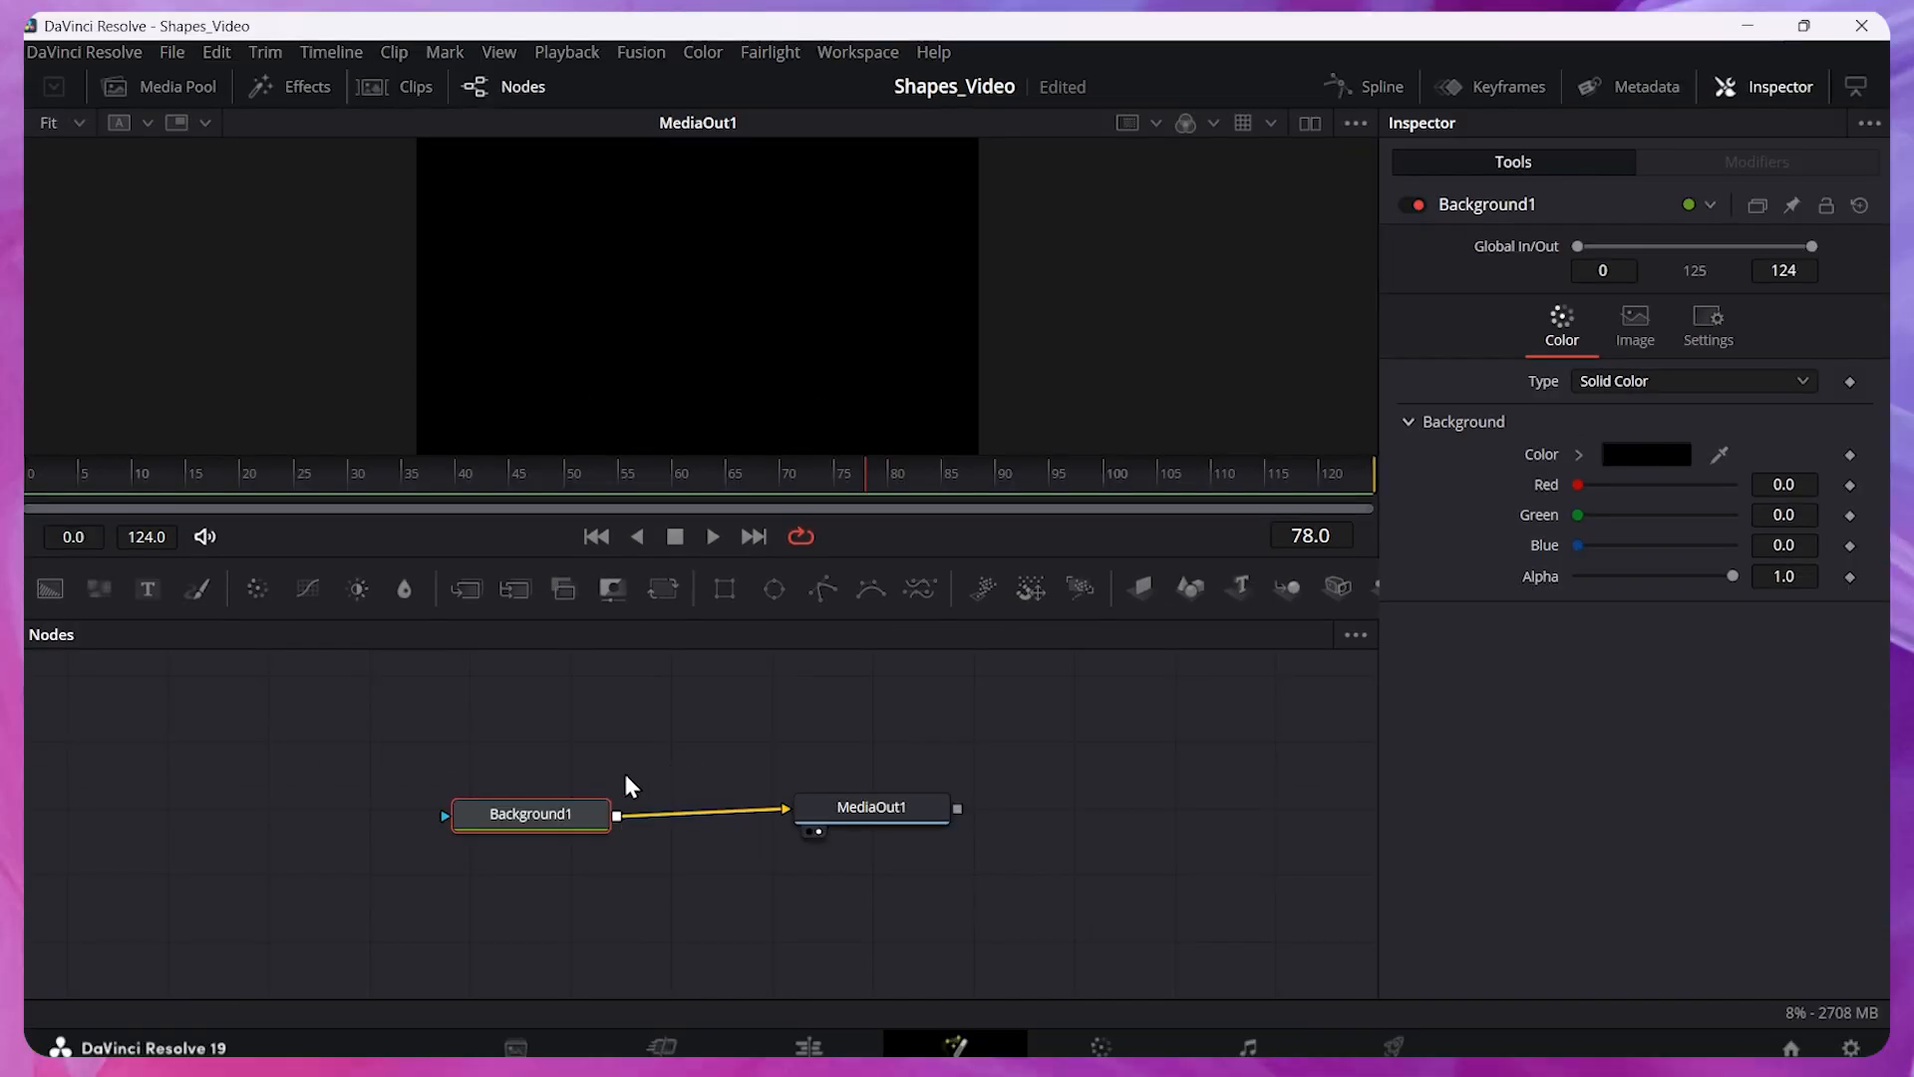
{"action": "mouse_move", "coordinate": [1515, 257]}
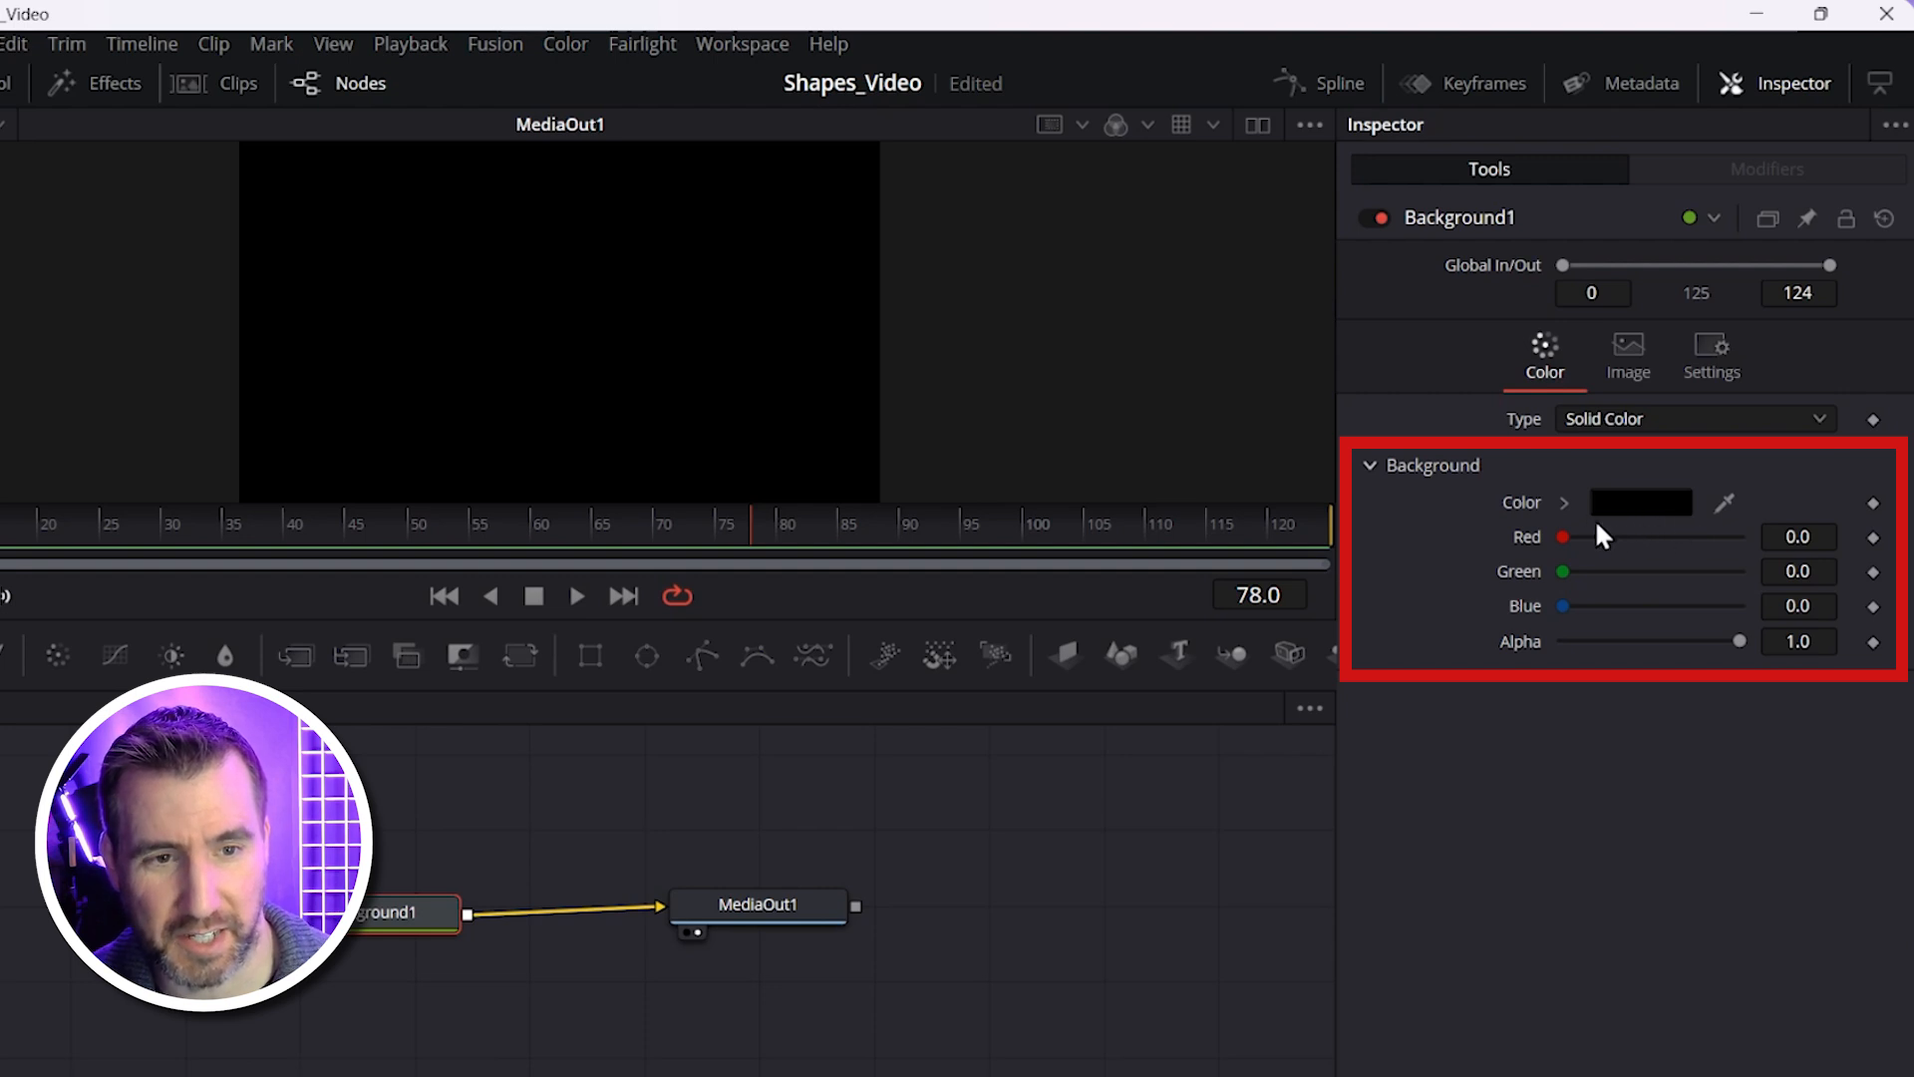
{"action": "mouse_move", "coordinate": [1641, 522]}
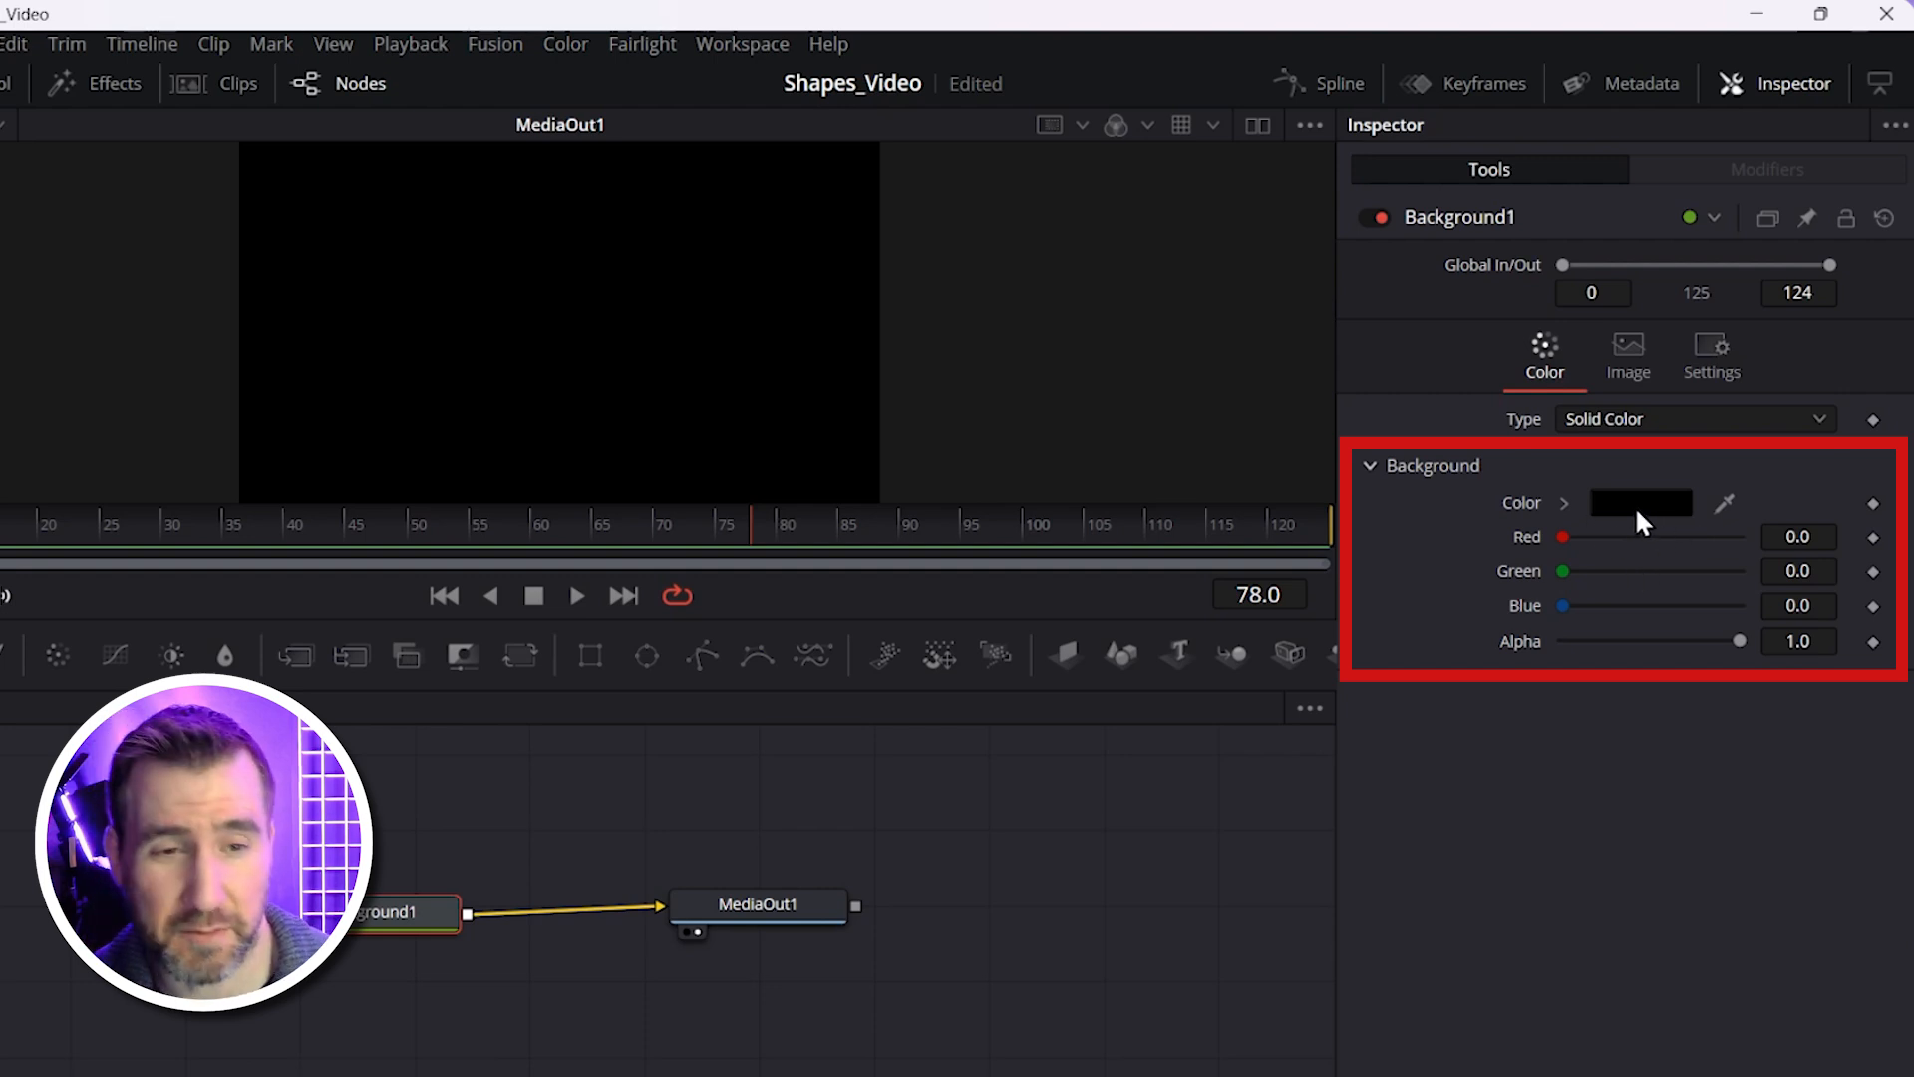
Change Background1's colour to a bright yellow via its Color swatch.
{"action": "left_click", "coordinate": [1641, 502]}
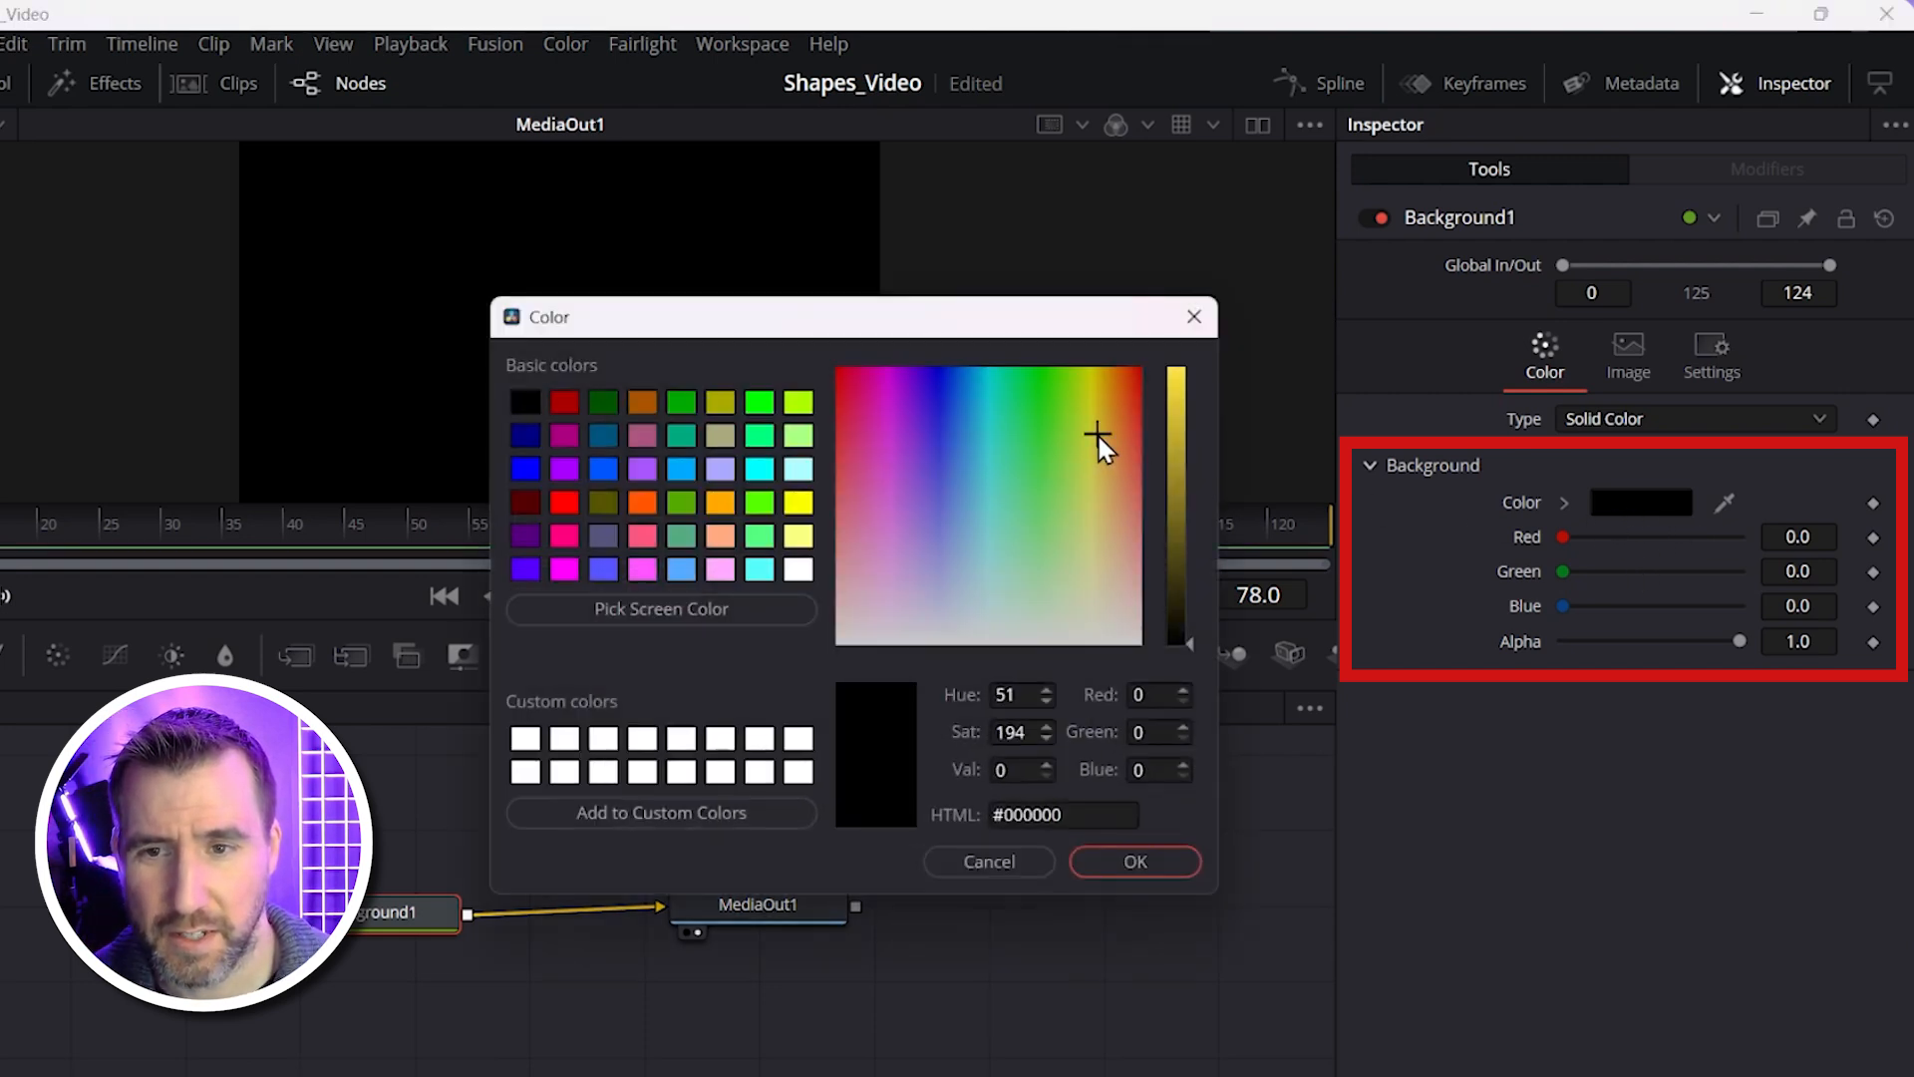
{"action": "left_click", "coordinate": [1089, 391]}
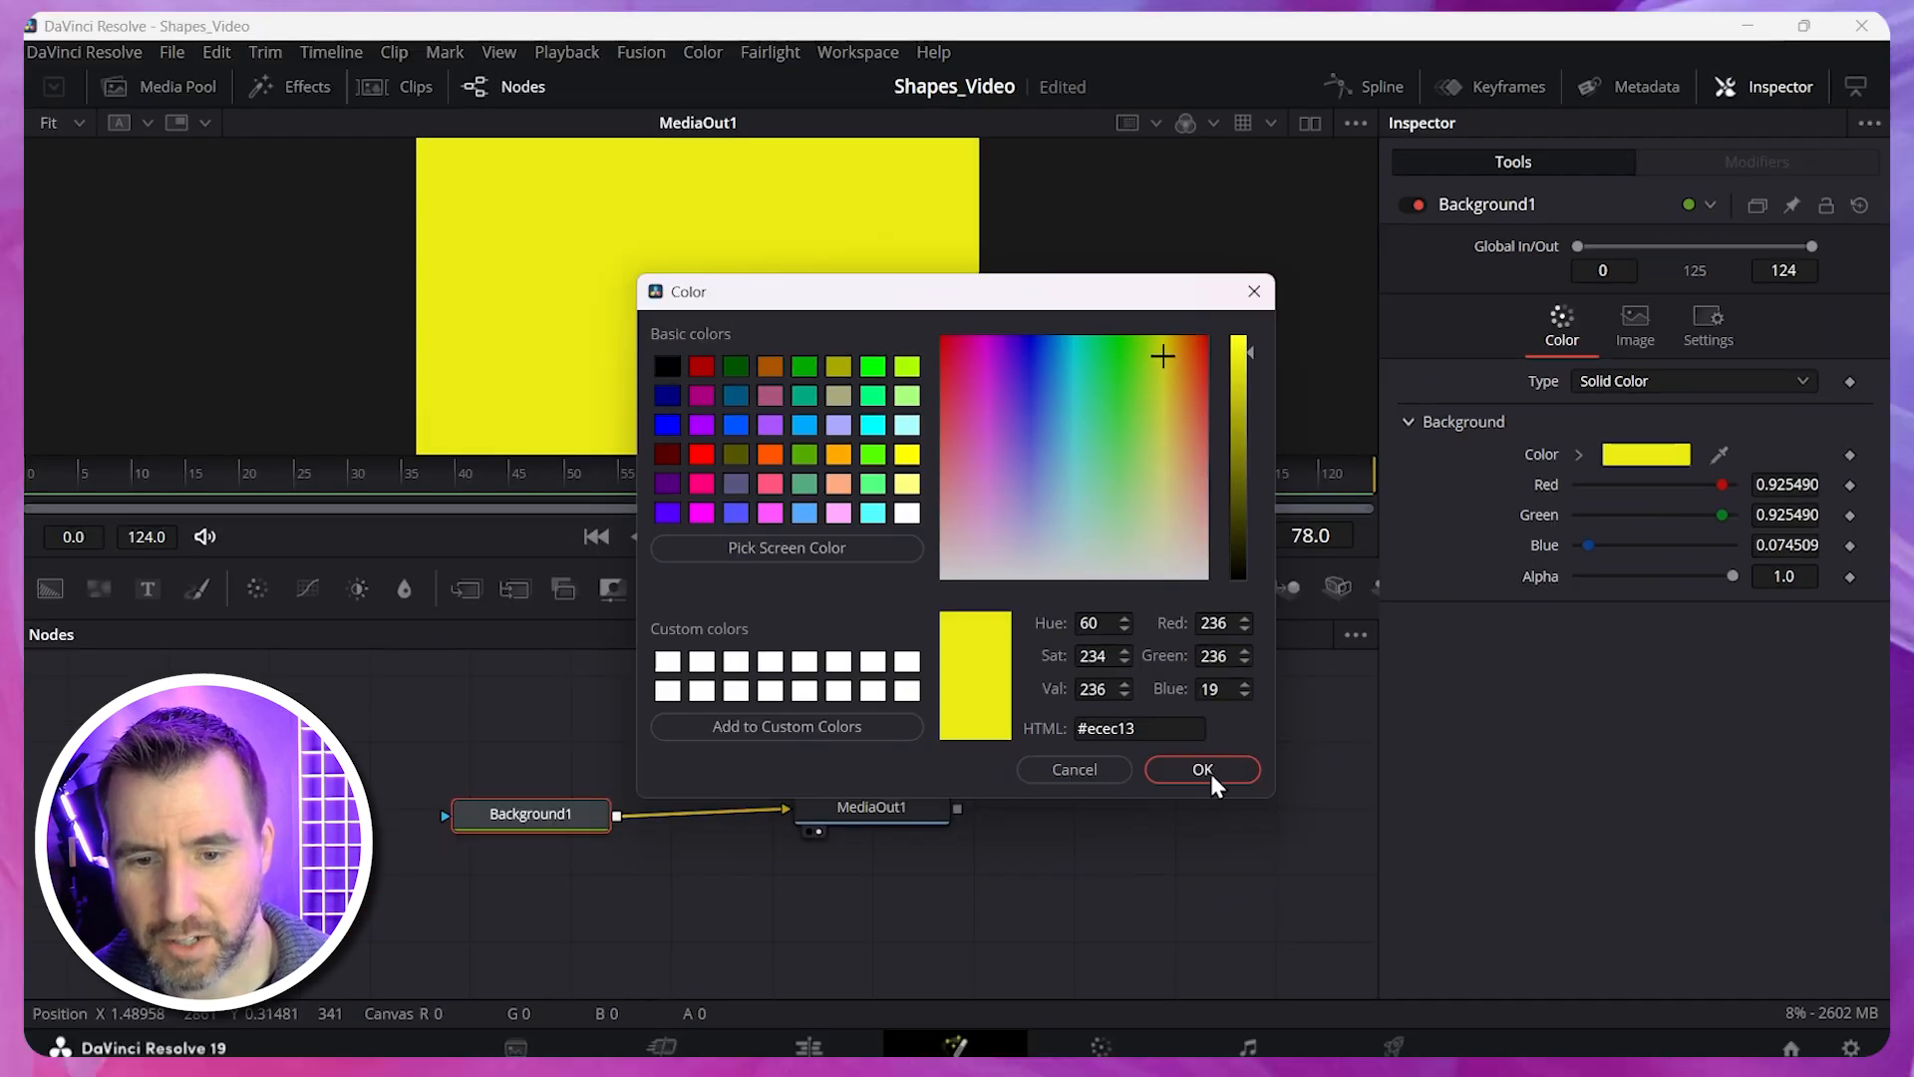
{"action": "left_click", "coordinate": [1200, 770]}
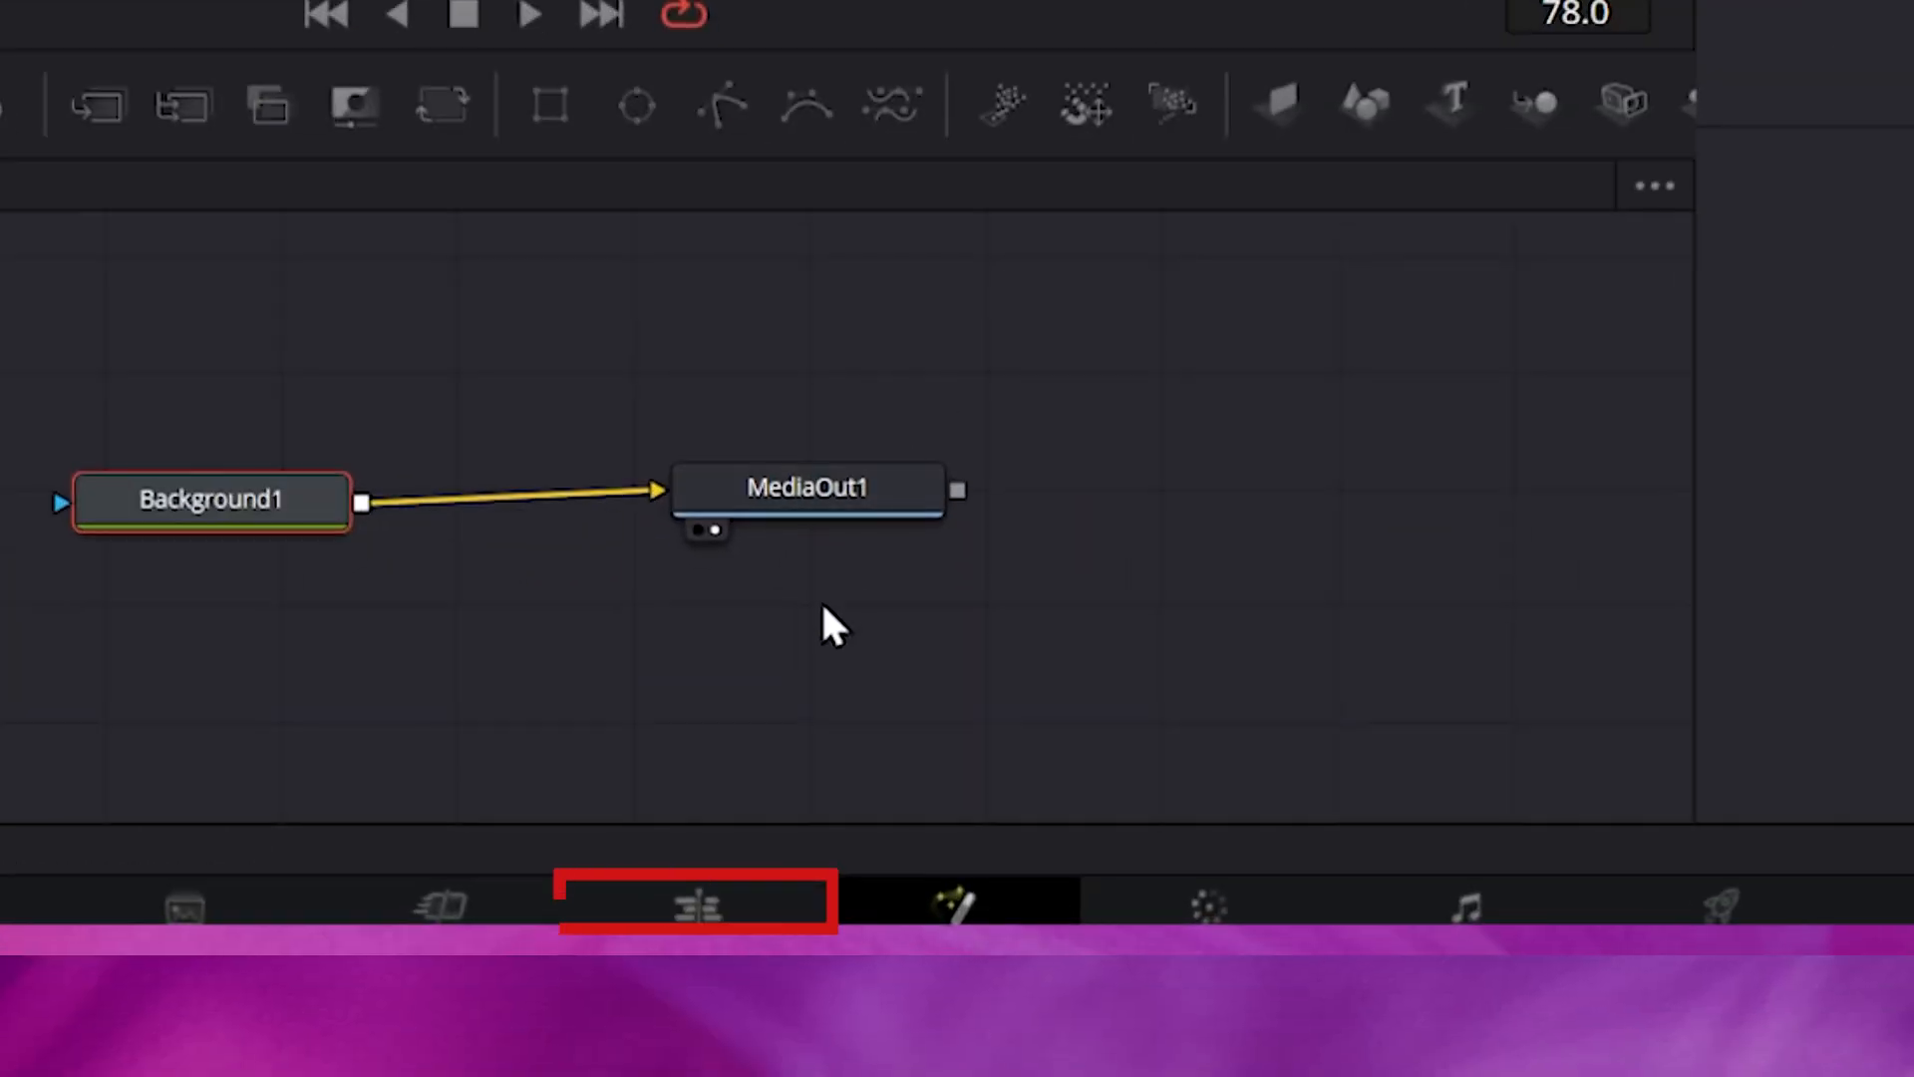
{"action": "mouse_move", "coordinate": [708, 909]}
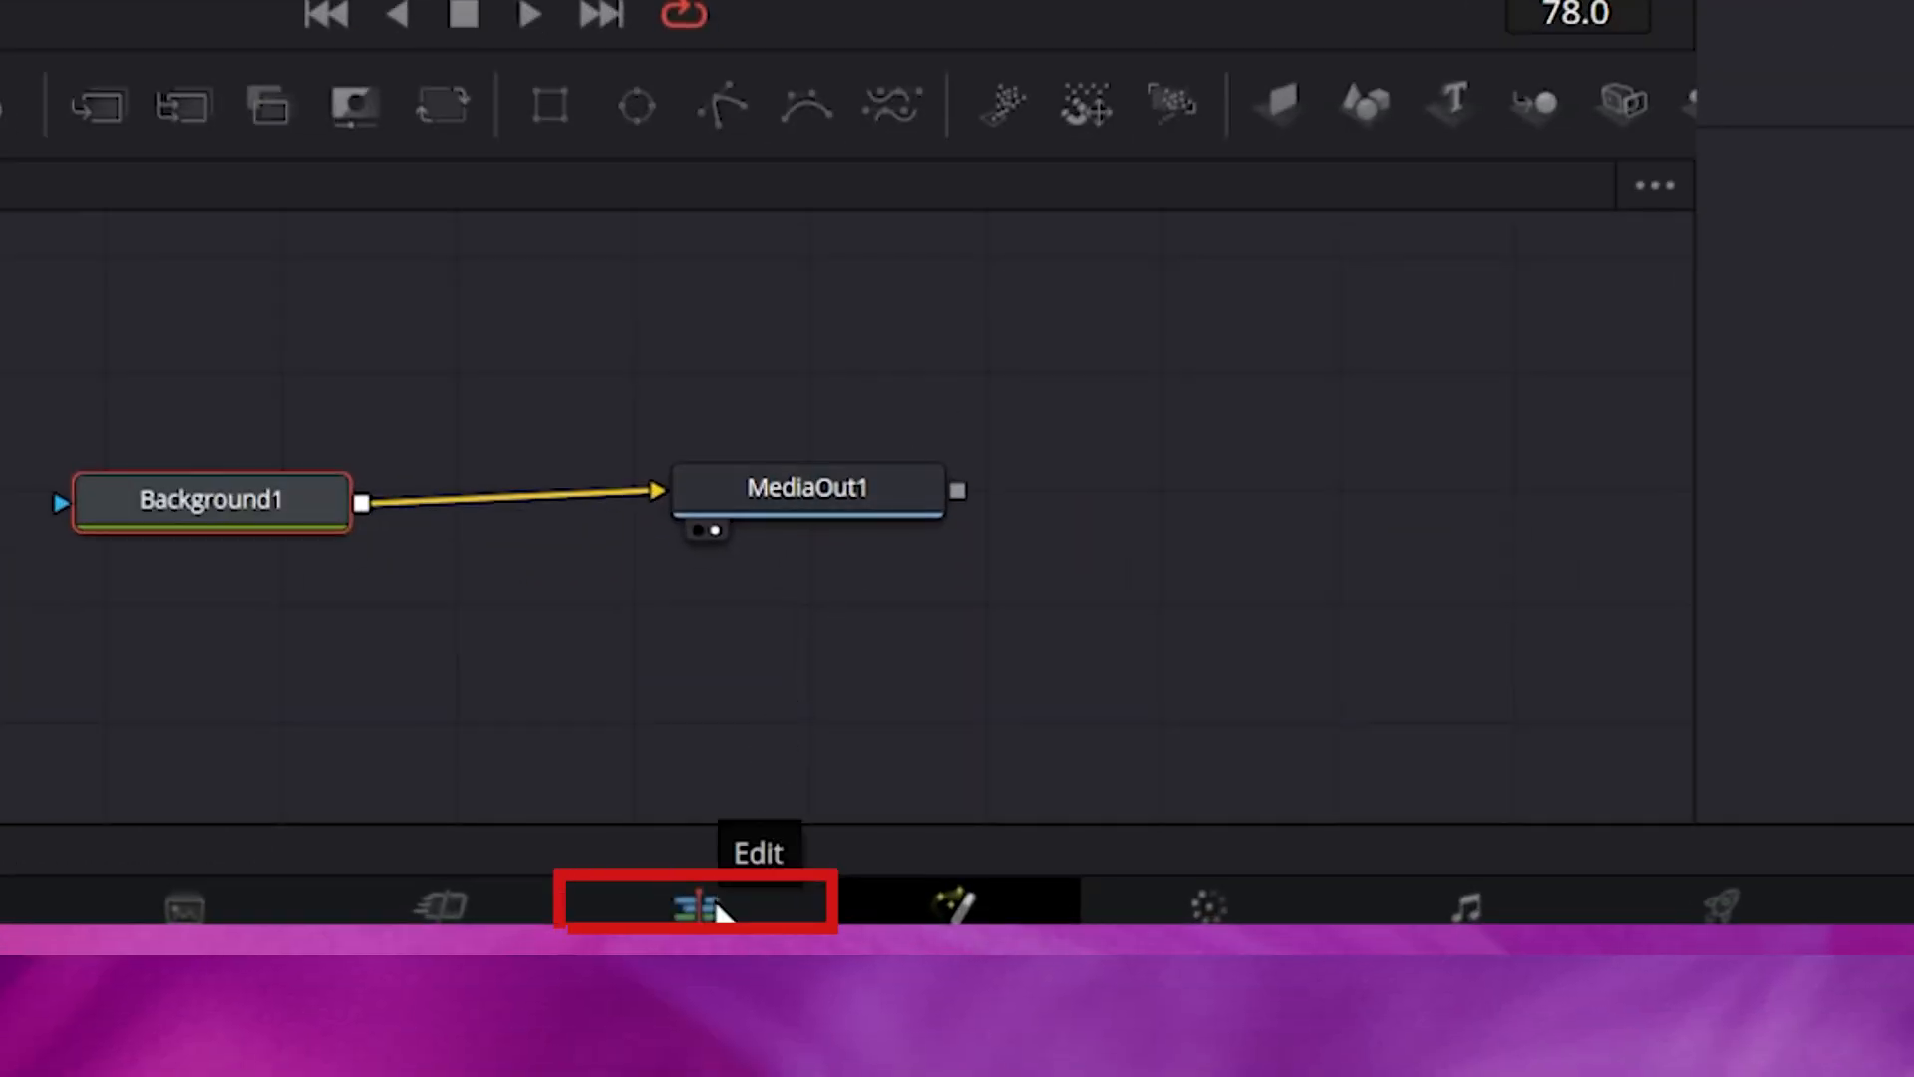
{"action": "left_click", "coordinate": [696, 904]}
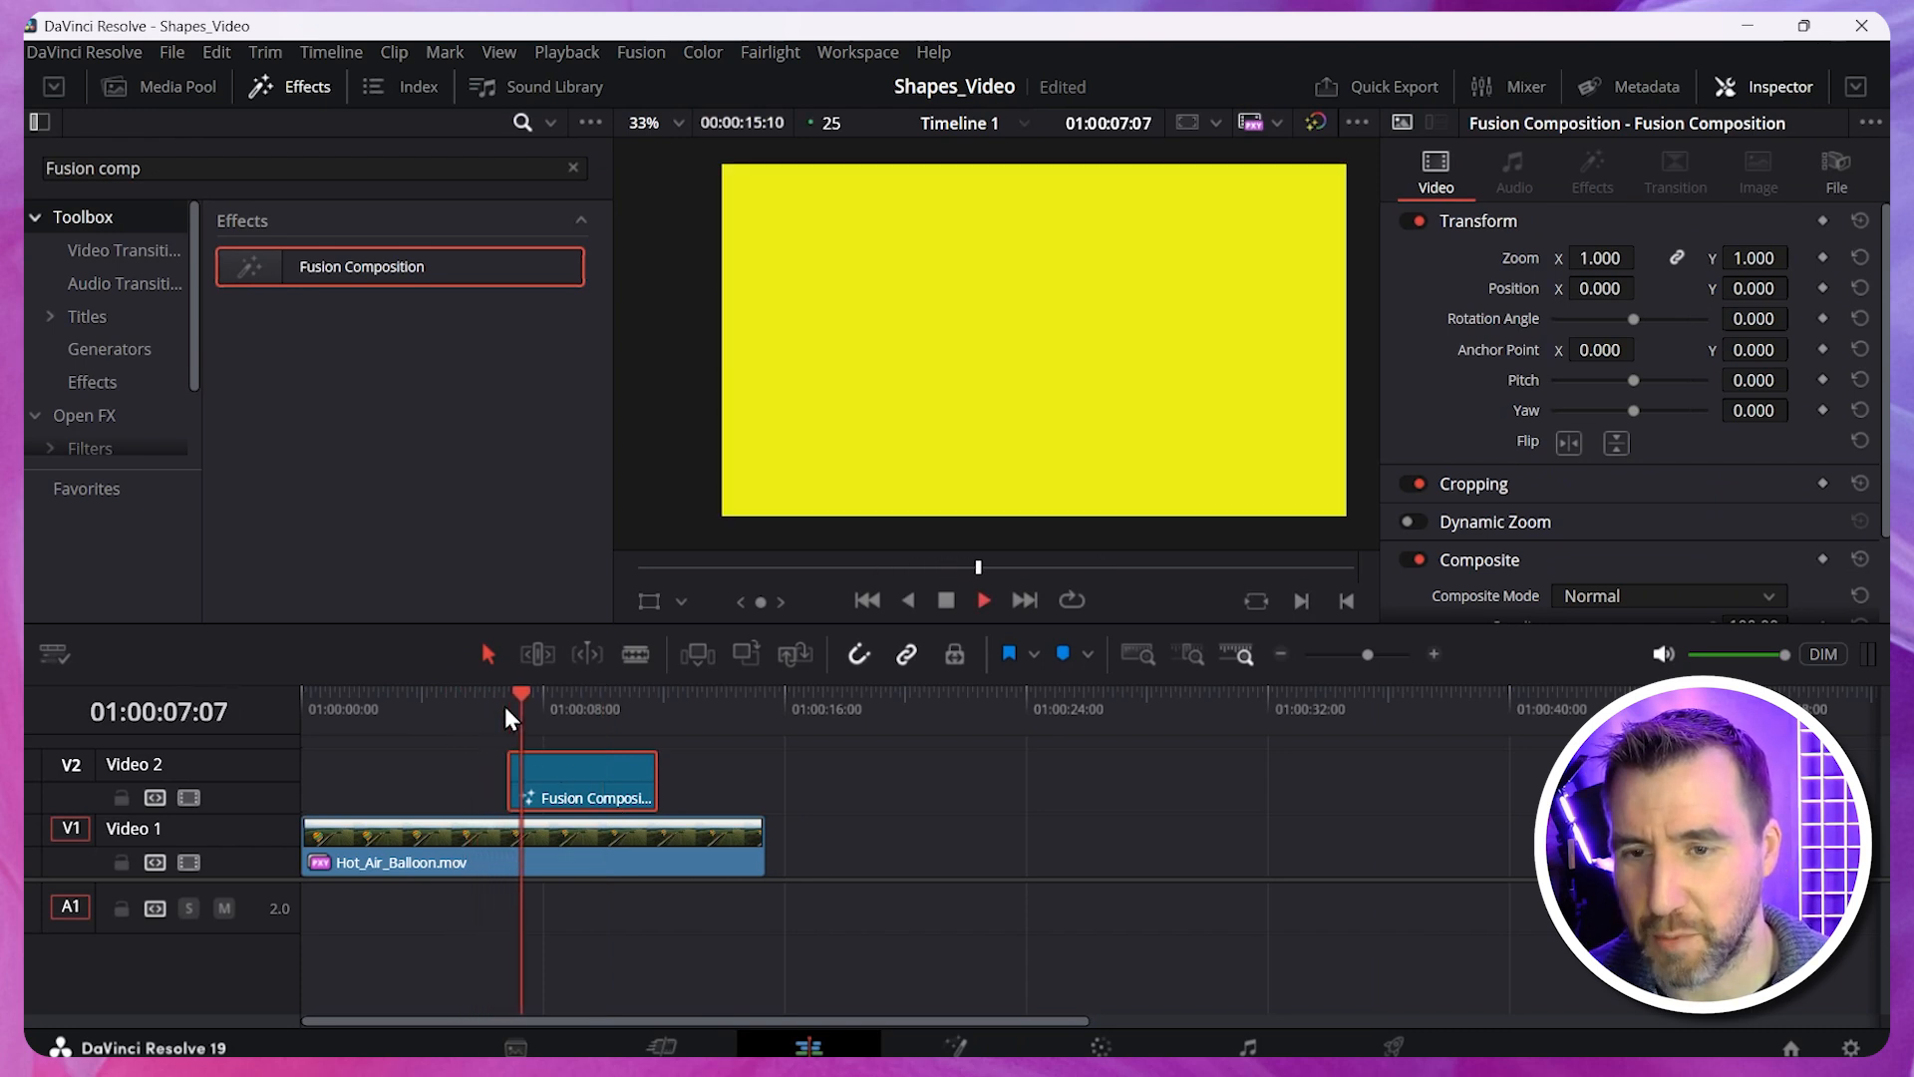
{"action": "left_click", "coordinate": [580, 707]}
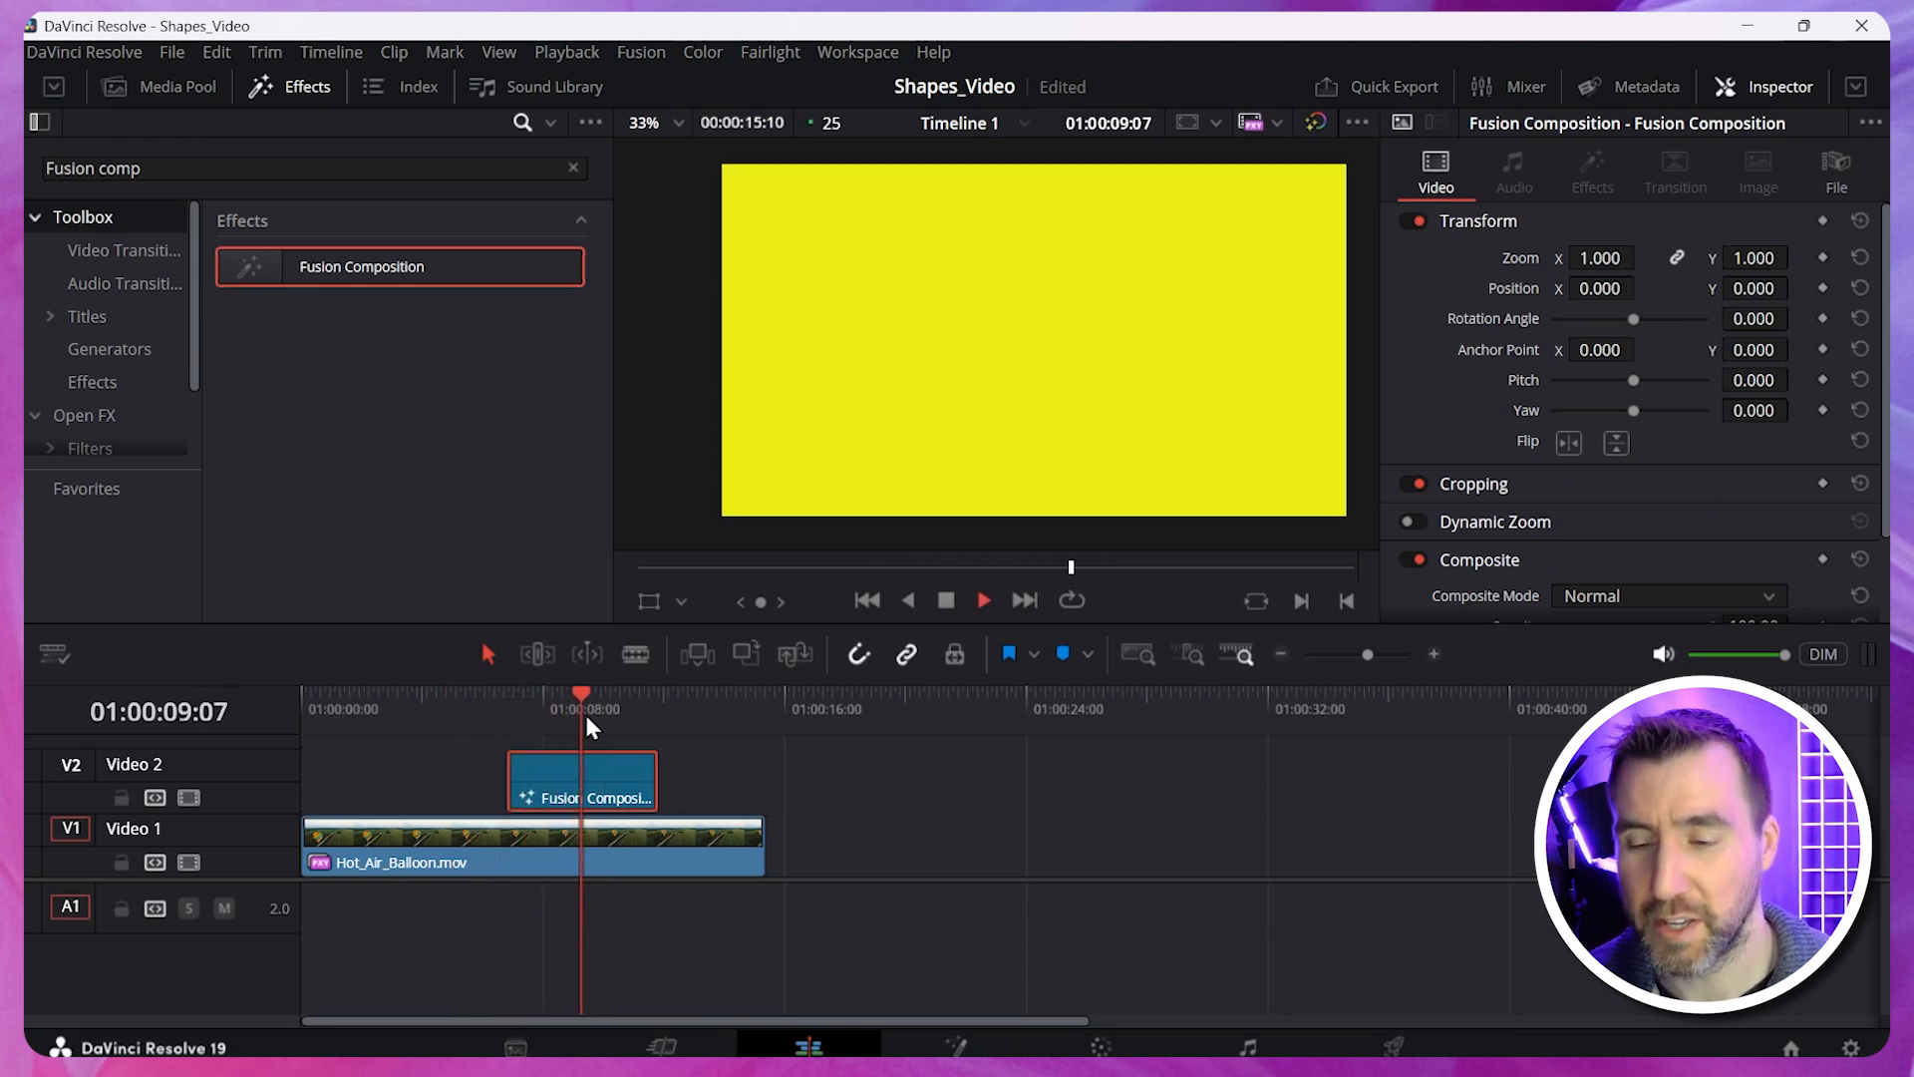
{"action": "left_click", "coordinate": [983, 600]}
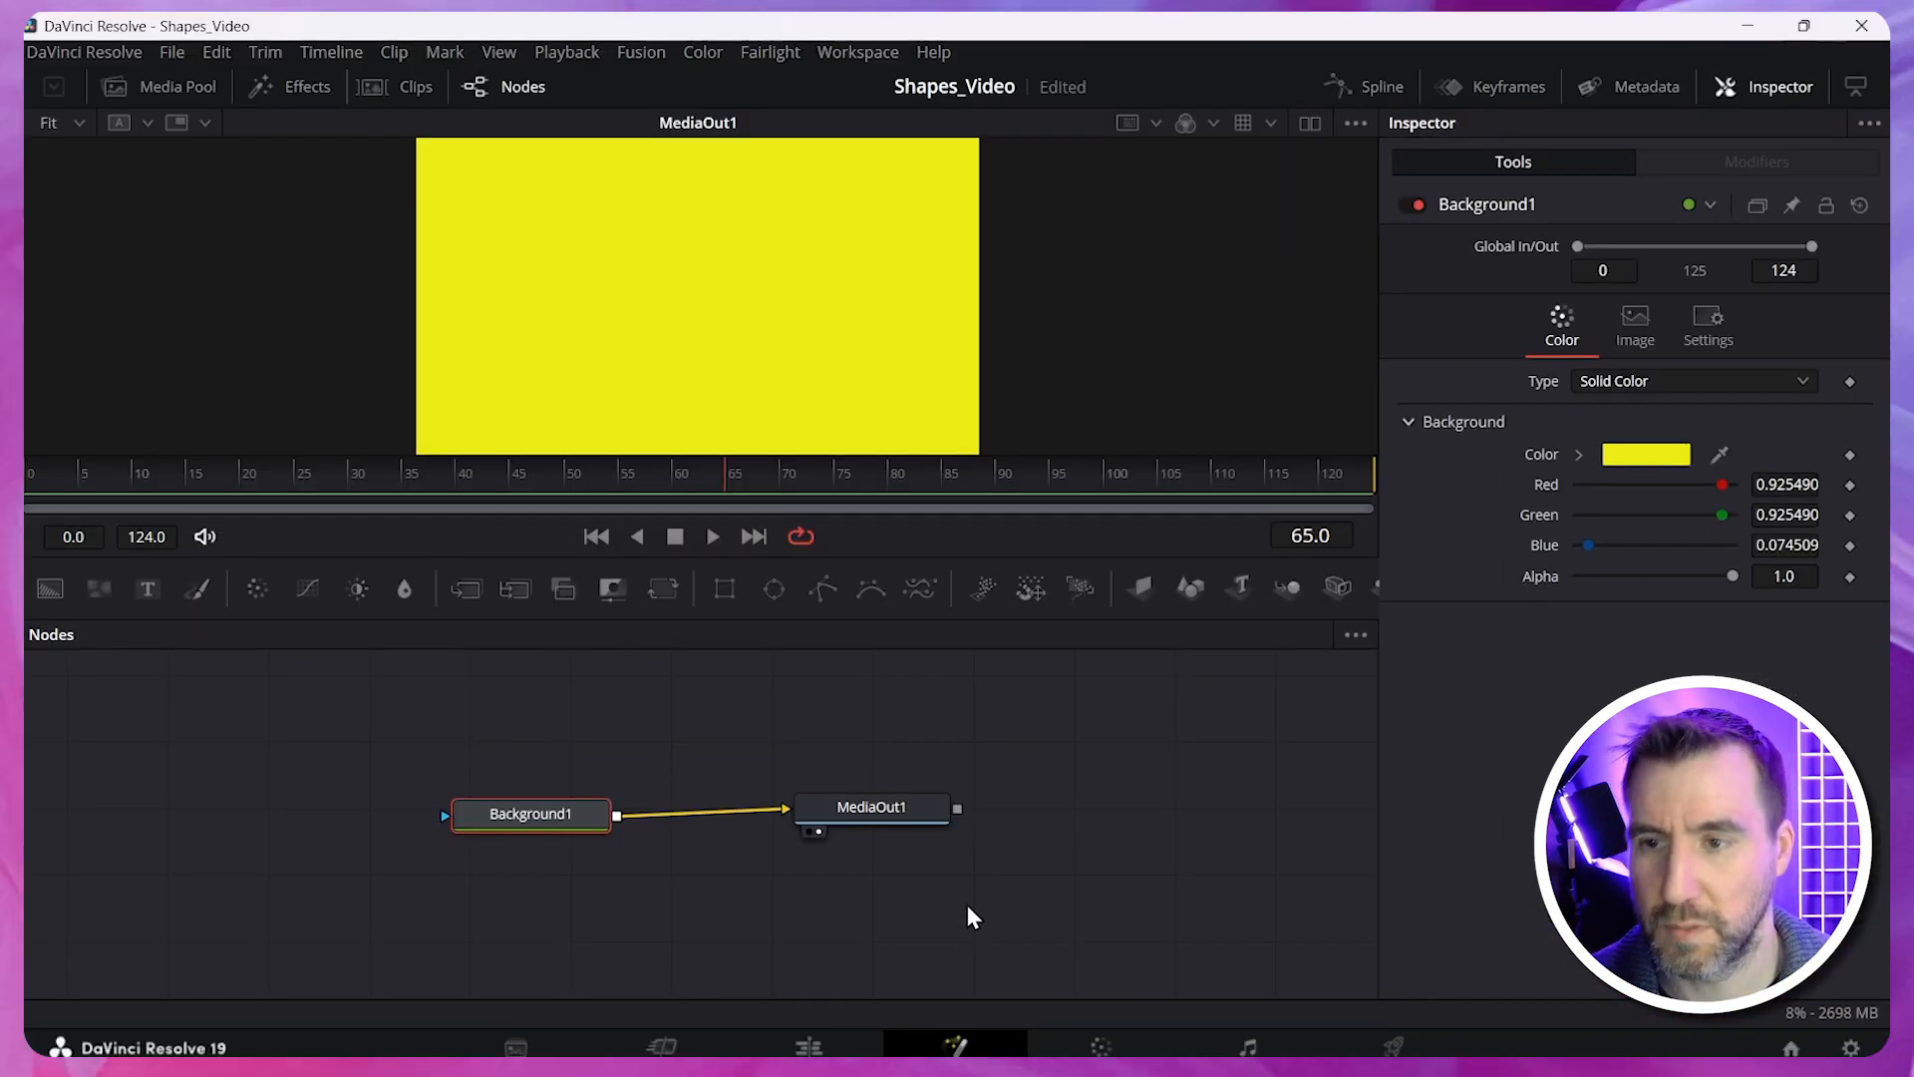
{"action": "left_click", "coordinate": [872, 805]}
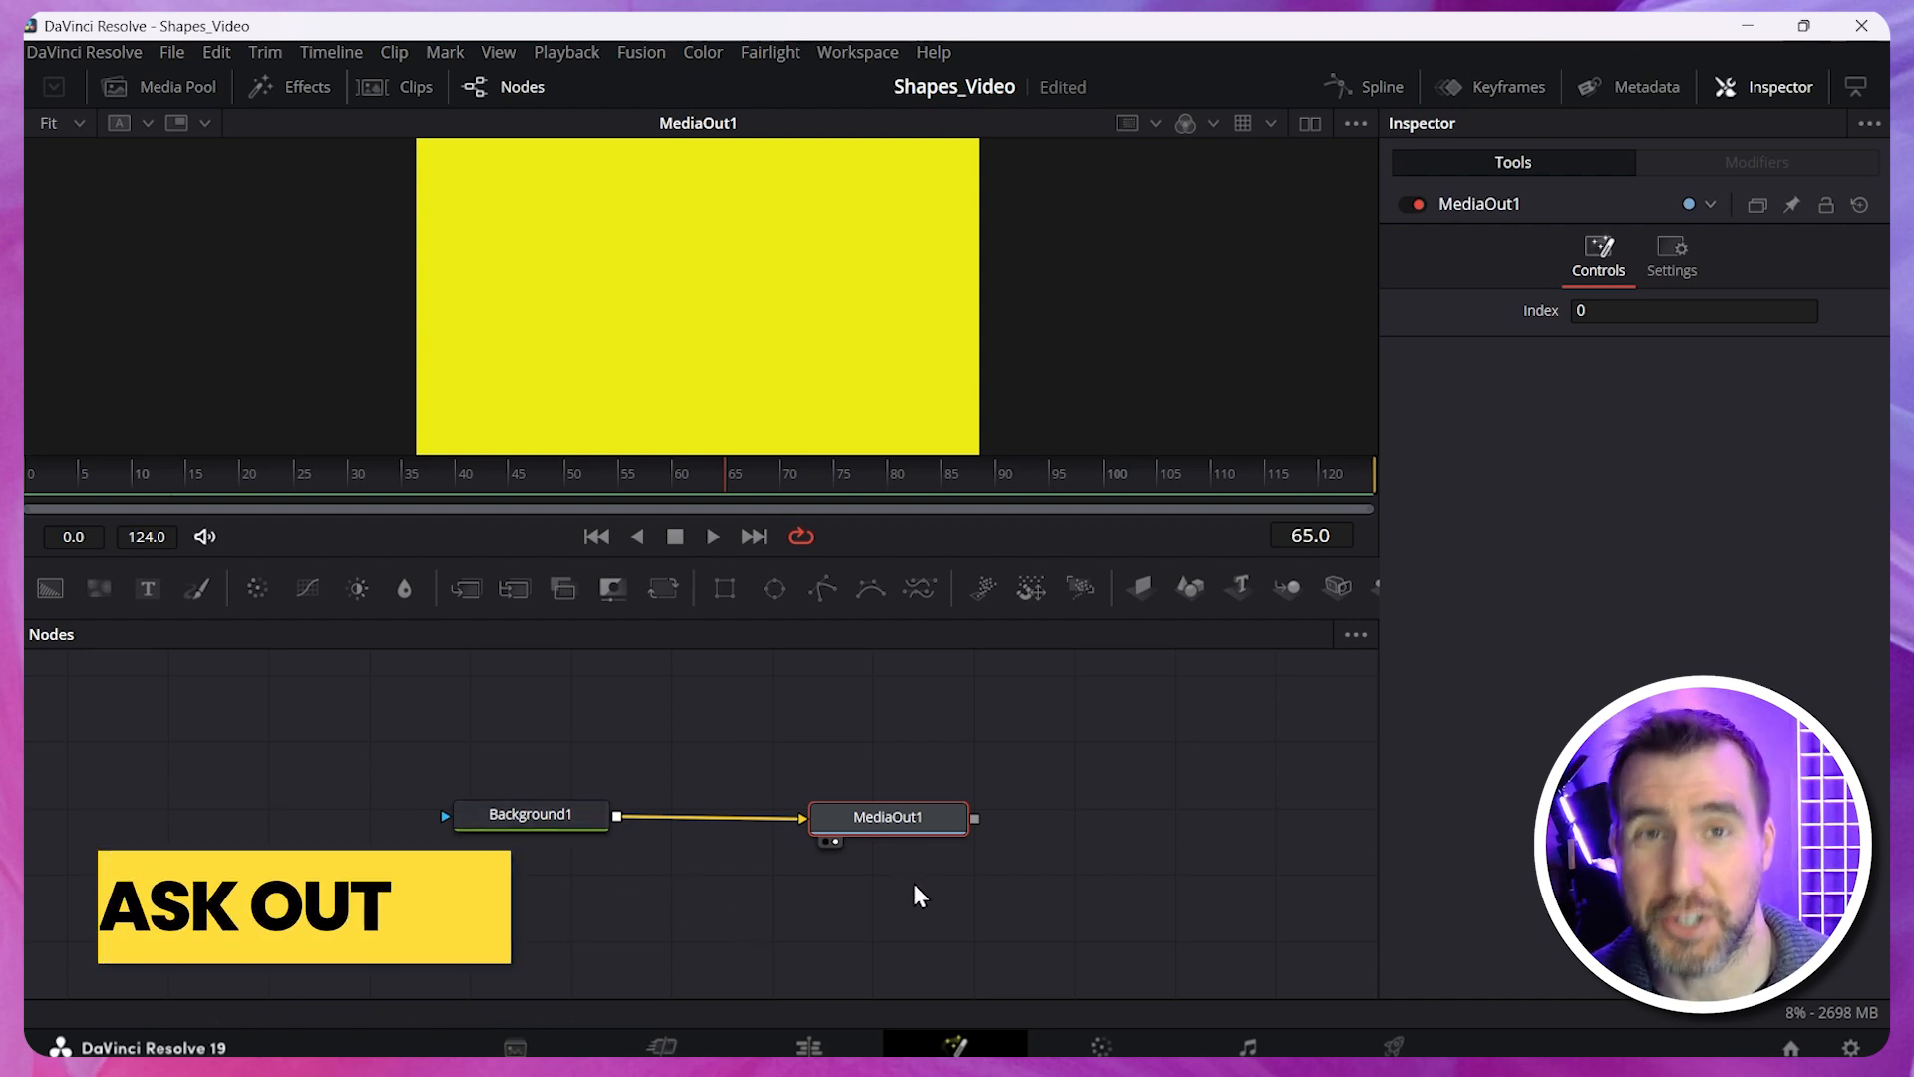
{"action": "mouse_move", "coordinate": [724, 590]}
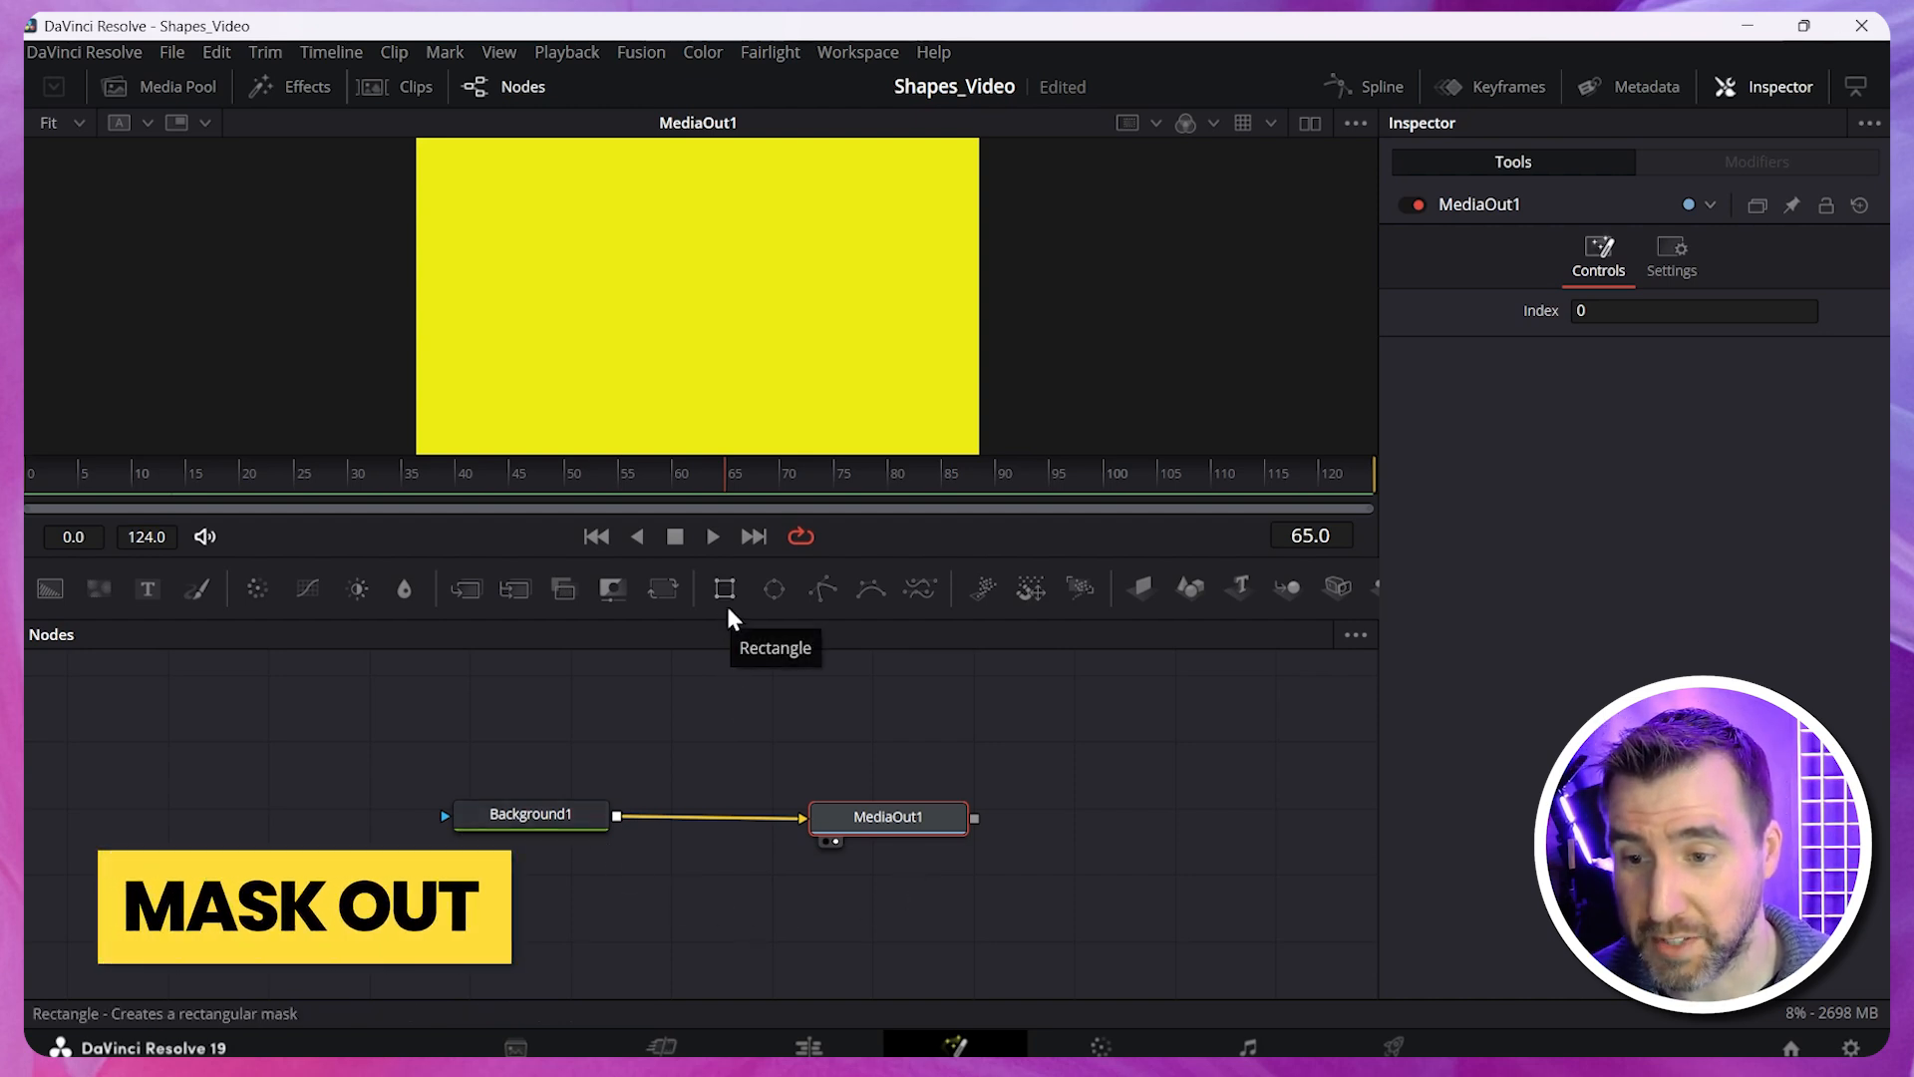
{"action": "mouse_move", "coordinate": [774, 590]}
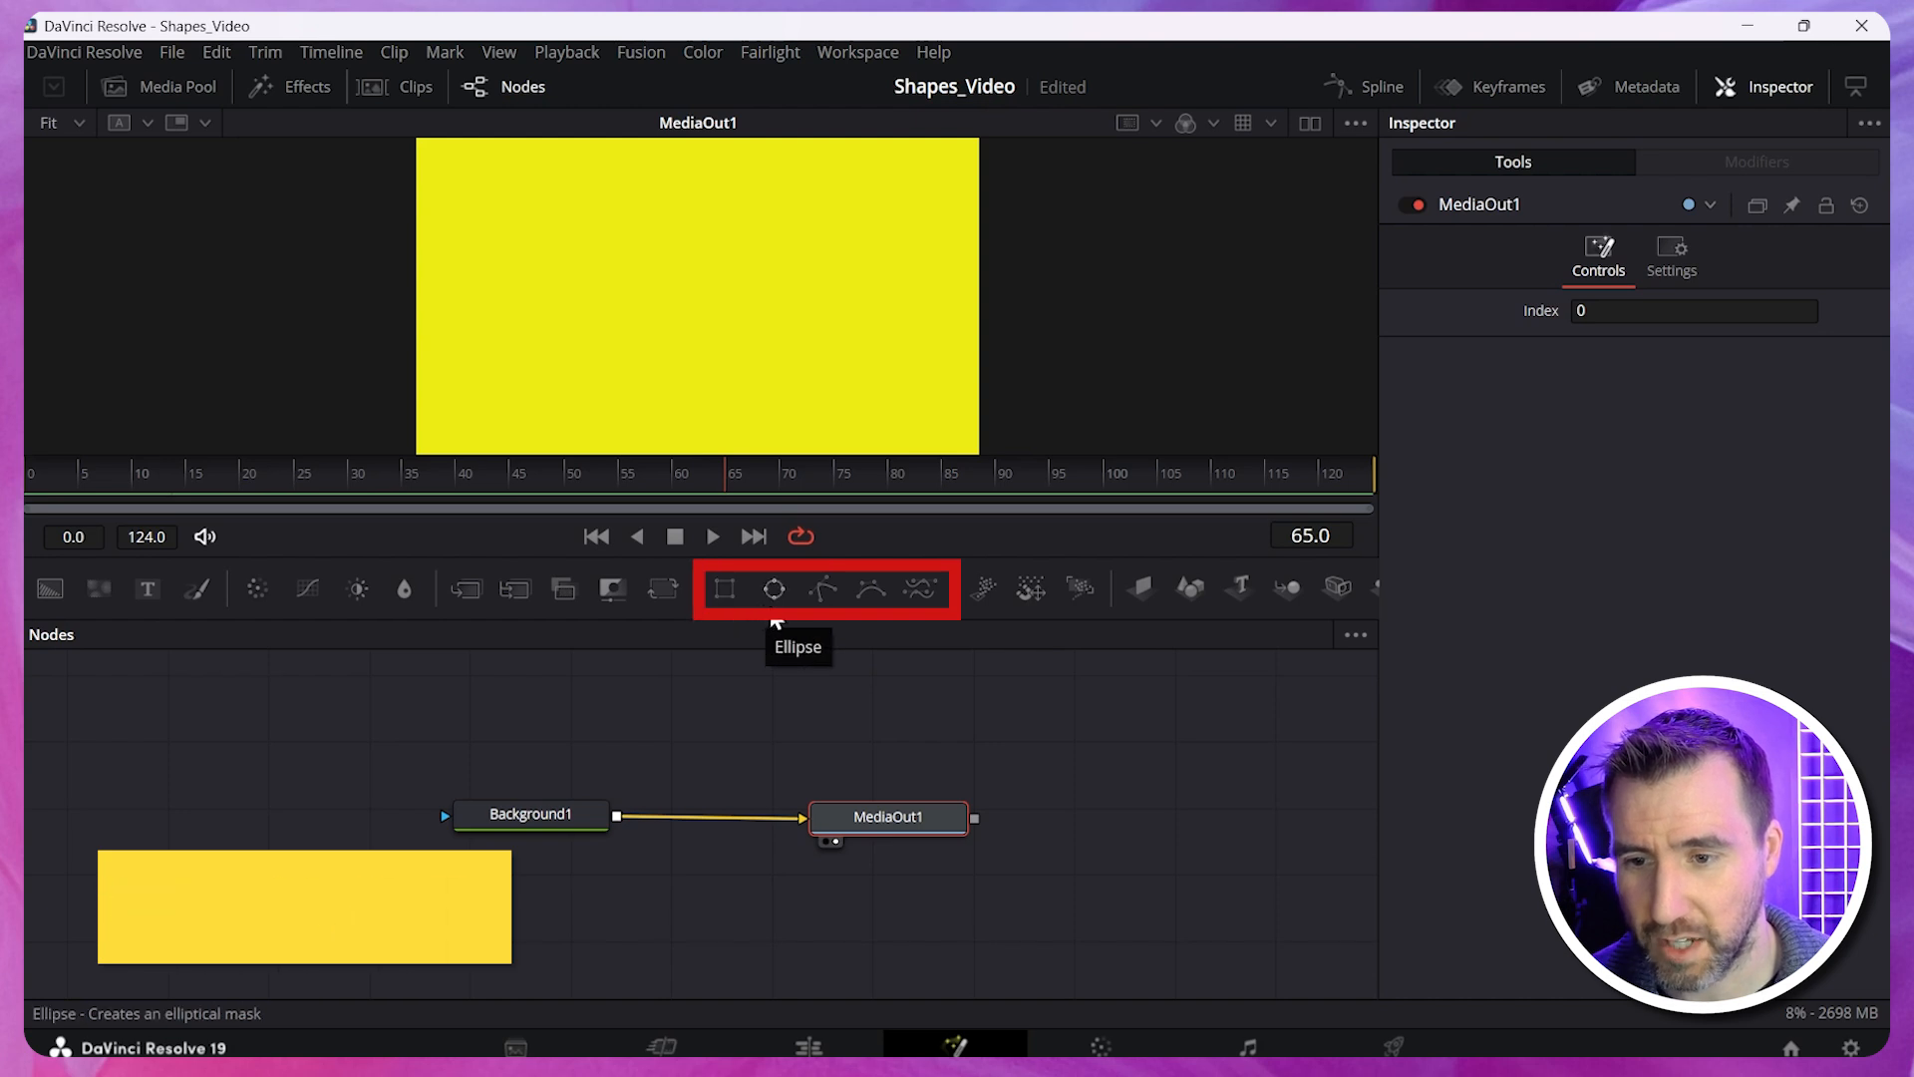
{"action": "mouse_move", "coordinate": [824, 590]}
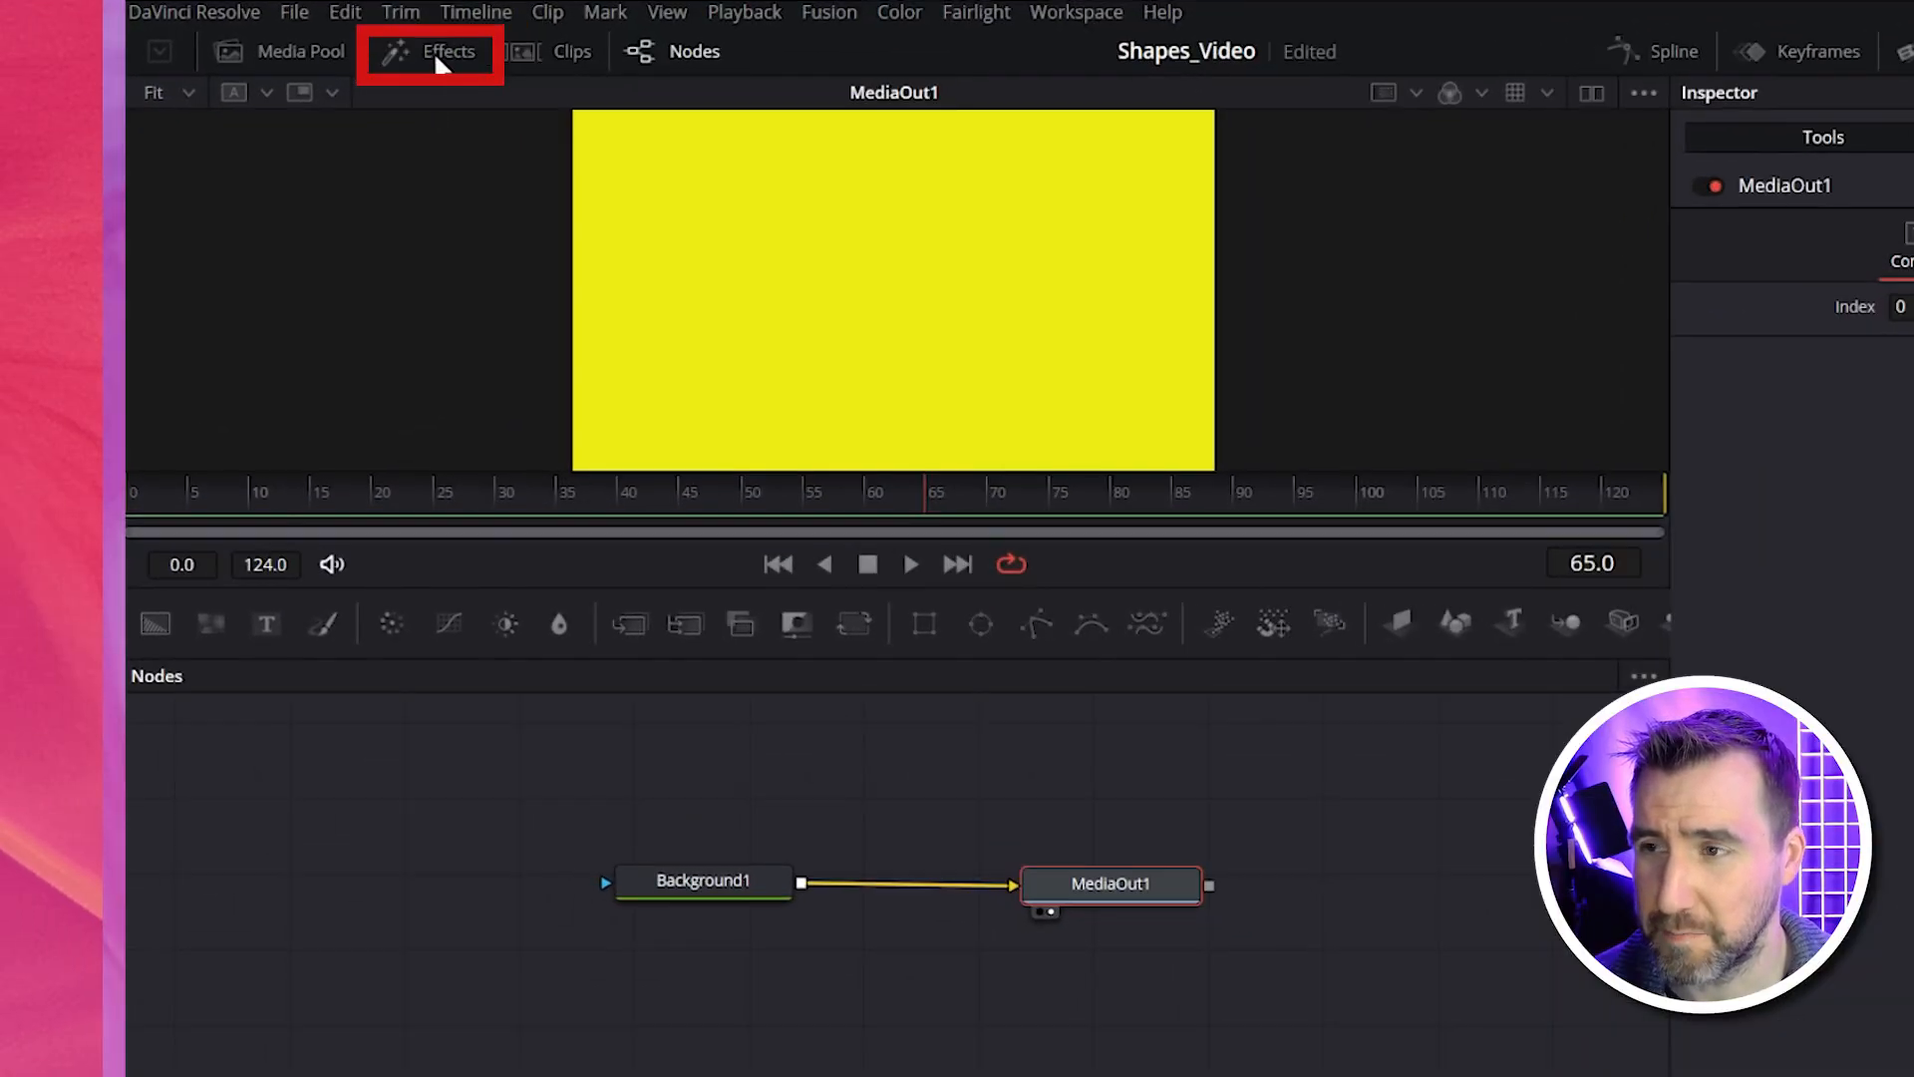
Add an Ellipse mask from the Mask tools to Background1, cropping the yellow into a slightly off-centre circle.
{"action": "left_click", "coordinate": [449, 52]}
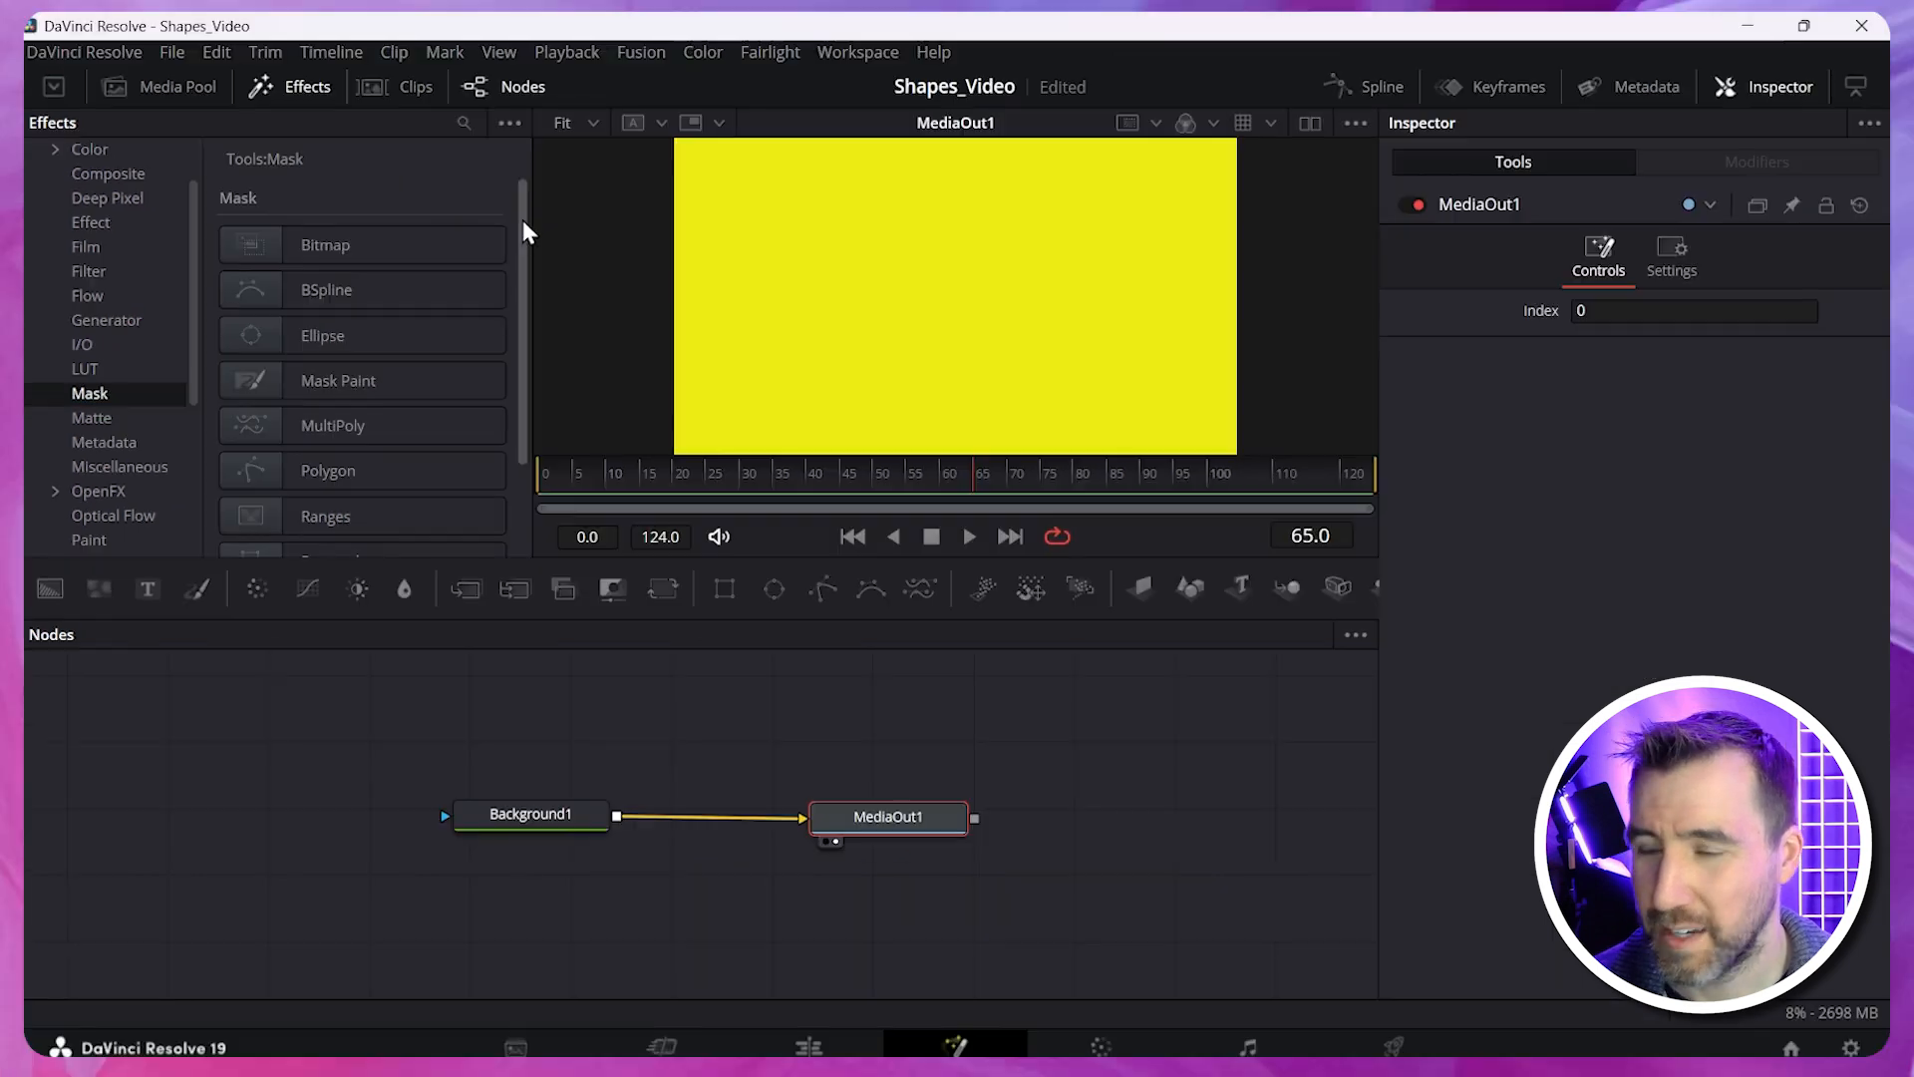
{"action": "scroll", "scroll_direction": "down", "scroll_amount": 3}
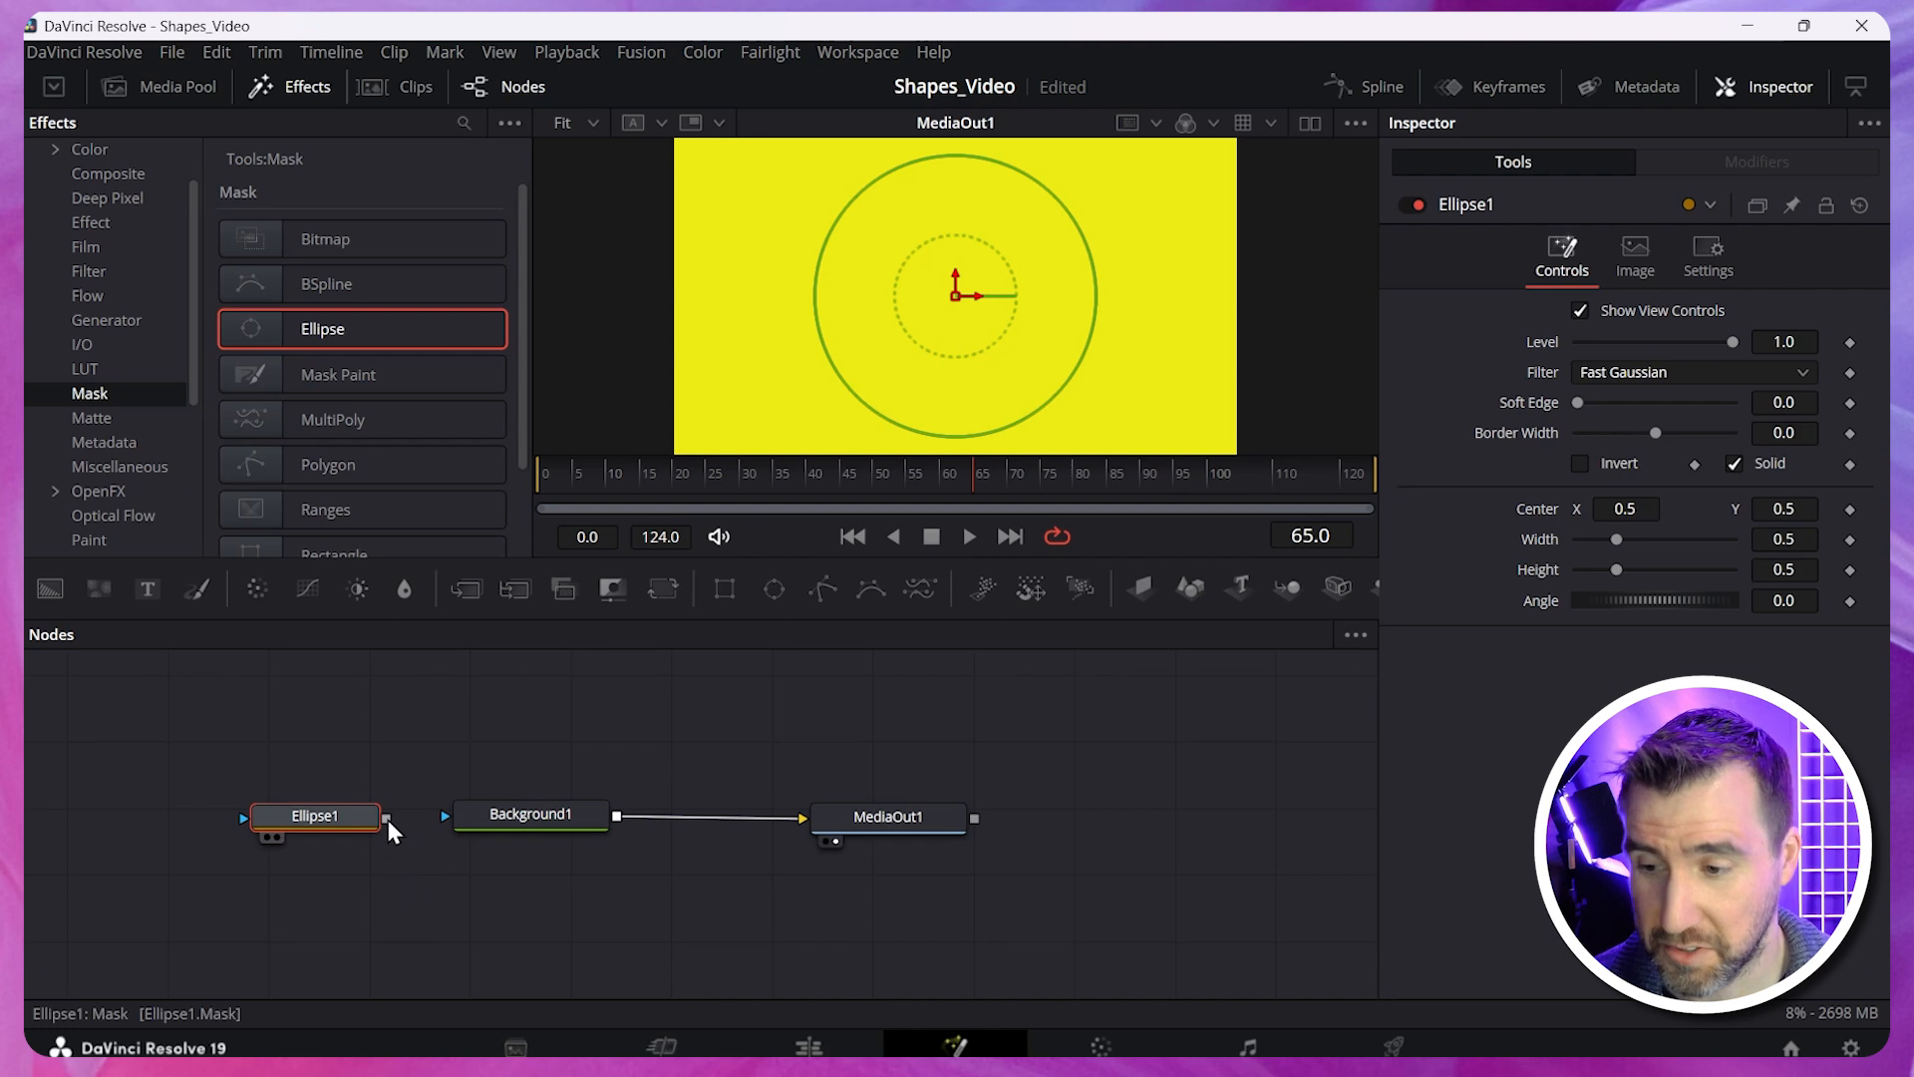
{"action": "left_click", "coordinate": [530, 814]}
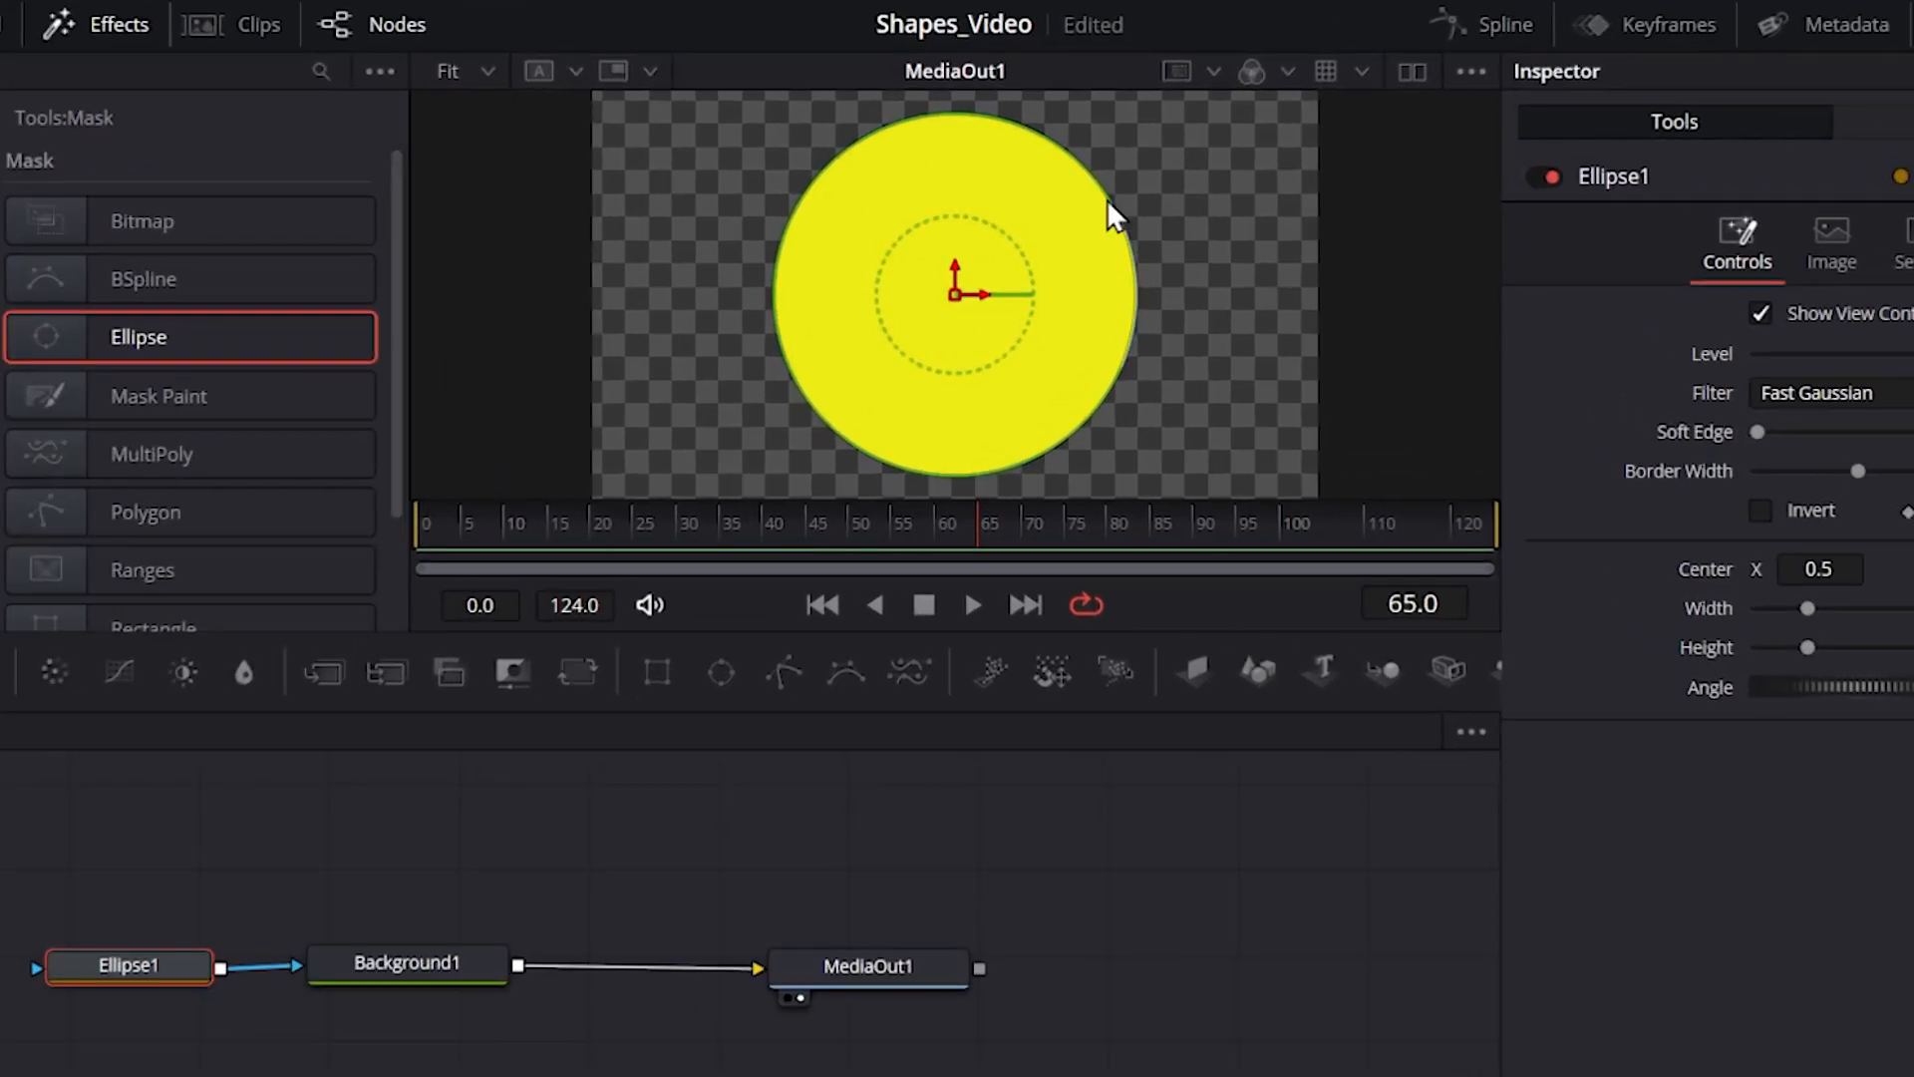
{"action": "mouse_move", "coordinate": [1072, 168]}
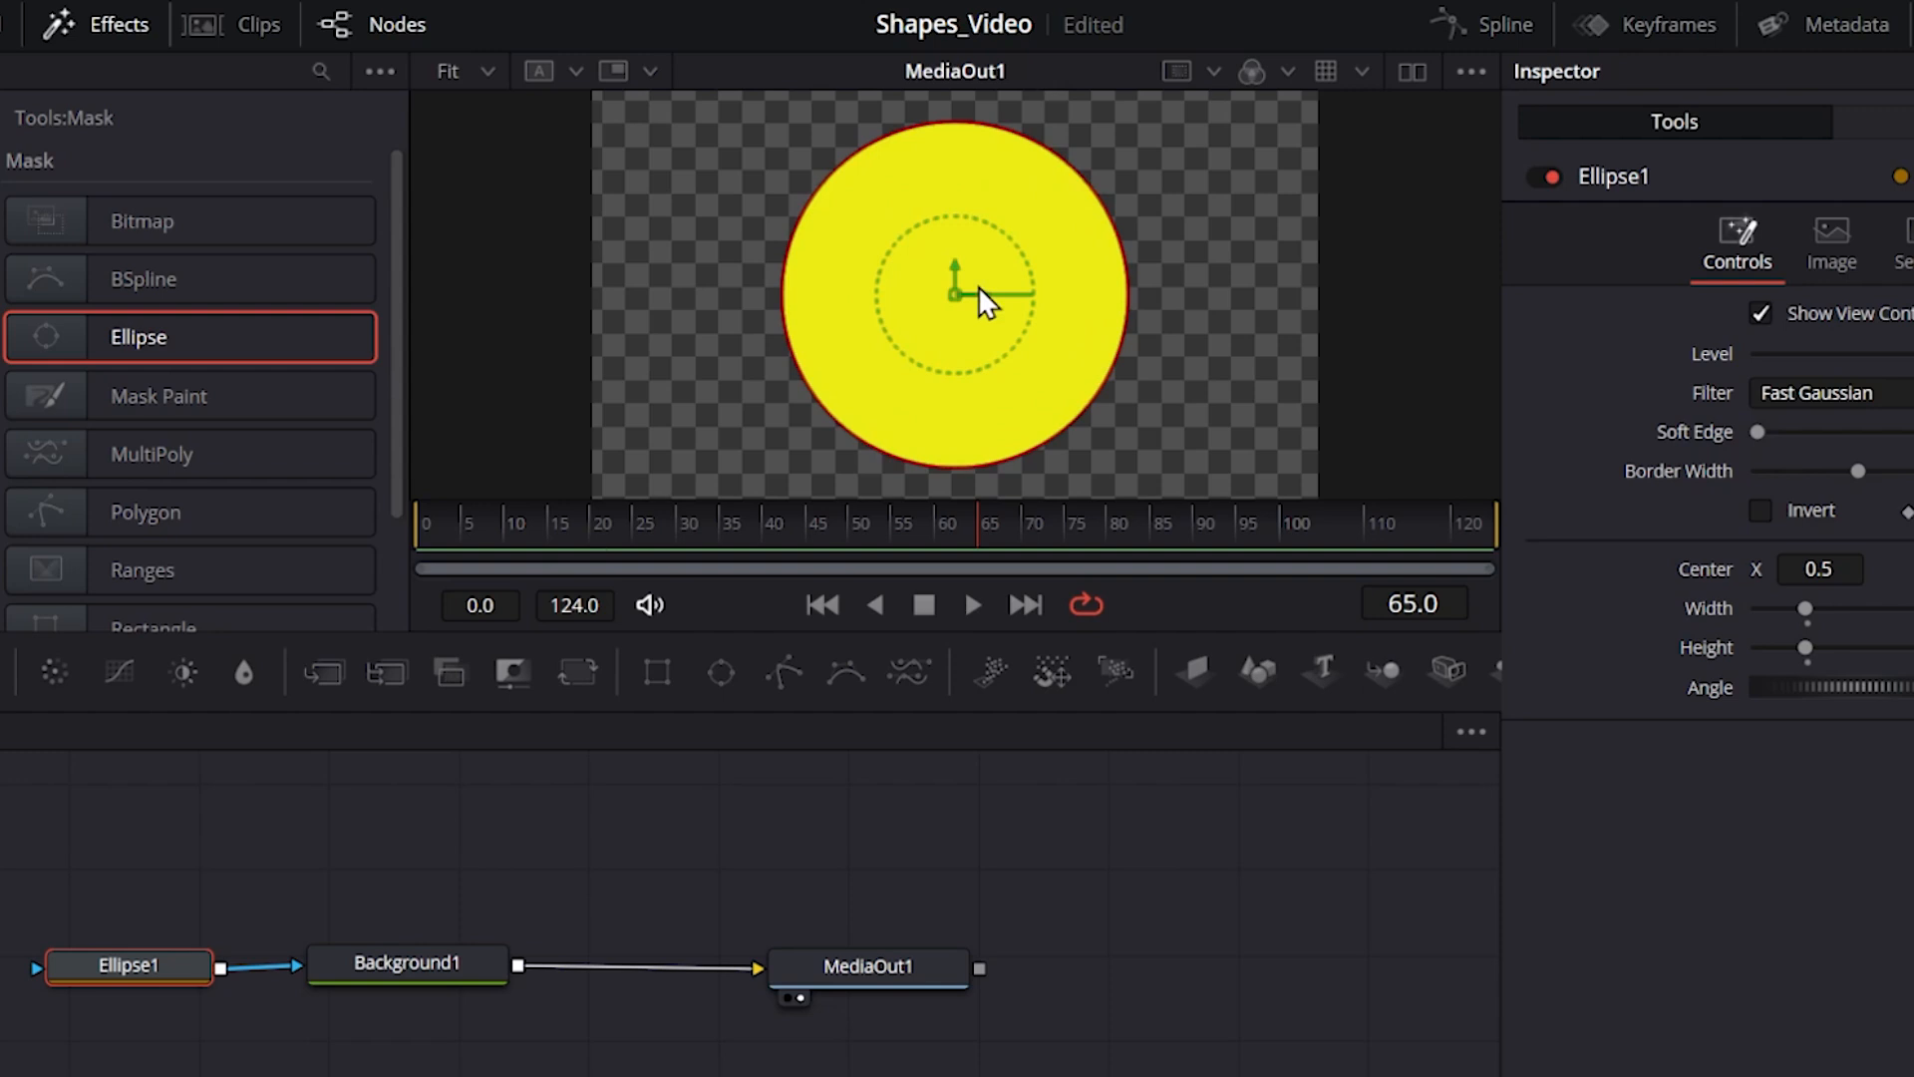
{"action": "left_click_drag", "start_coordinate": [953, 287], "coordinate": [1007, 291]}
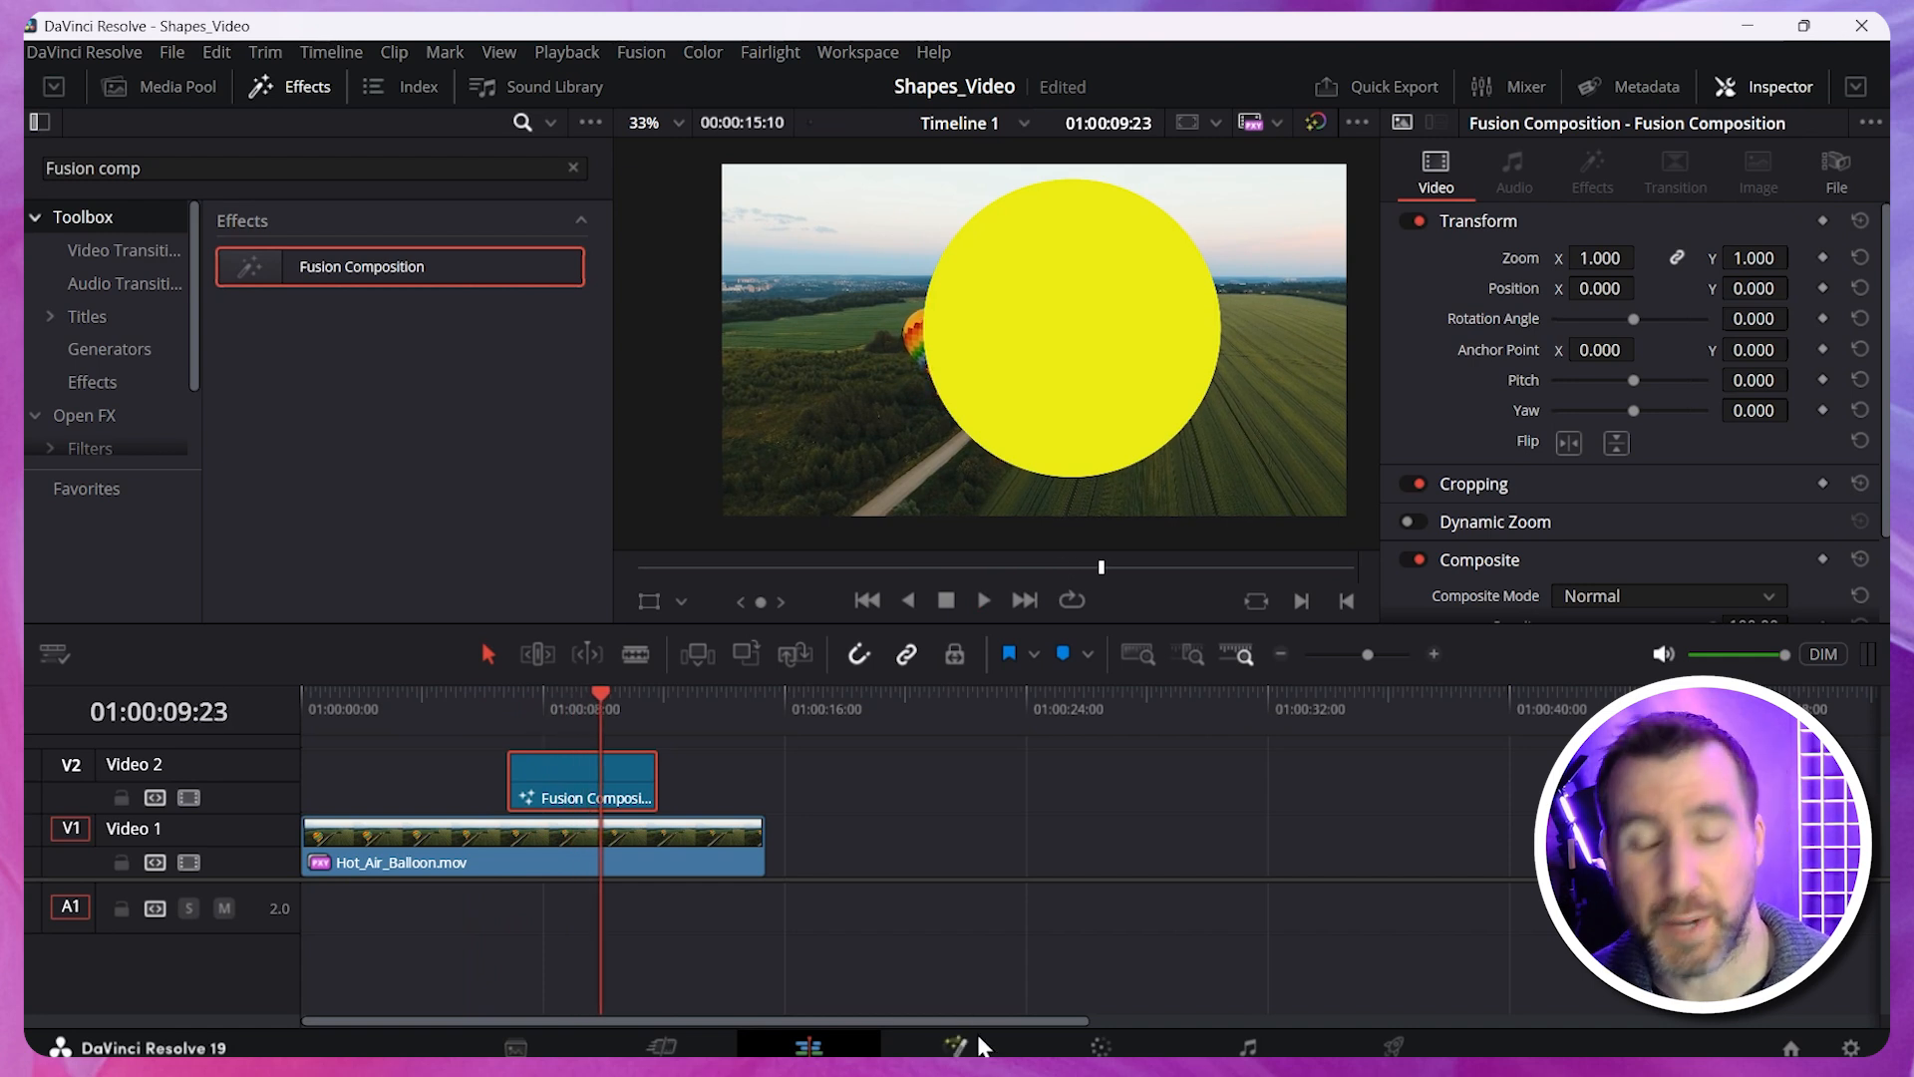
Line the Ellipse, Background and MediaOut nodes up in a row and select Background1.
{"action": "left_click", "coordinate": [957, 1047]}
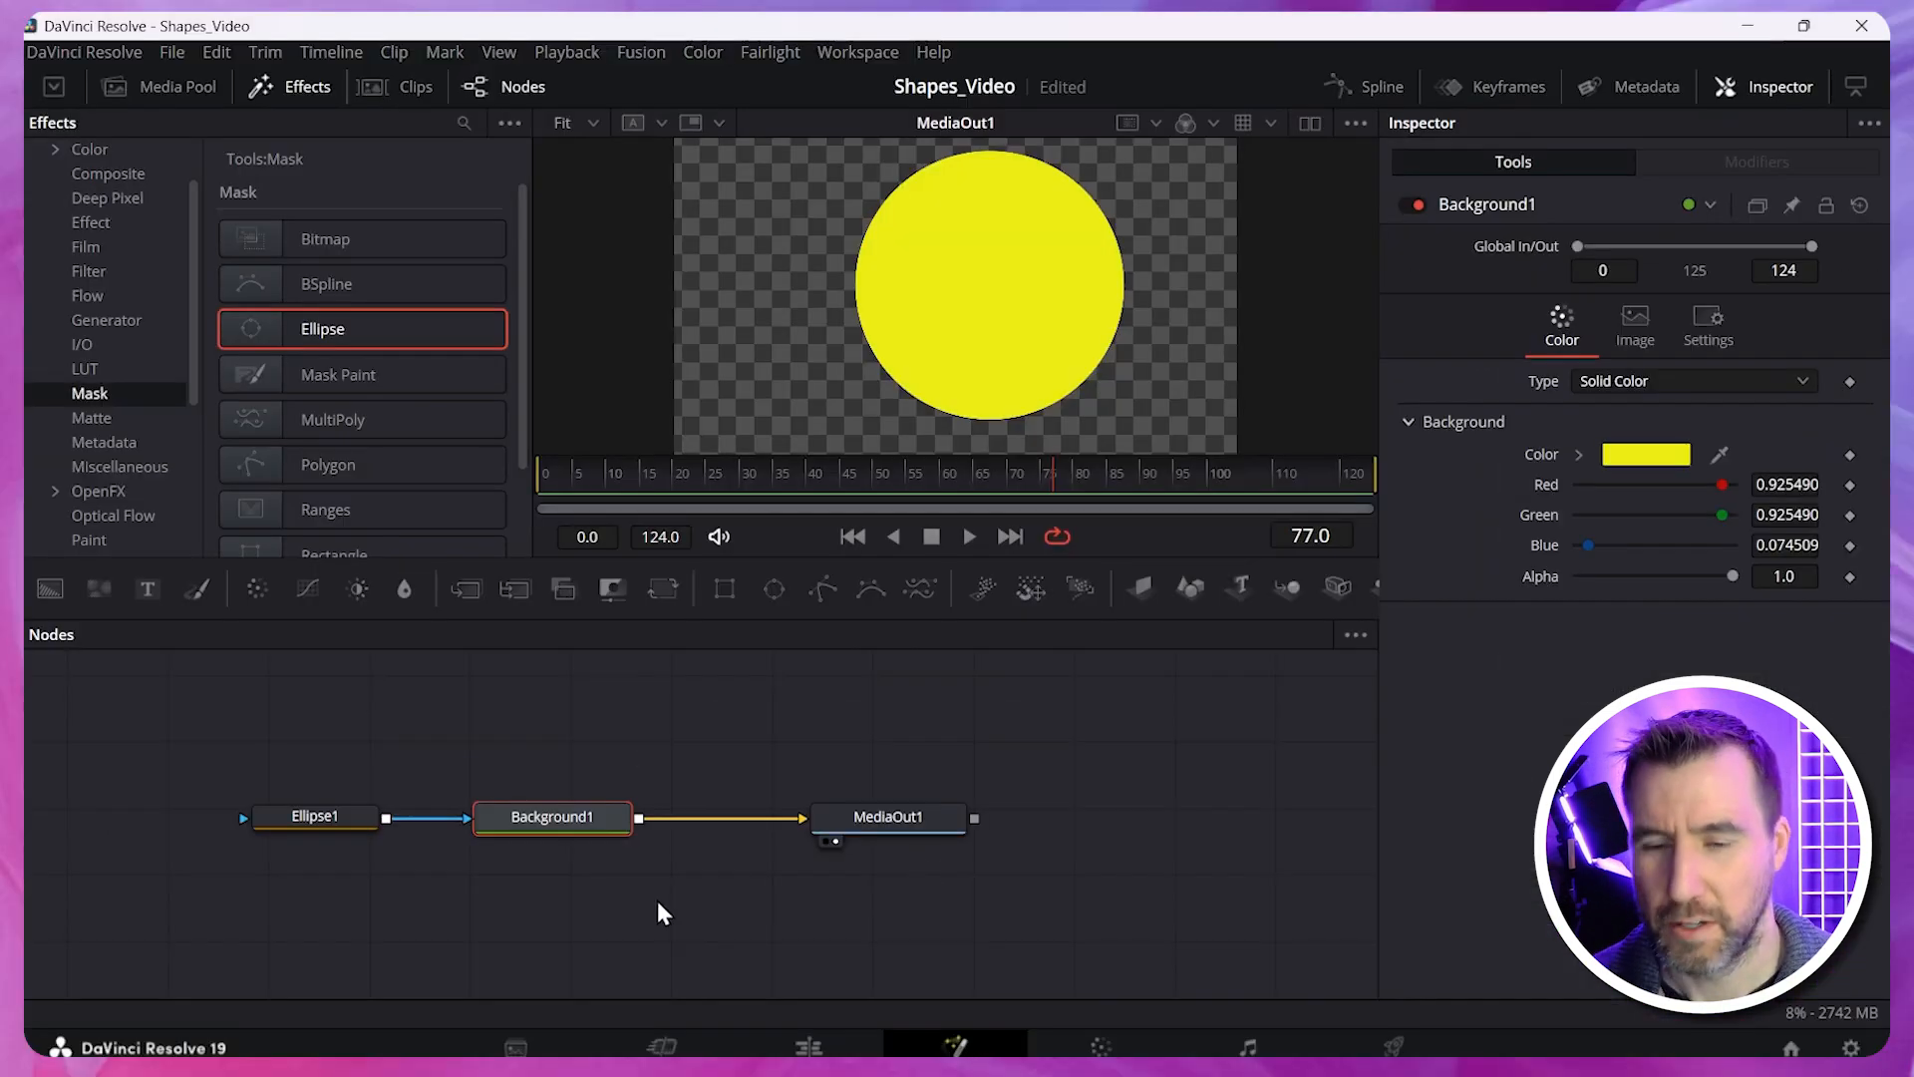
{"action": "mouse_move", "coordinate": [702, 868]}
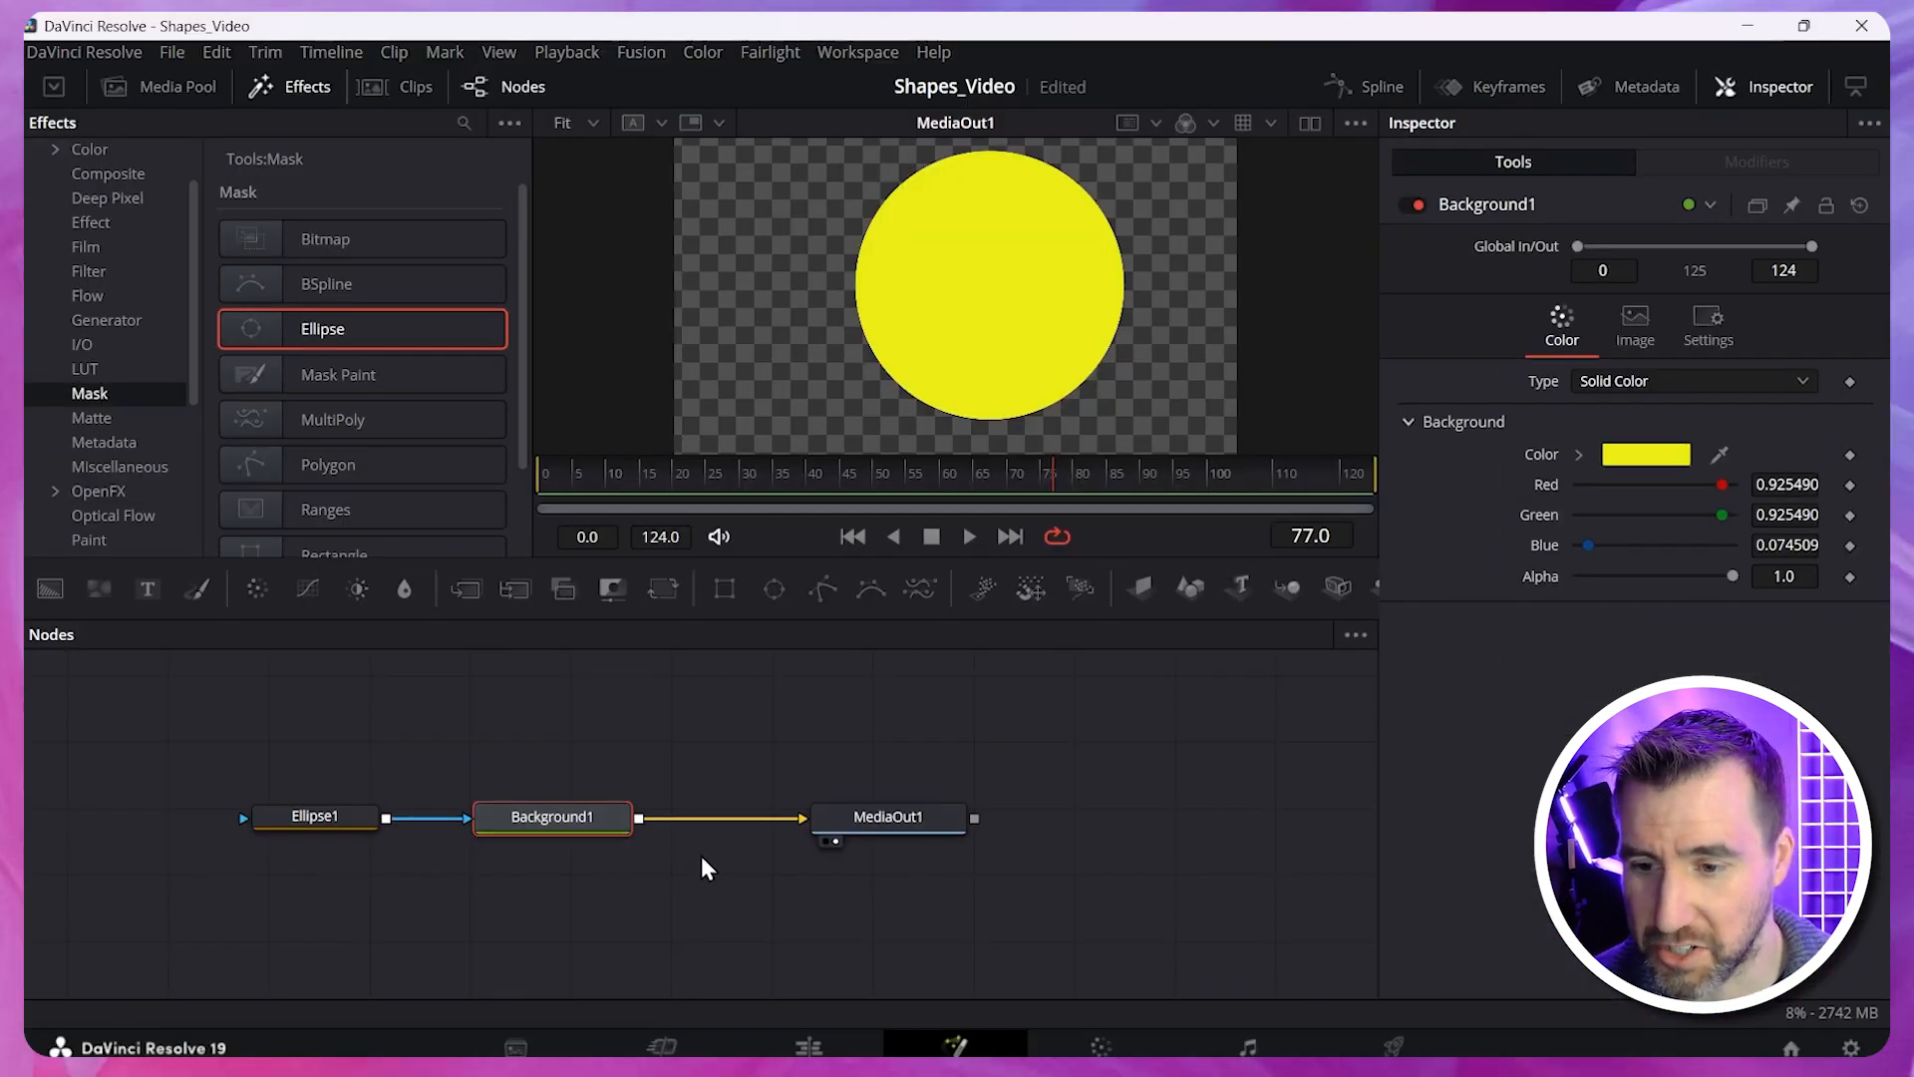
{"action": "left_click_drag", "start_coordinate": [552, 818], "coordinate": [875, 768]}
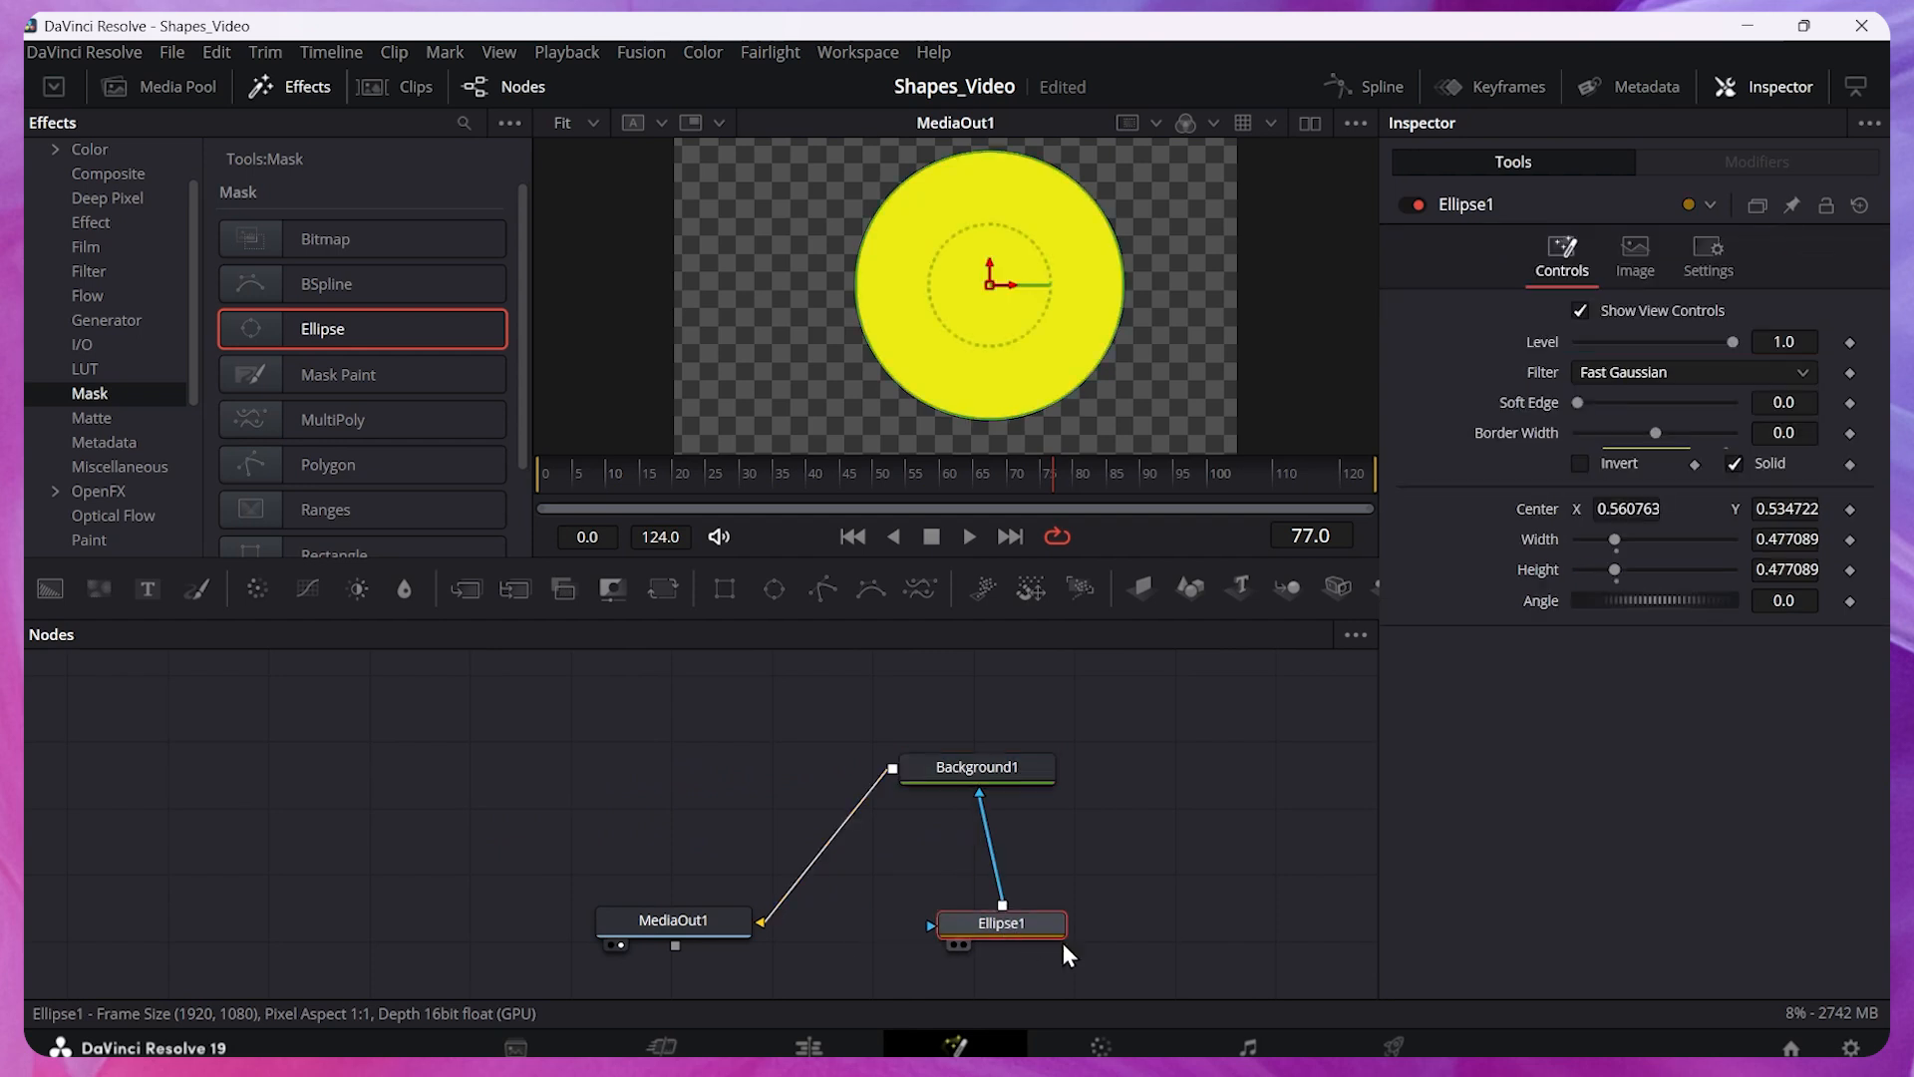
{"action": "mouse_move", "coordinate": [1011, 959]}
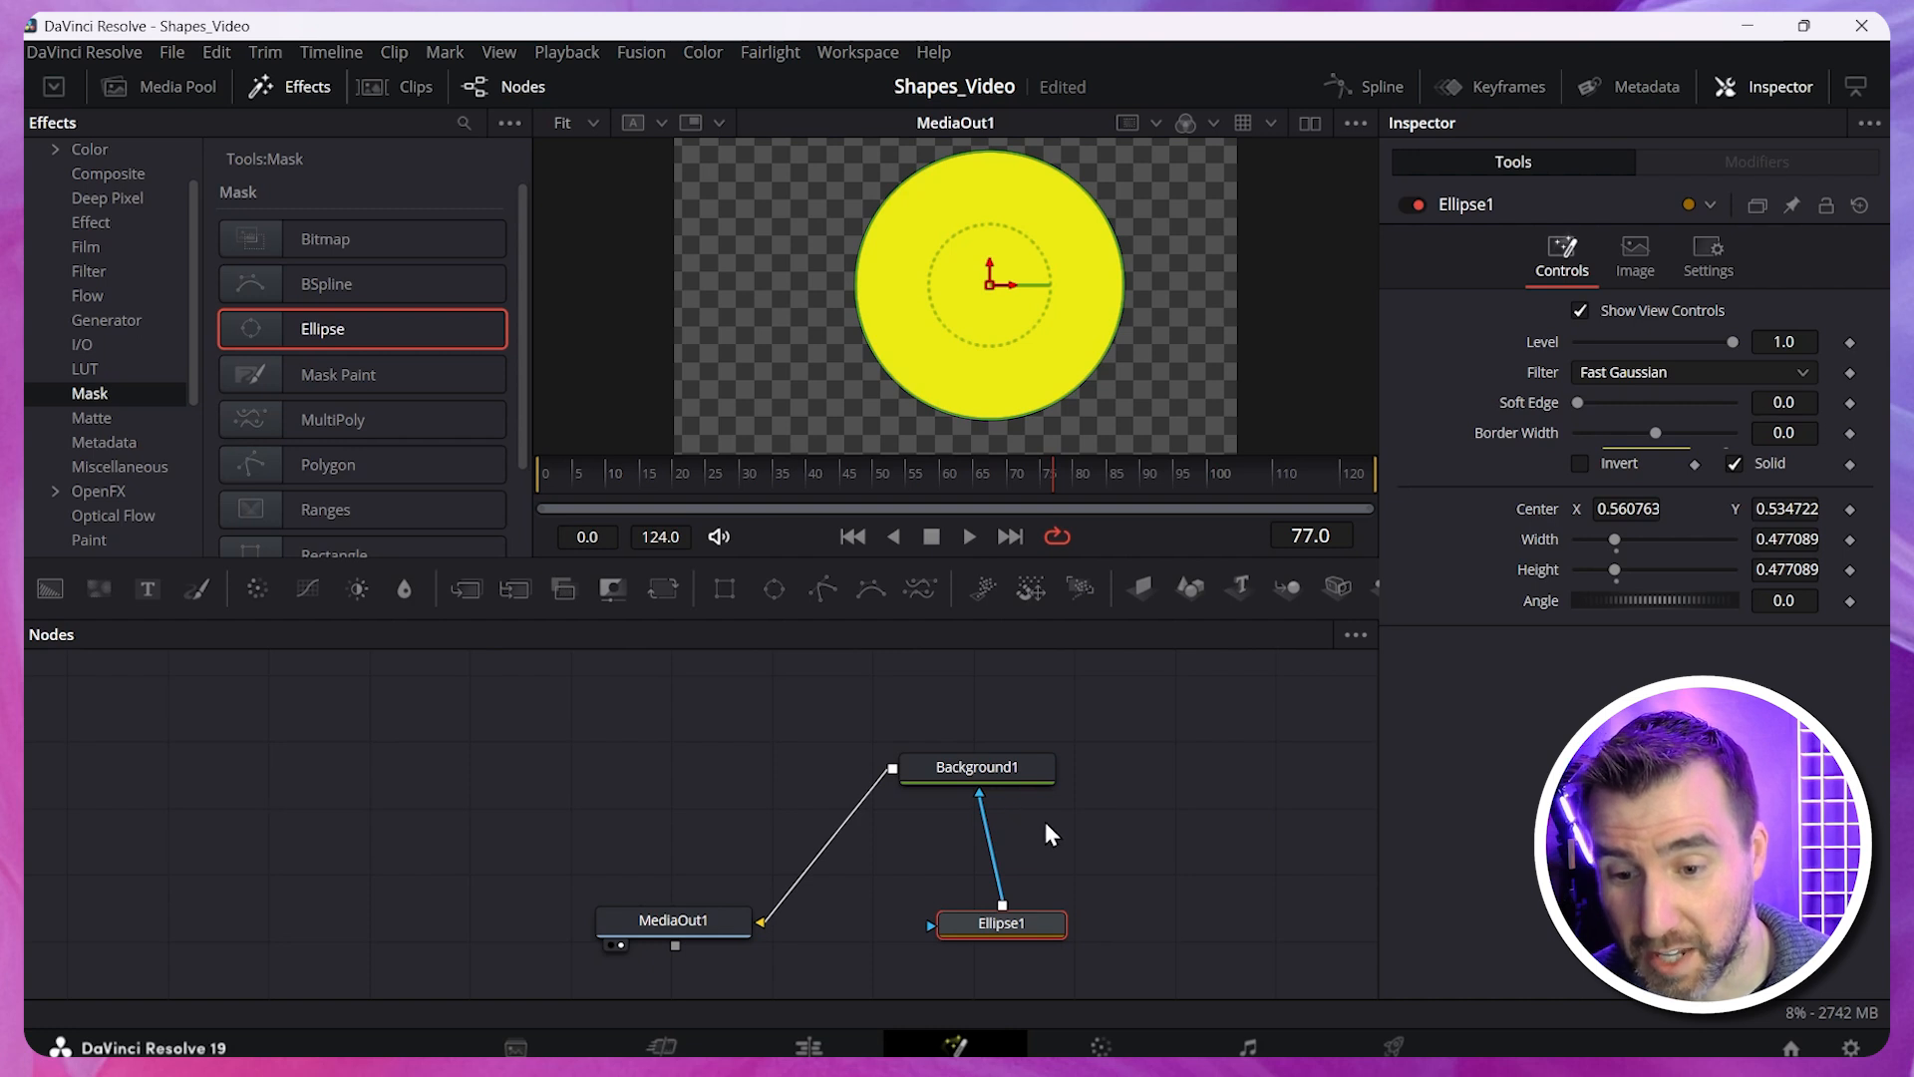
{"action": "mouse_move", "coordinate": [750, 730]}
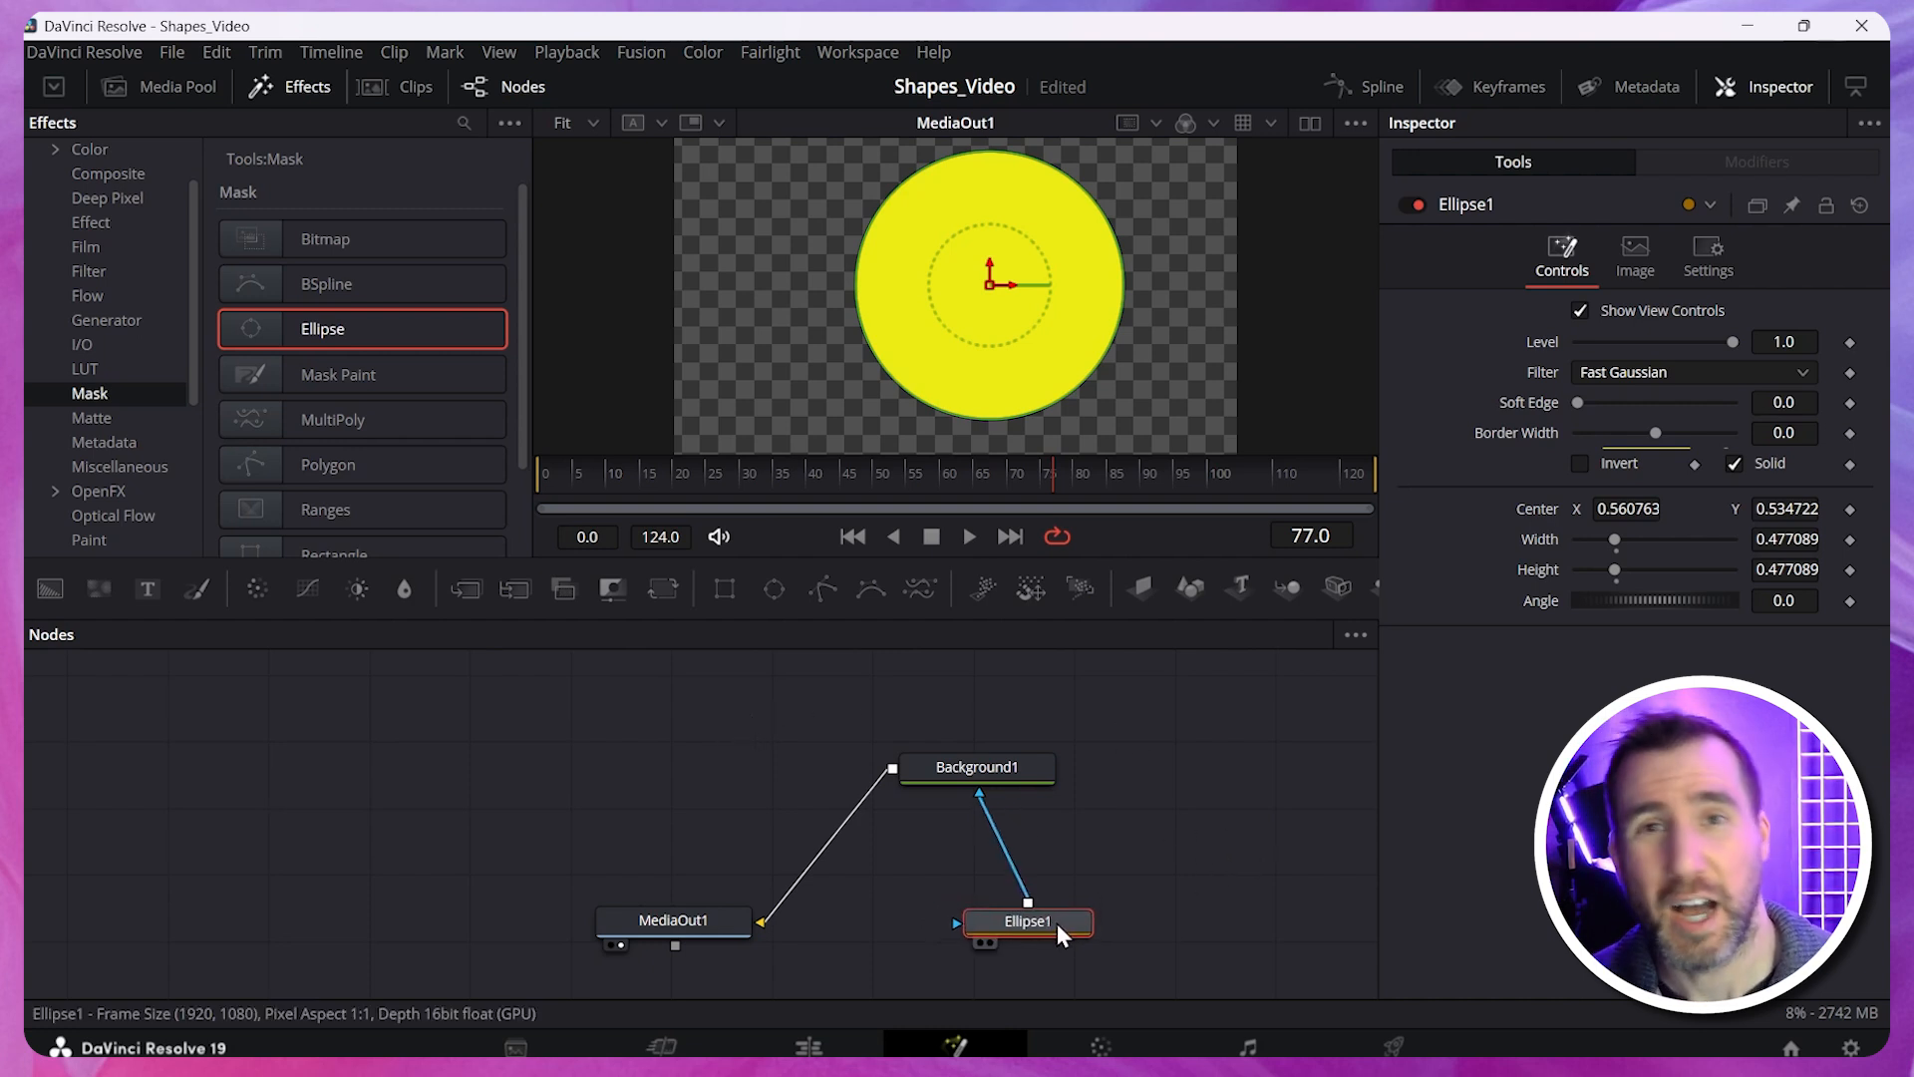
{"action": "left_click_drag", "start_coordinate": [1024, 922], "coordinate": [775, 778]}
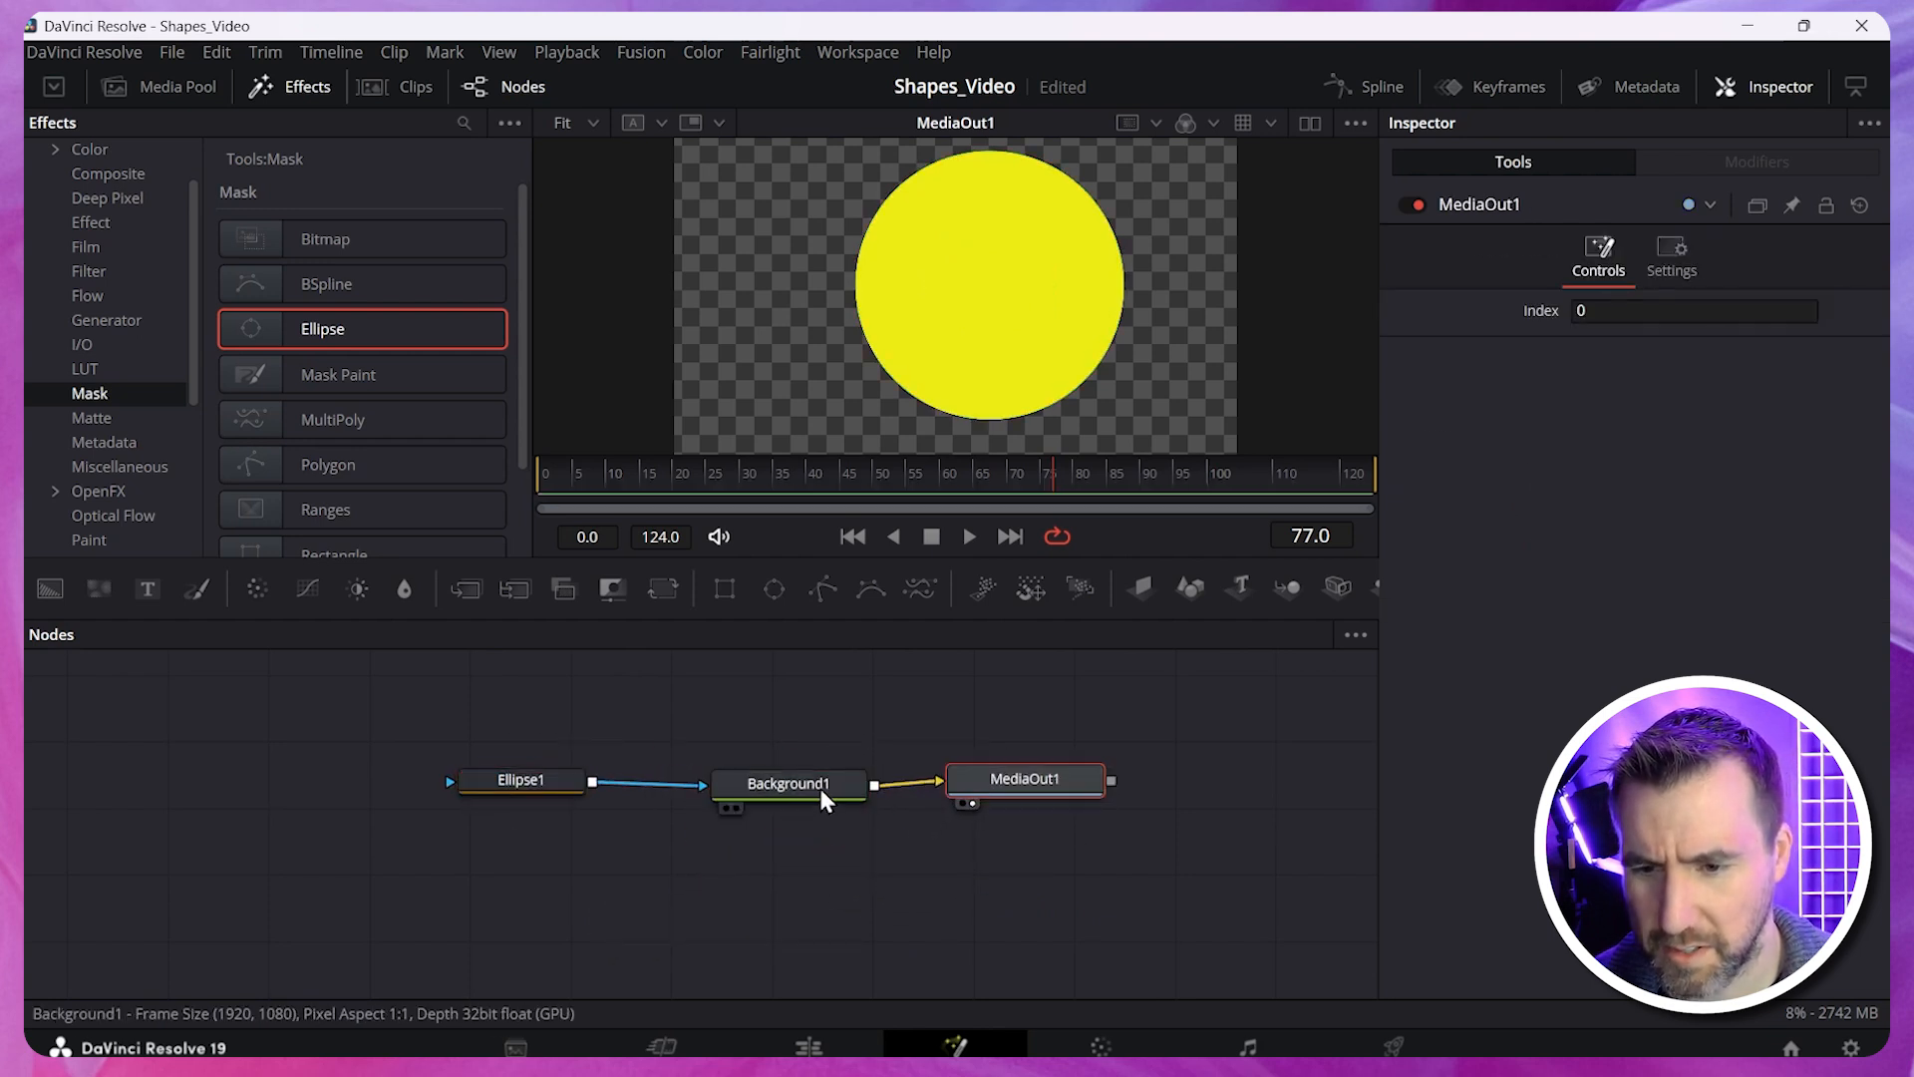
{"action": "left_click", "coordinate": [788, 782]}
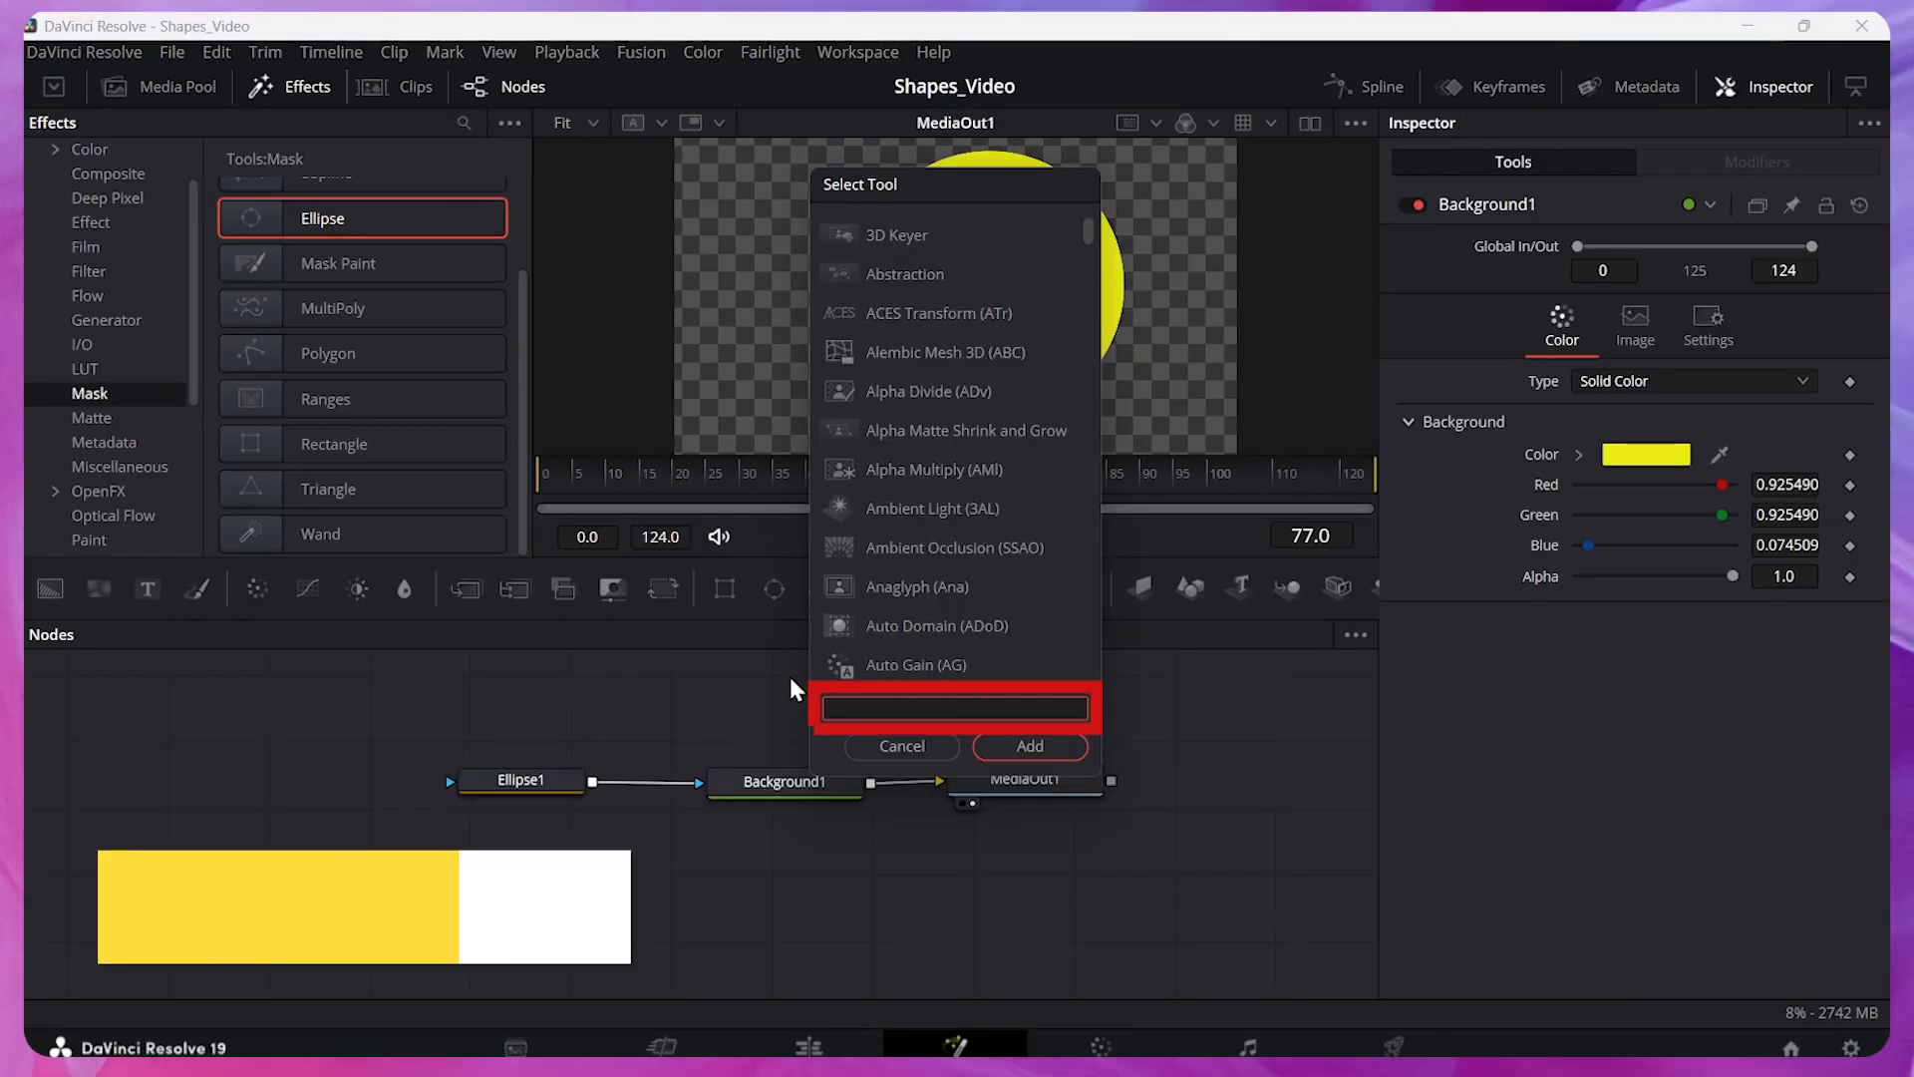
Add a Rectangle mask via the 'Rectangle' search and wire it into Background1 in place of the ellipse.
{"action": "type", "text": "Rect"}
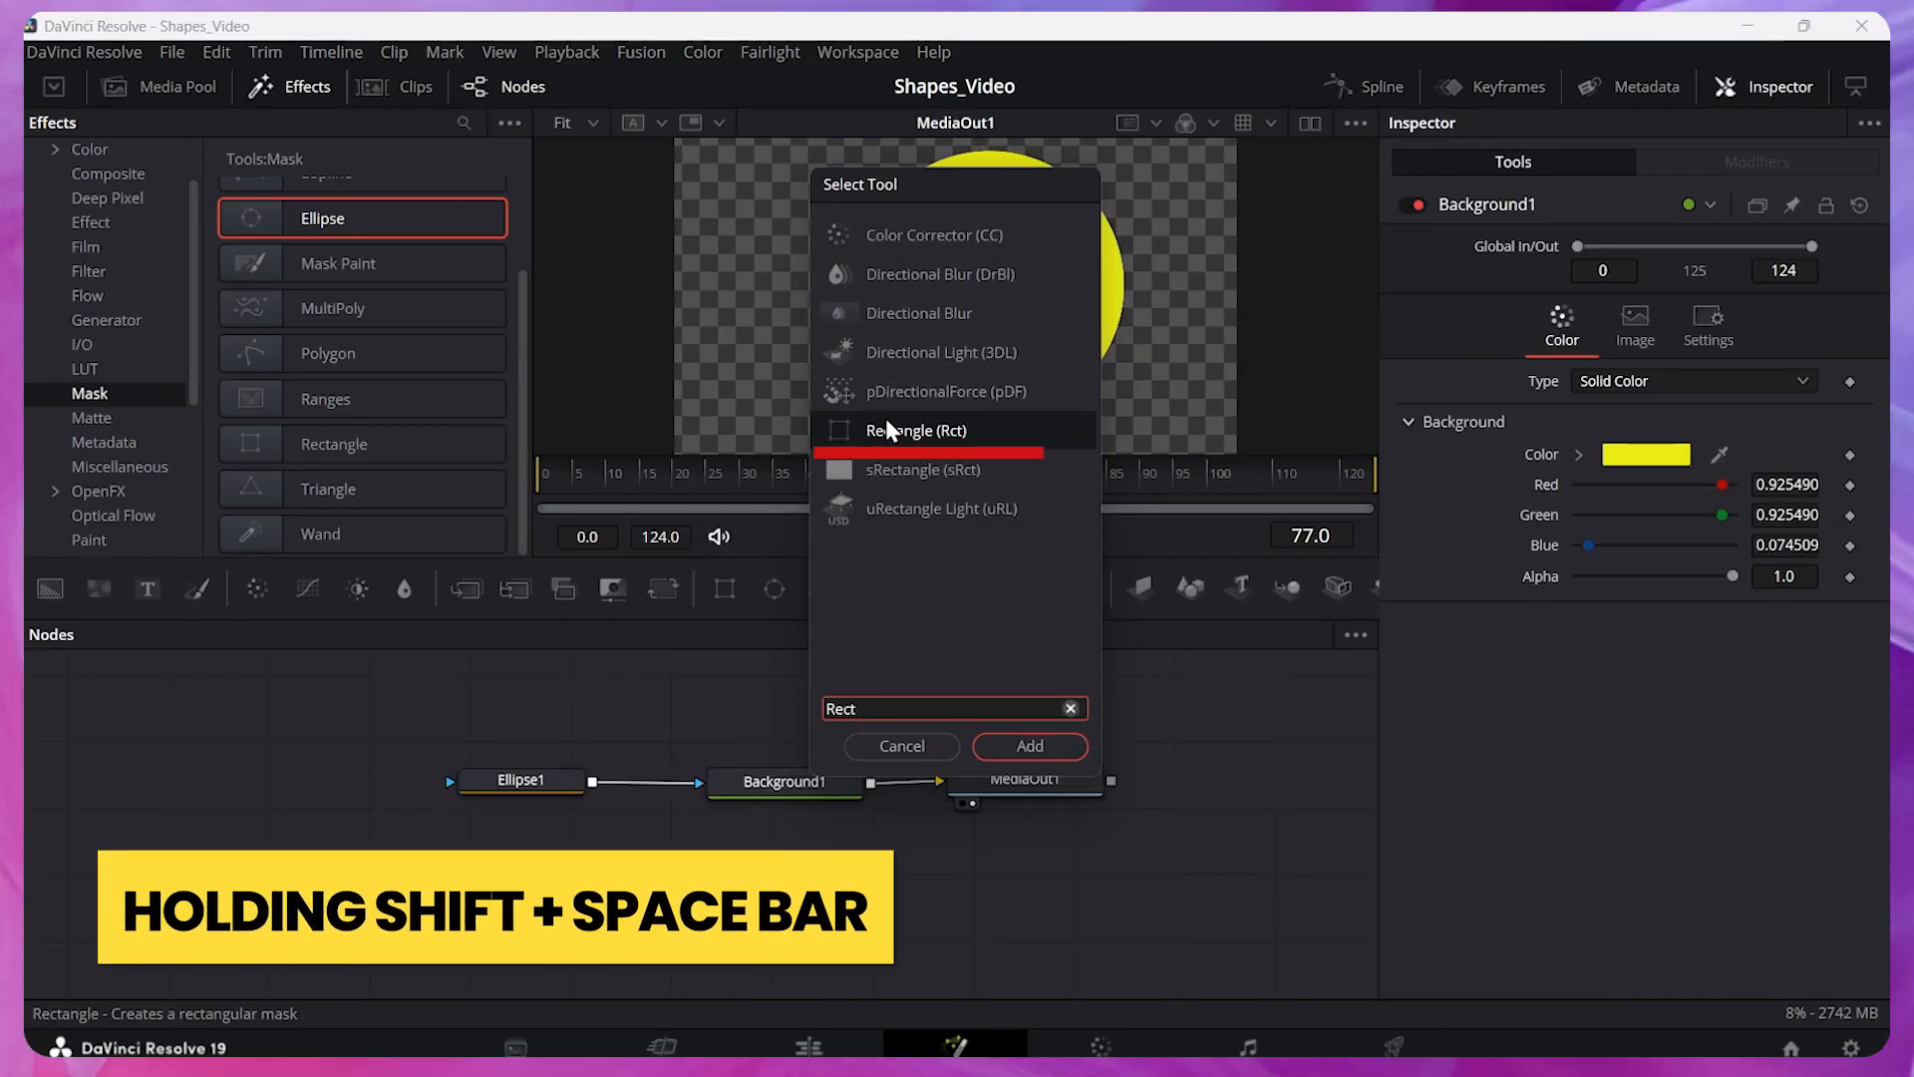
{"action": "type", "text": "Rectangle"}
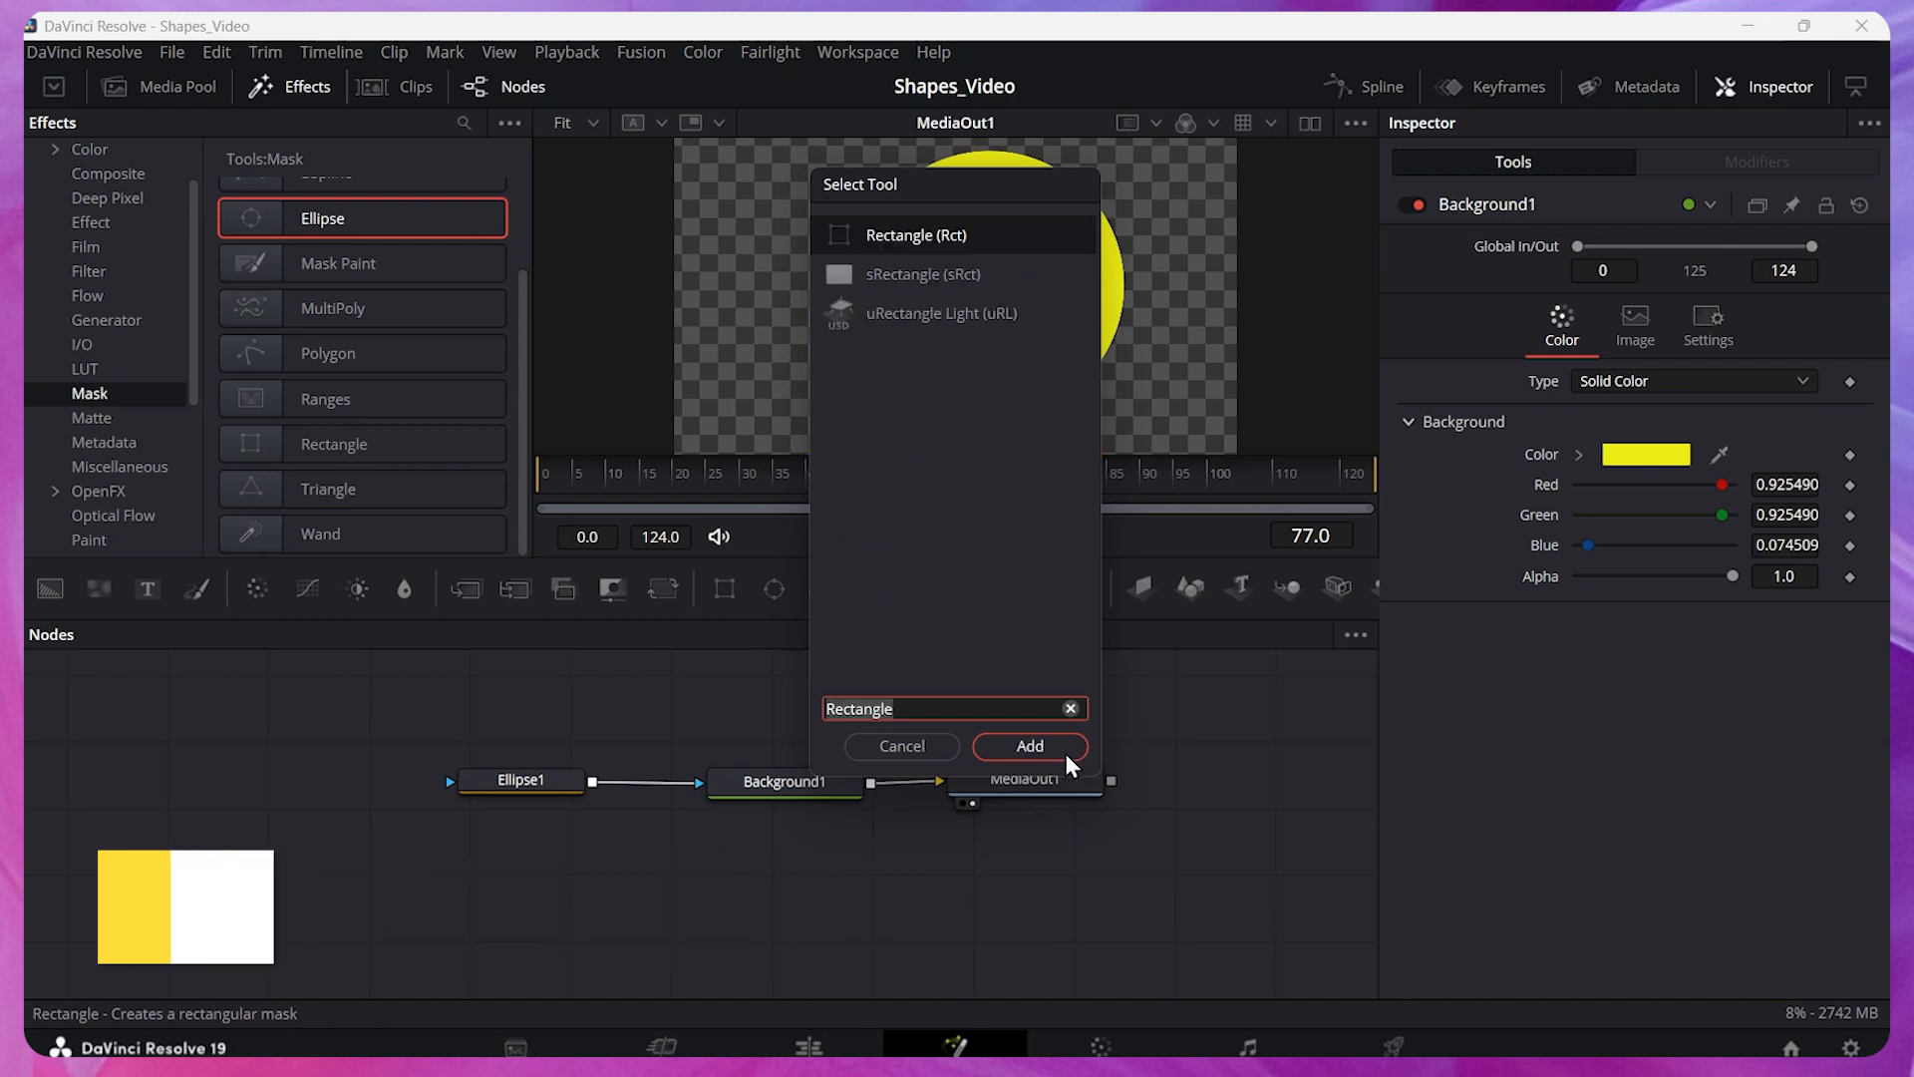
{"action": "left_click", "coordinate": [1029, 746]}
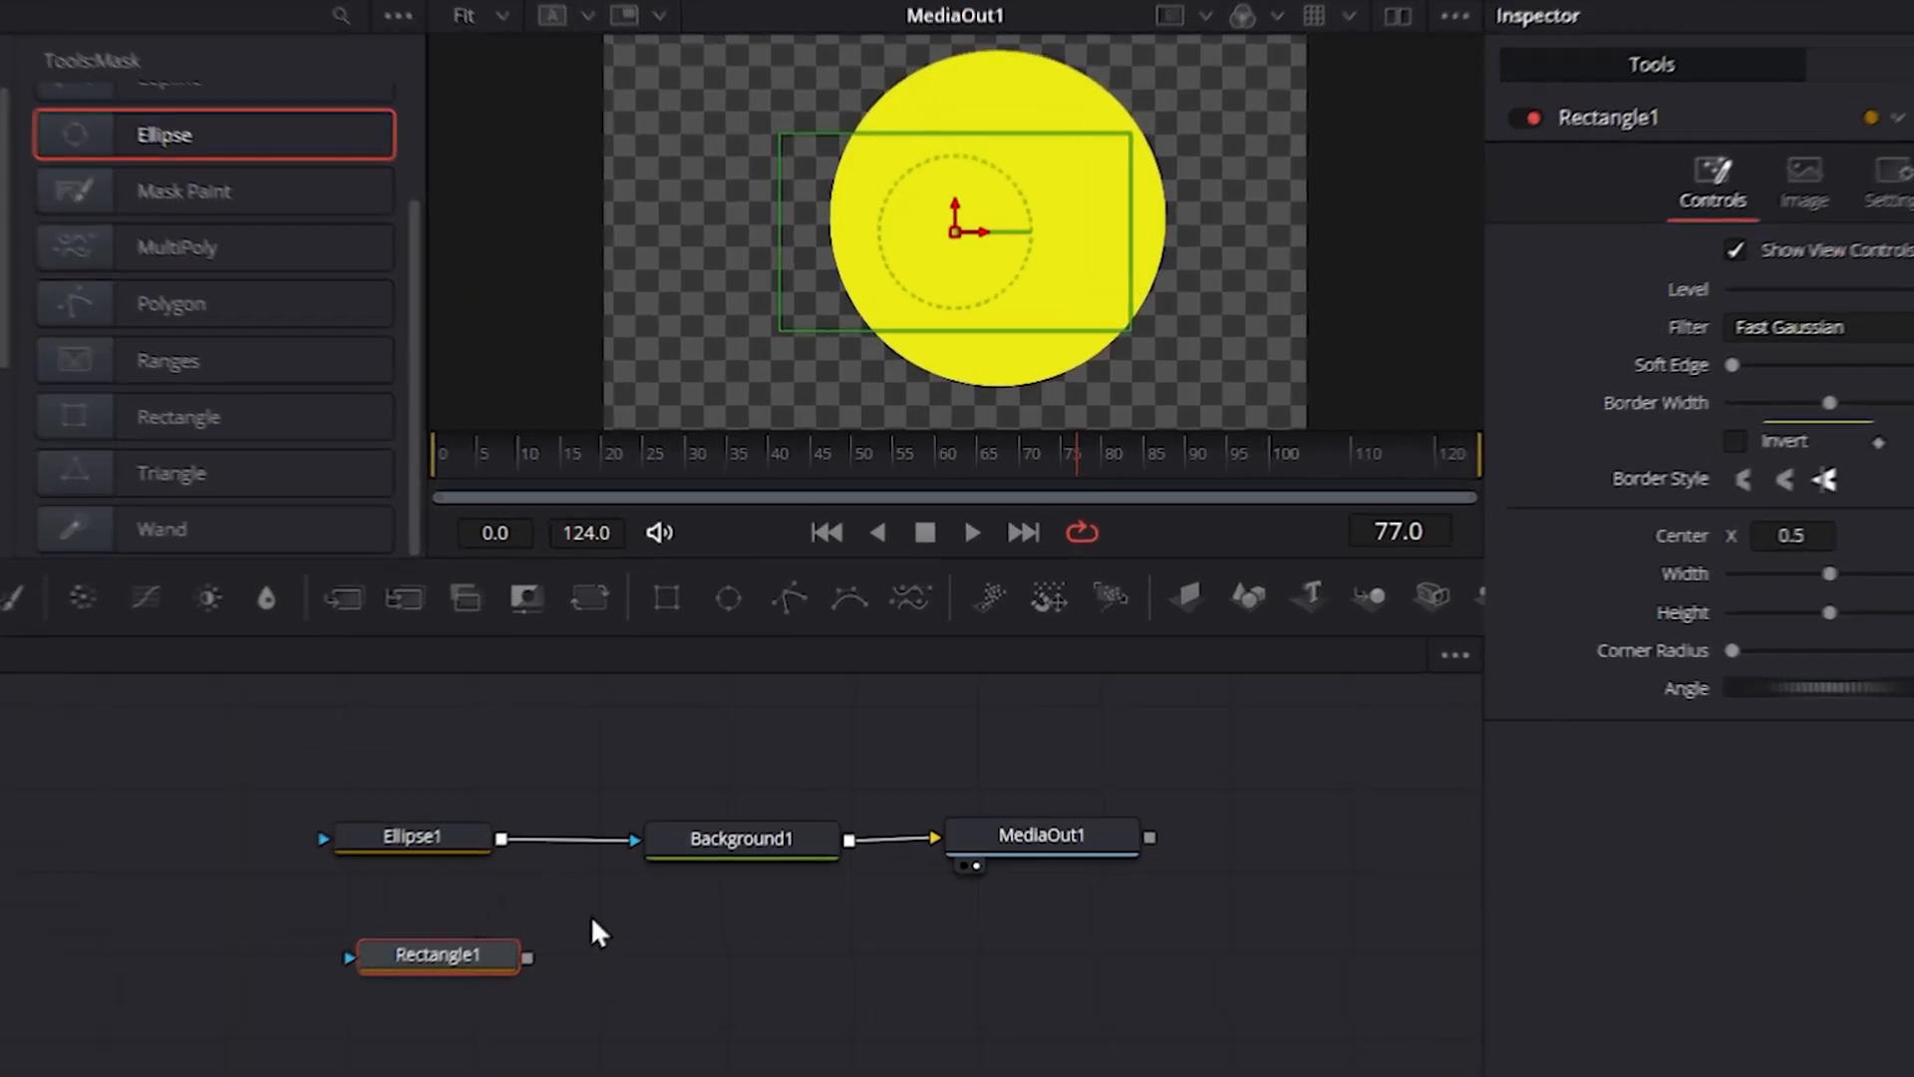
{"action": "mouse_move", "coordinate": [565, 845]}
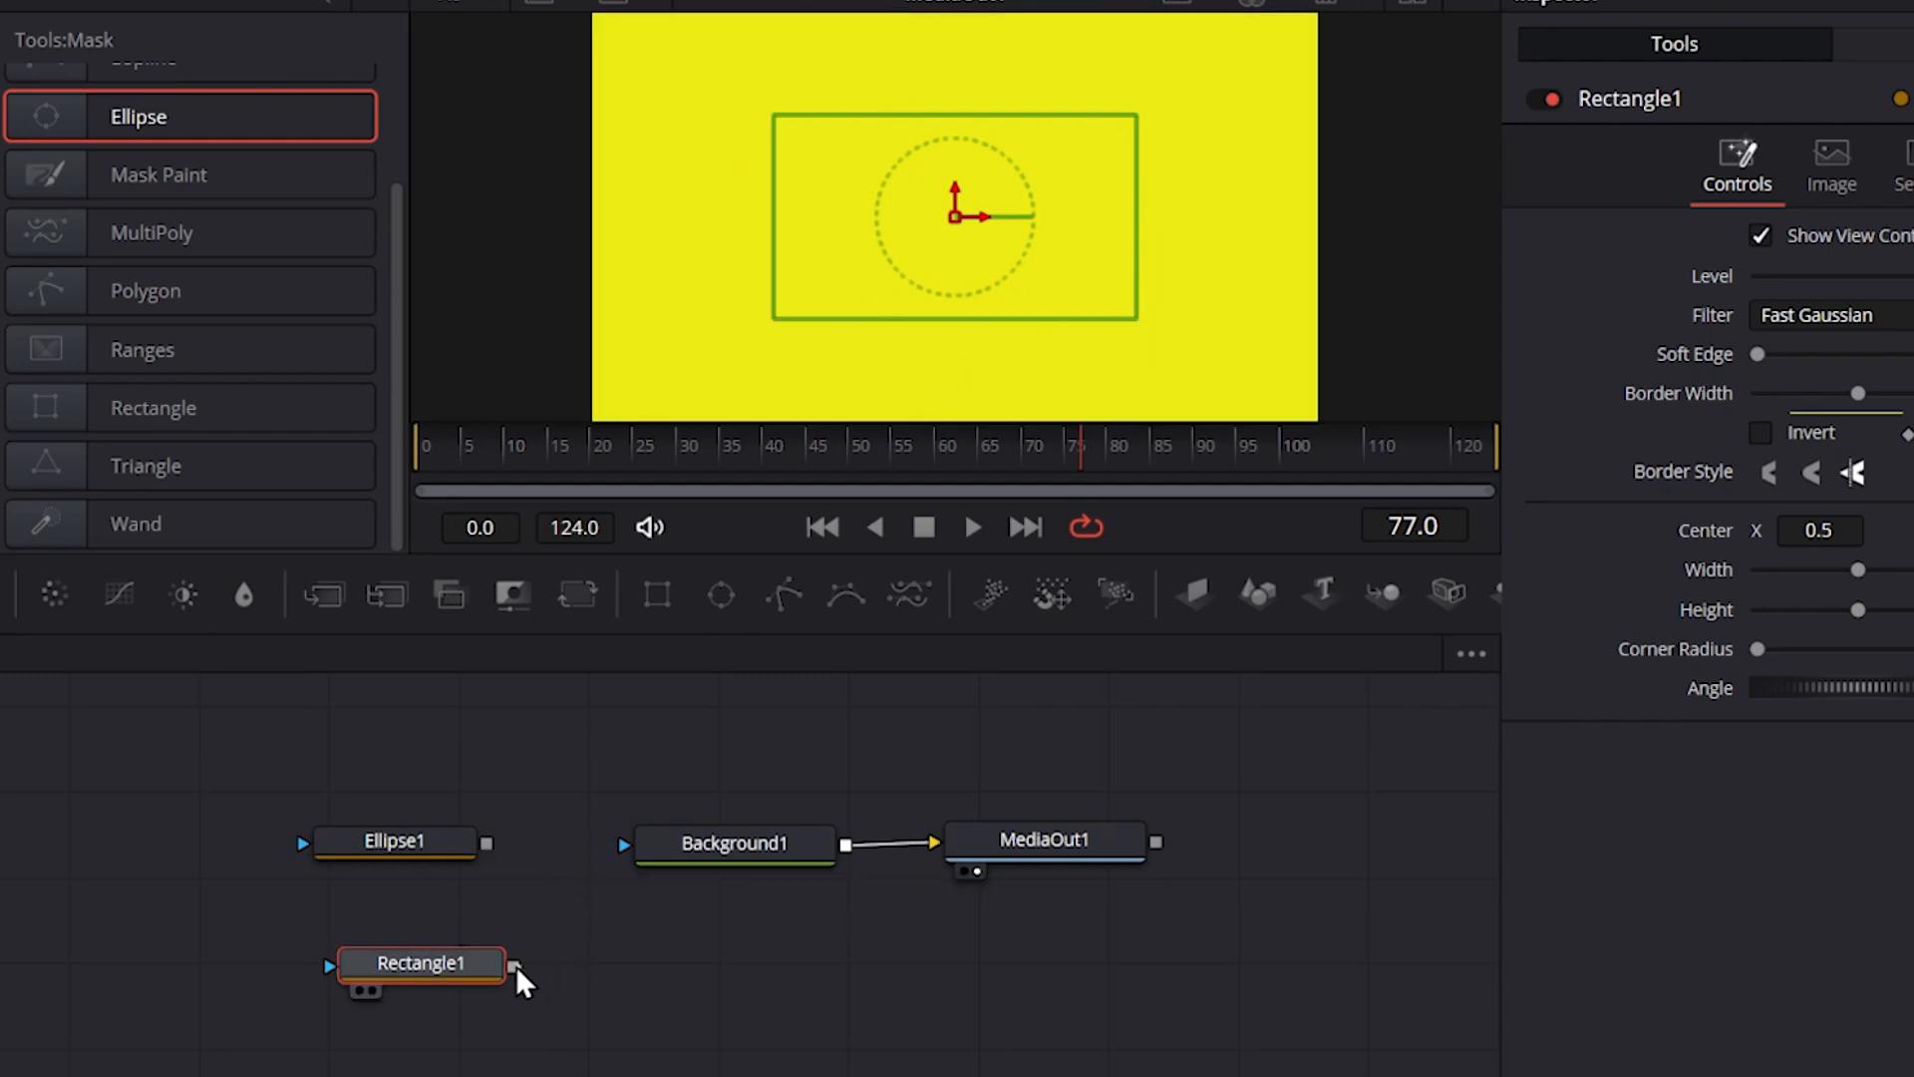
{"action": "left_click_drag", "start_coordinate": [513, 965], "coordinate": [622, 841]}
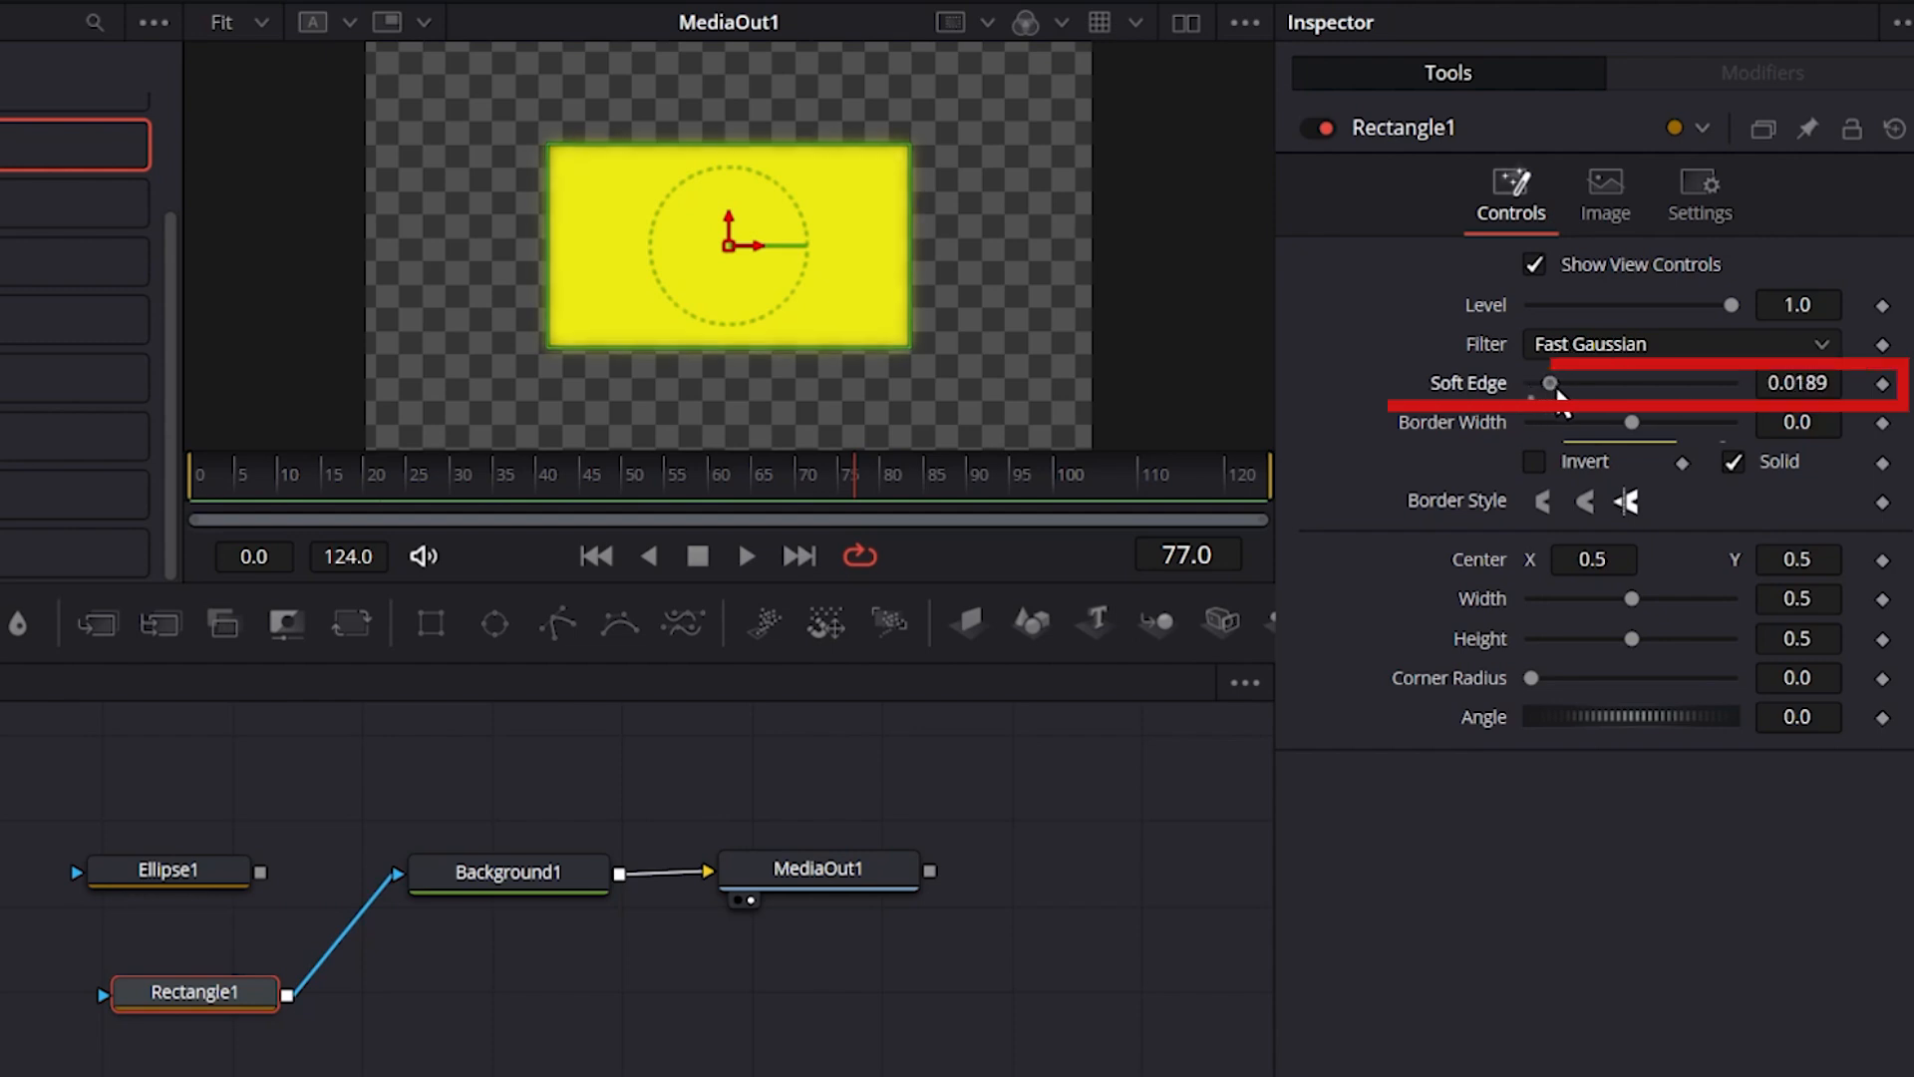
Make Rectangle1 a hollow outline with a softened edge and a thicker border width.
{"action": "left_click_drag", "start_coordinate": [1563, 393], "coordinate": [1558, 393]}
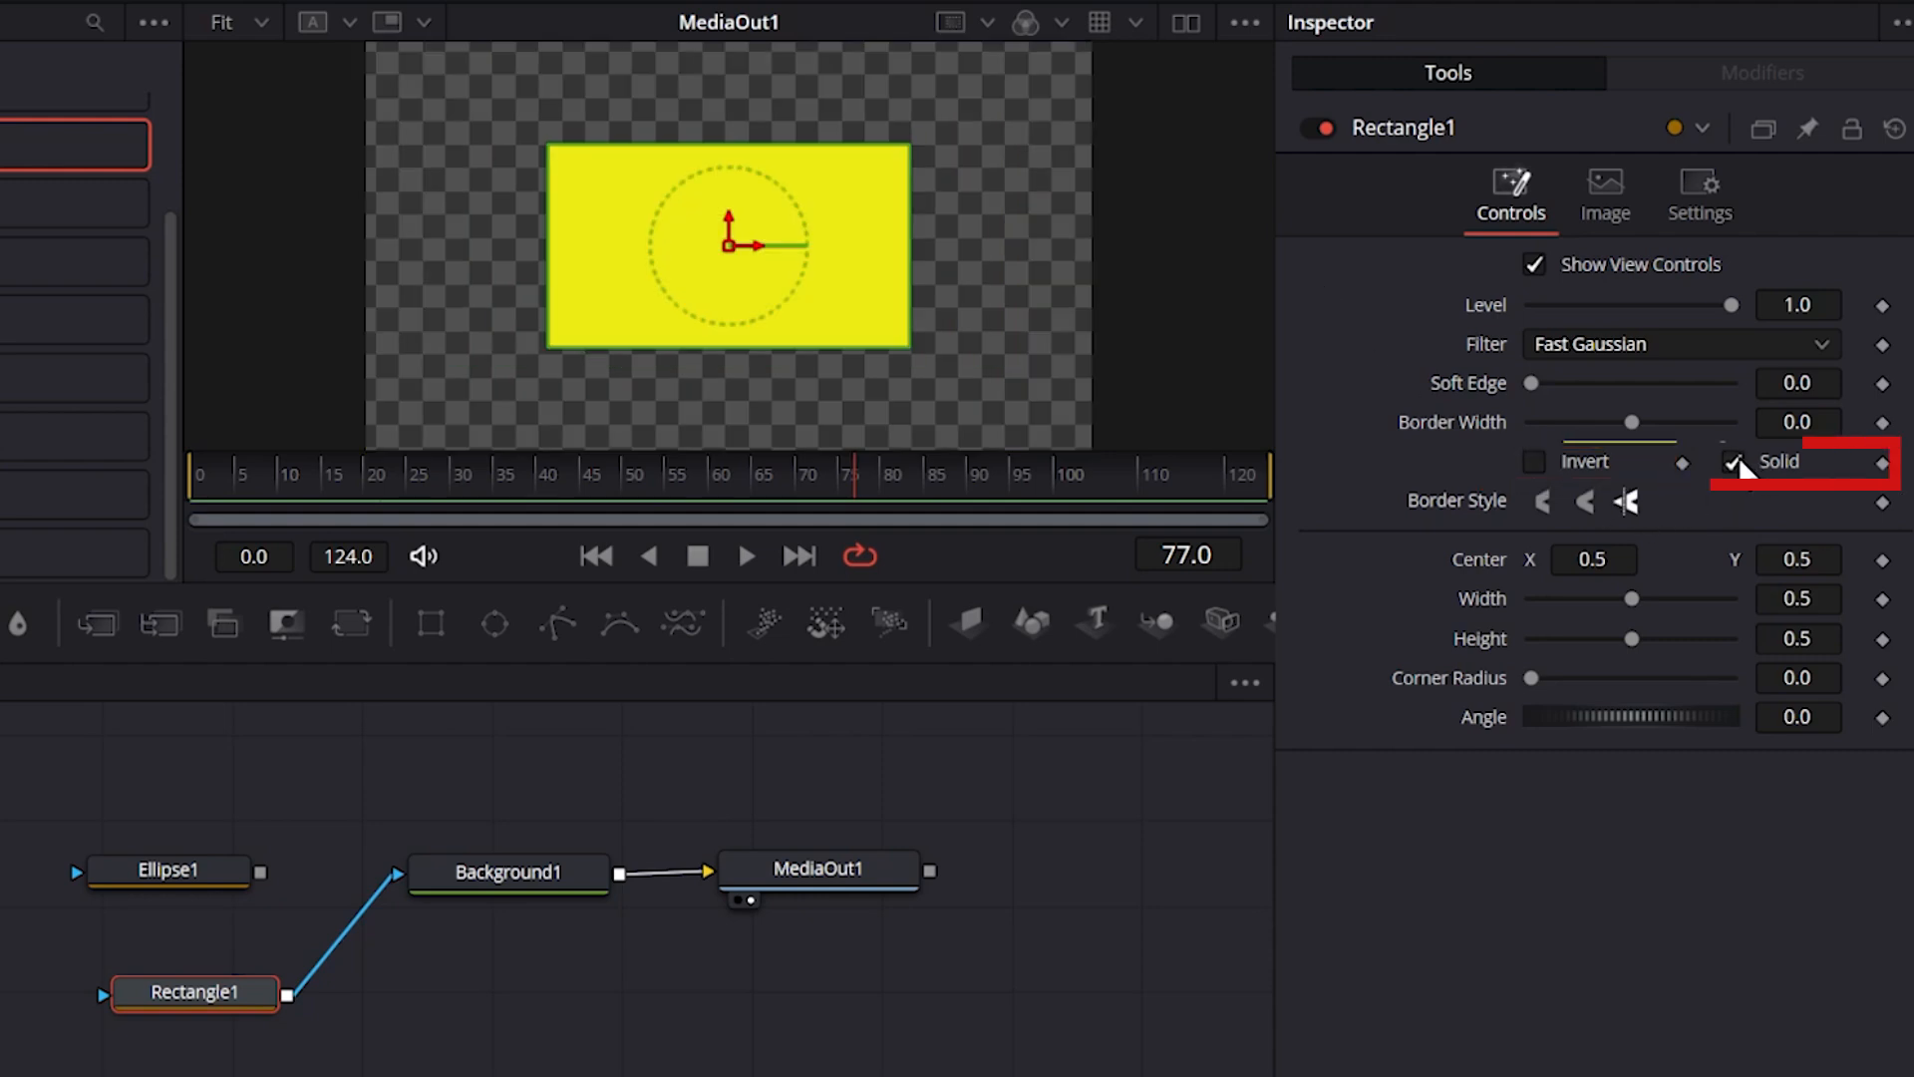
{"action": "left_click", "coordinate": [1737, 463]}
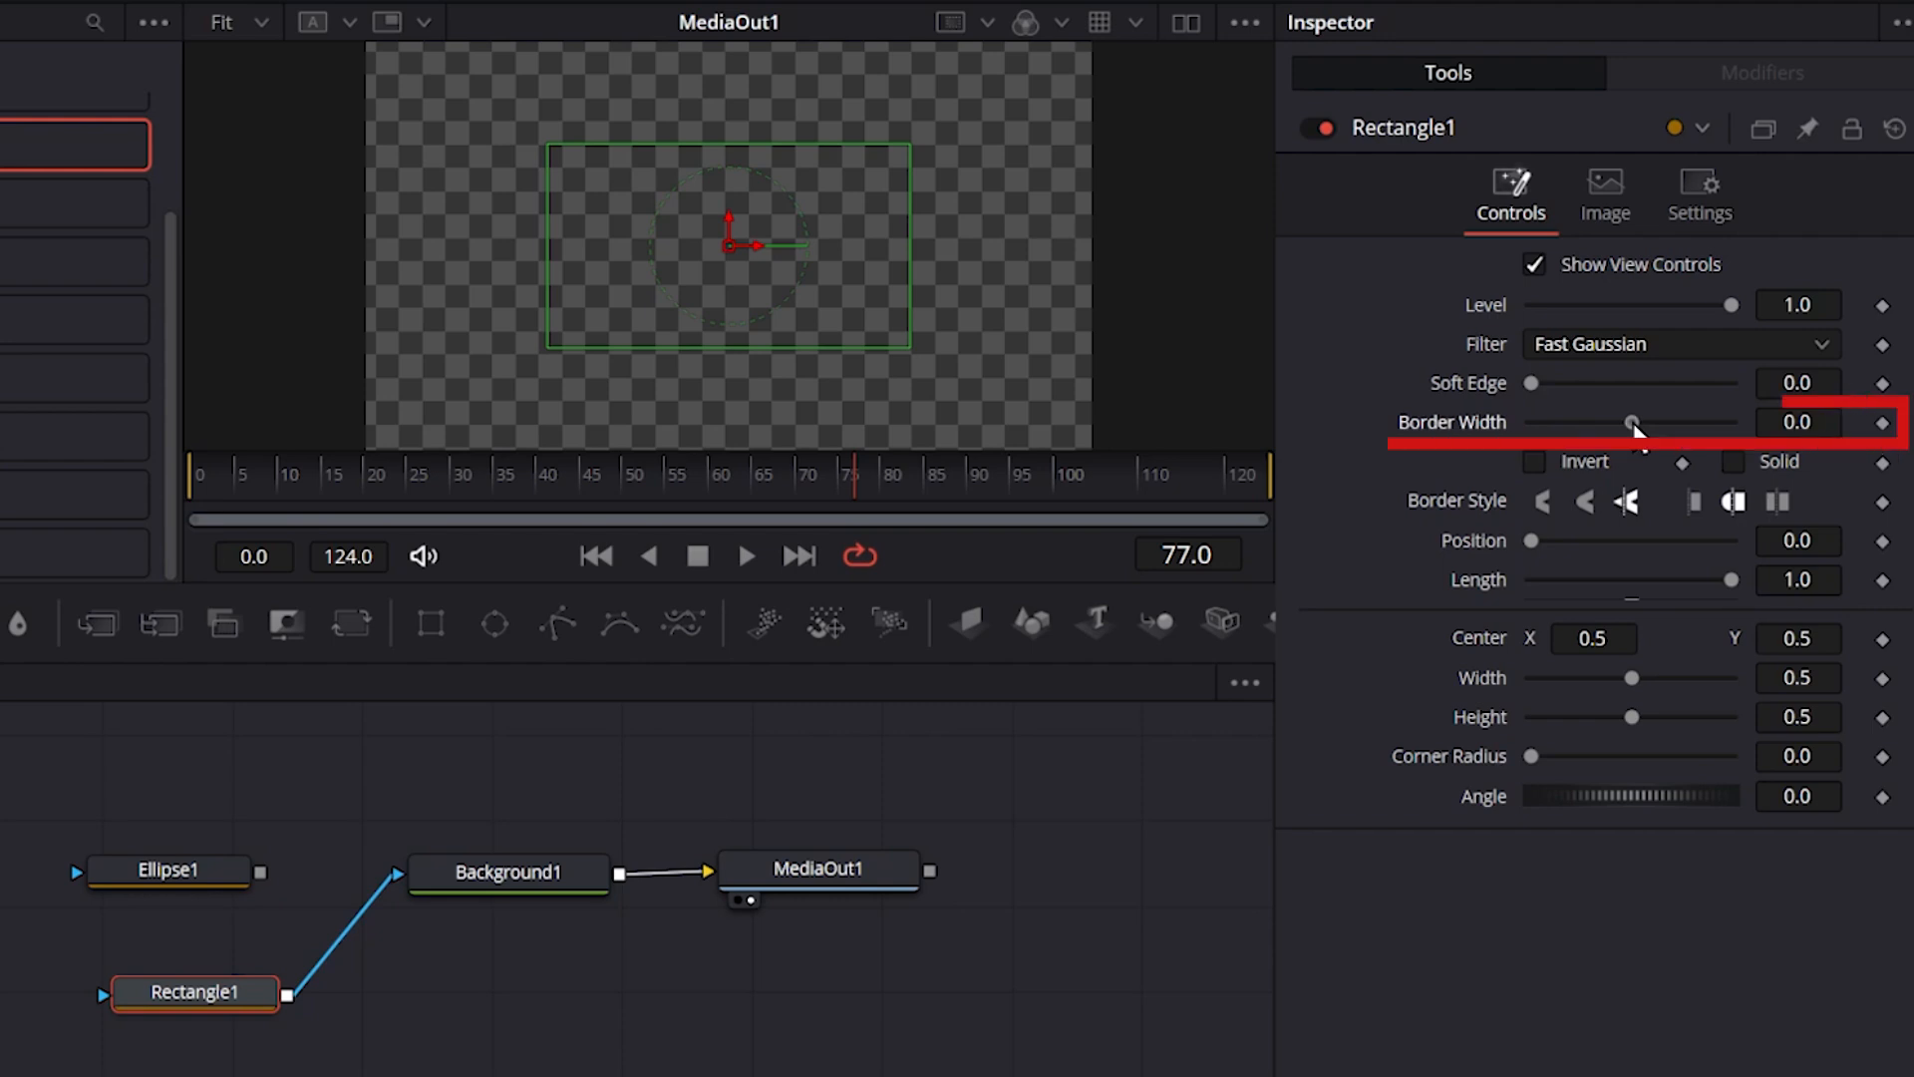
{"action": "left_click_drag", "start_coordinate": [1633, 421], "coordinate": [1640, 421]}
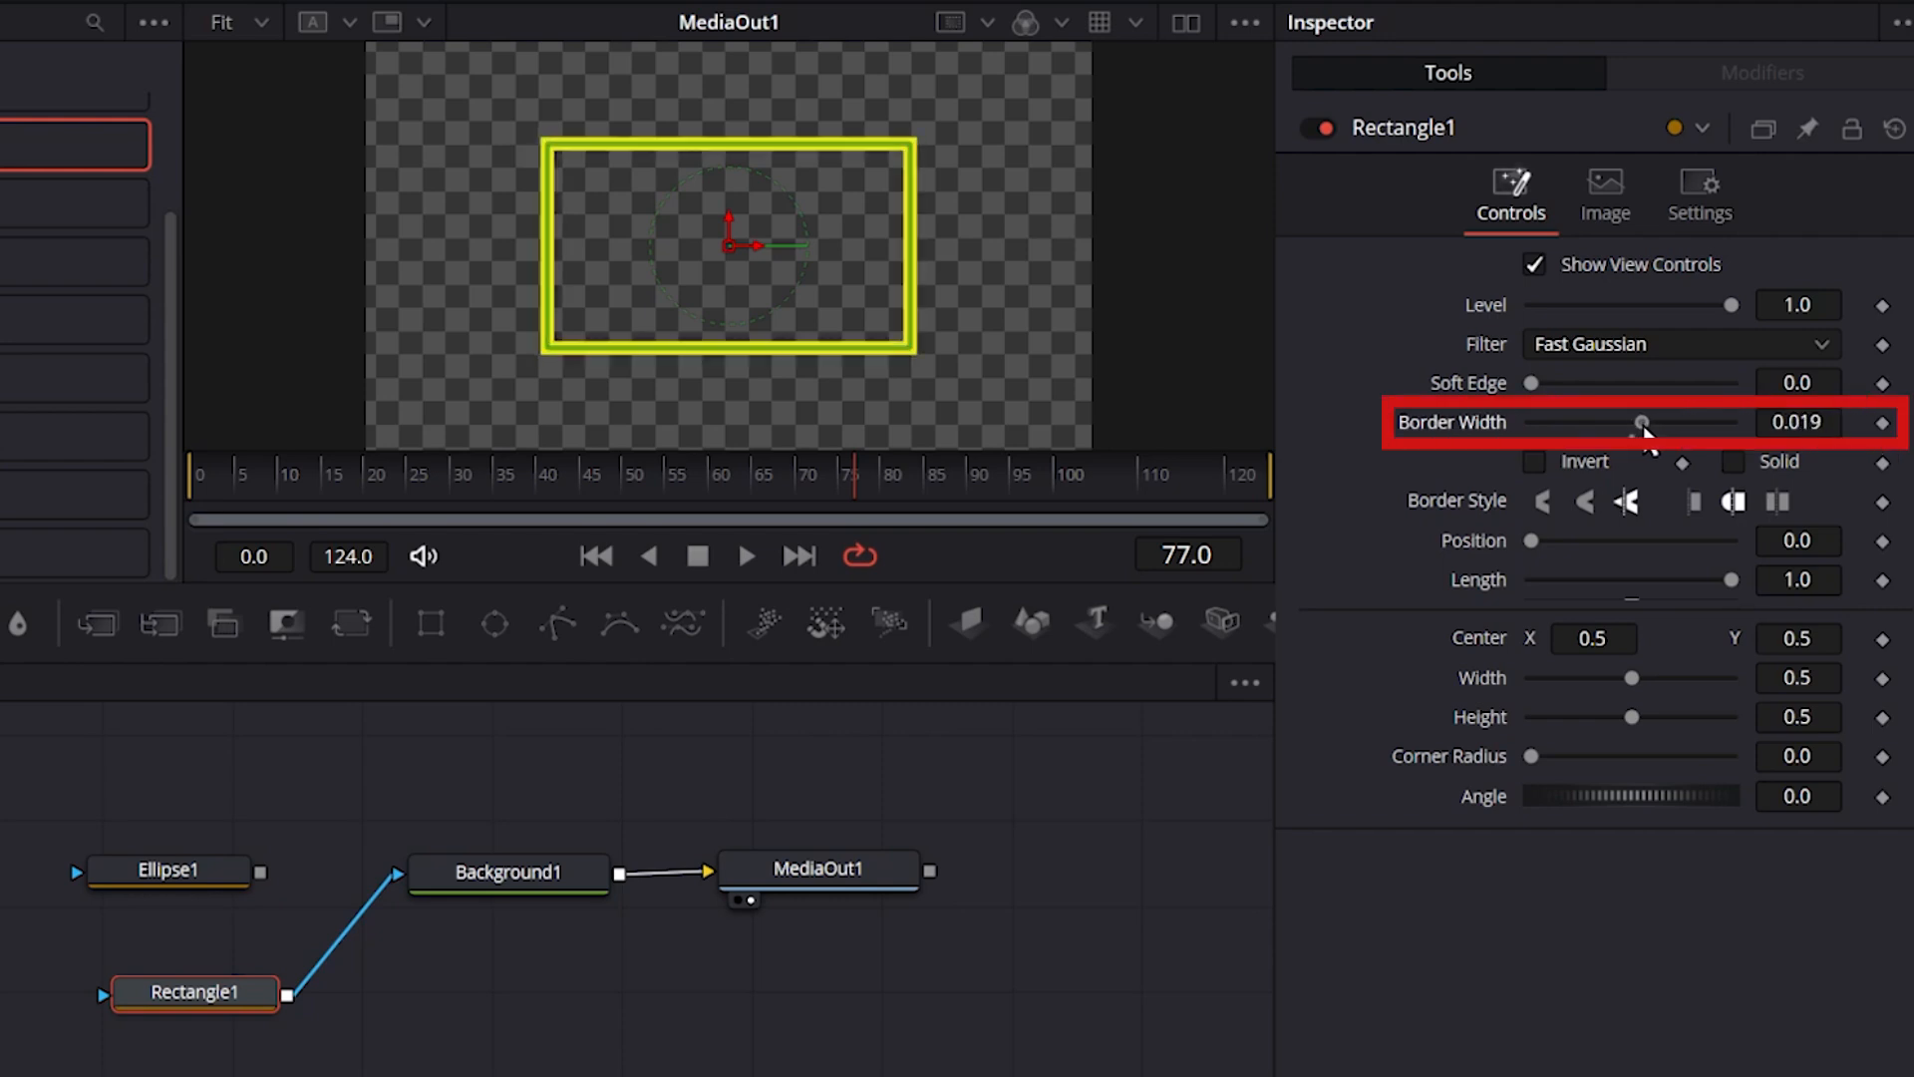
{"action": "left_click_drag", "start_coordinate": [1627, 421], "coordinate": [1649, 420]}
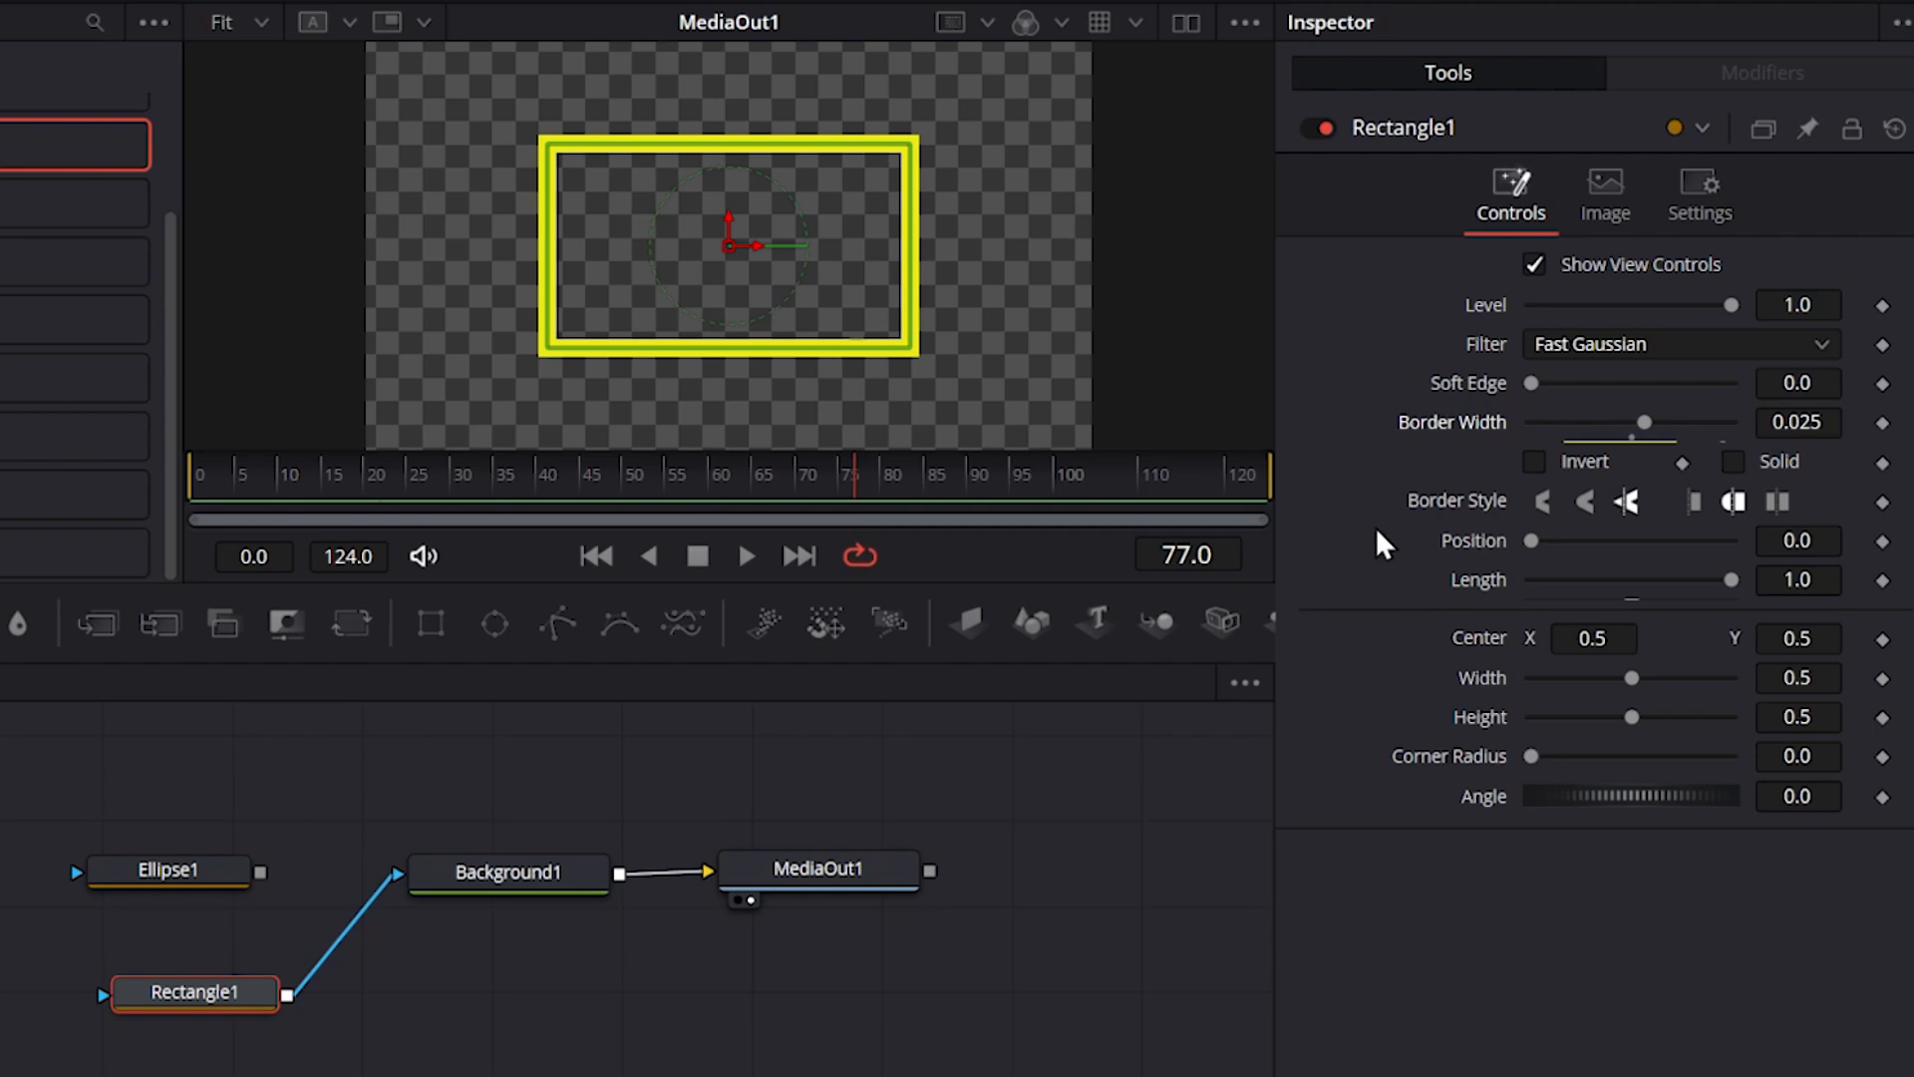
{"action": "mouse_move", "coordinate": [1367, 390]}
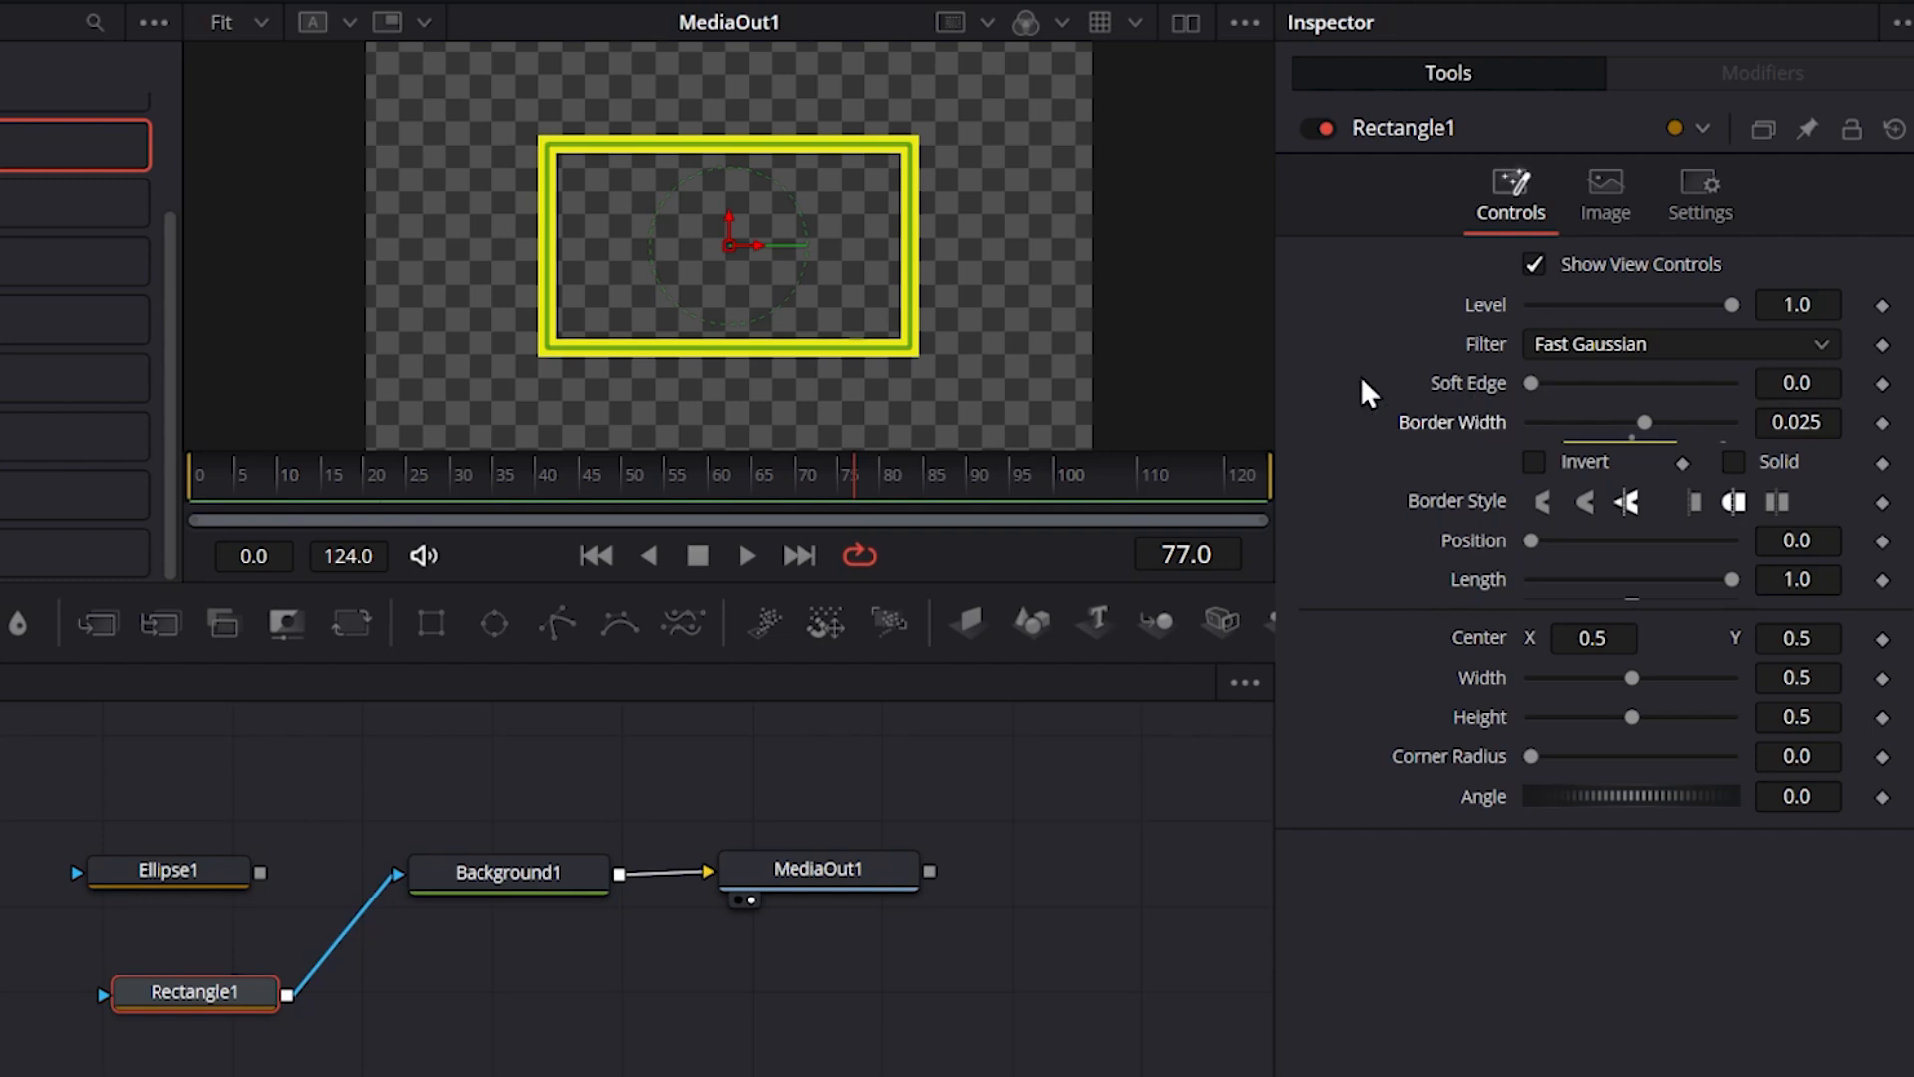
Recolour Background1 to green through its Color swatch.
{"action": "left_click", "coordinate": [508, 871]}
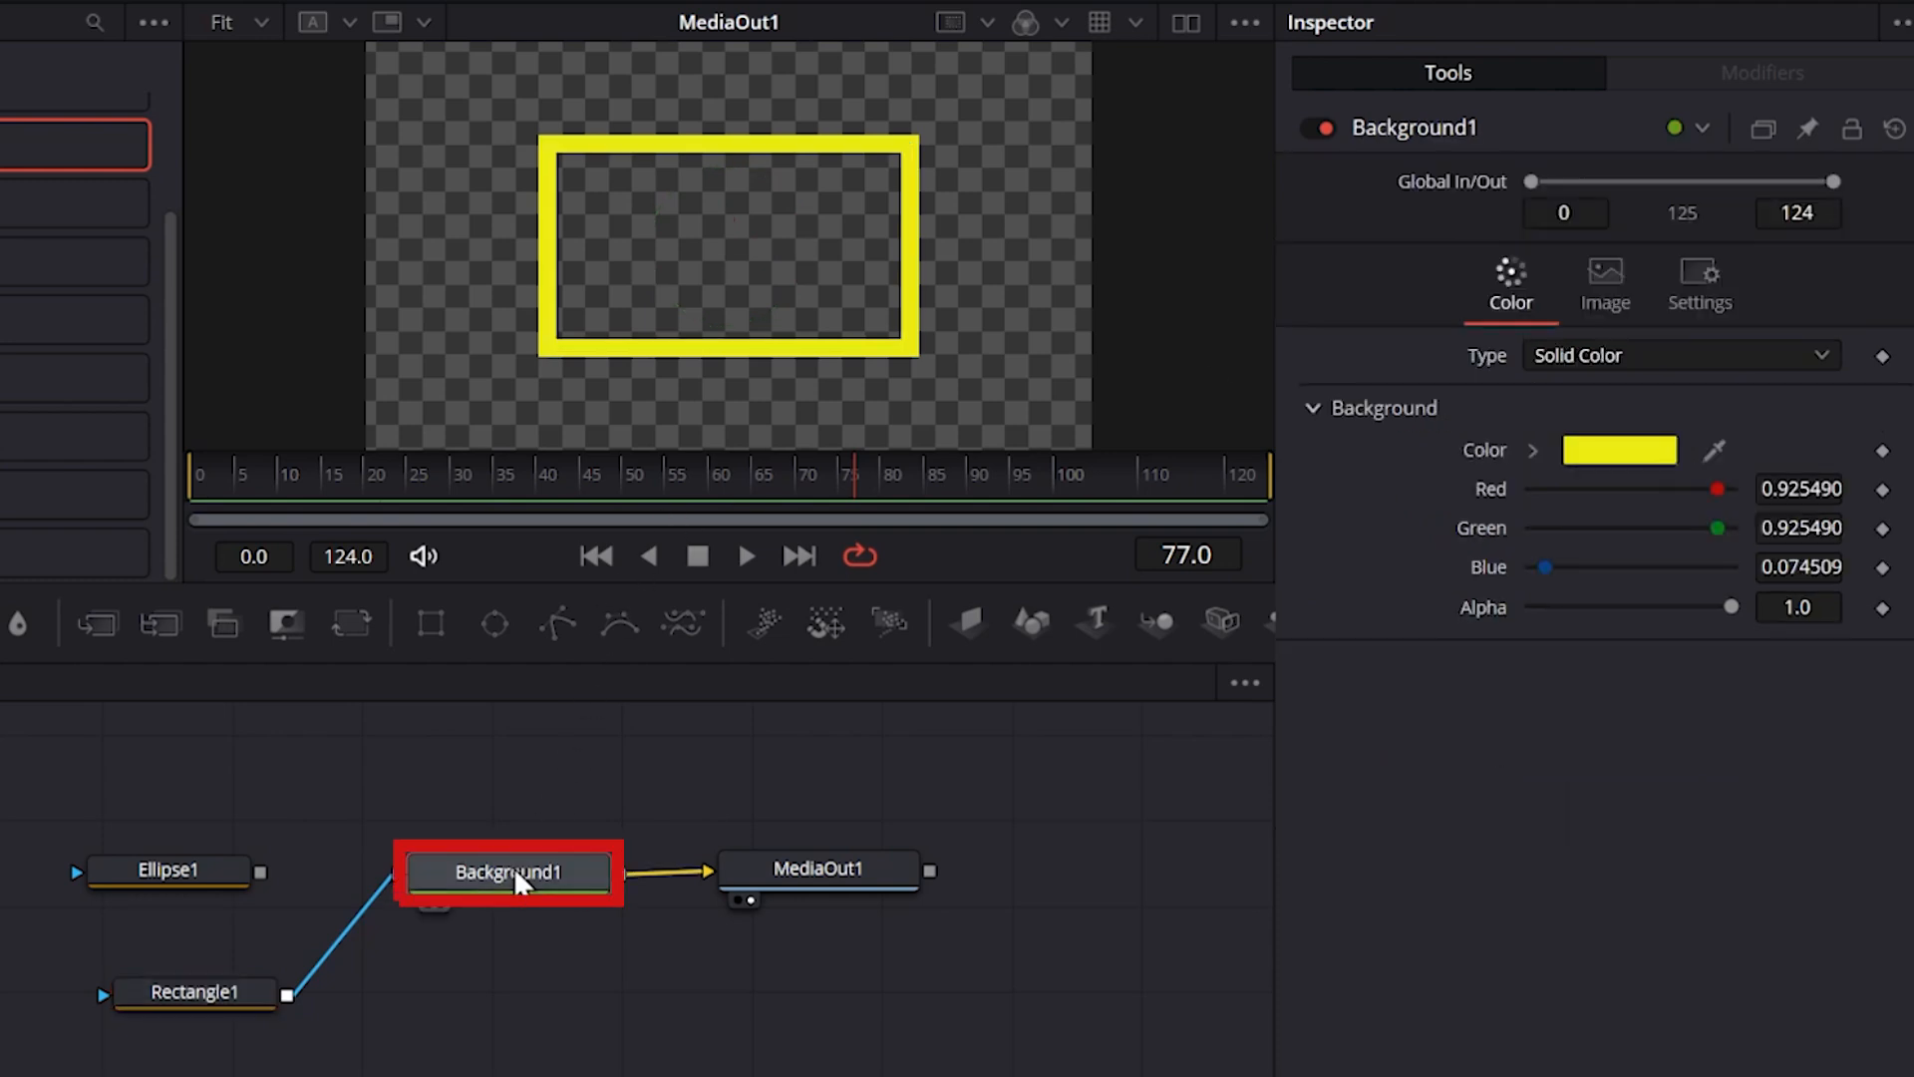
{"action": "left_click", "coordinate": [1621, 449]}
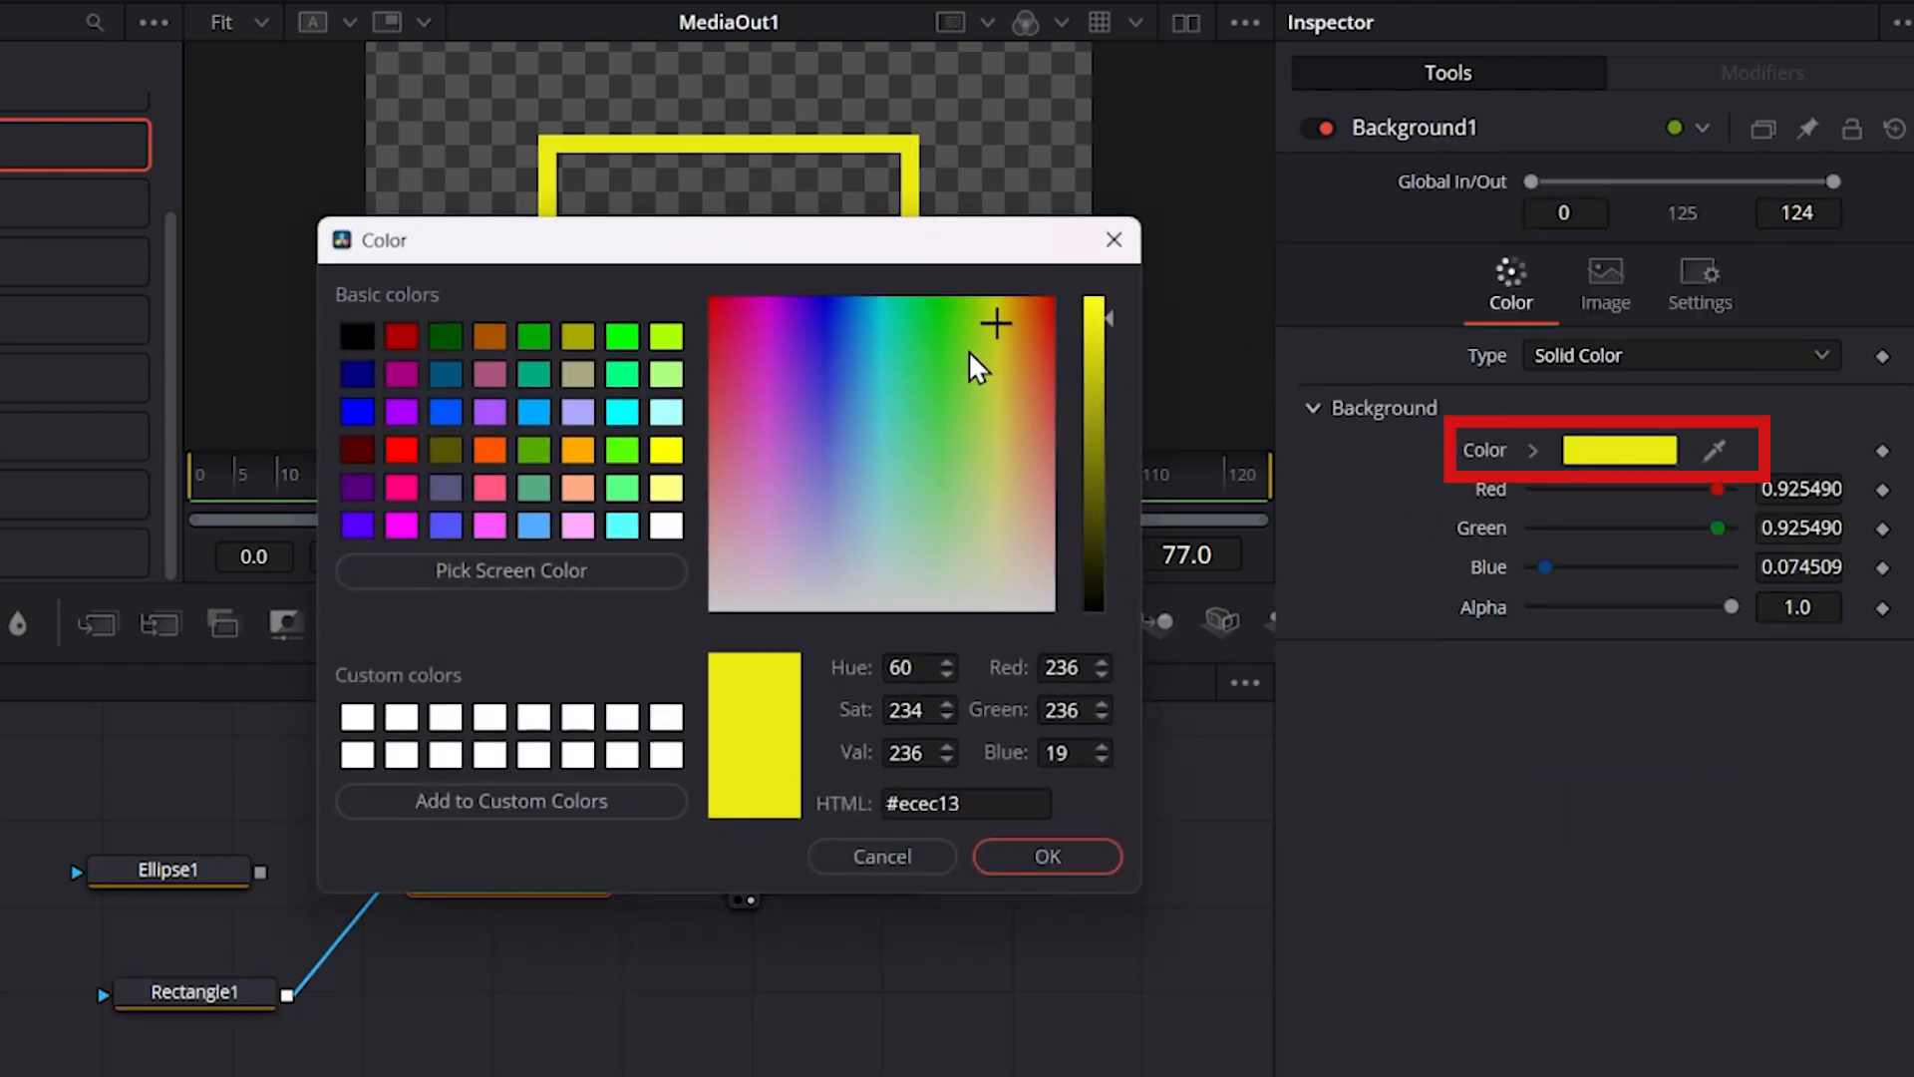
{"action": "left_click", "coordinate": [1045, 855]}
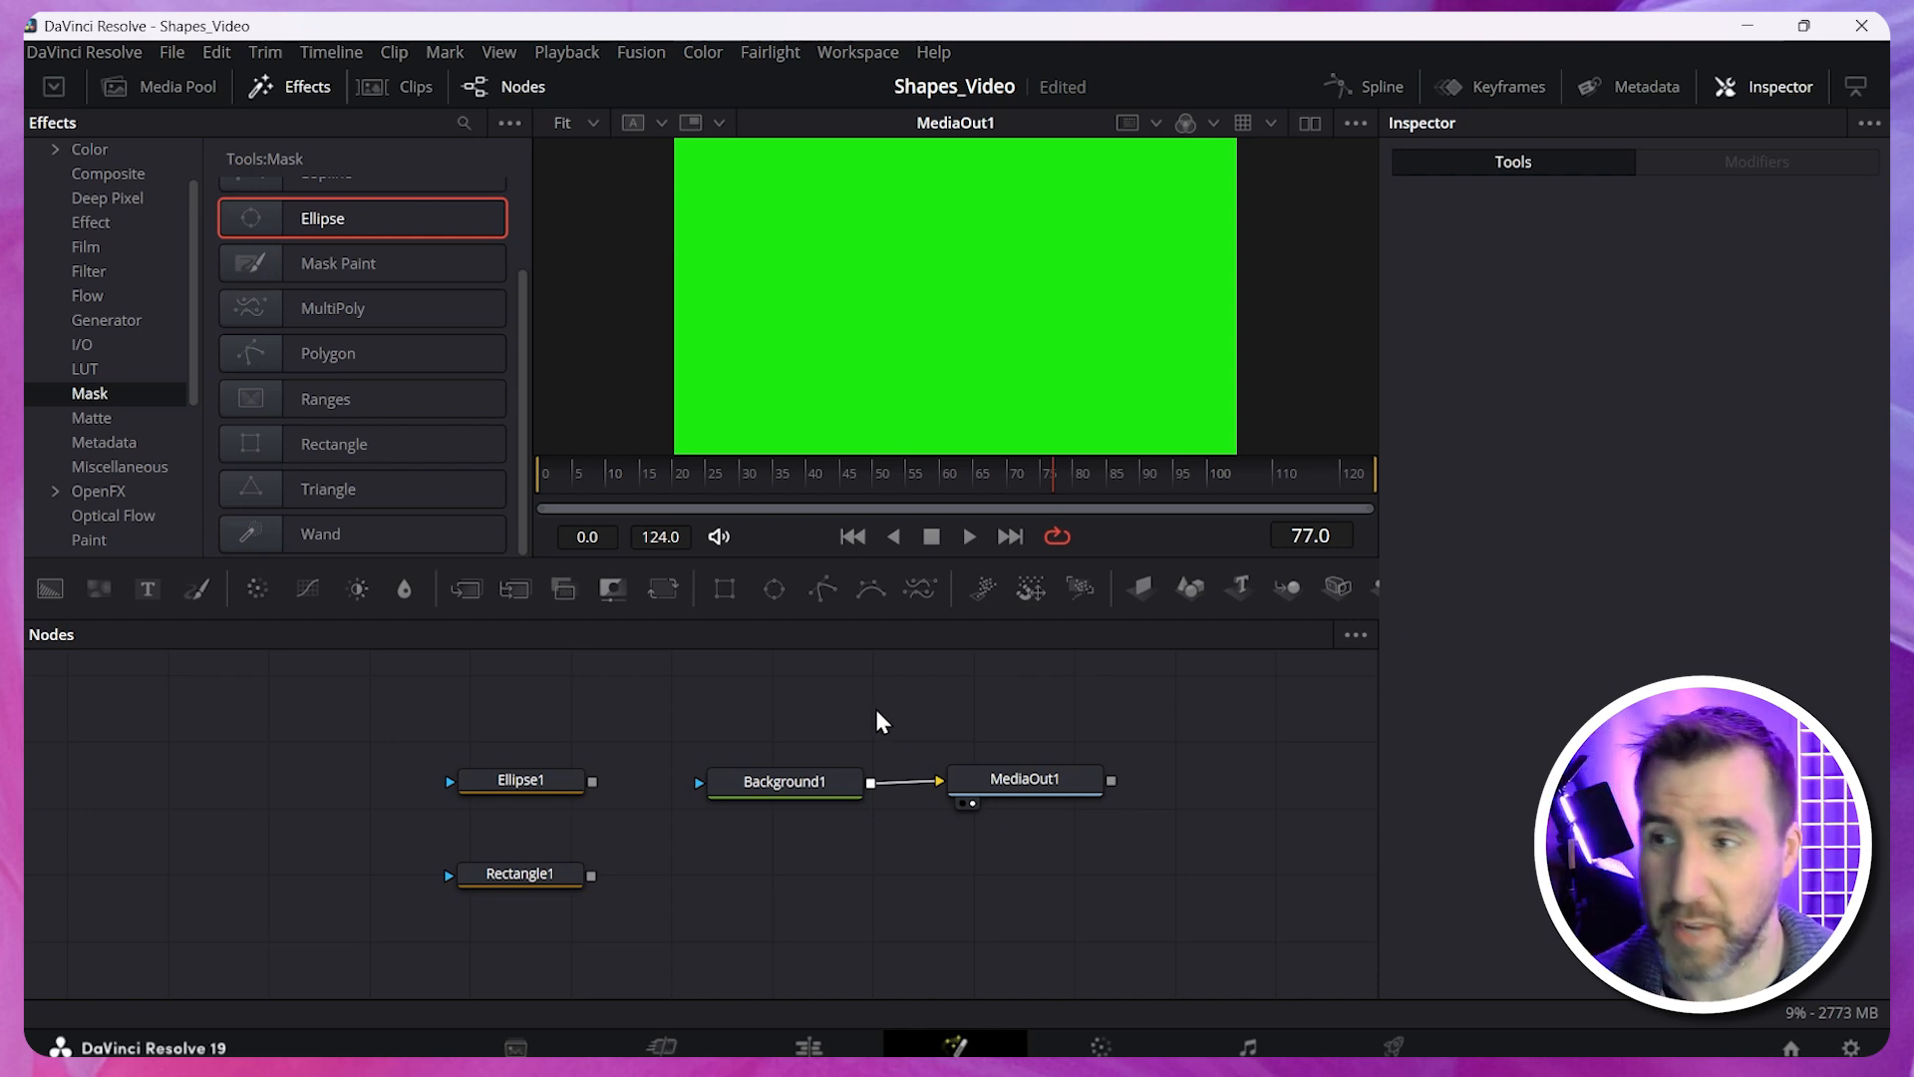
{"action": "mouse_move", "coordinate": [822, 590]}
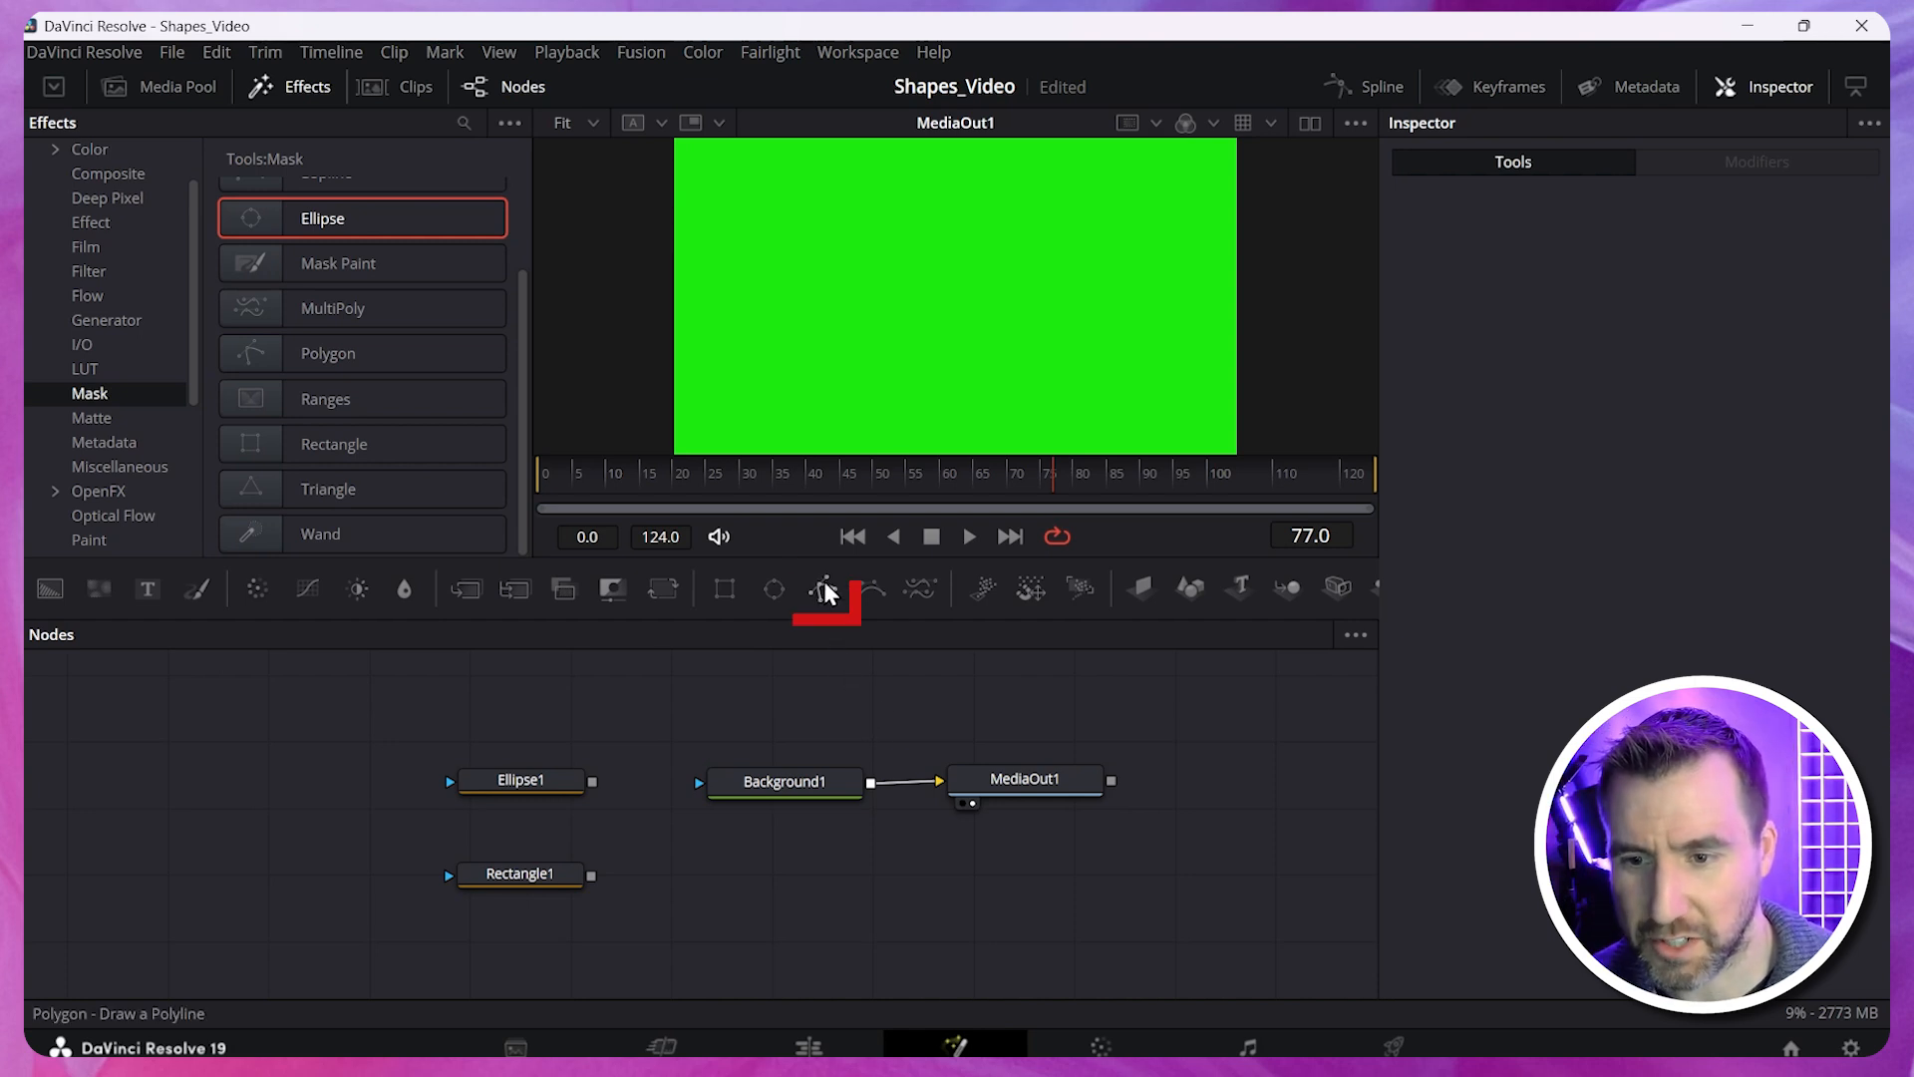
Add a Polygon mask, draw its corners in the viewer and wire Polygon1 toward Background1.
{"action": "left_click", "coordinate": [823, 590]}
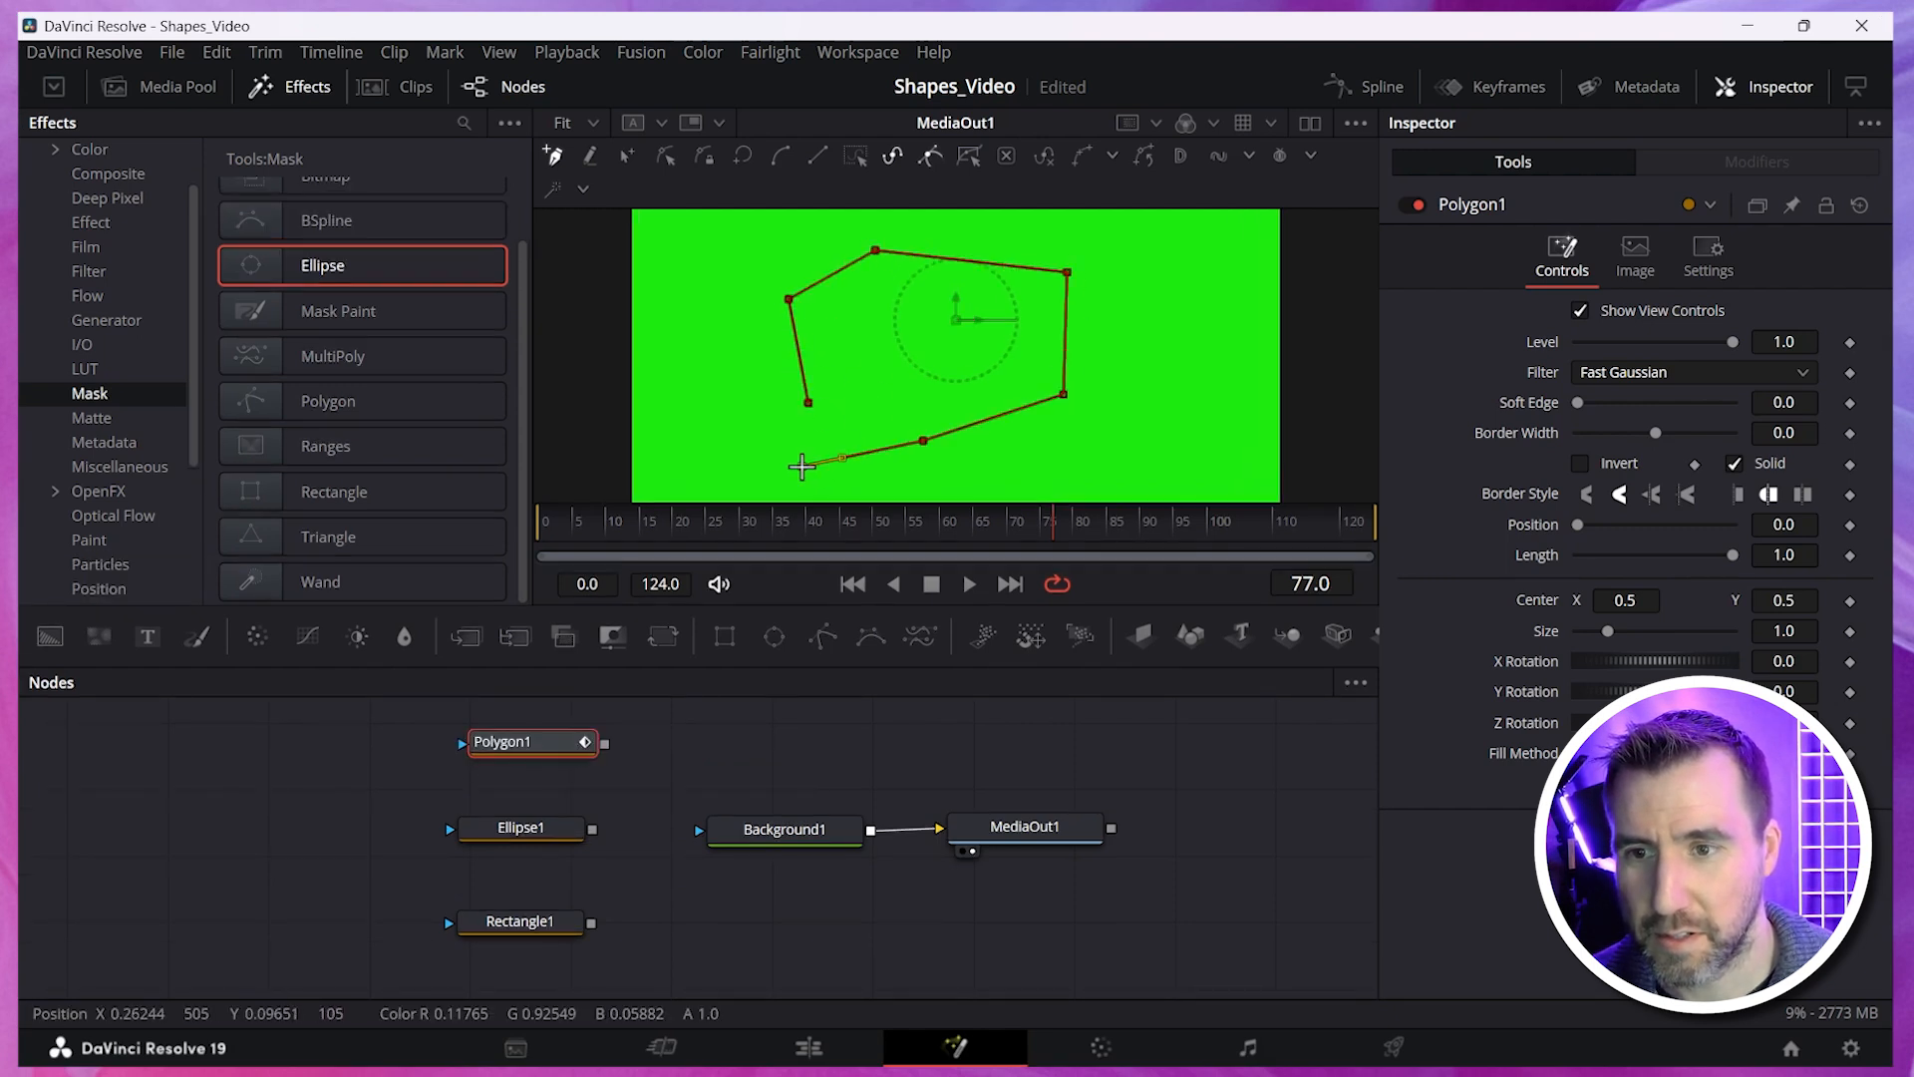
{"action": "left_click_drag", "start_coordinate": [840, 460], "coordinate": [736, 401]}
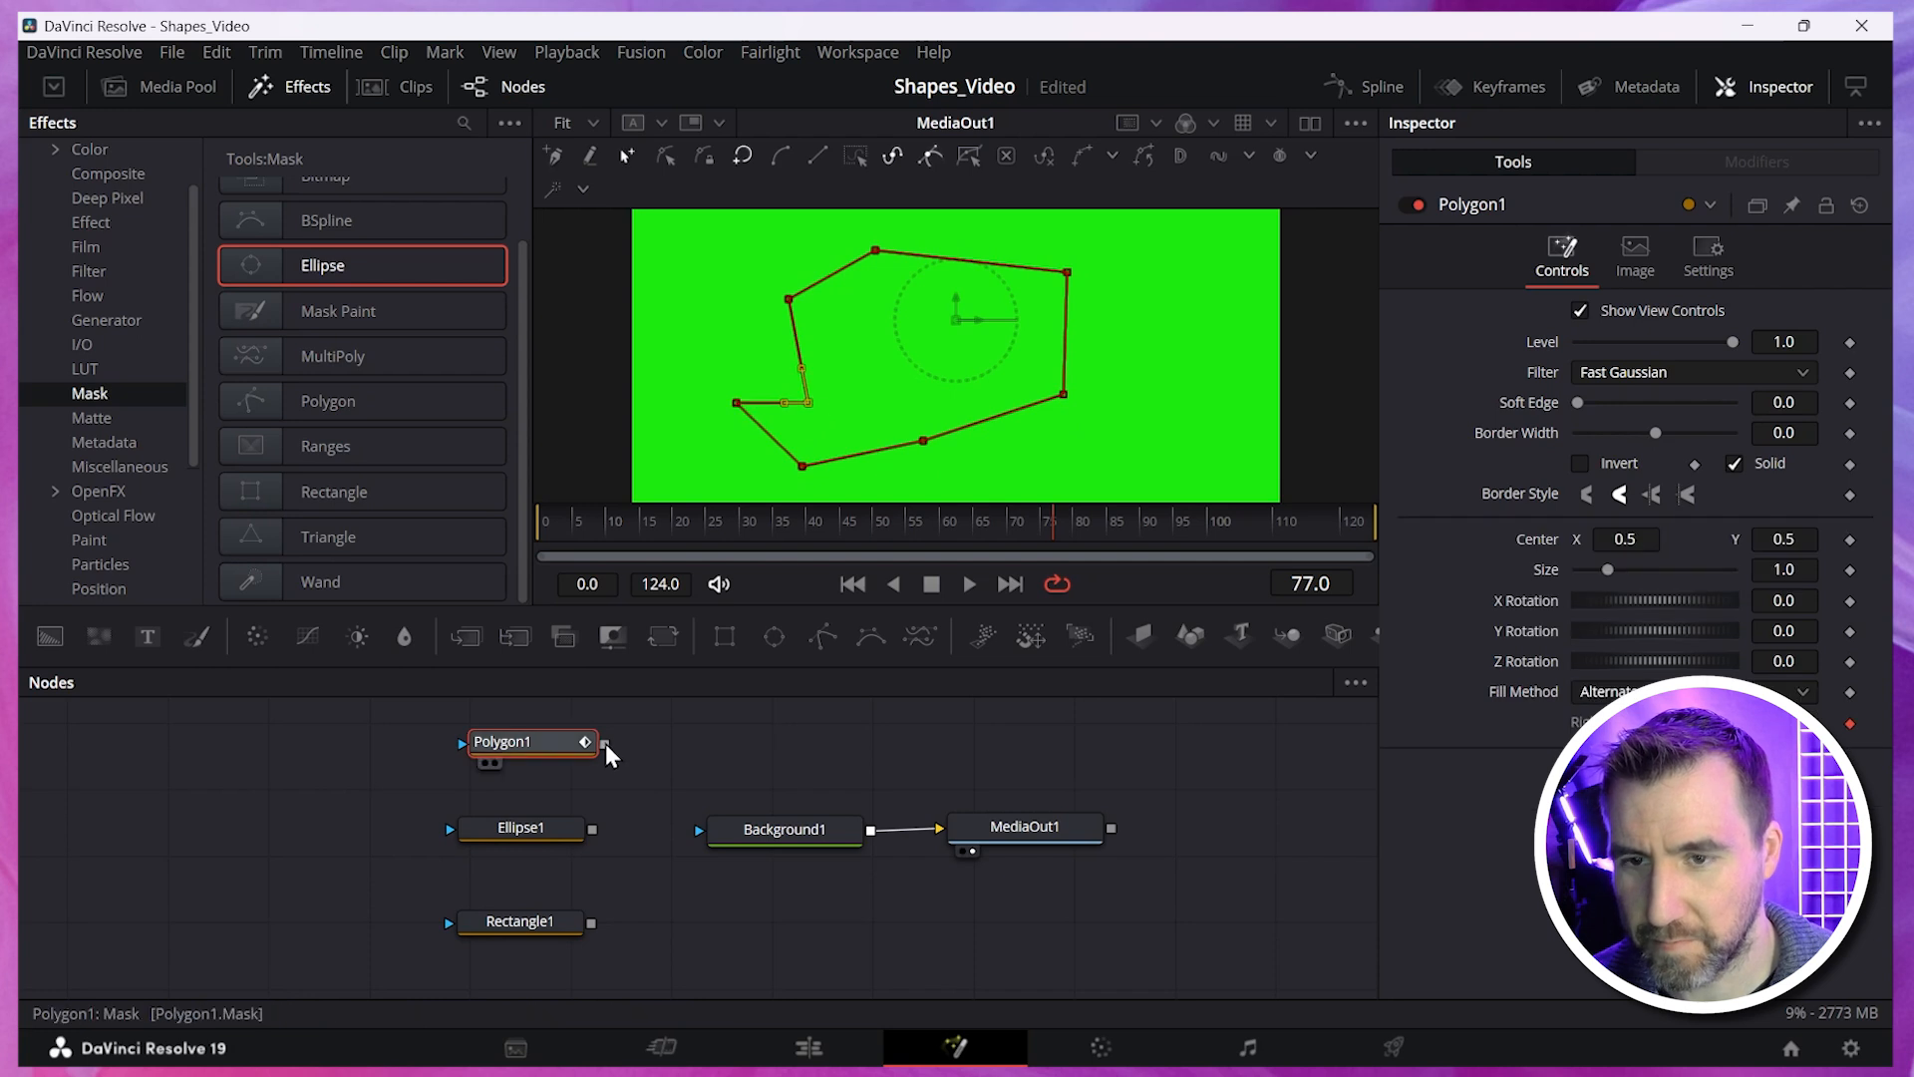
{"action": "left_click_drag", "start_coordinate": [602, 741], "coordinate": [702, 827]}
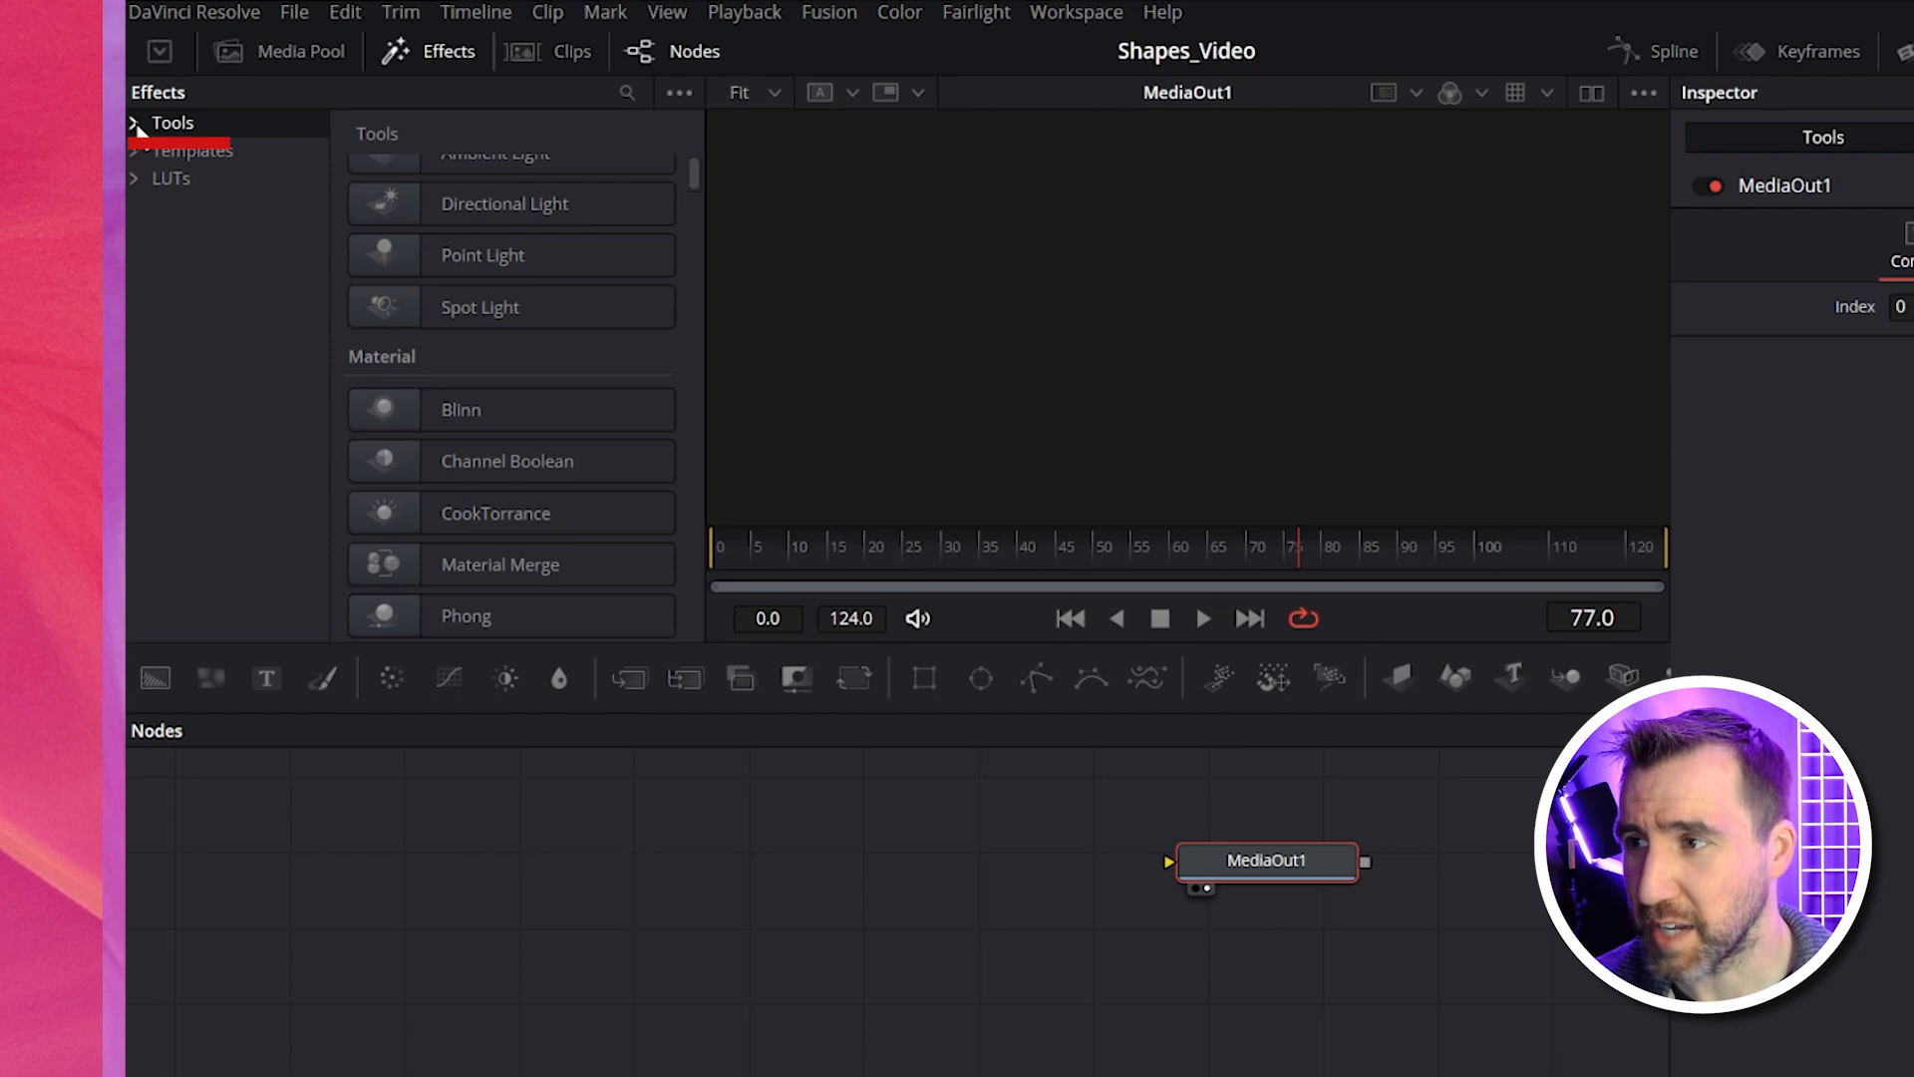
Expand Effects > Tools > Shape and scroll through the shape tools such as sNGon and sStar.
{"action": "left_click", "coordinate": [172, 121]}
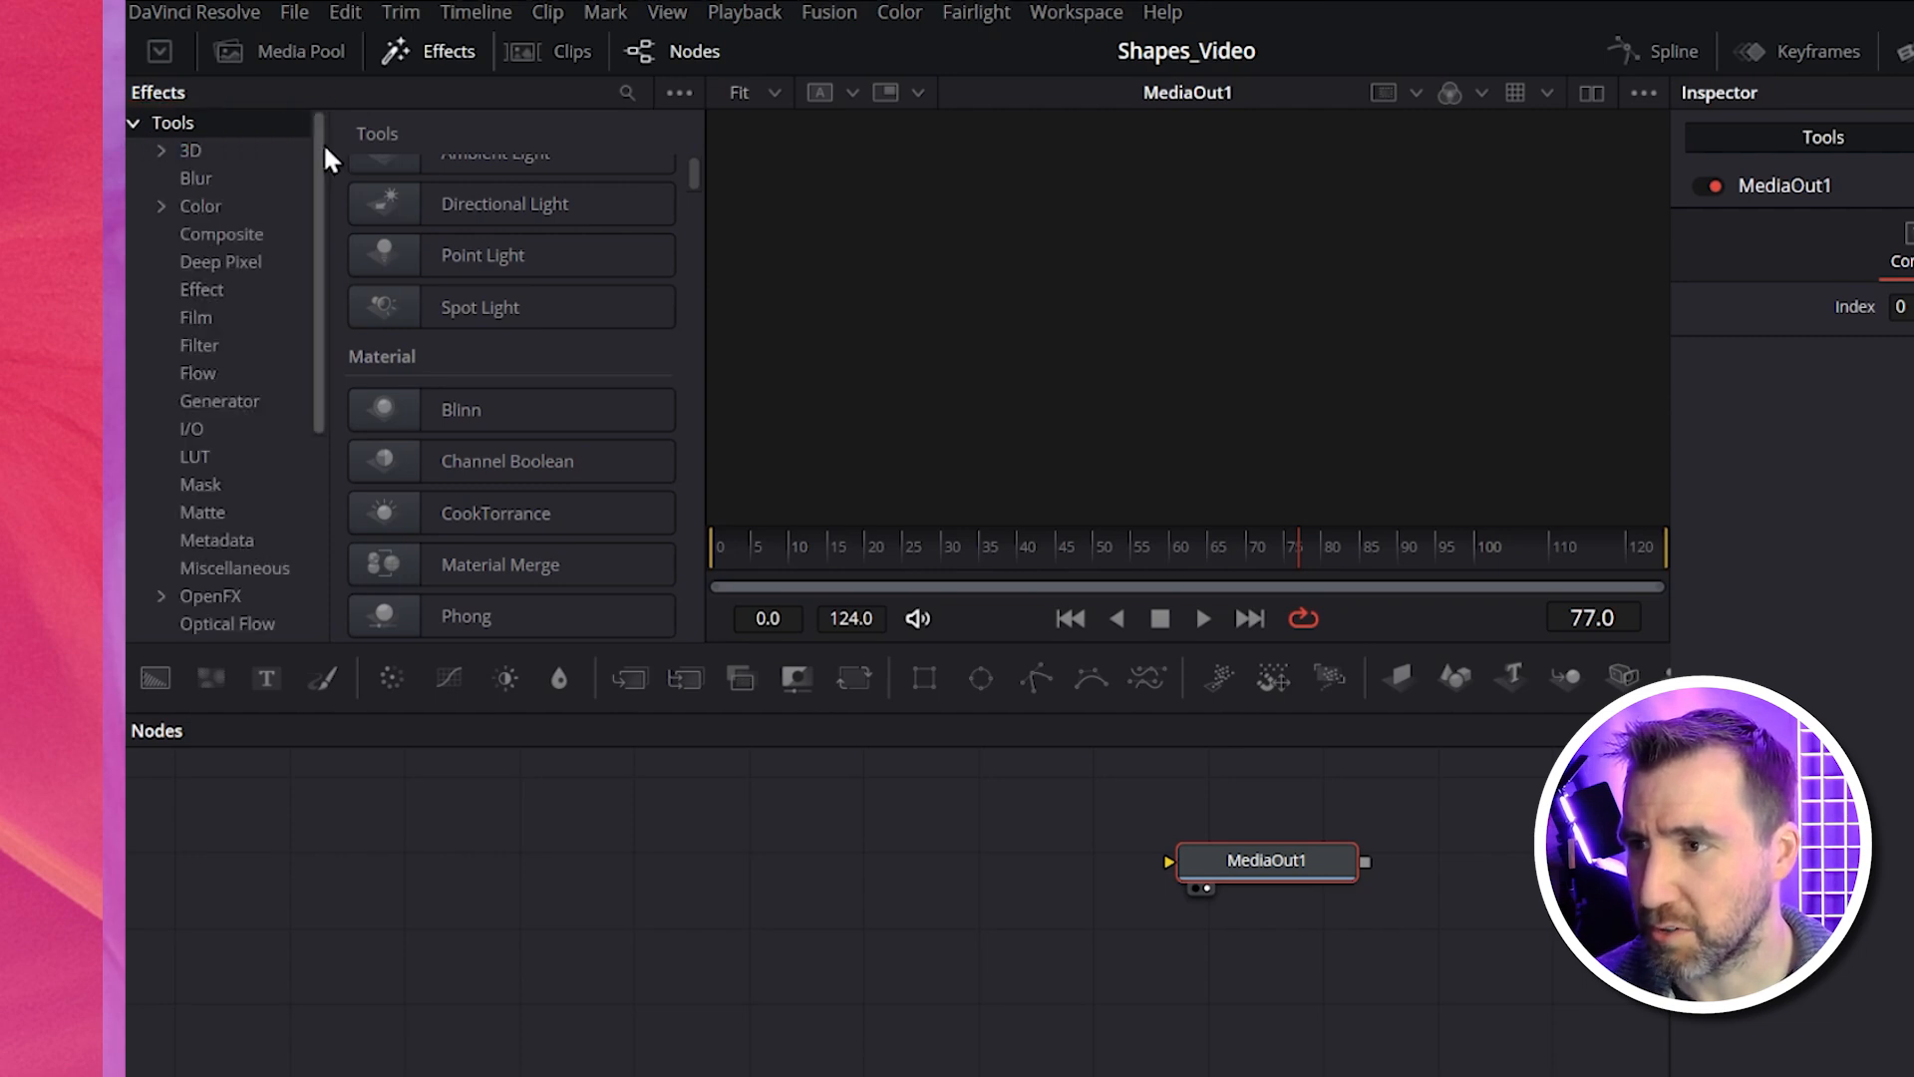
{"action": "scroll", "scroll_direction": "down", "scroll_amount": 3}
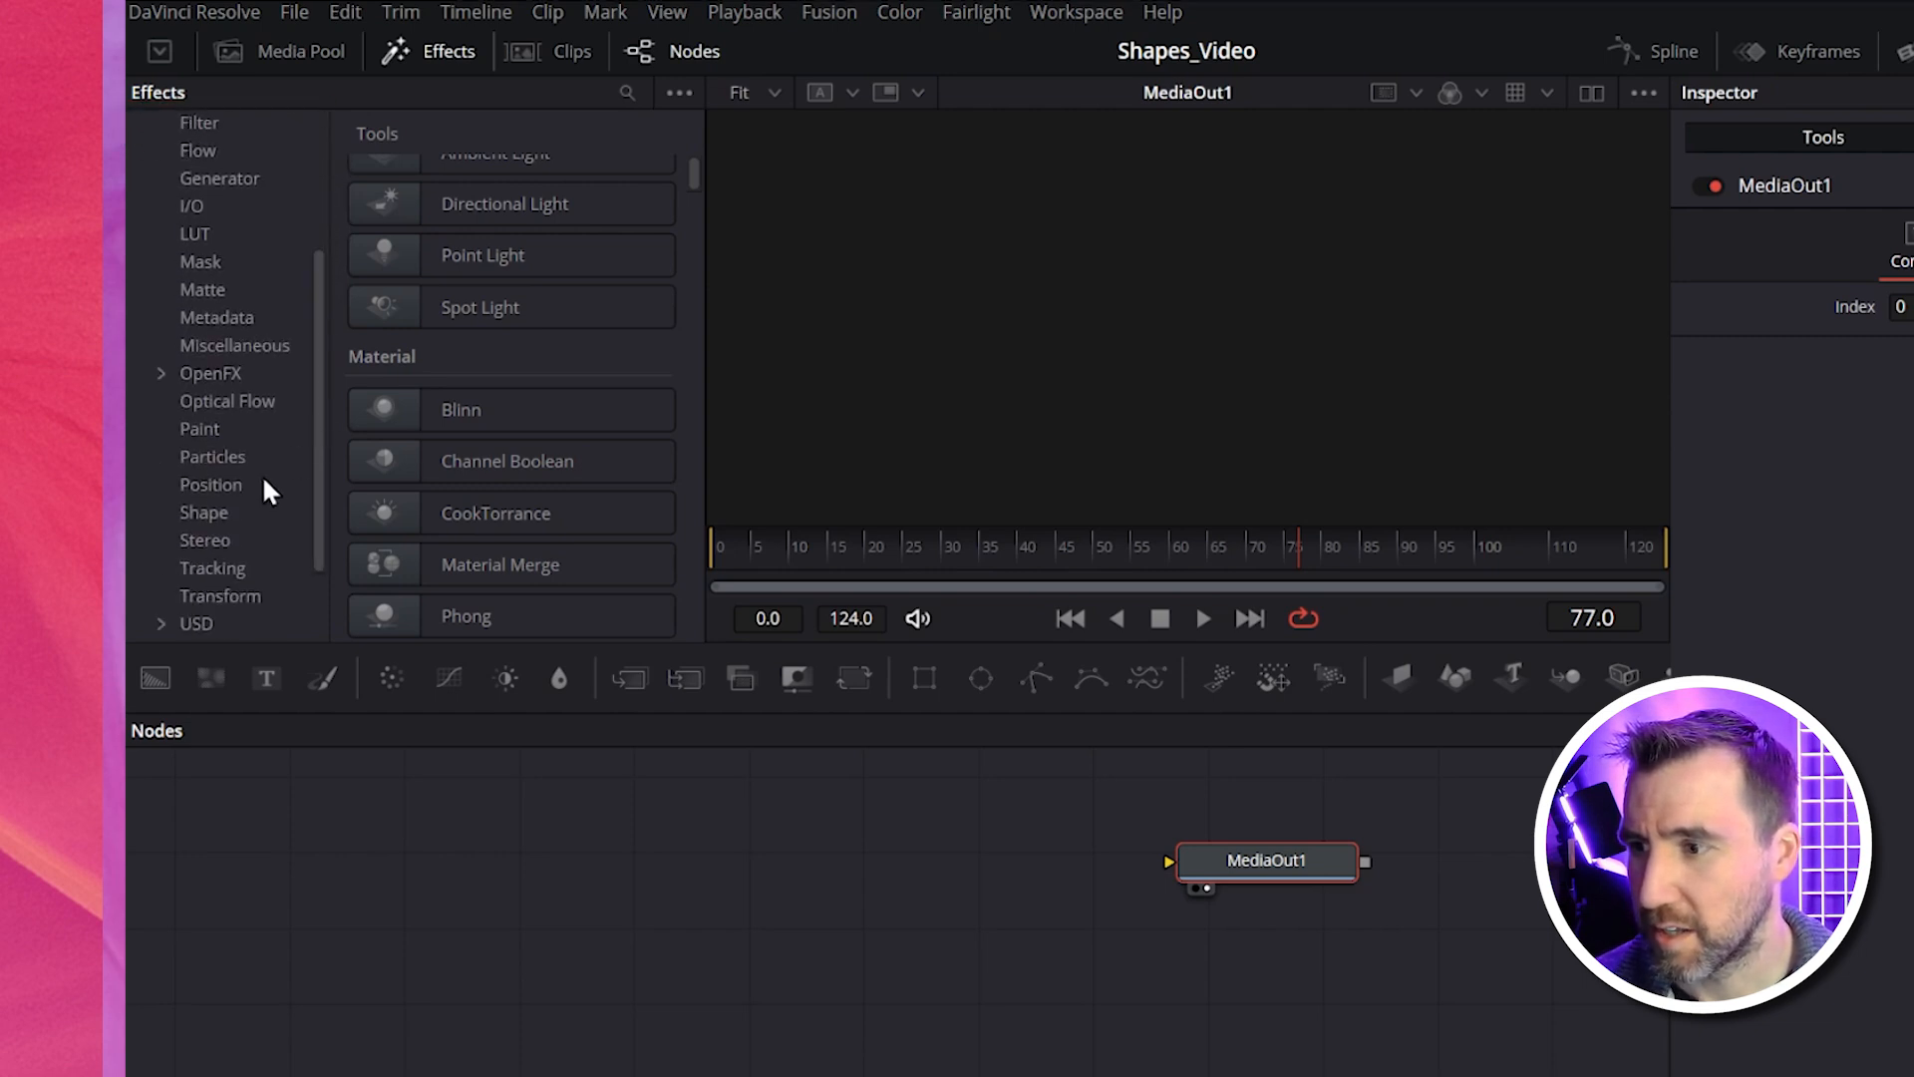
{"action": "left_click", "coordinate": [204, 512]}
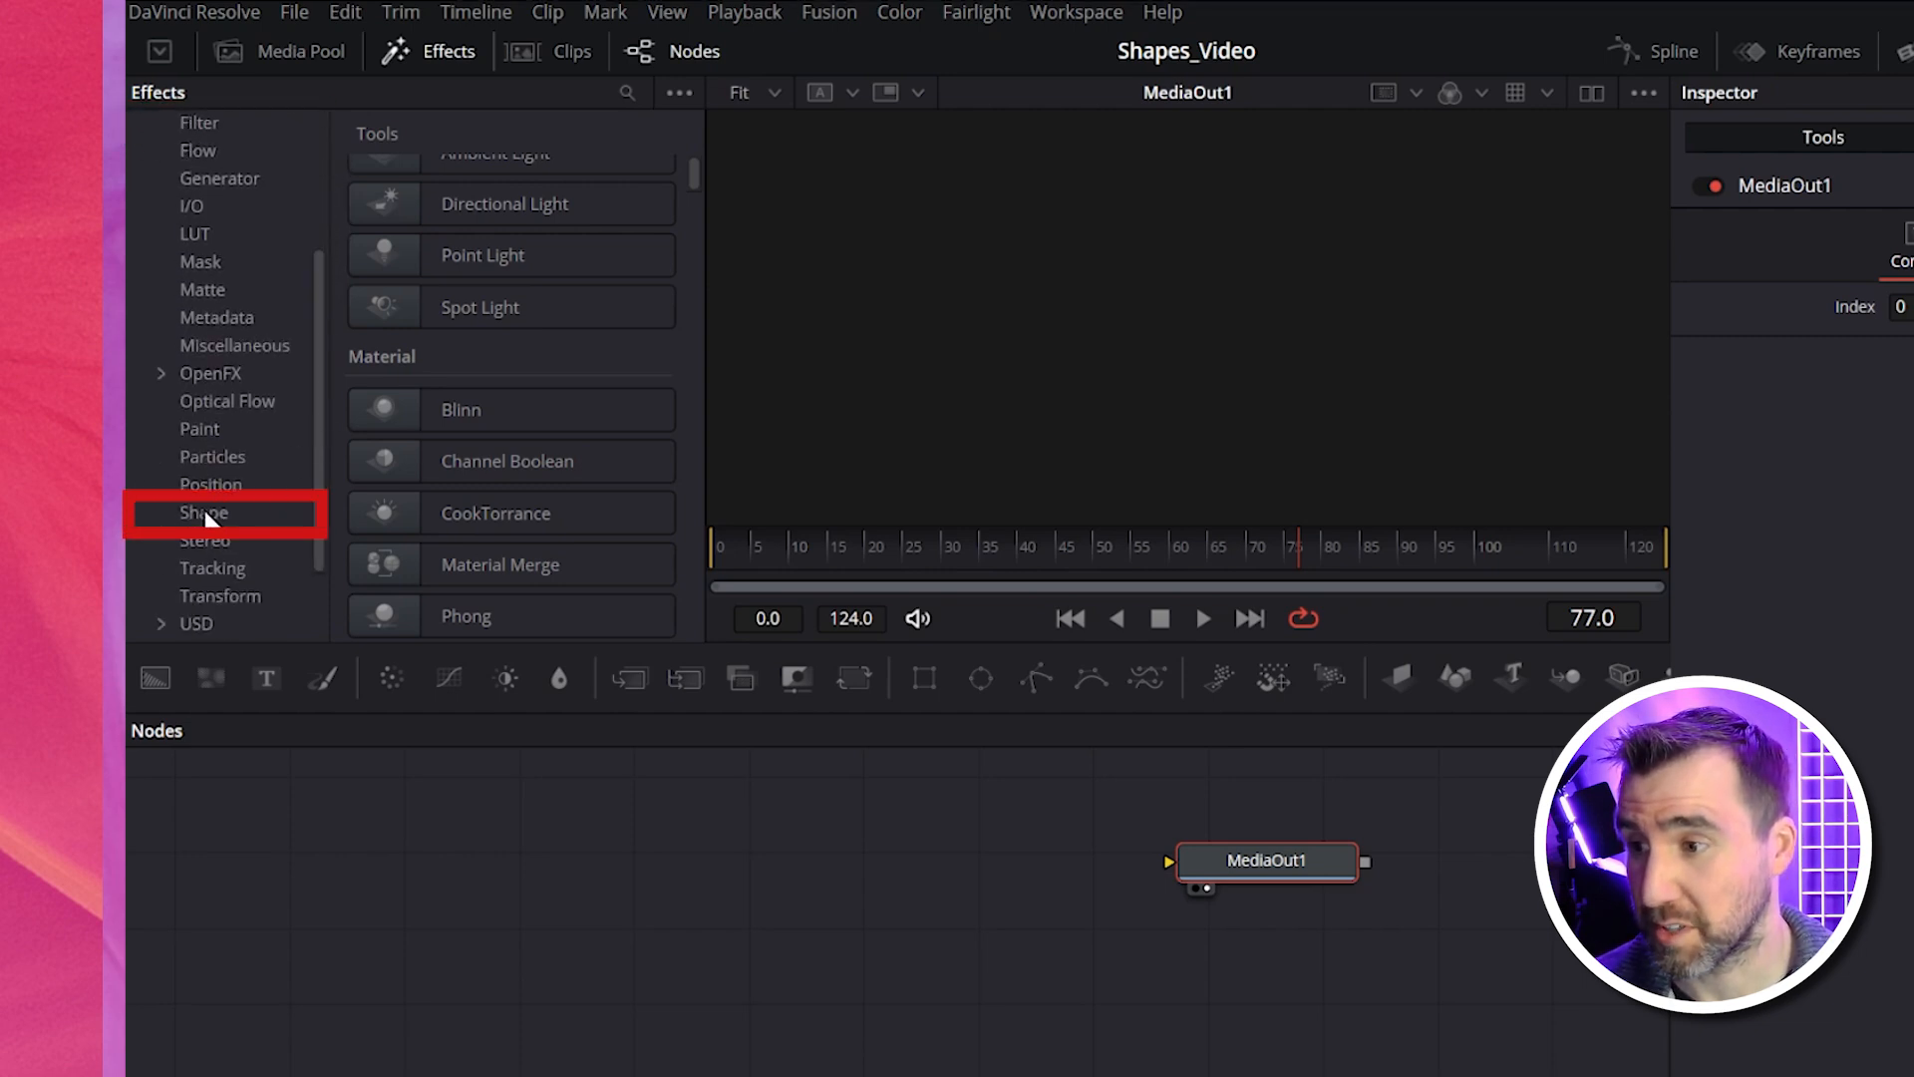
{"action": "left_click", "coordinate": [203, 512]}
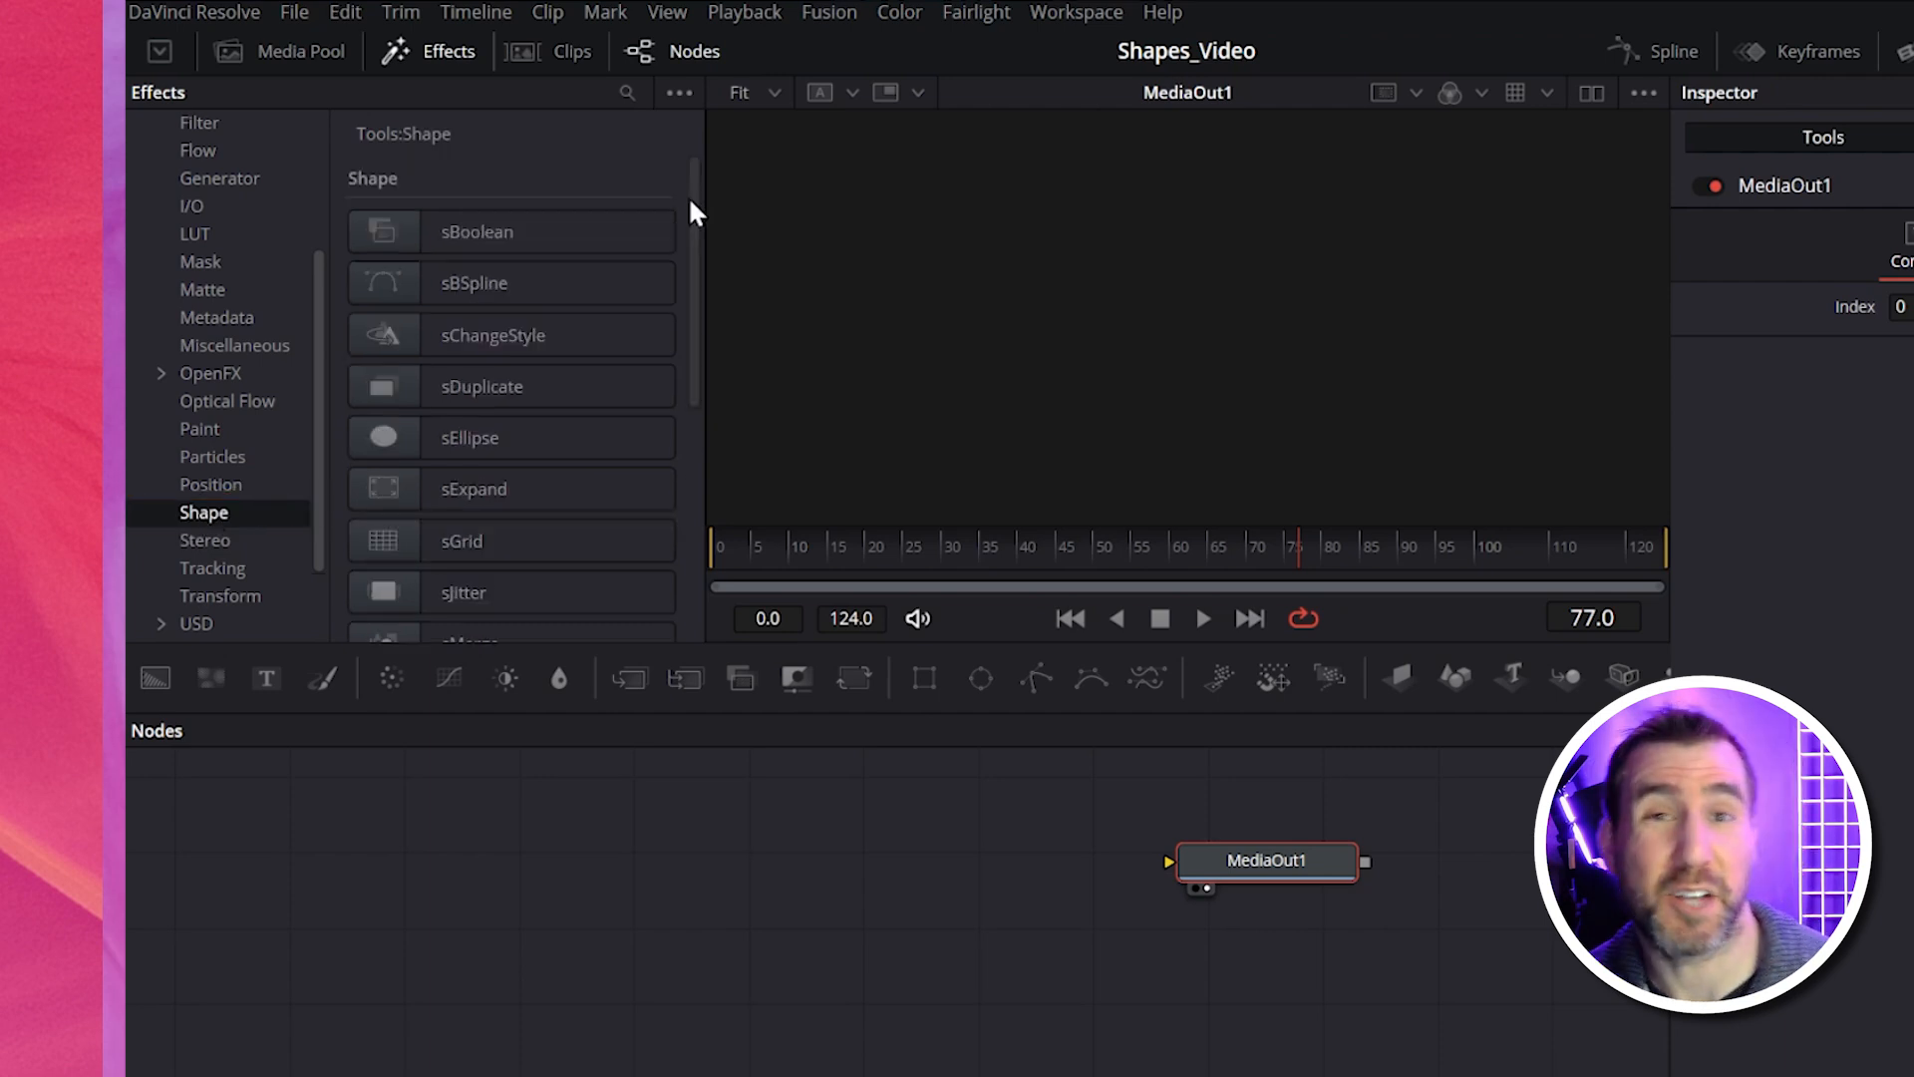
{"action": "scroll", "scroll_direction": "down", "scroll_amount": 3}
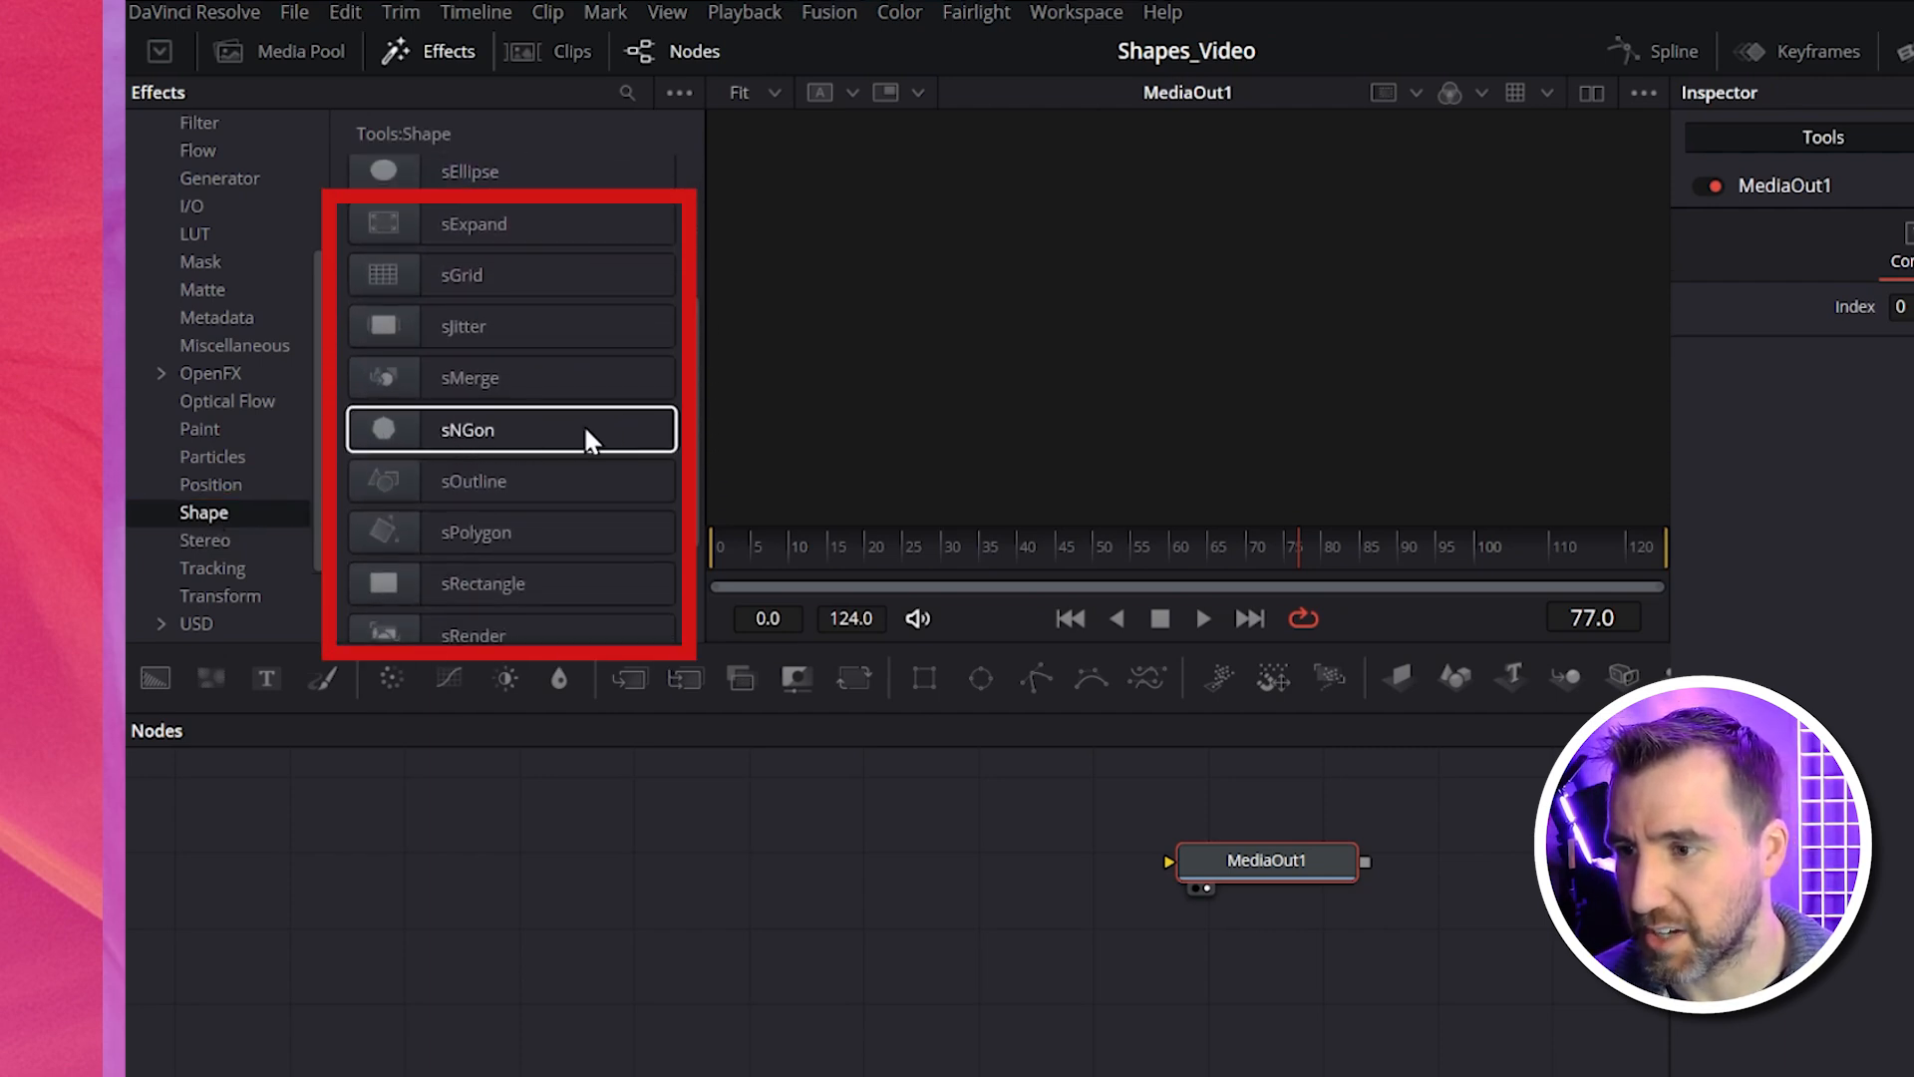
{"action": "mouse_move", "coordinate": [670, 427]}
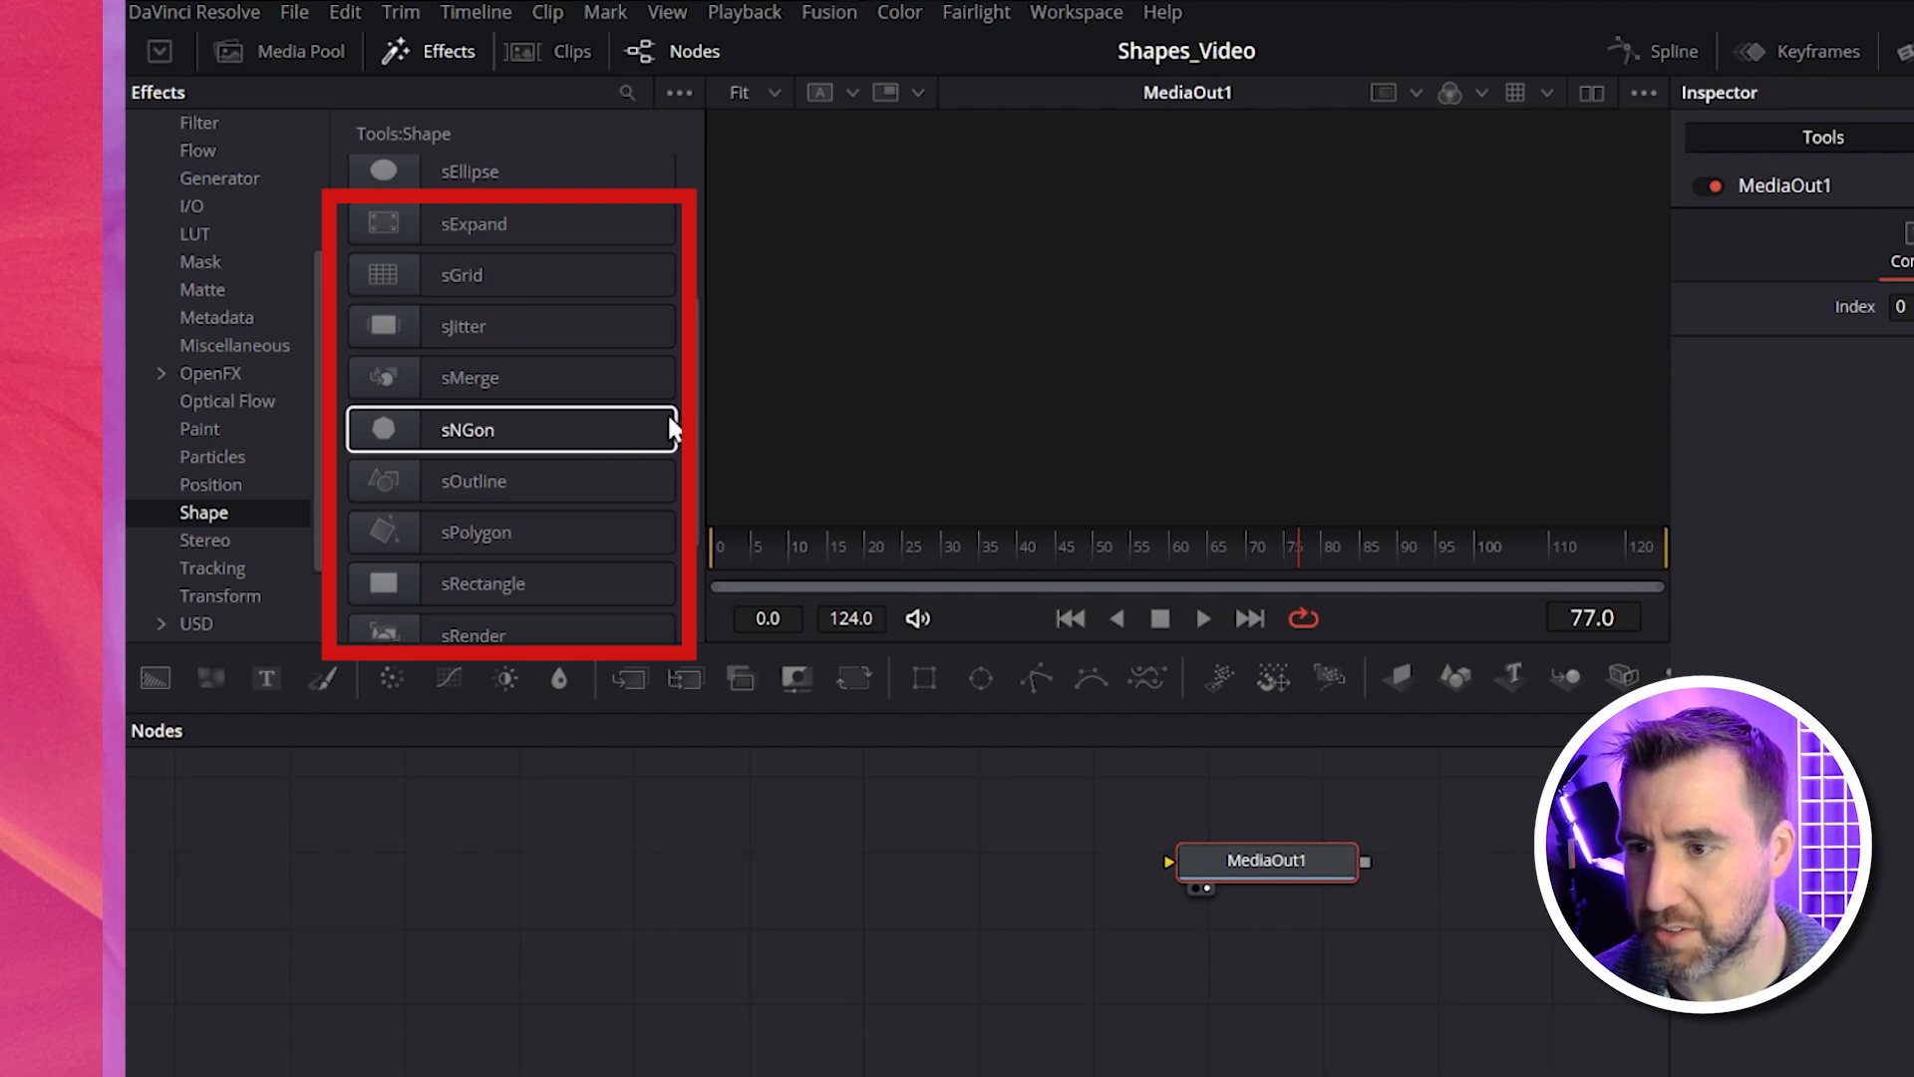
{"action": "scroll", "scroll_direction": "down", "scroll_amount": 3}
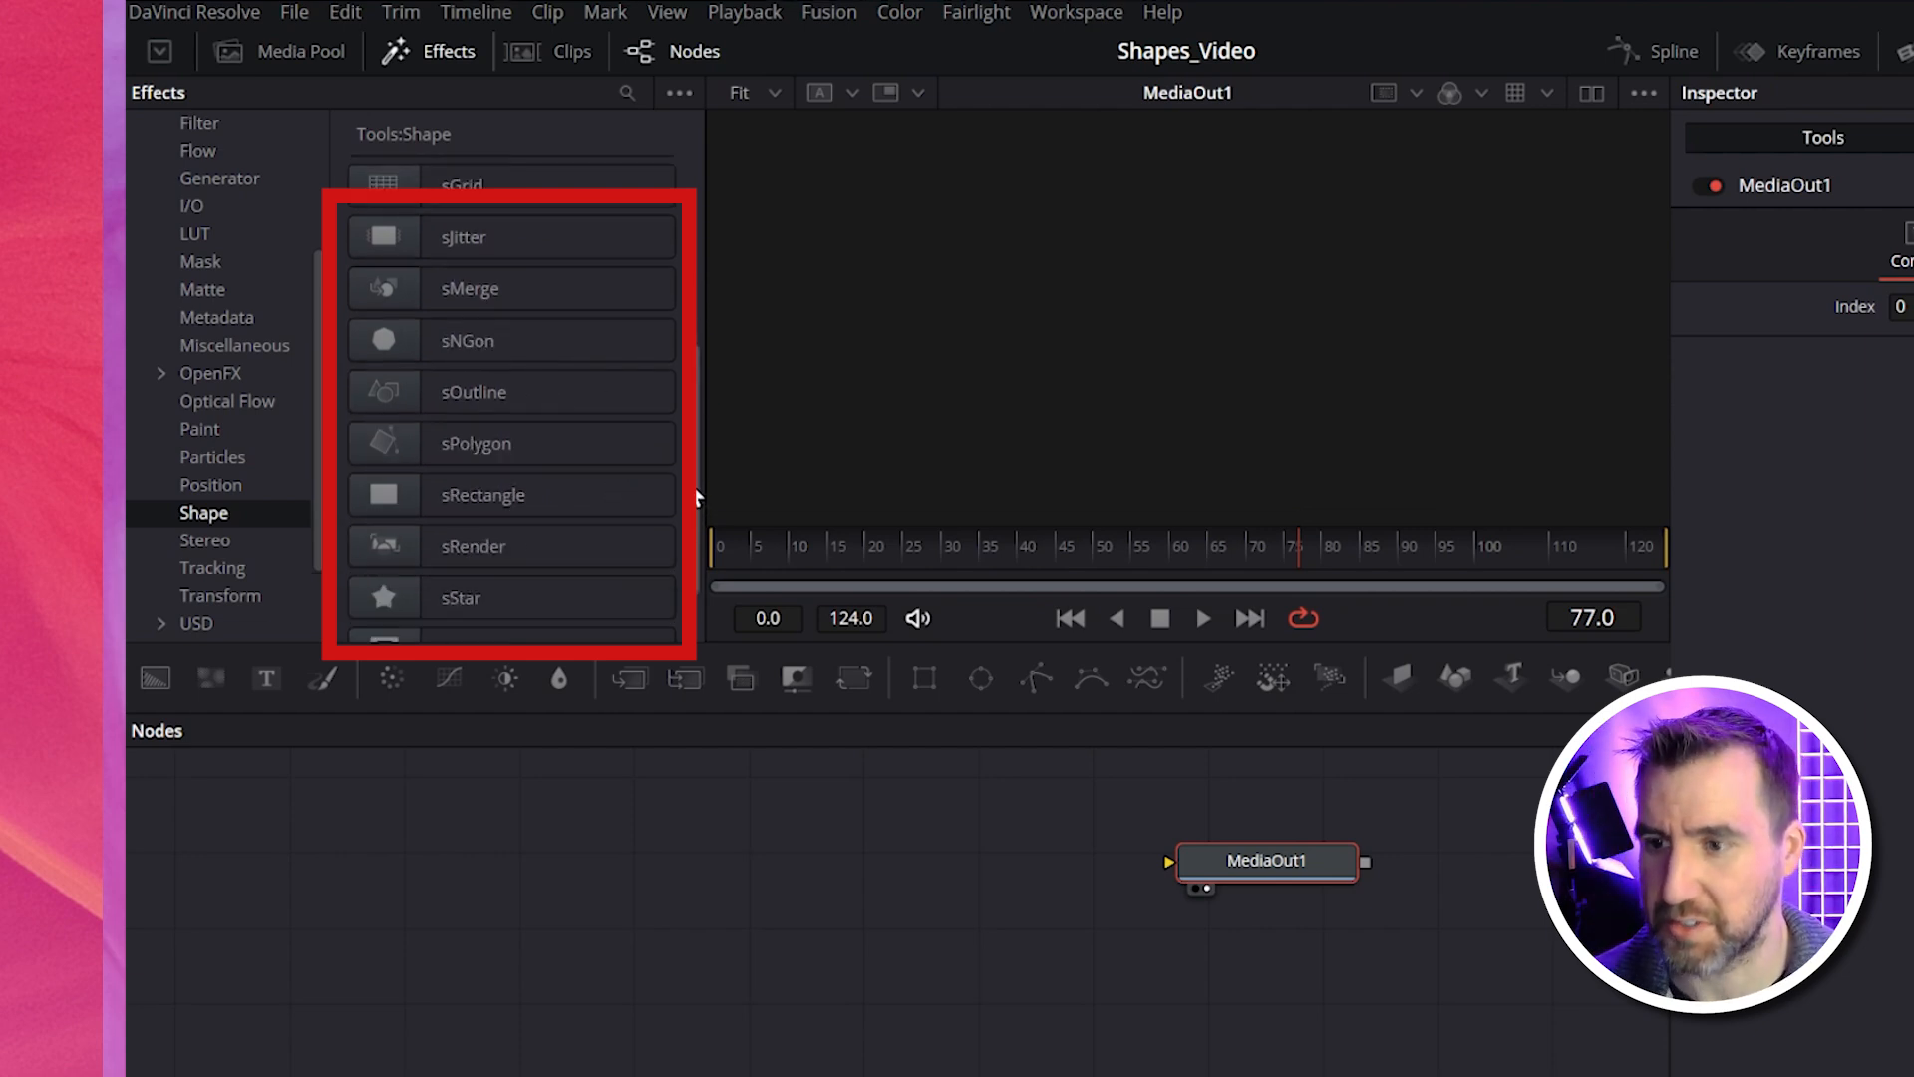
{"action": "scroll", "scroll_direction": "down", "scroll_amount": 3}
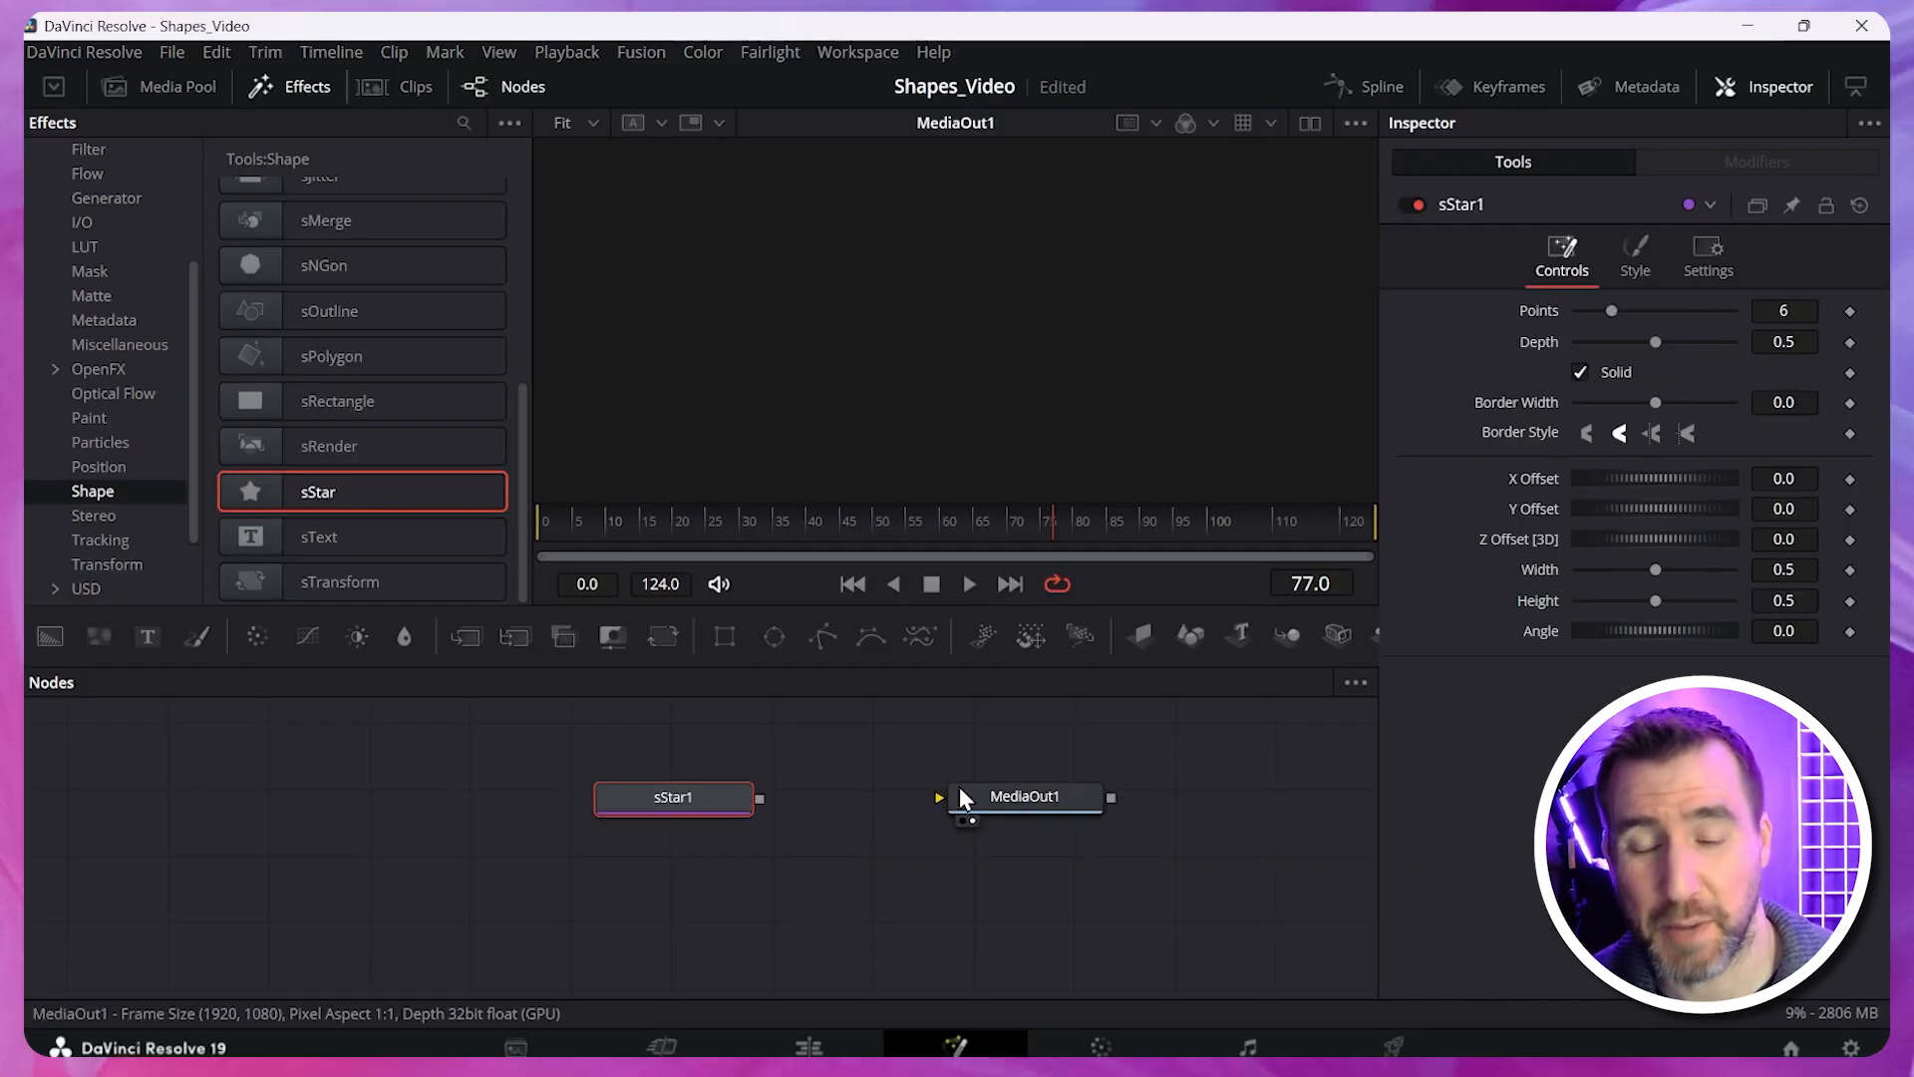
Wire sStar1 through sRender1 into MediaOut1 after the direct star connection fails.
{"action": "left_click_drag", "start_coordinate": [758, 800], "coordinate": [945, 806]}
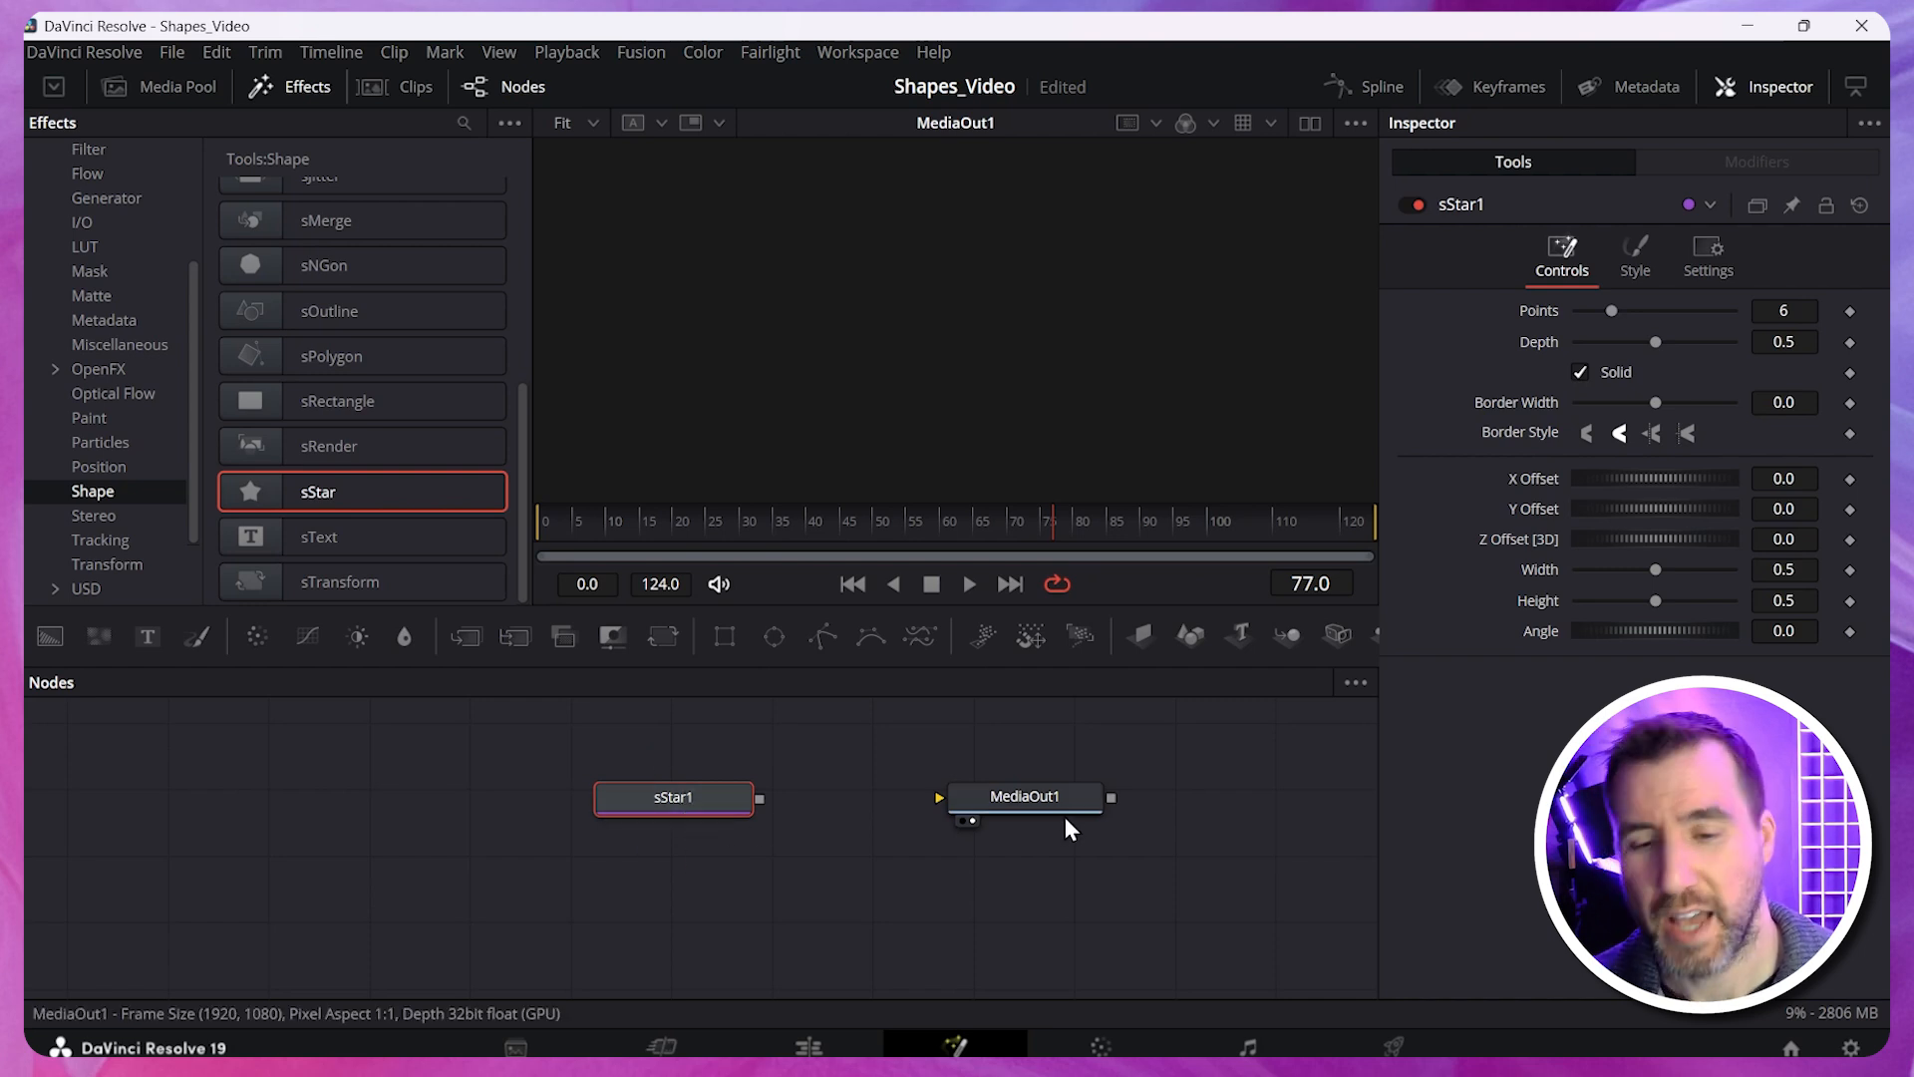
{"action": "mouse_move", "coordinate": [1039, 807]}
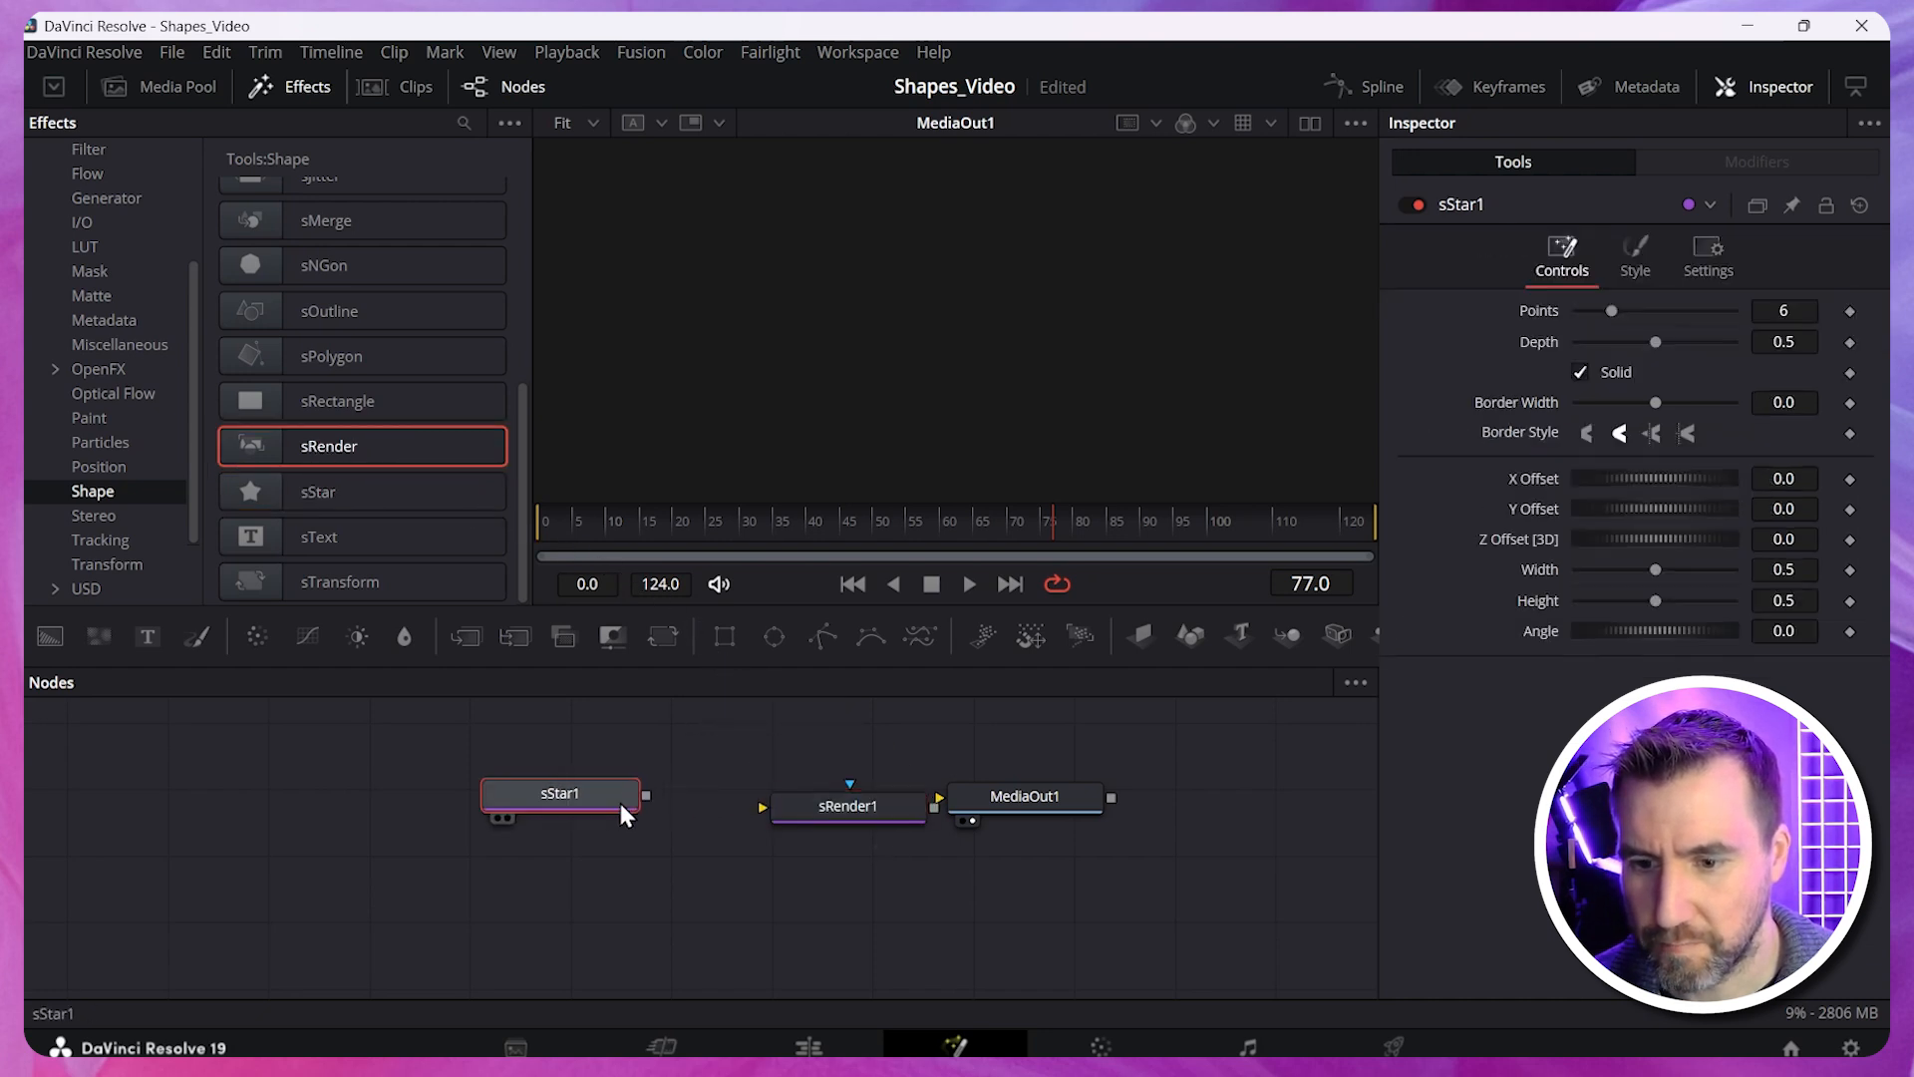
{"action": "left_click", "coordinate": [848, 785]}
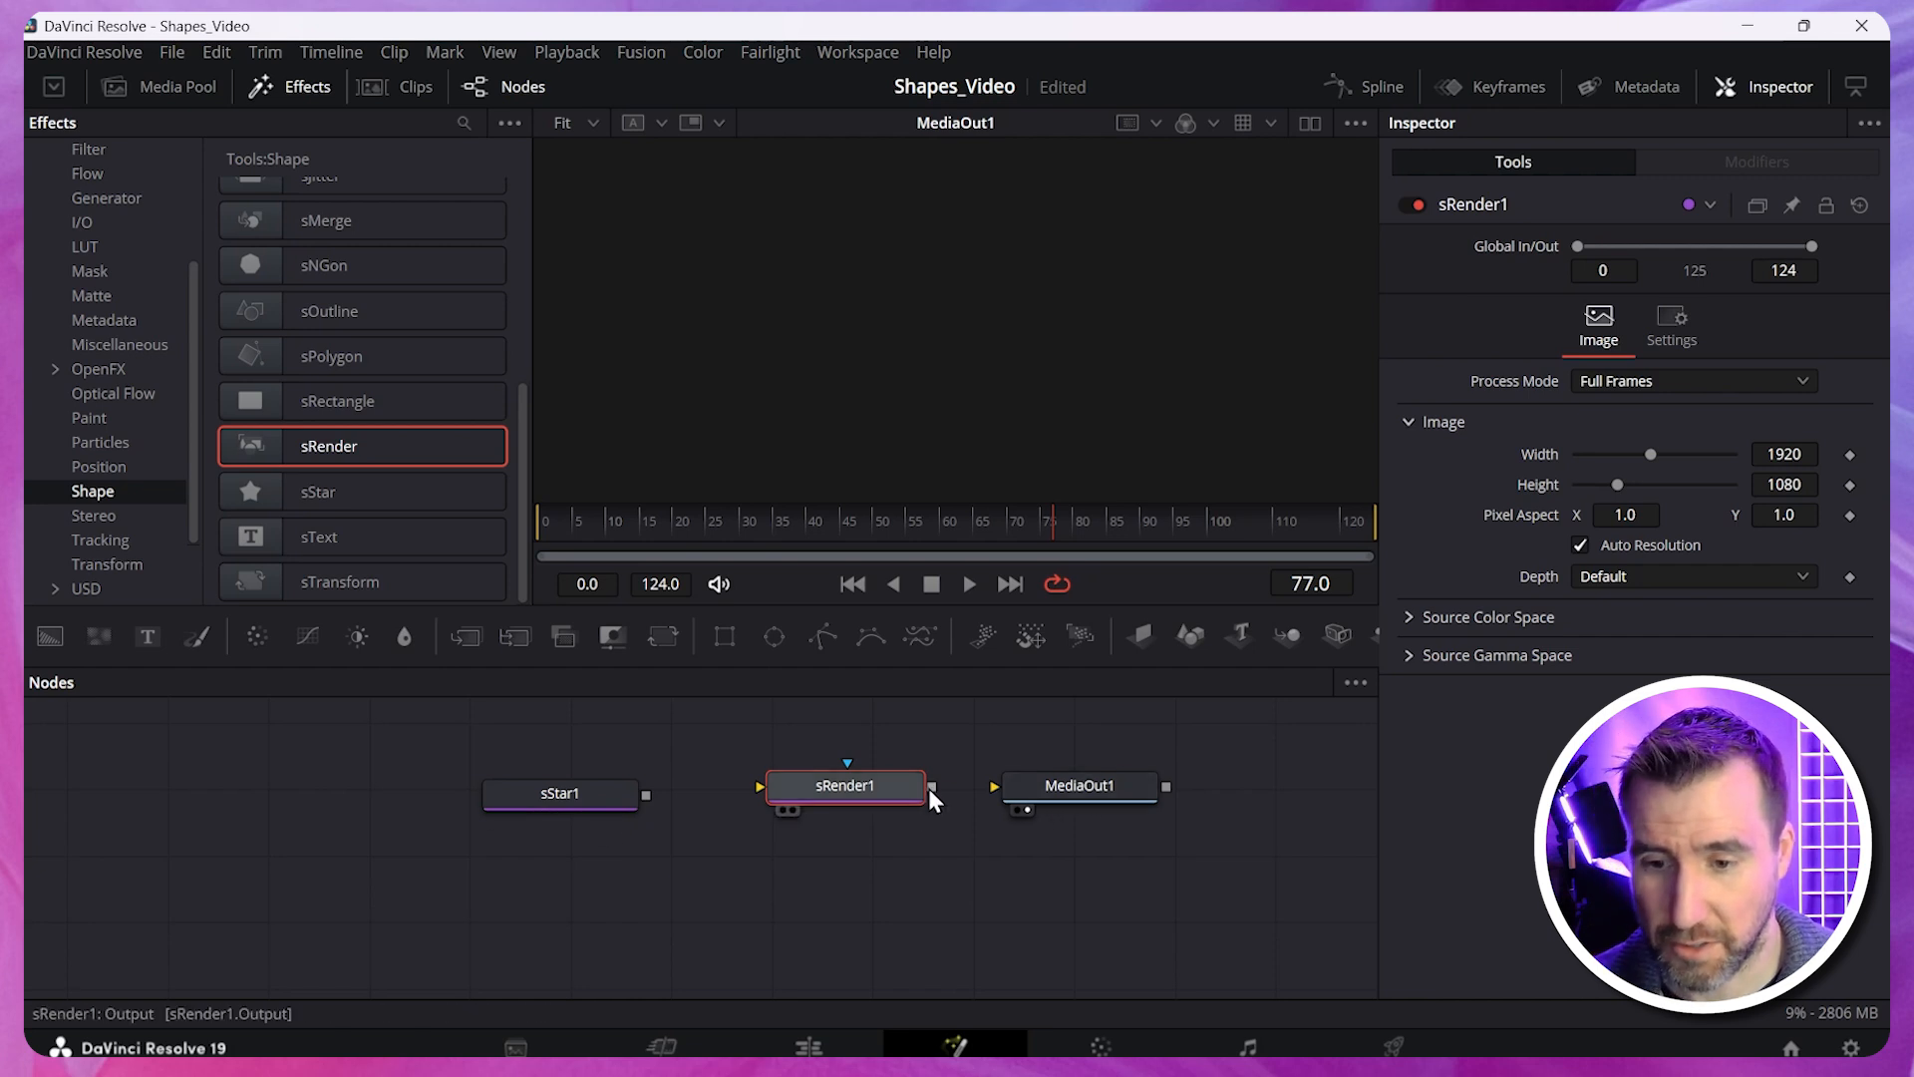
{"action": "left_click_drag", "start_coordinate": [931, 785], "coordinate": [995, 786]}
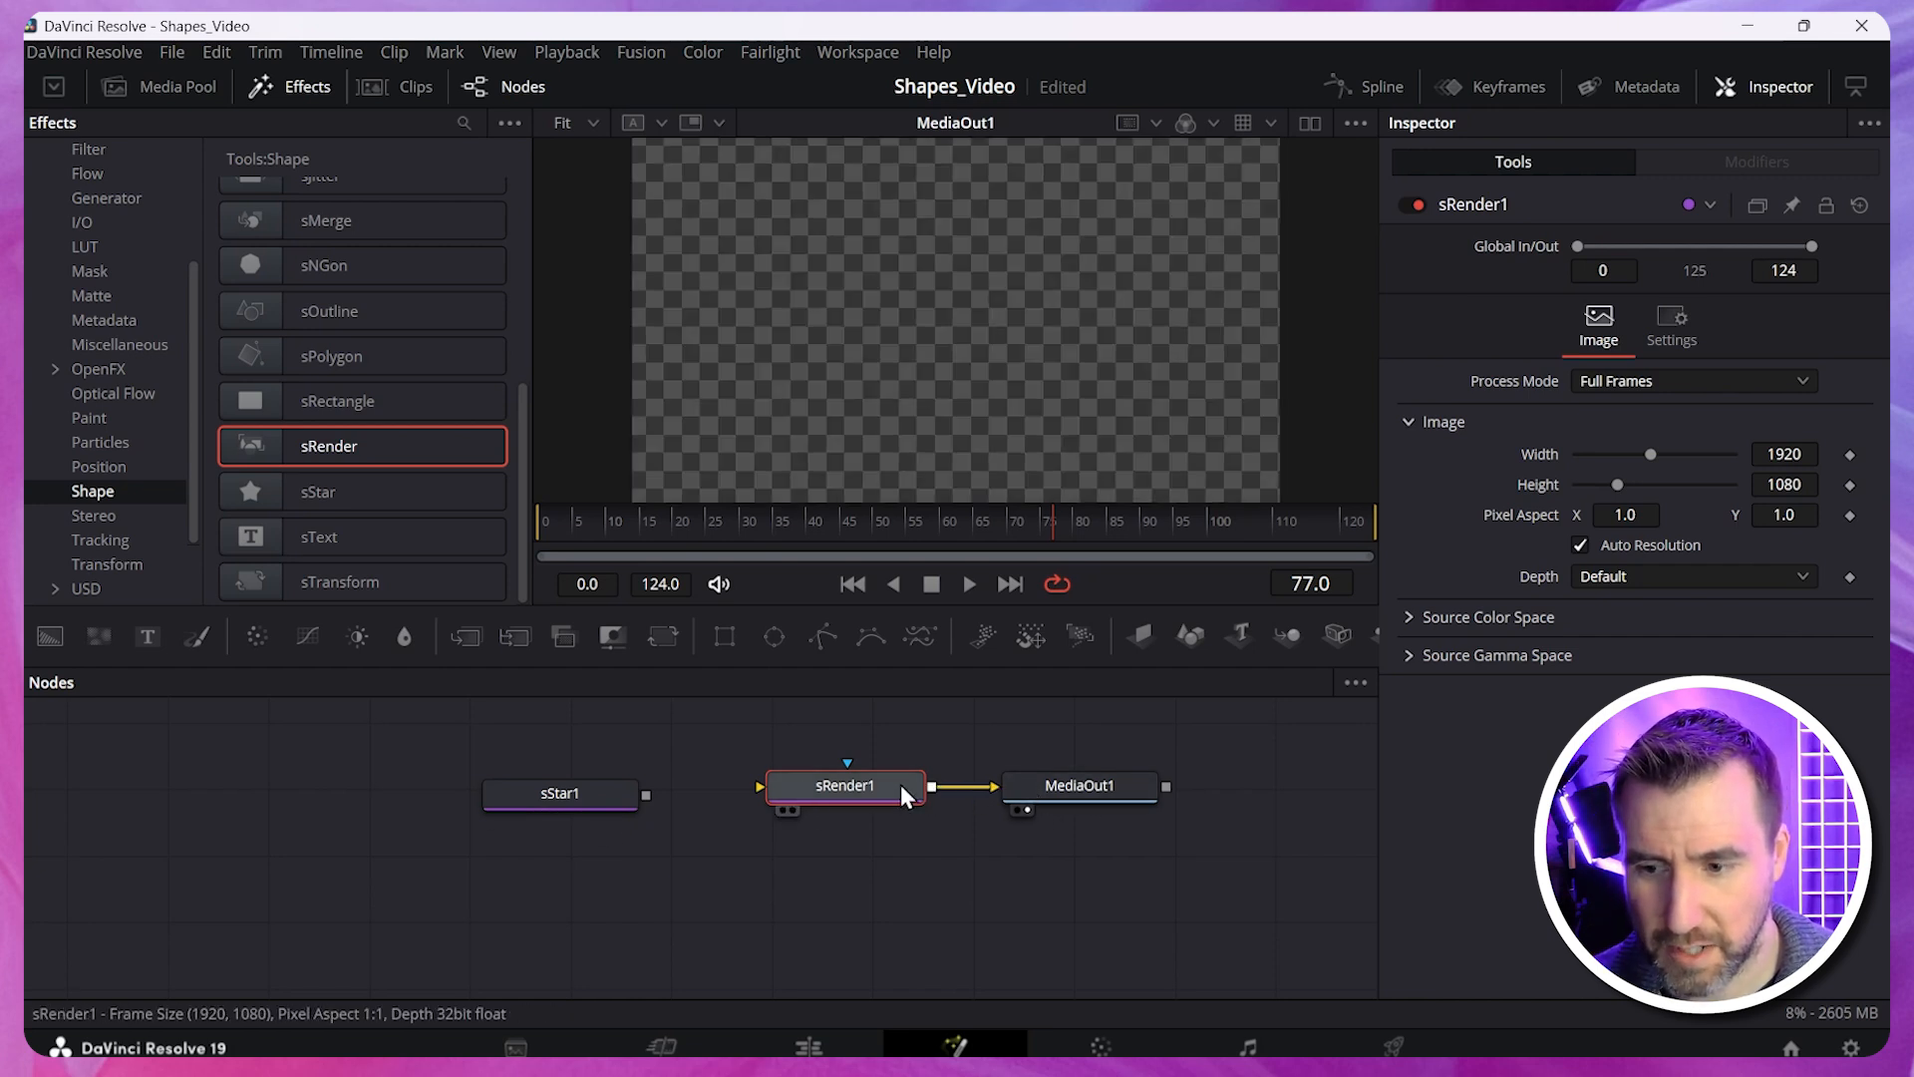
{"action": "left_click_drag", "start_coordinate": [646, 793], "coordinate": [772, 787]}
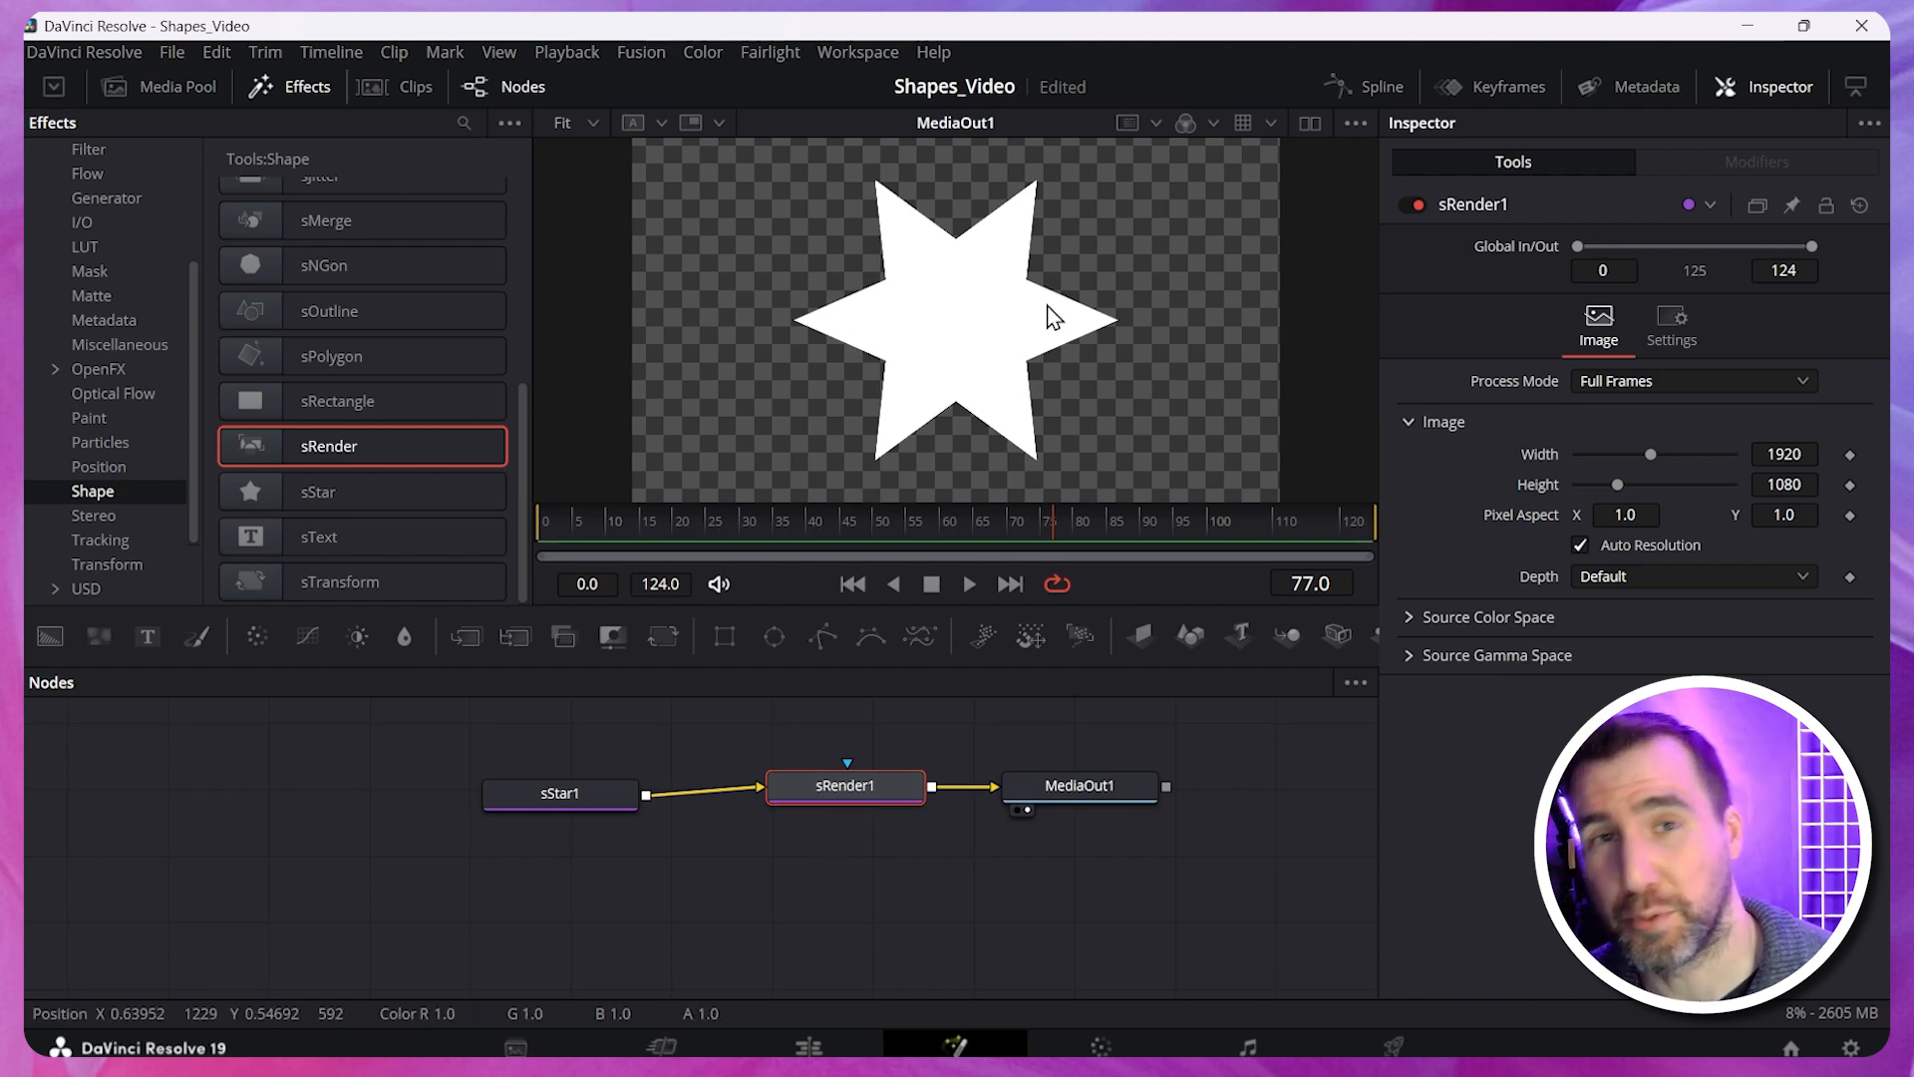
Give sStar1 eight thinner points and set its Style colour to yellow.
{"action": "left_click", "coordinate": [560, 794]}
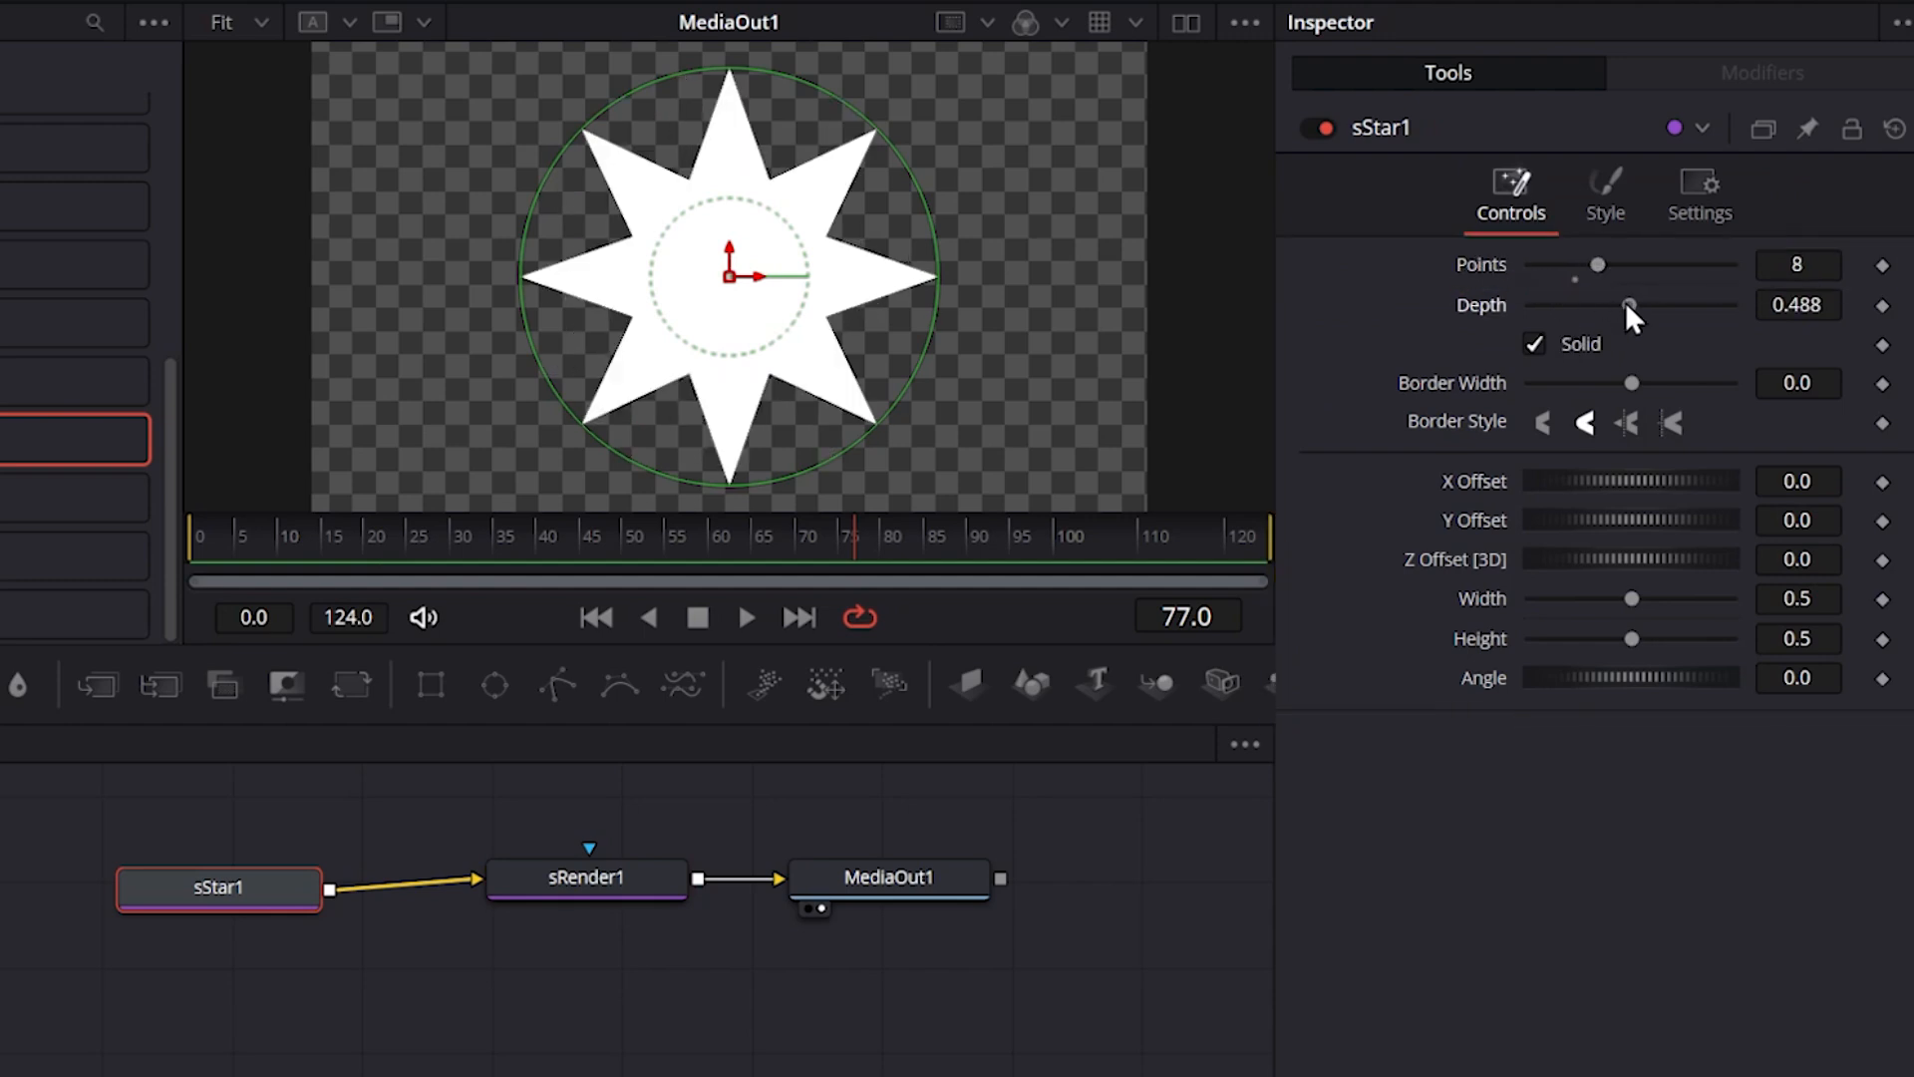
{"action": "left_click_drag", "start_coordinate": [1627, 305], "coordinate": [1591, 305]}
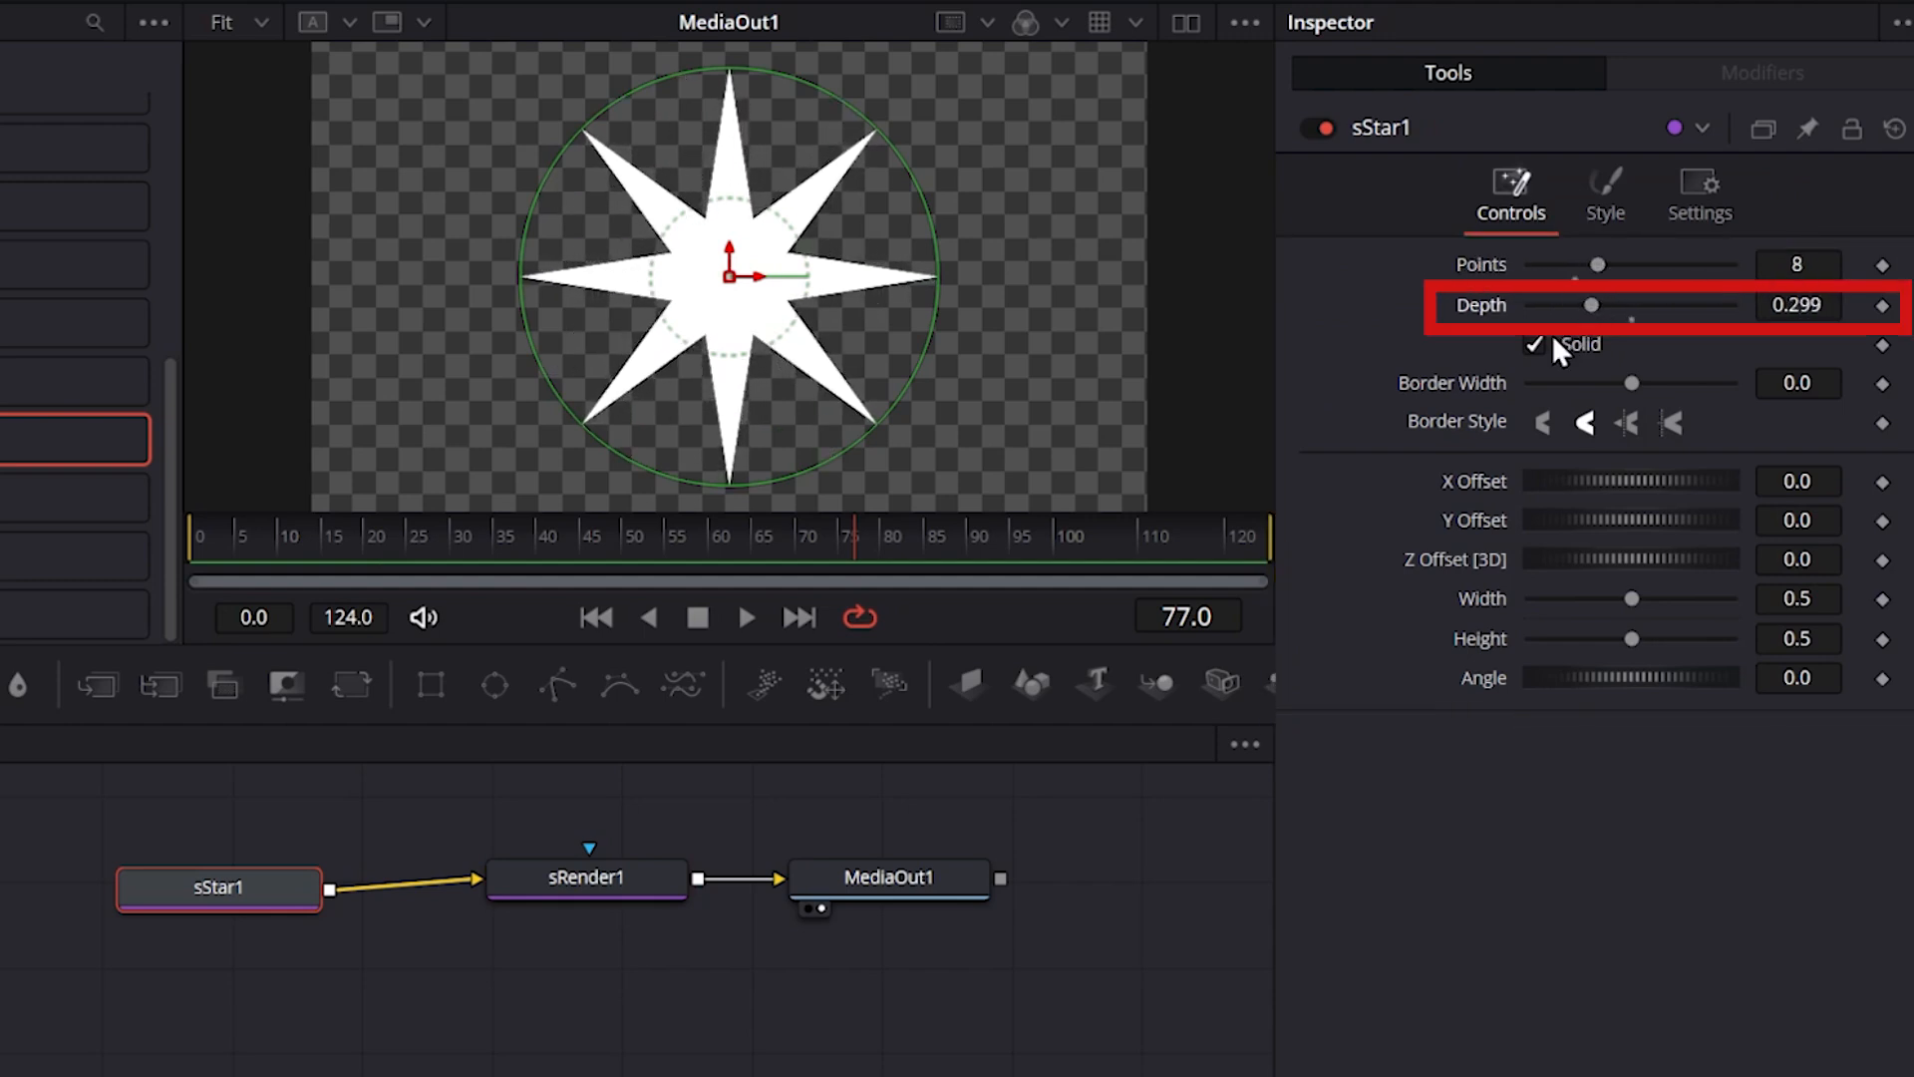
{"action": "left_click", "coordinate": [1603, 193]}
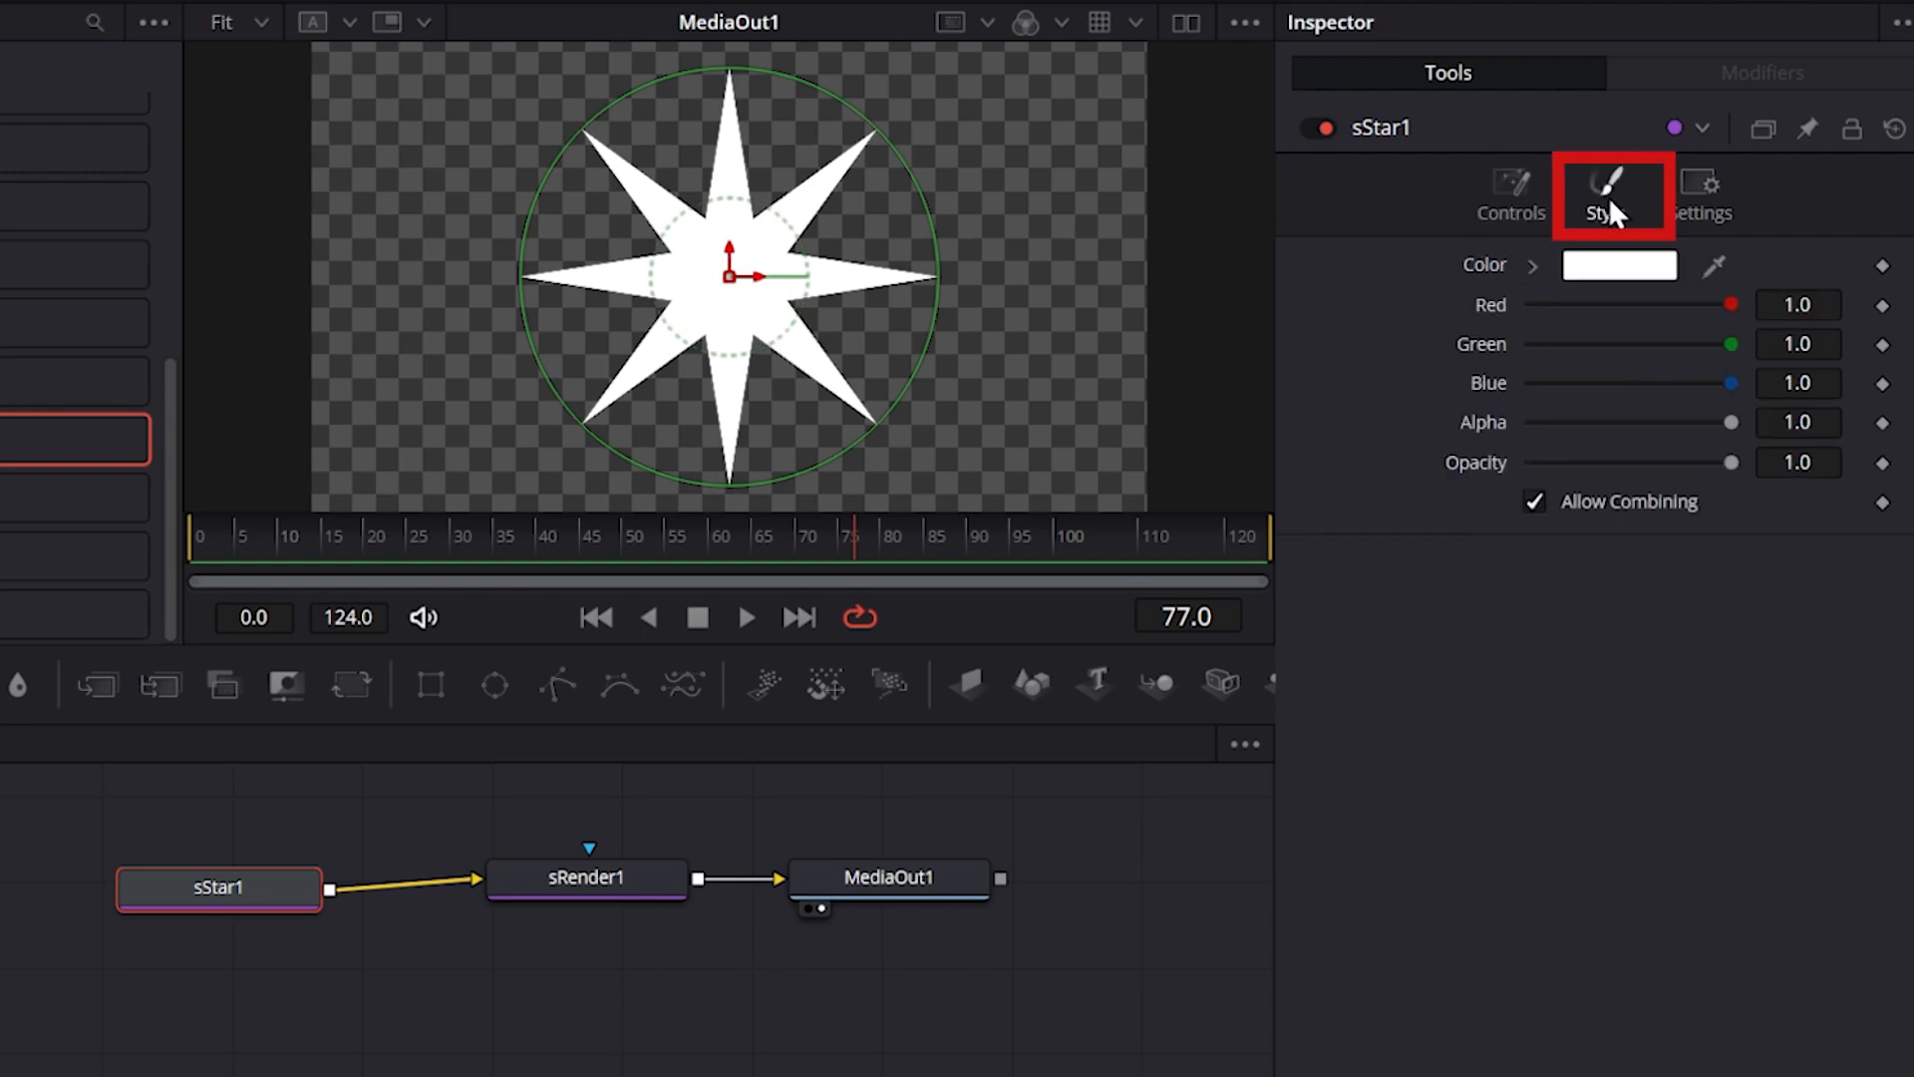
{"action": "left_click", "coordinate": [1619, 265]}
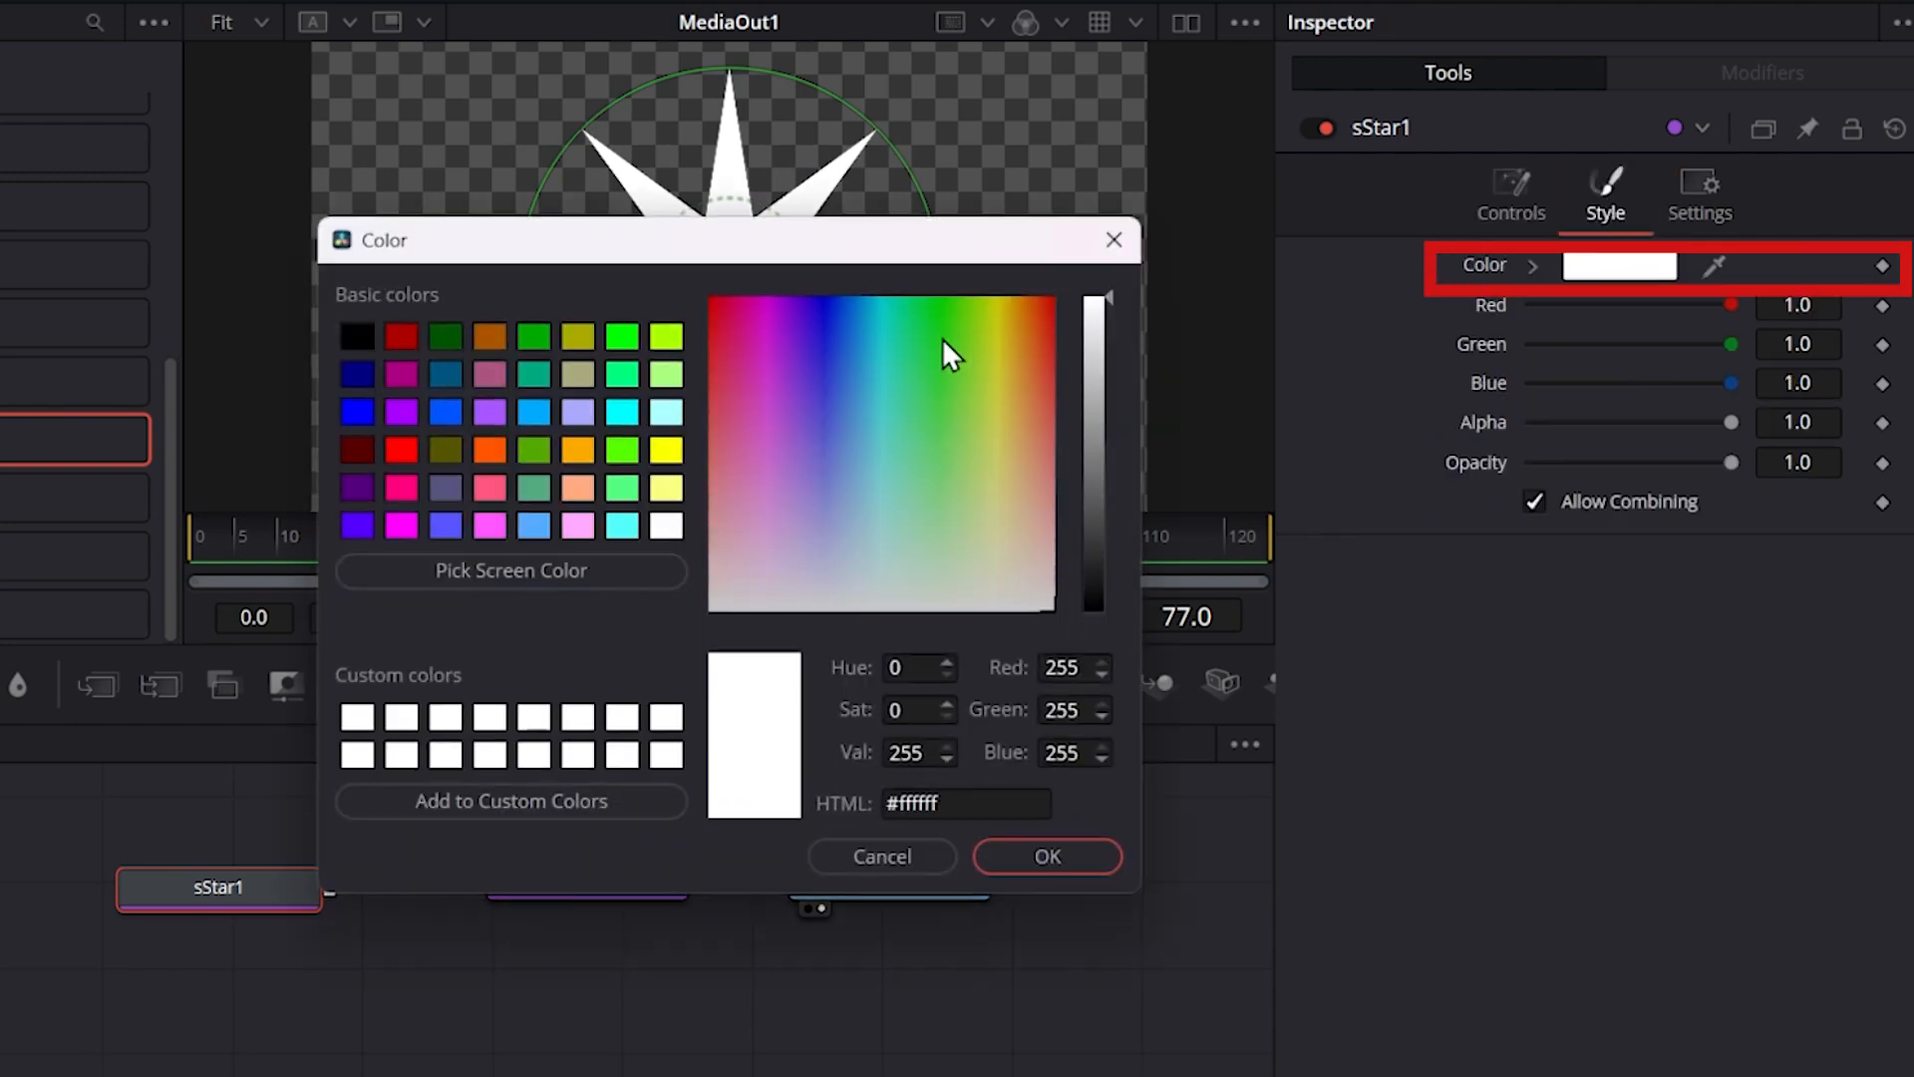
{"action": "left_click", "coordinate": [1005, 305]}
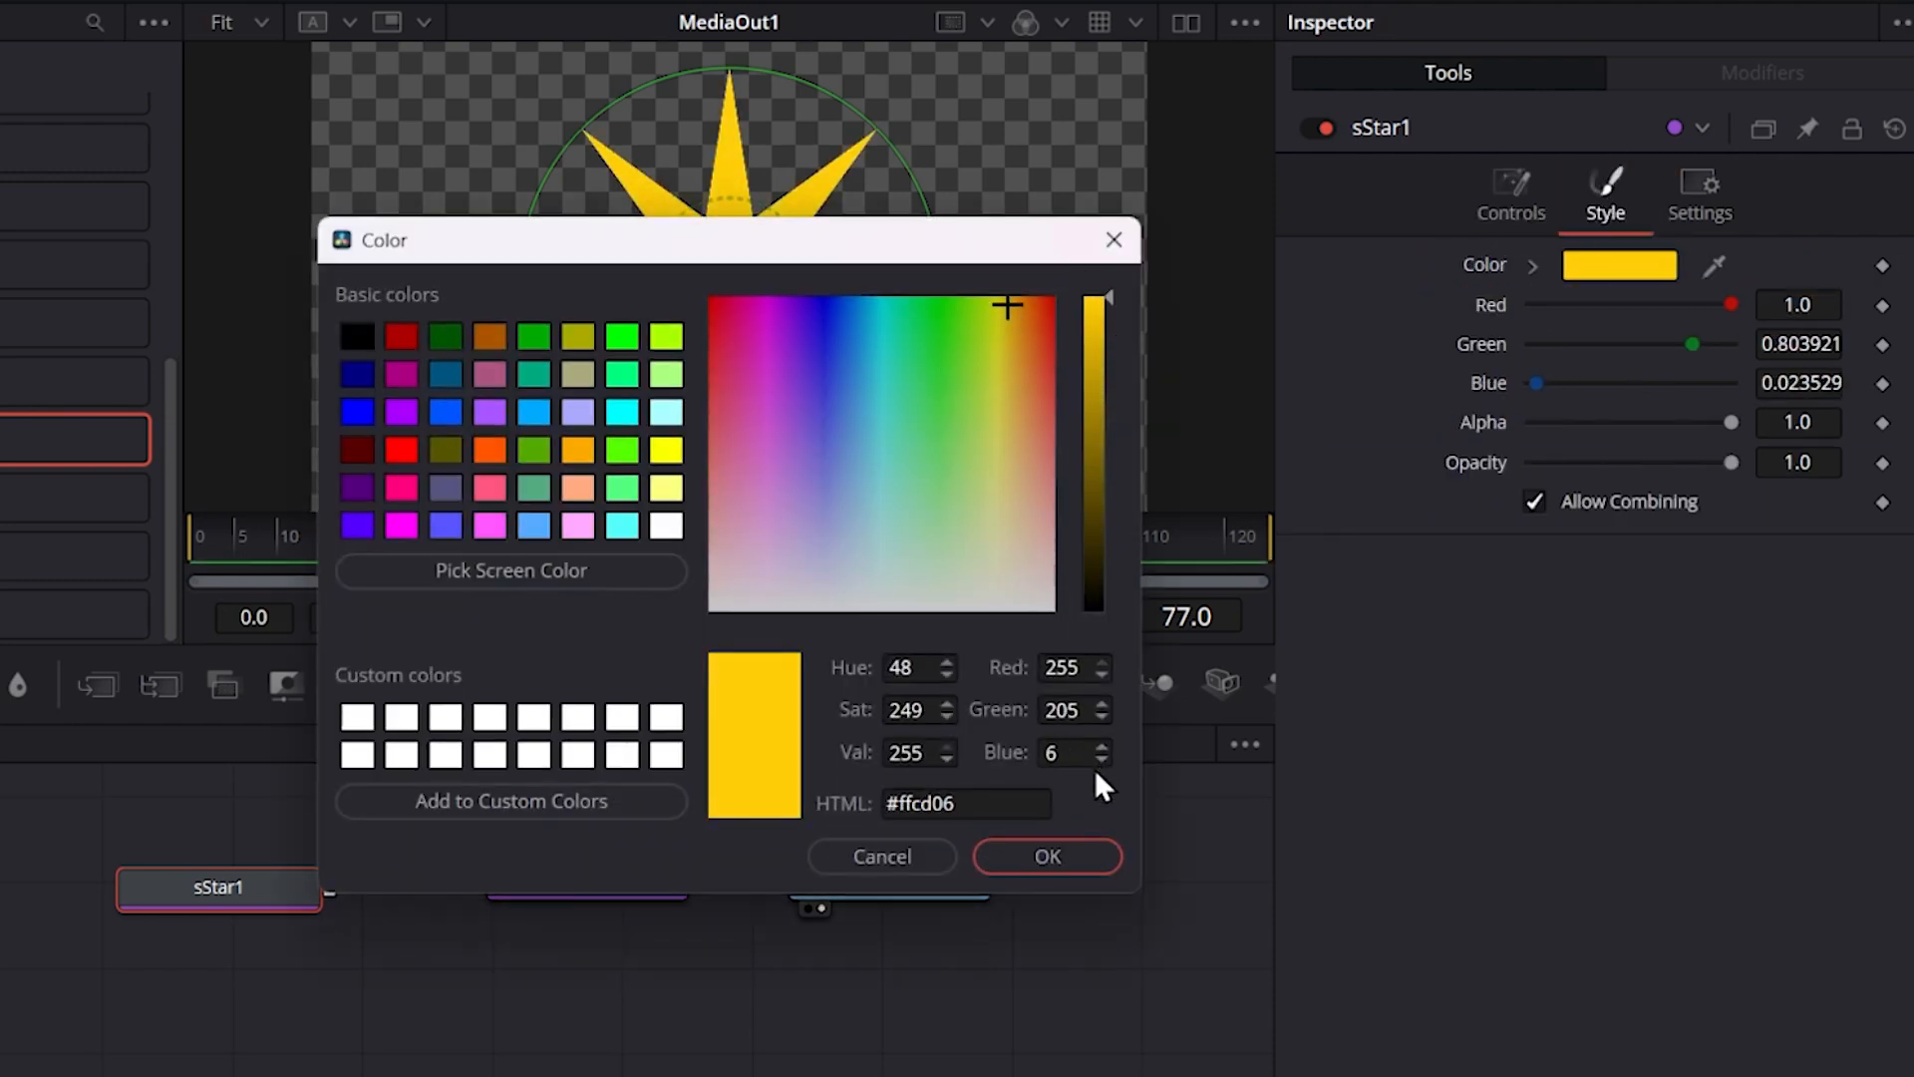
{"action": "left_click", "coordinate": [1047, 856]}
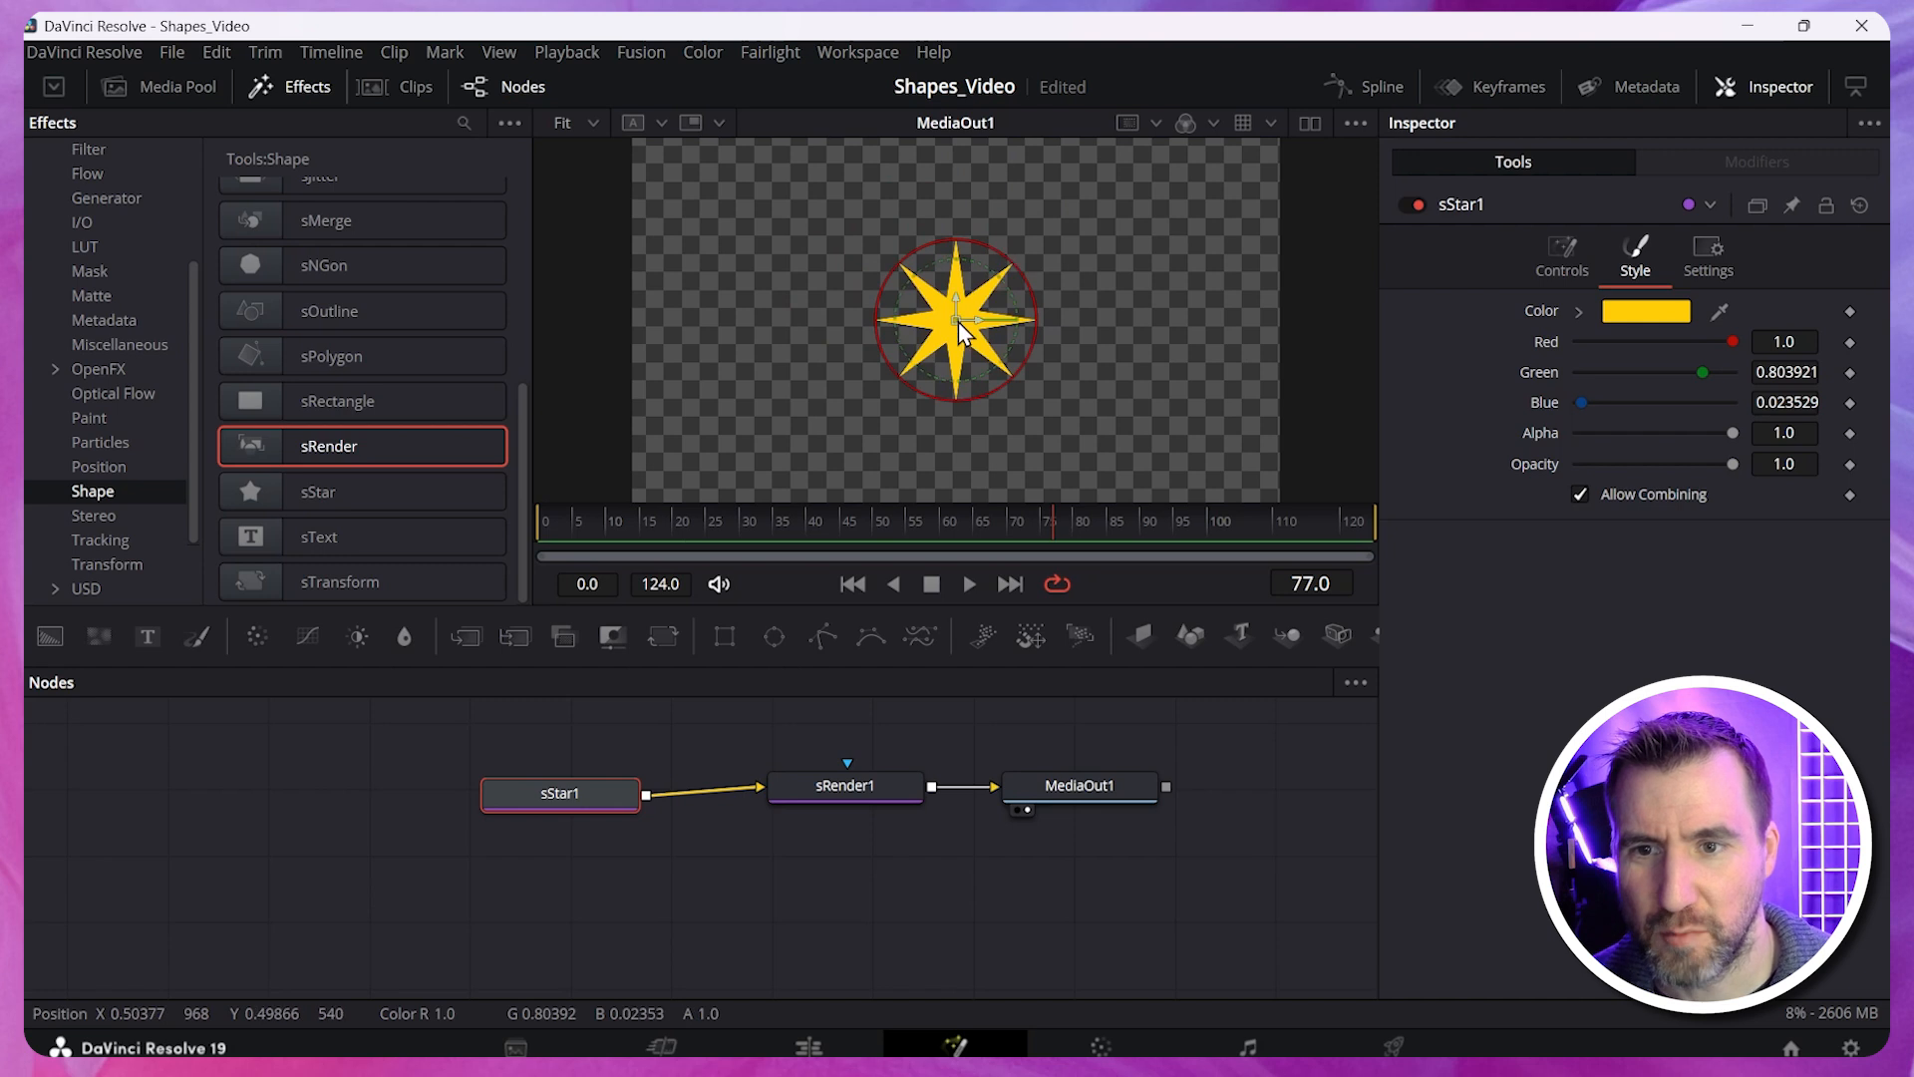
Move the star to the top-left and add sEllipse and sMerge nodes from the Shape tools.
{"action": "left_click_drag", "start_coordinate": [955, 317], "coordinate": [731, 230]}
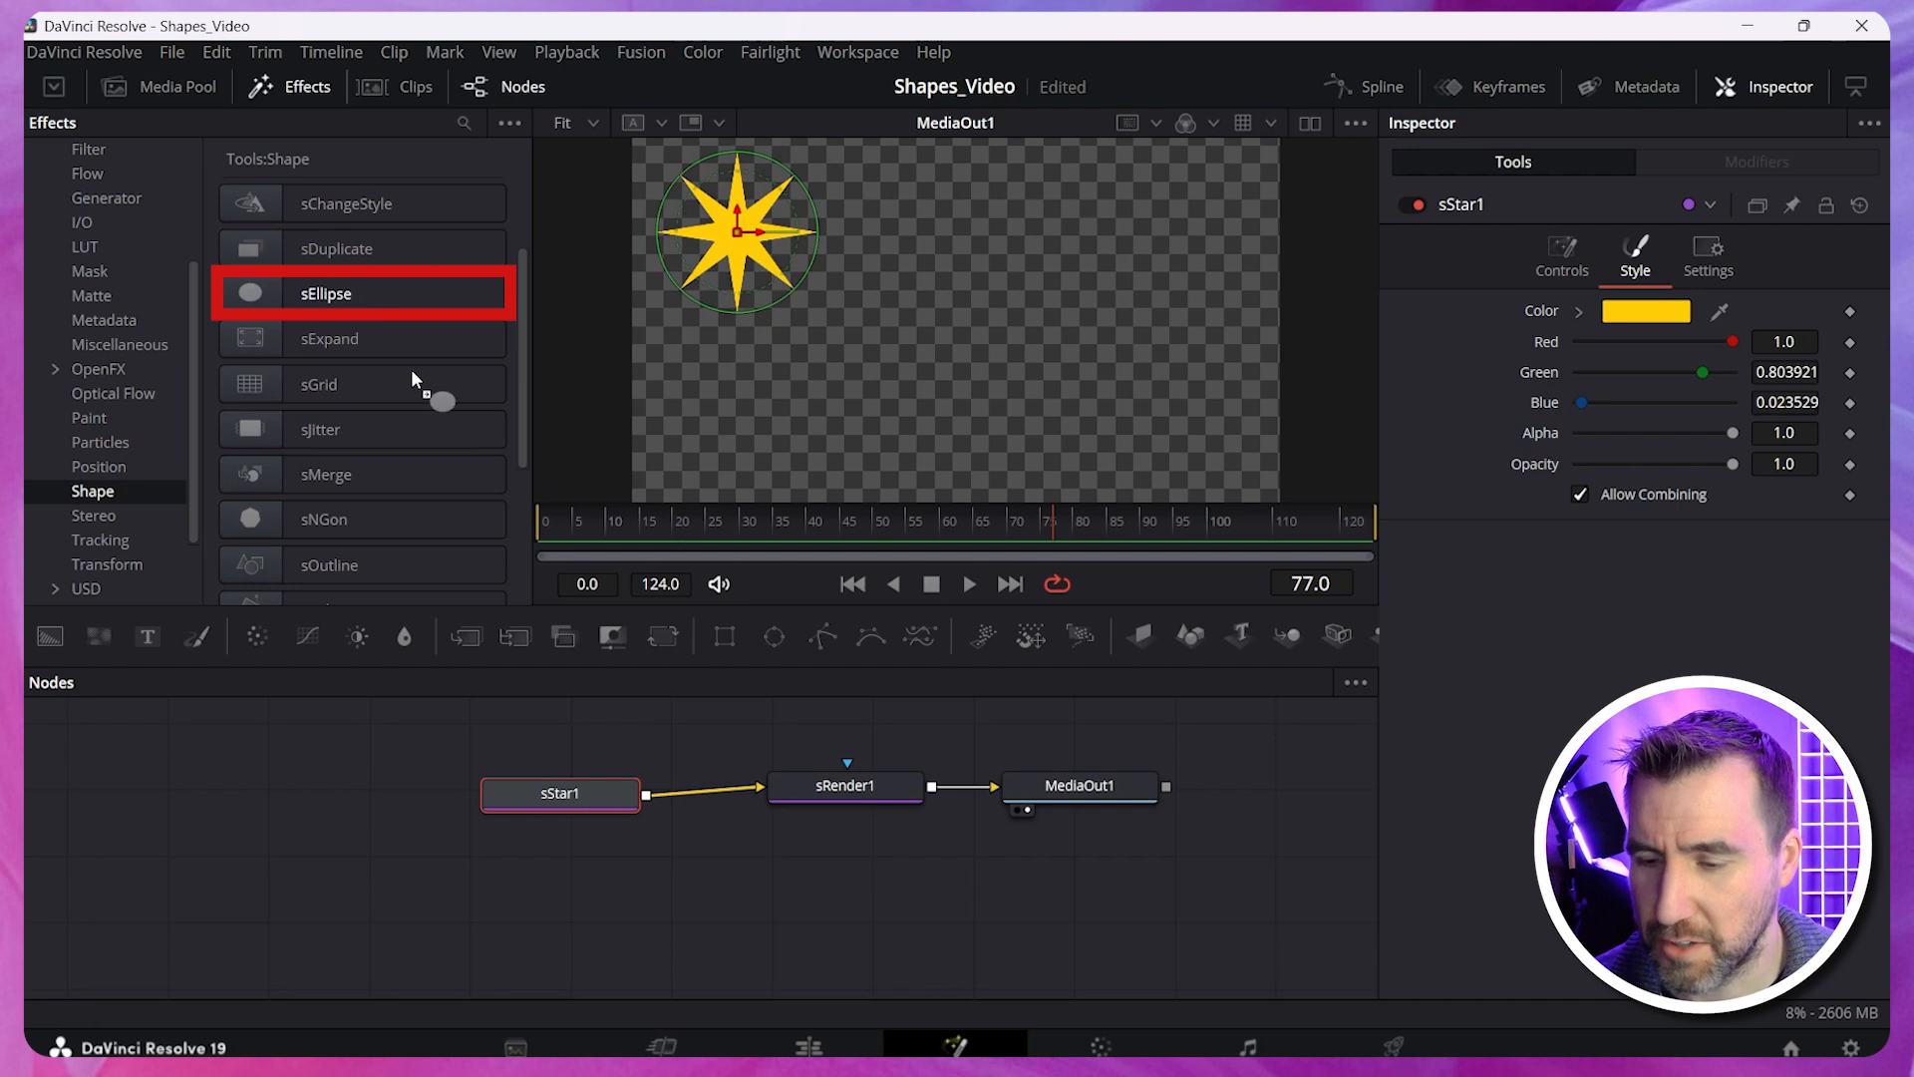
{"action": "left_click_drag", "start_coordinate": [325, 293], "coordinate": [569, 917]}
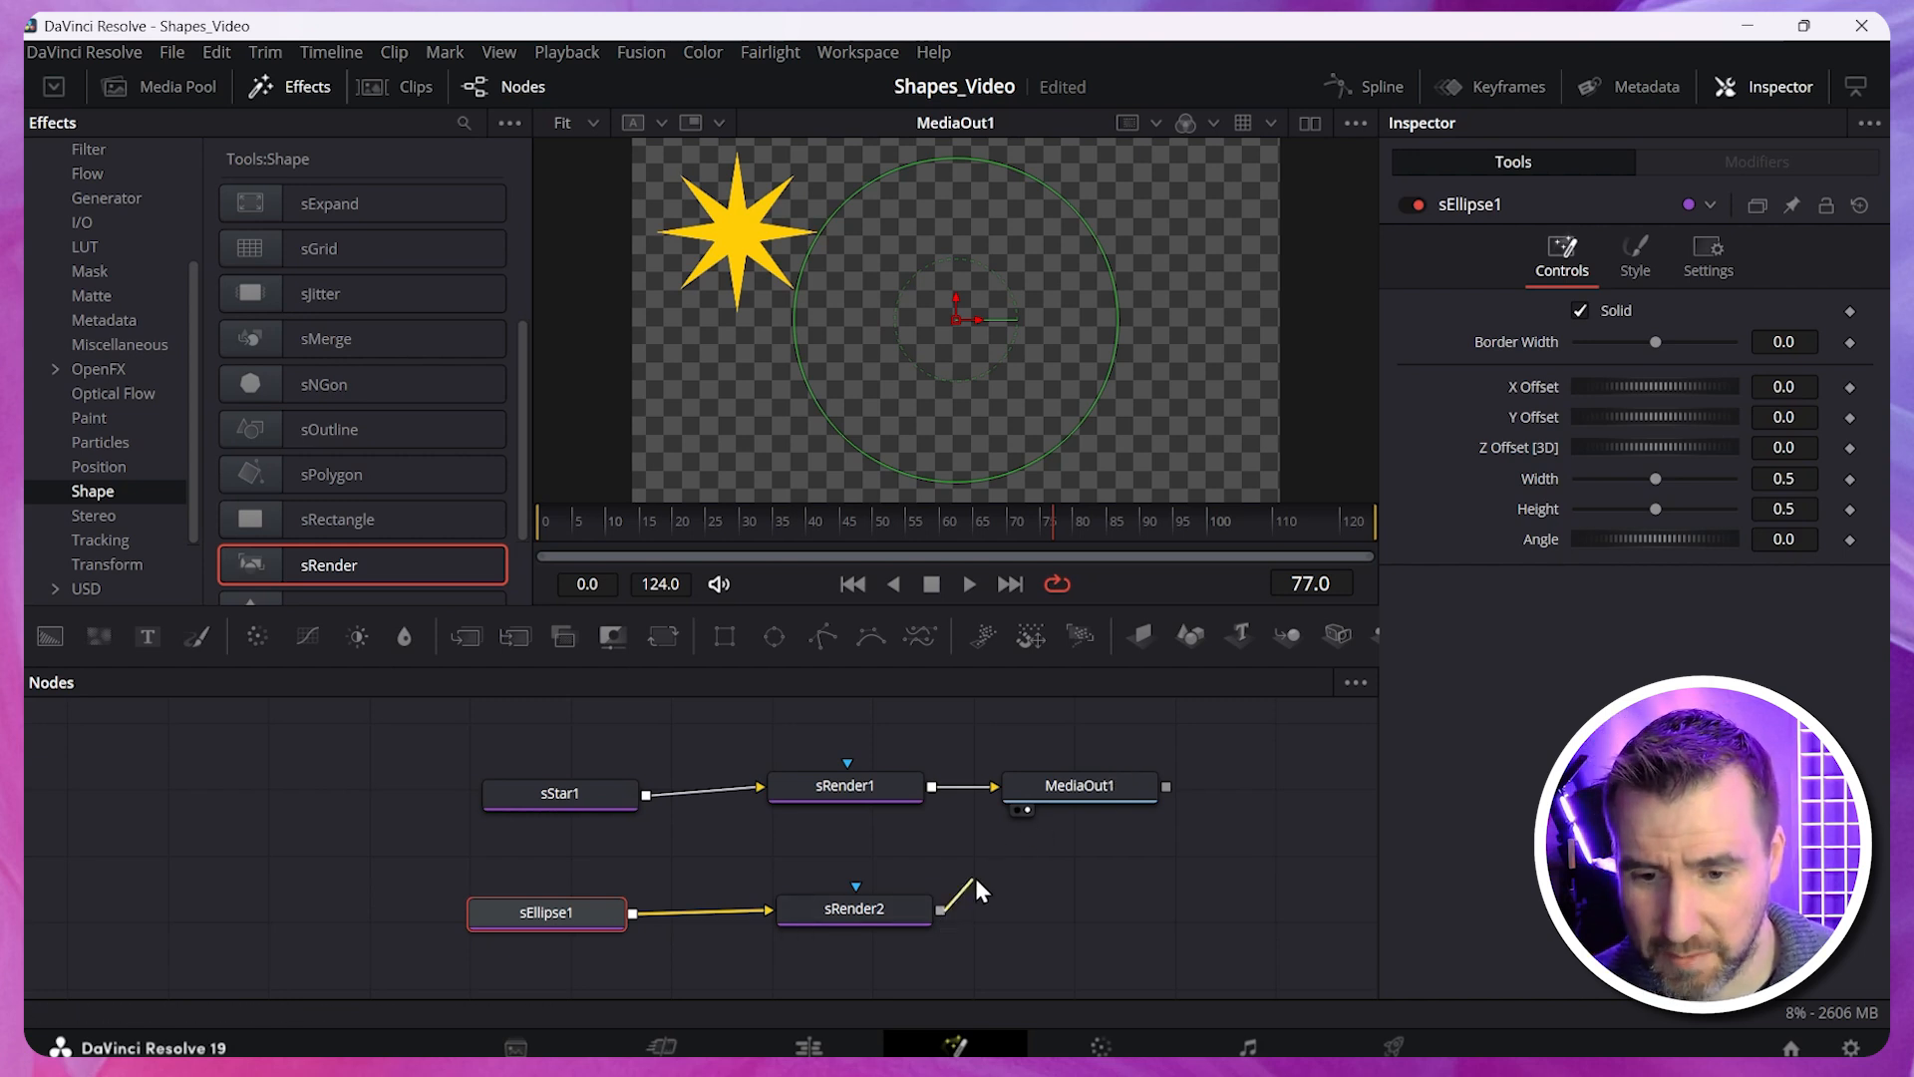
{"action": "left_click_drag", "start_coordinate": [939, 909], "coordinate": [1031, 799]}
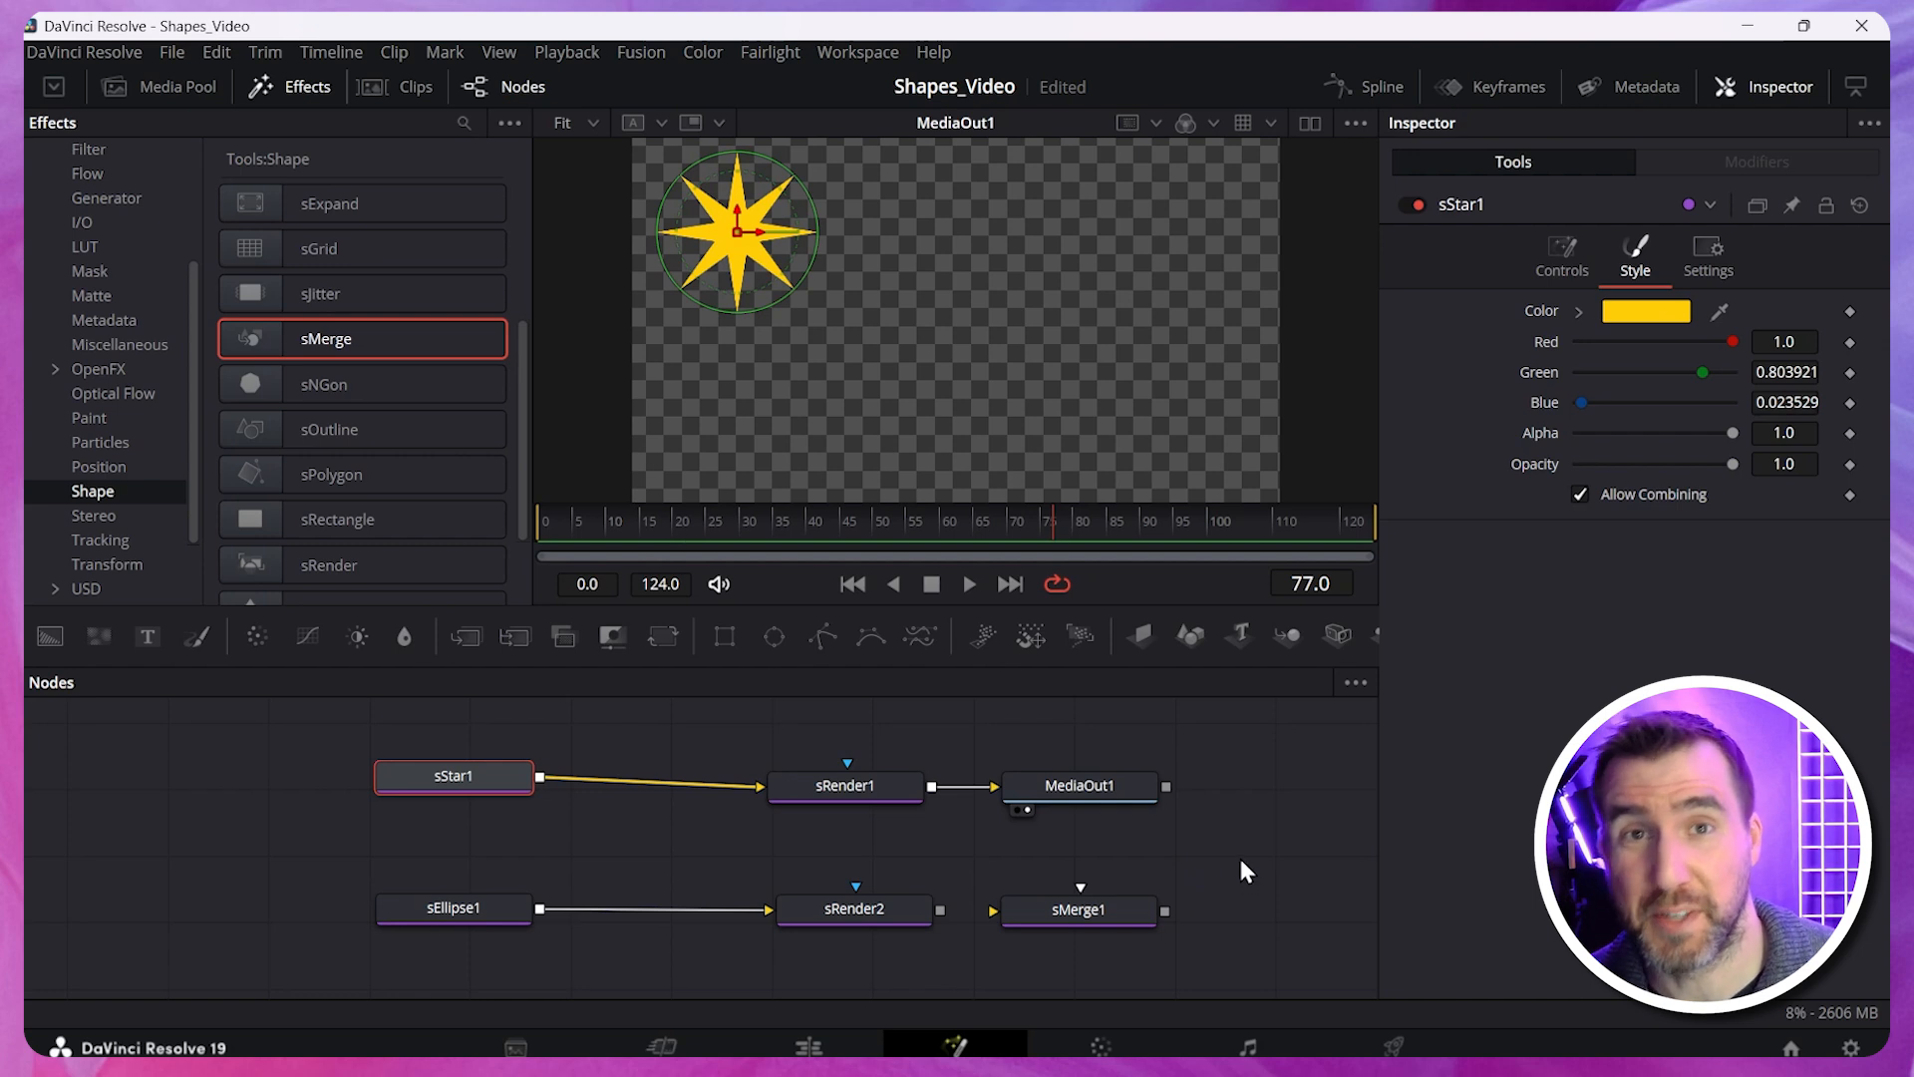
Remove sRender2 and wire sEllipse1 and sStar1 through sMerge1 into sRender1.
{"action": "left_click", "coordinate": [854, 909]}
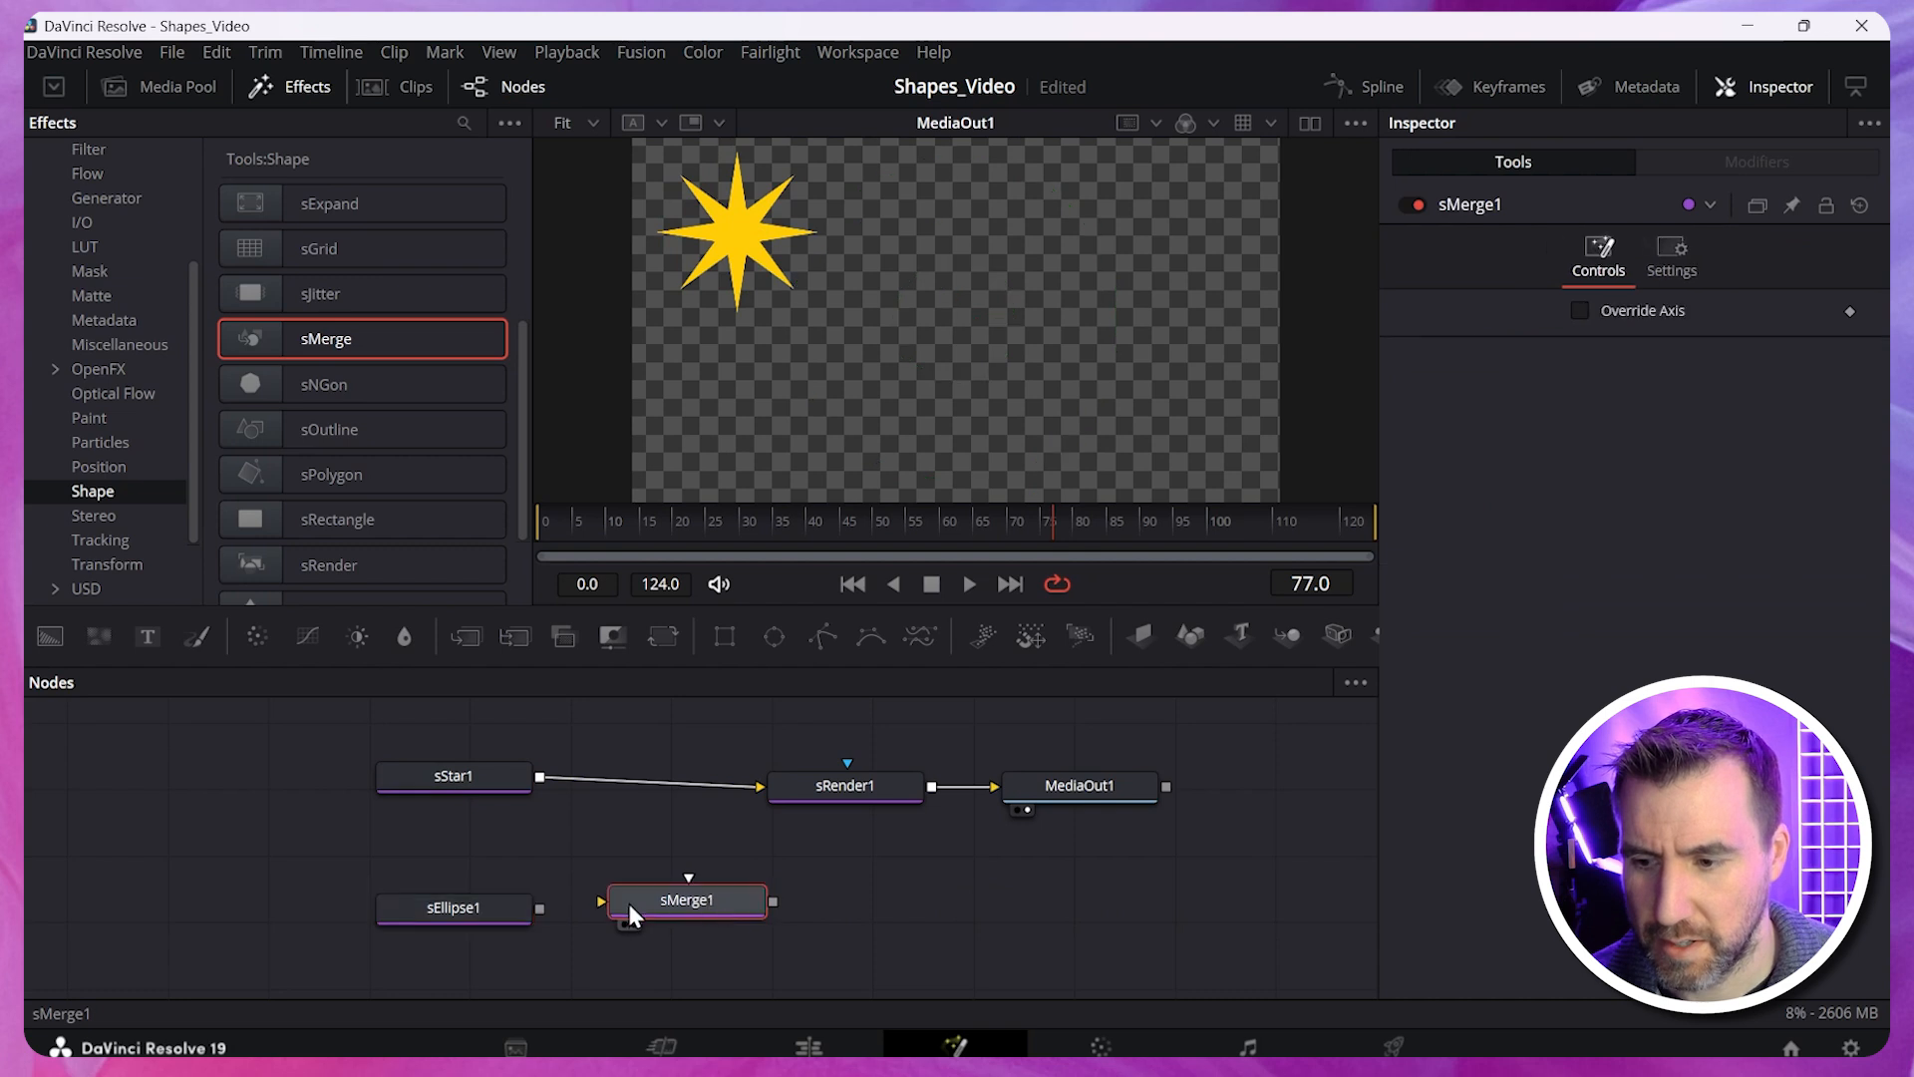
{"action": "left_click_drag", "start_coordinate": [540, 909], "coordinate": [628, 899]}
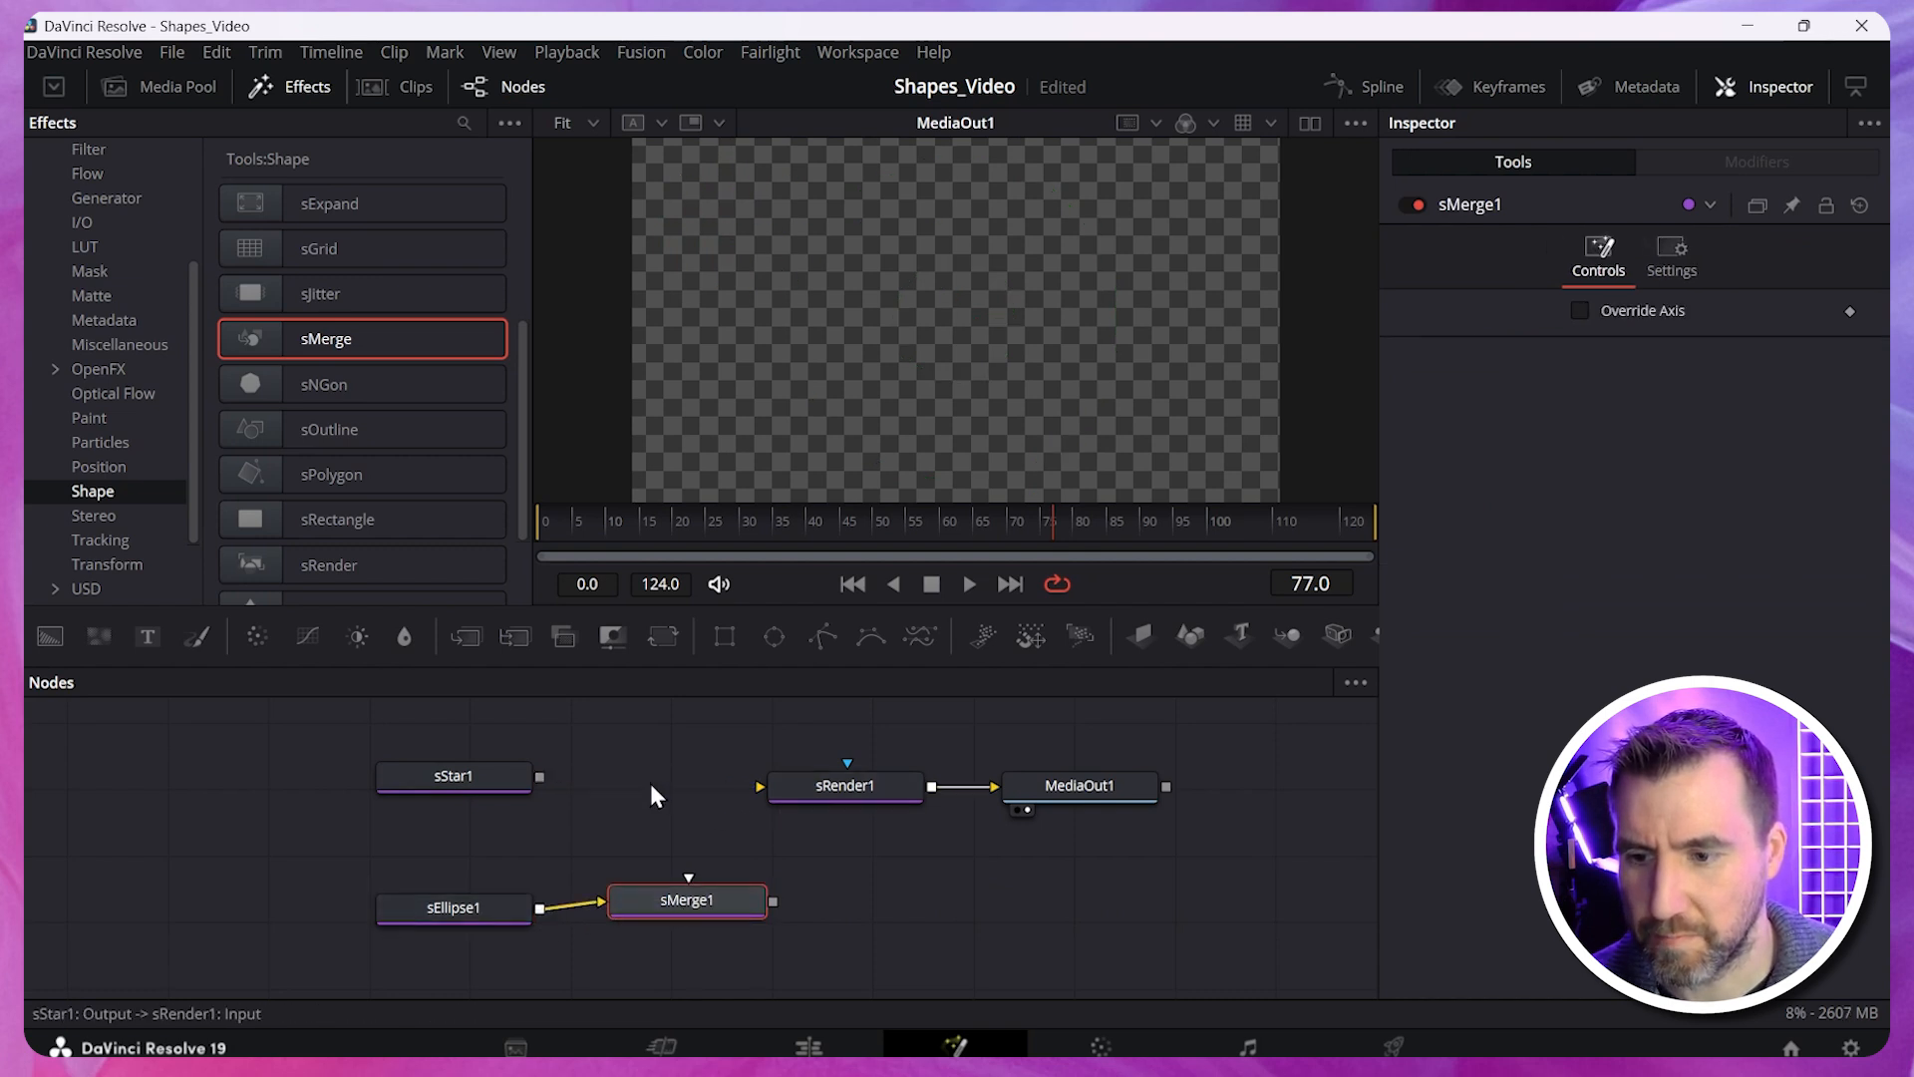
{"action": "left_click_drag", "start_coordinate": [542, 776], "coordinate": [688, 899]}
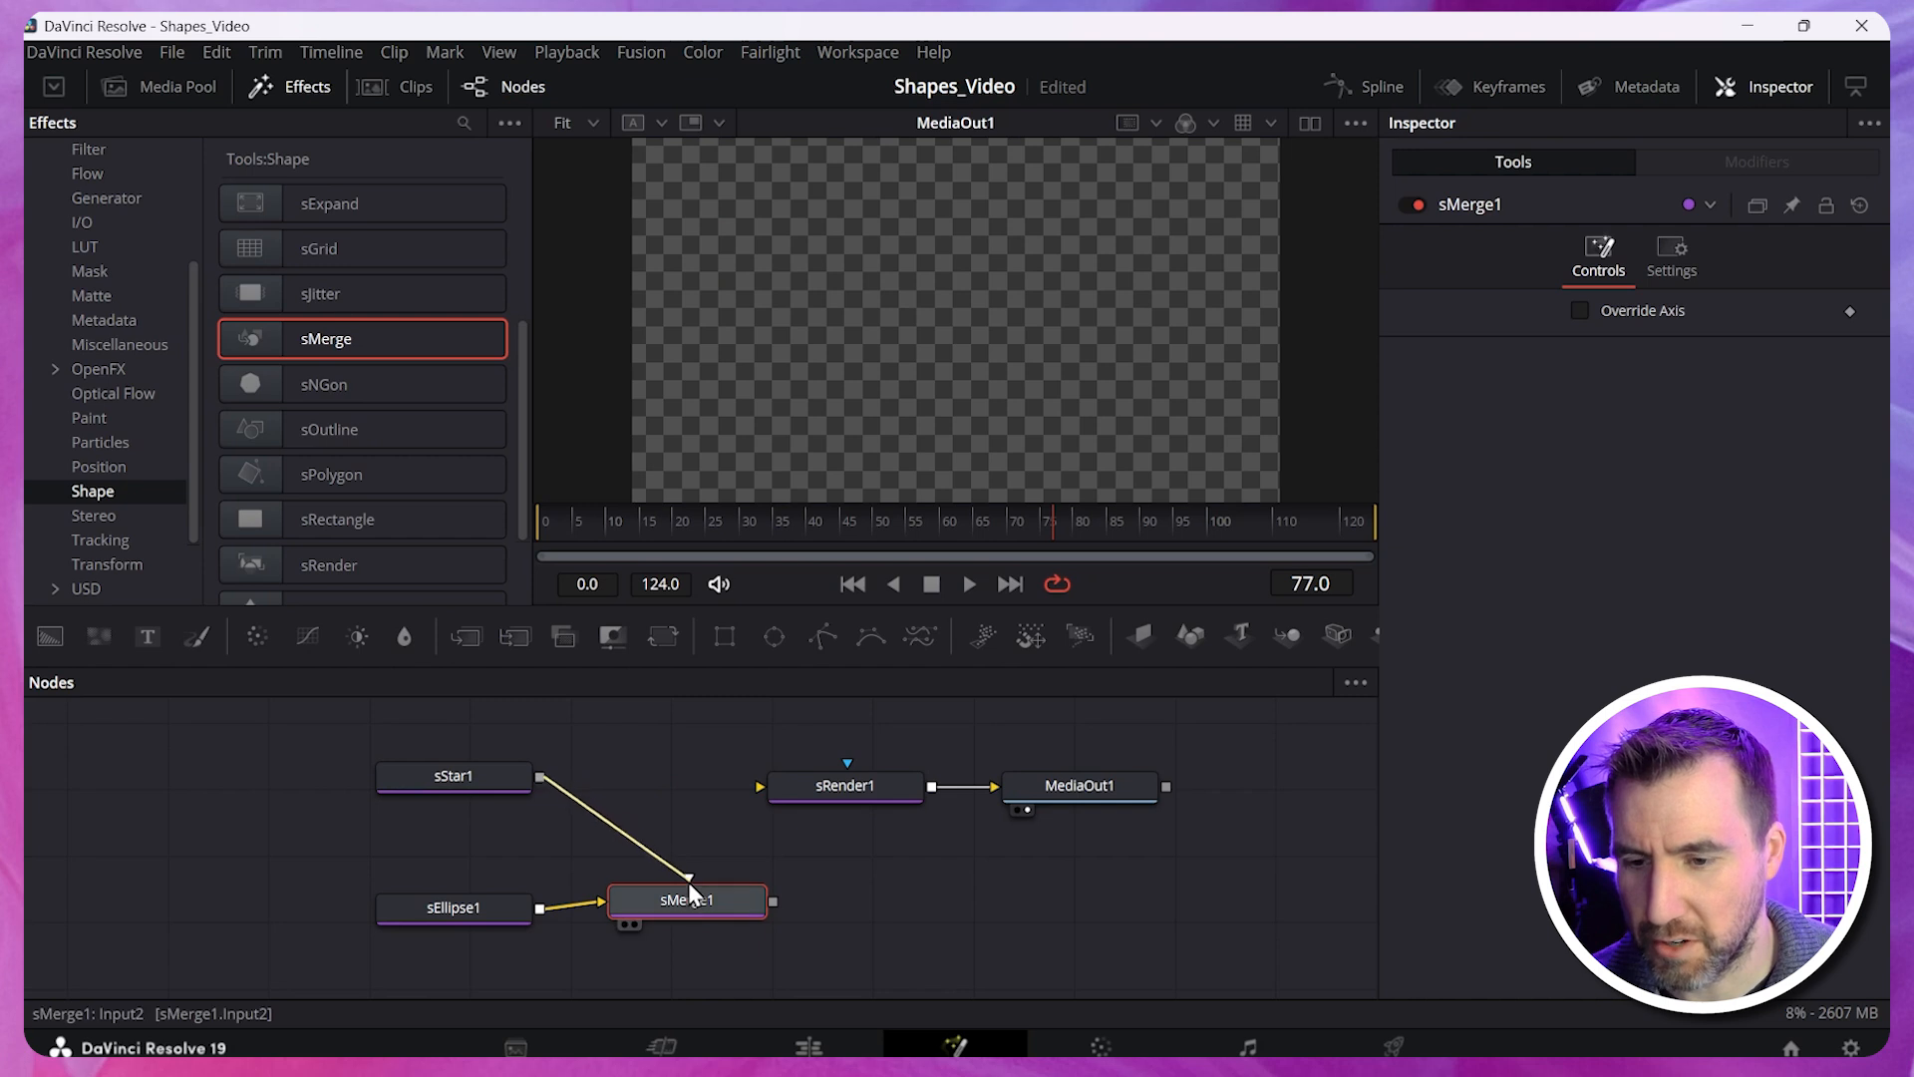
{"action": "left_click_drag", "start_coordinate": [688, 900], "coordinate": [628, 800]}
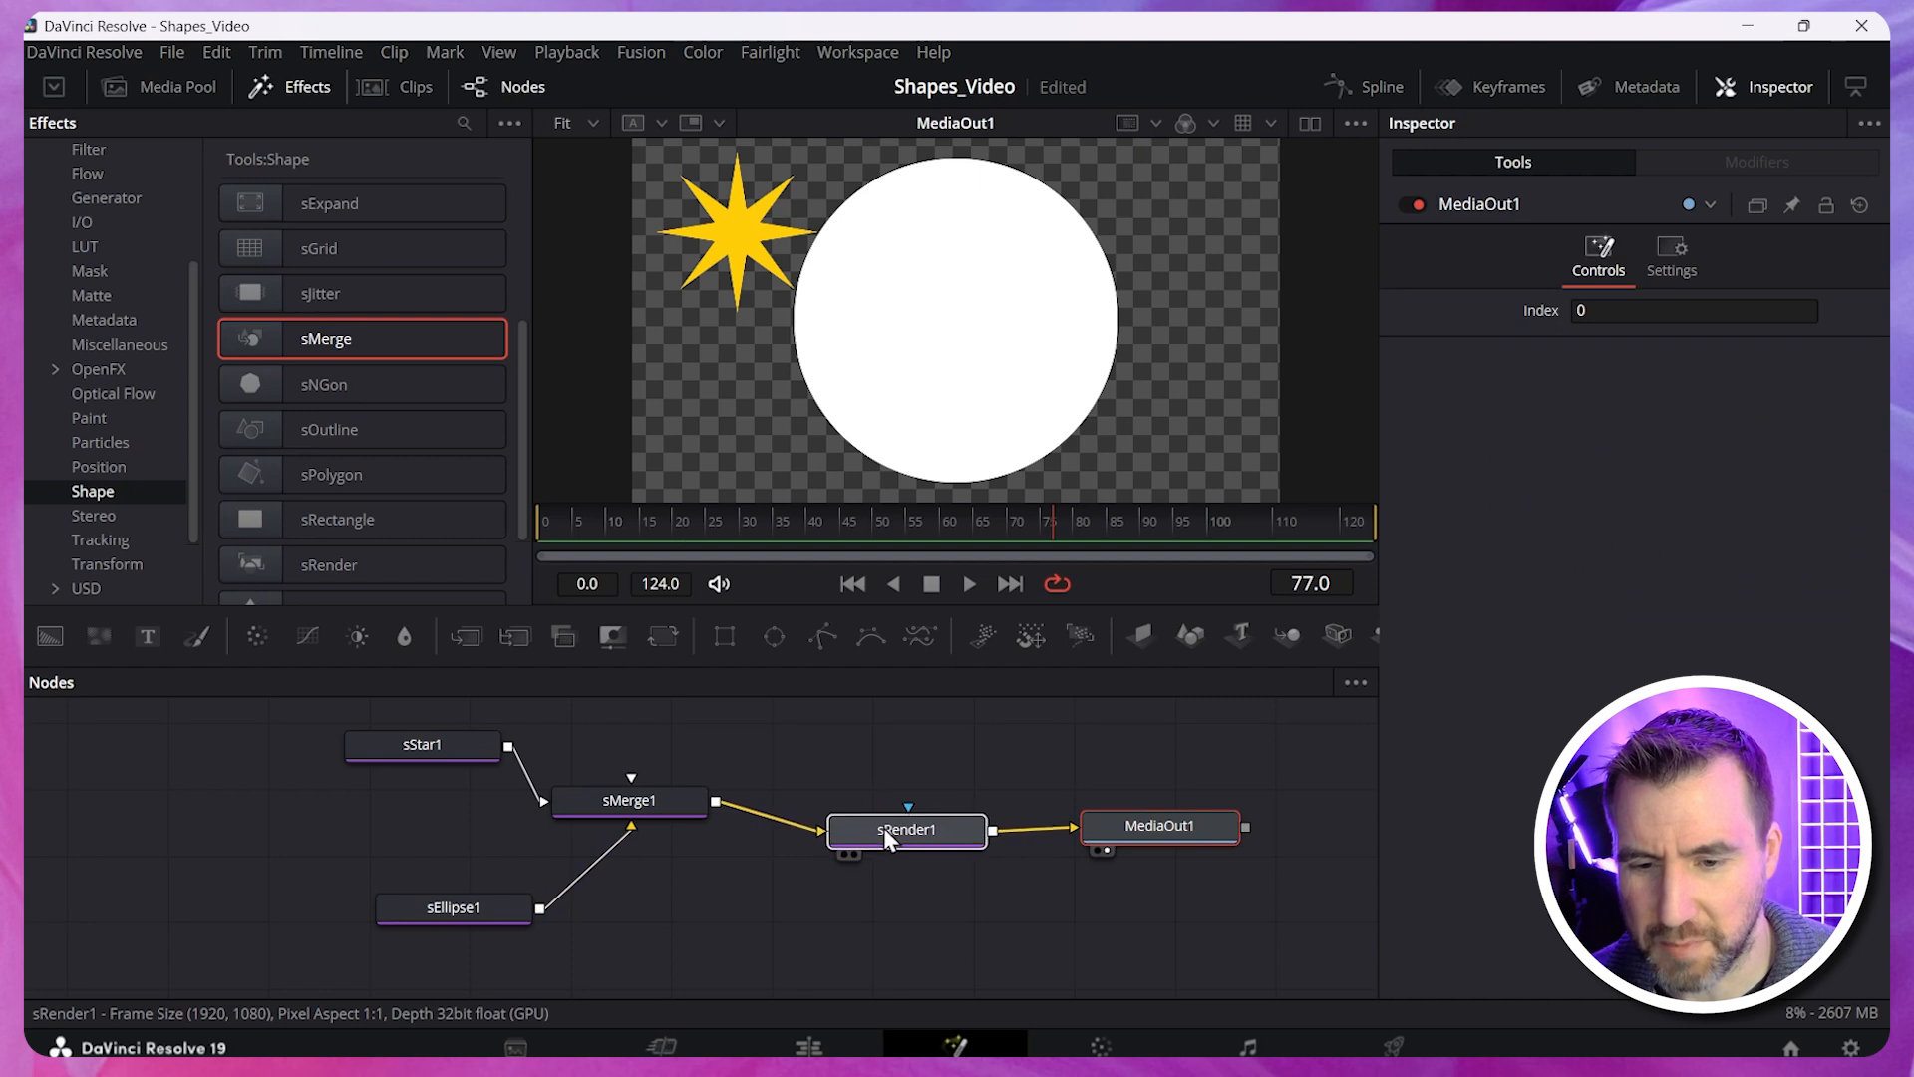
Shrink the ellipse to the bottom-right and make it a non-solid outline ring with wider border.
{"action": "left_click", "coordinate": [702, 833]}
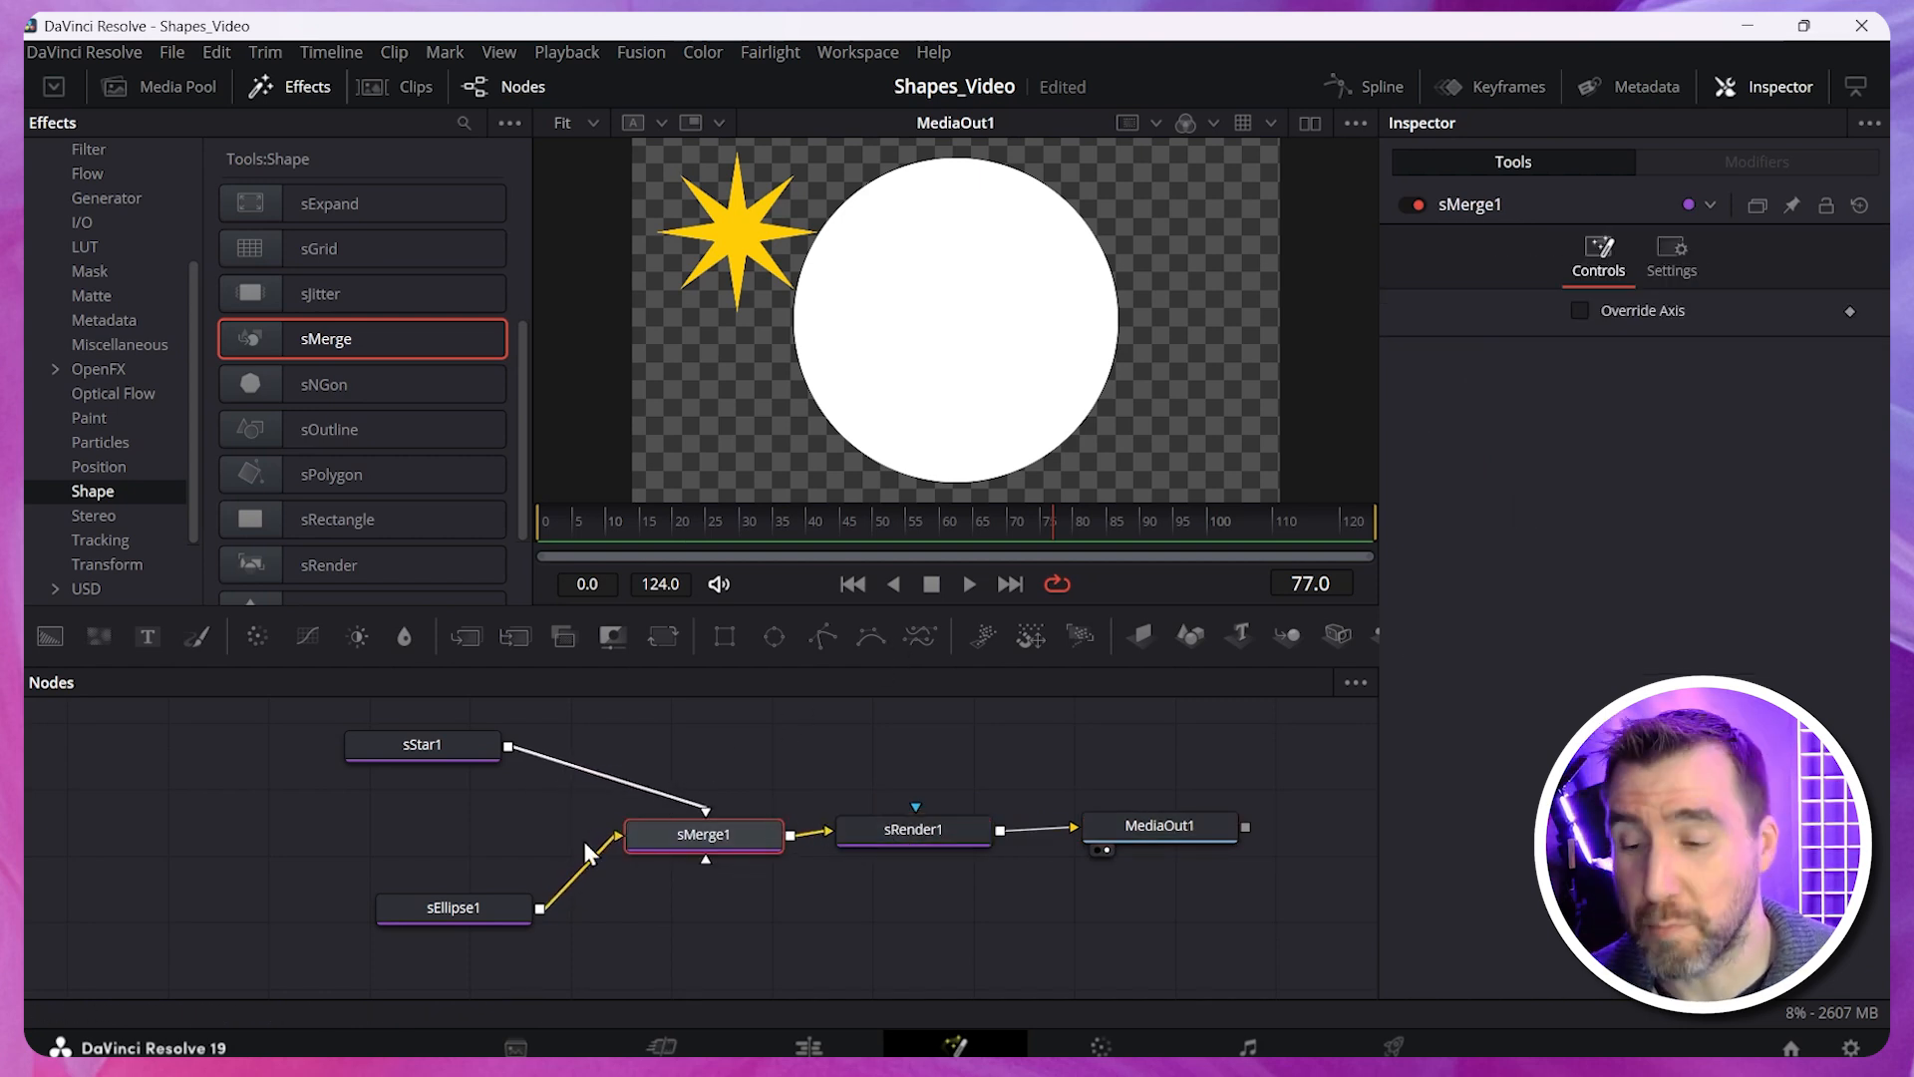
{"action": "left_click", "coordinate": [453, 908]}
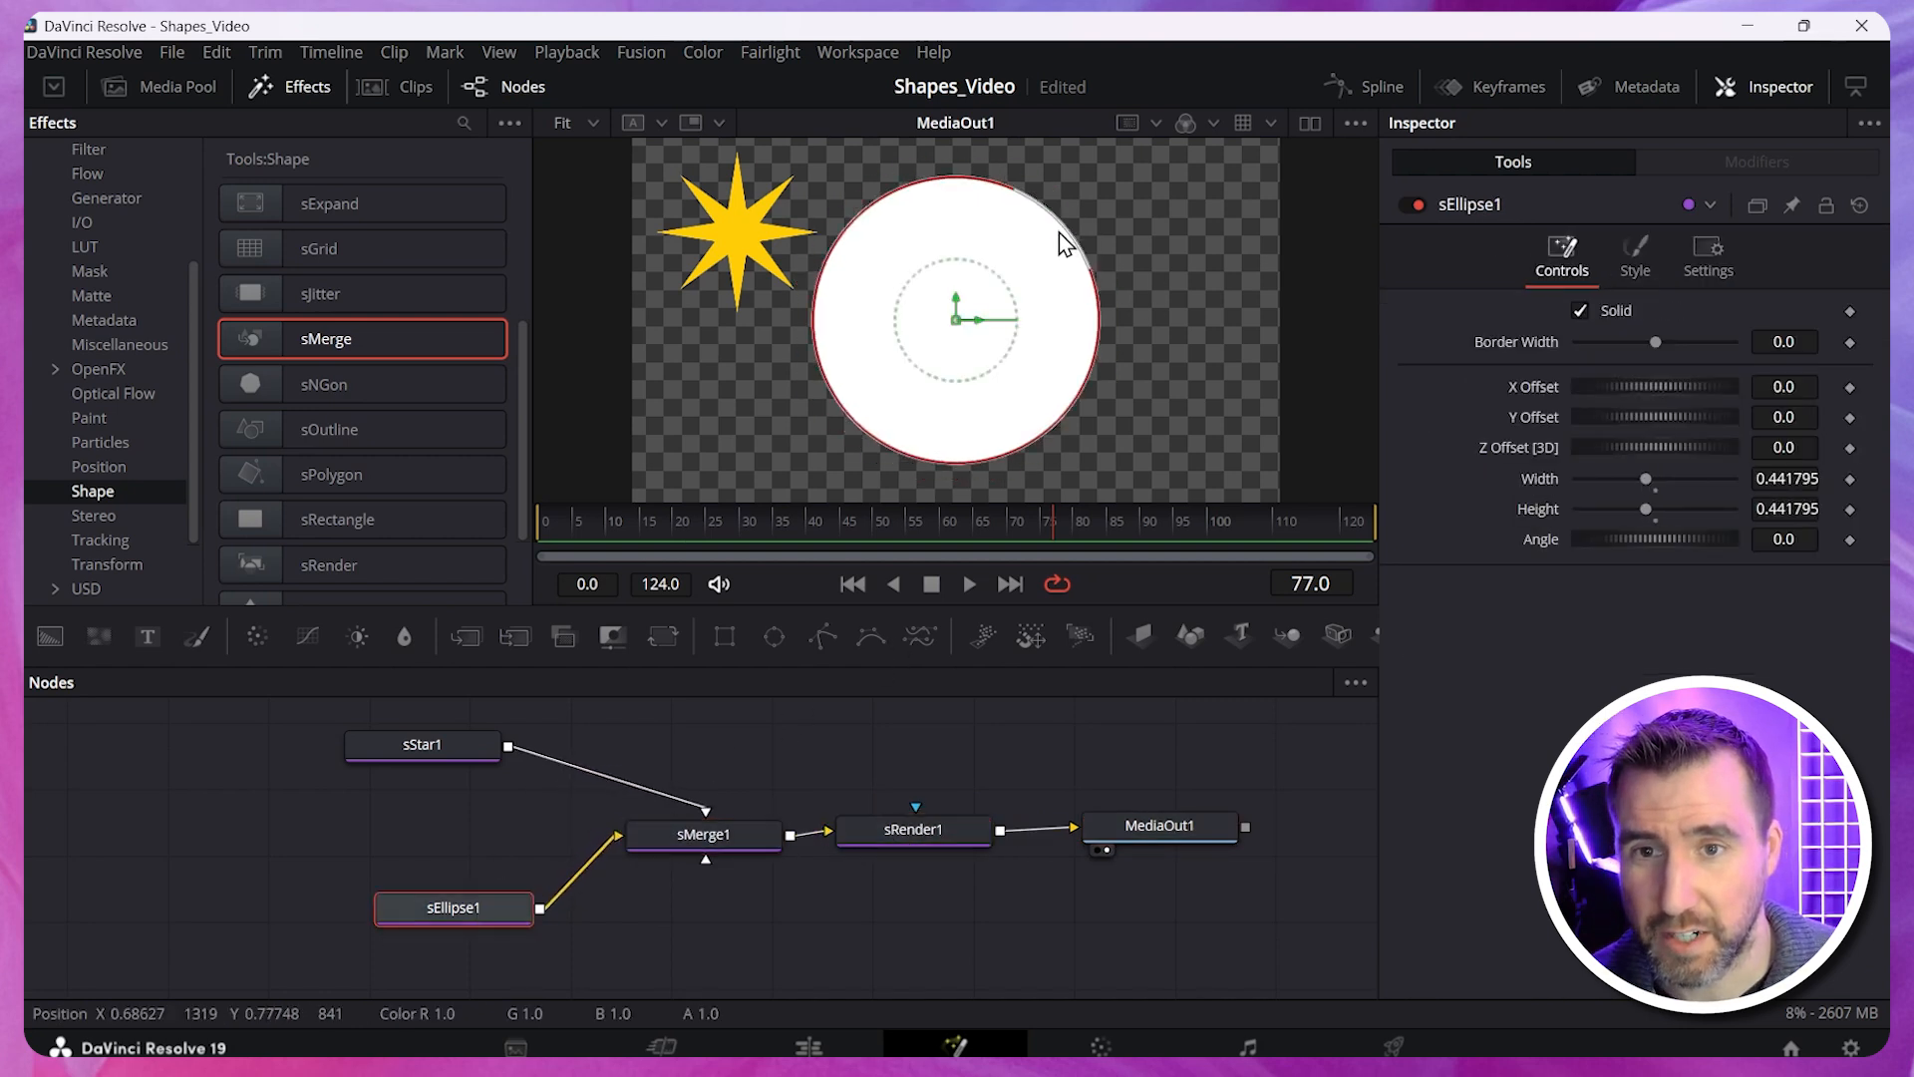
{"action": "left_click_drag", "start_coordinate": [959, 315], "coordinate": [1178, 409]}
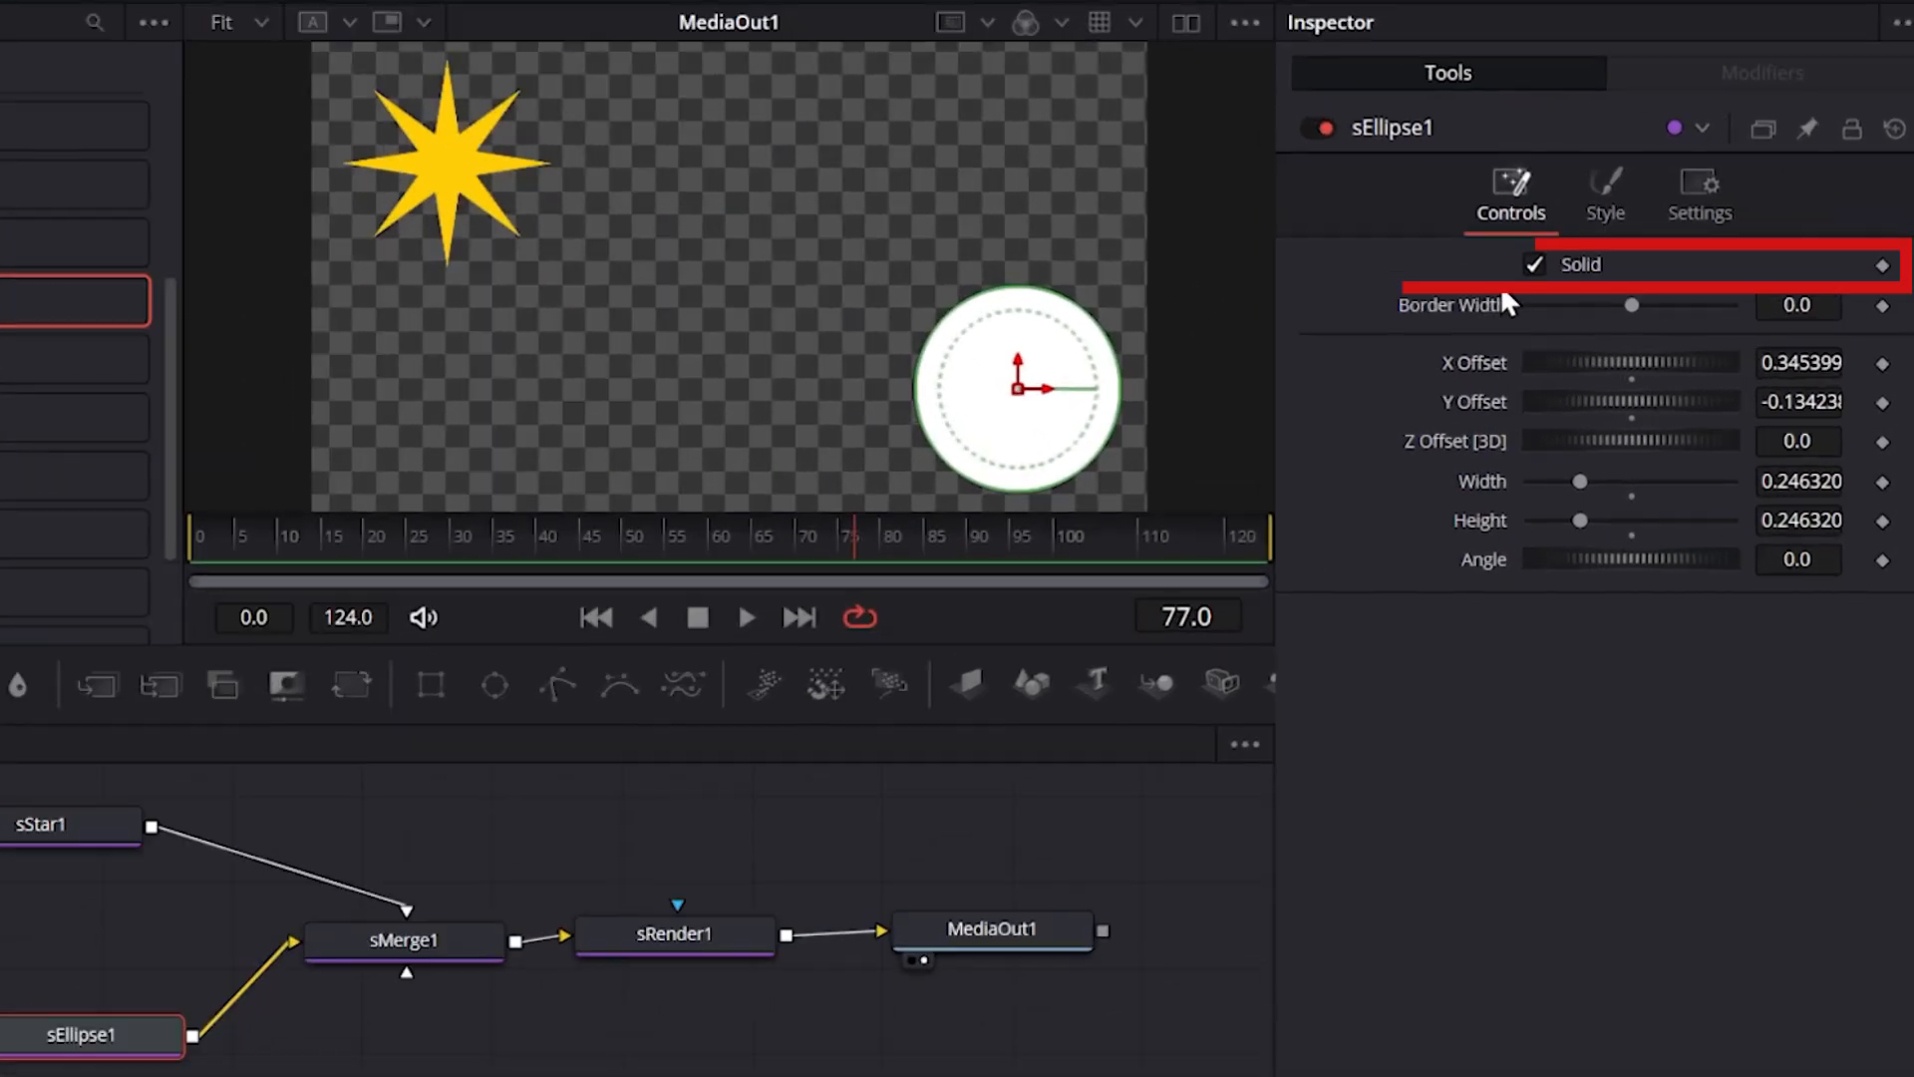
{"action": "left_click", "coordinate": [1535, 263]}
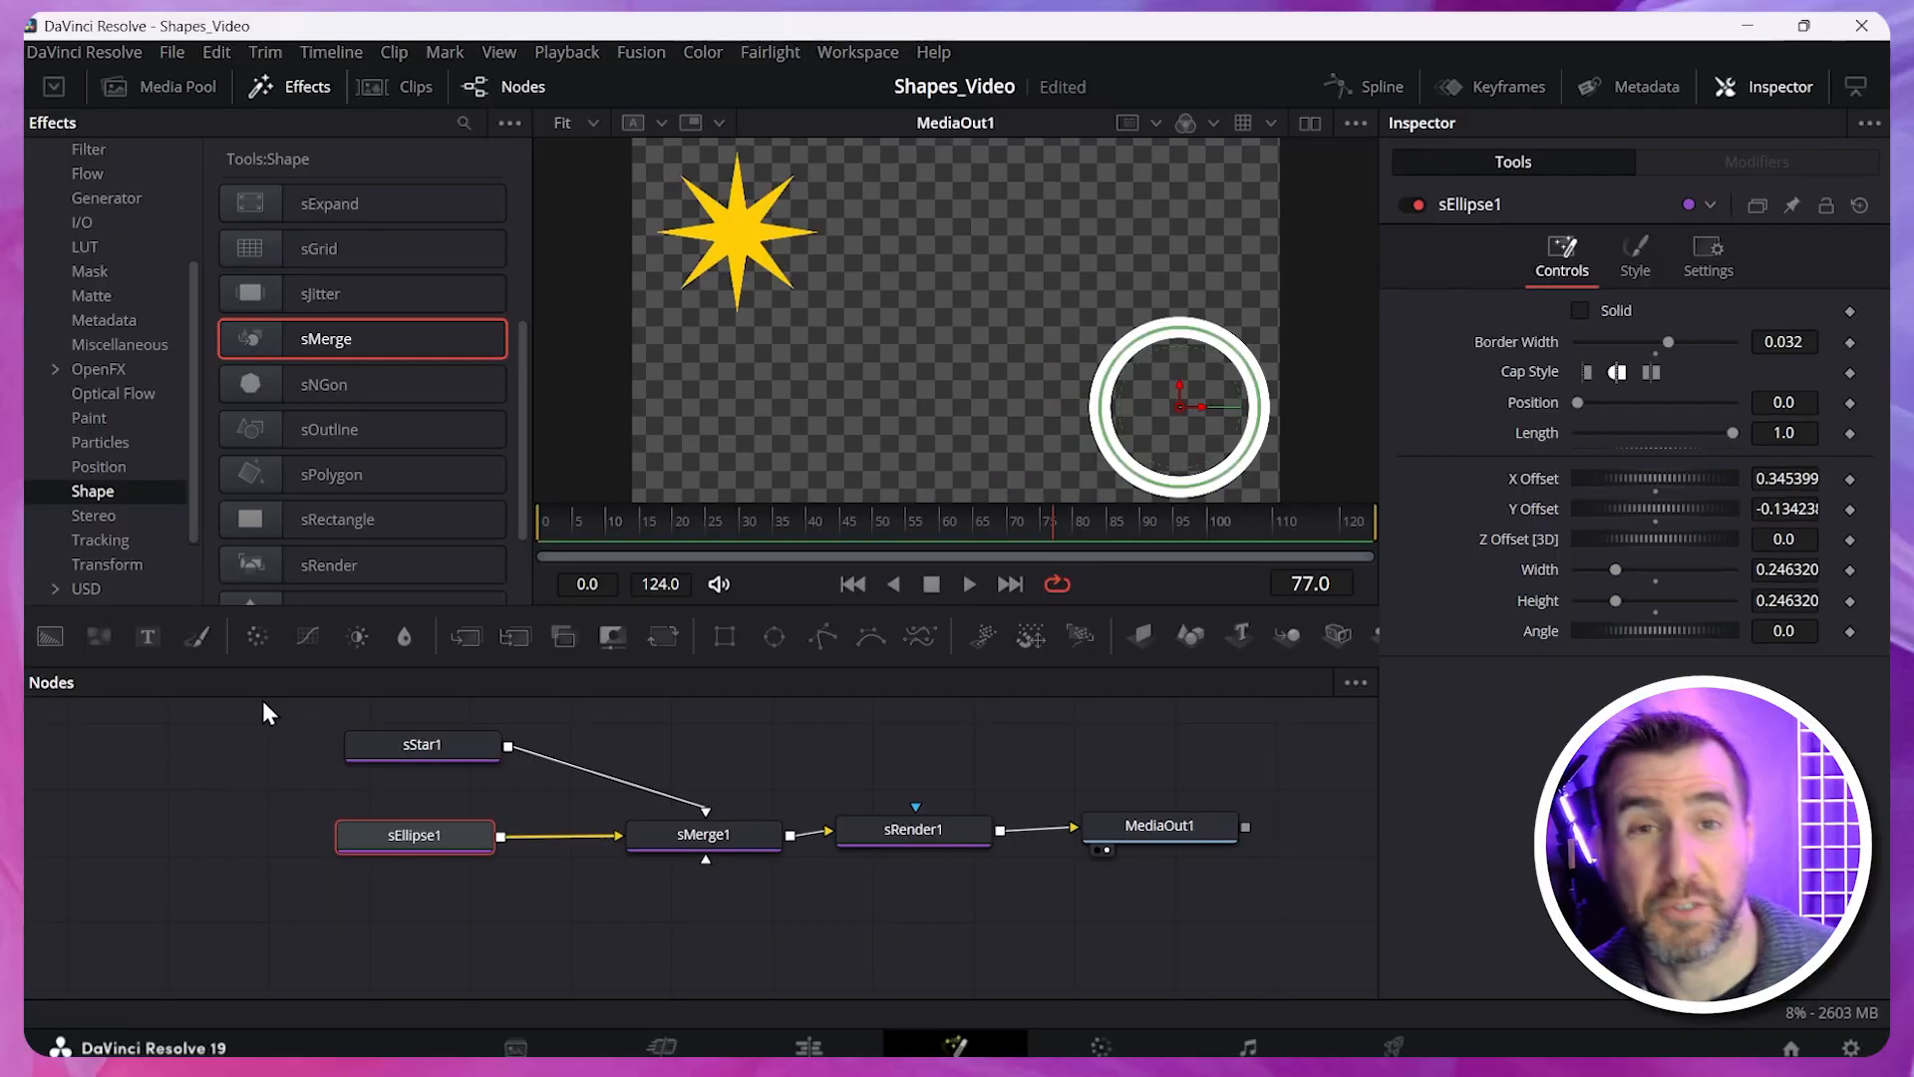
{"action": "mouse_move", "coordinate": [1214, 911]}
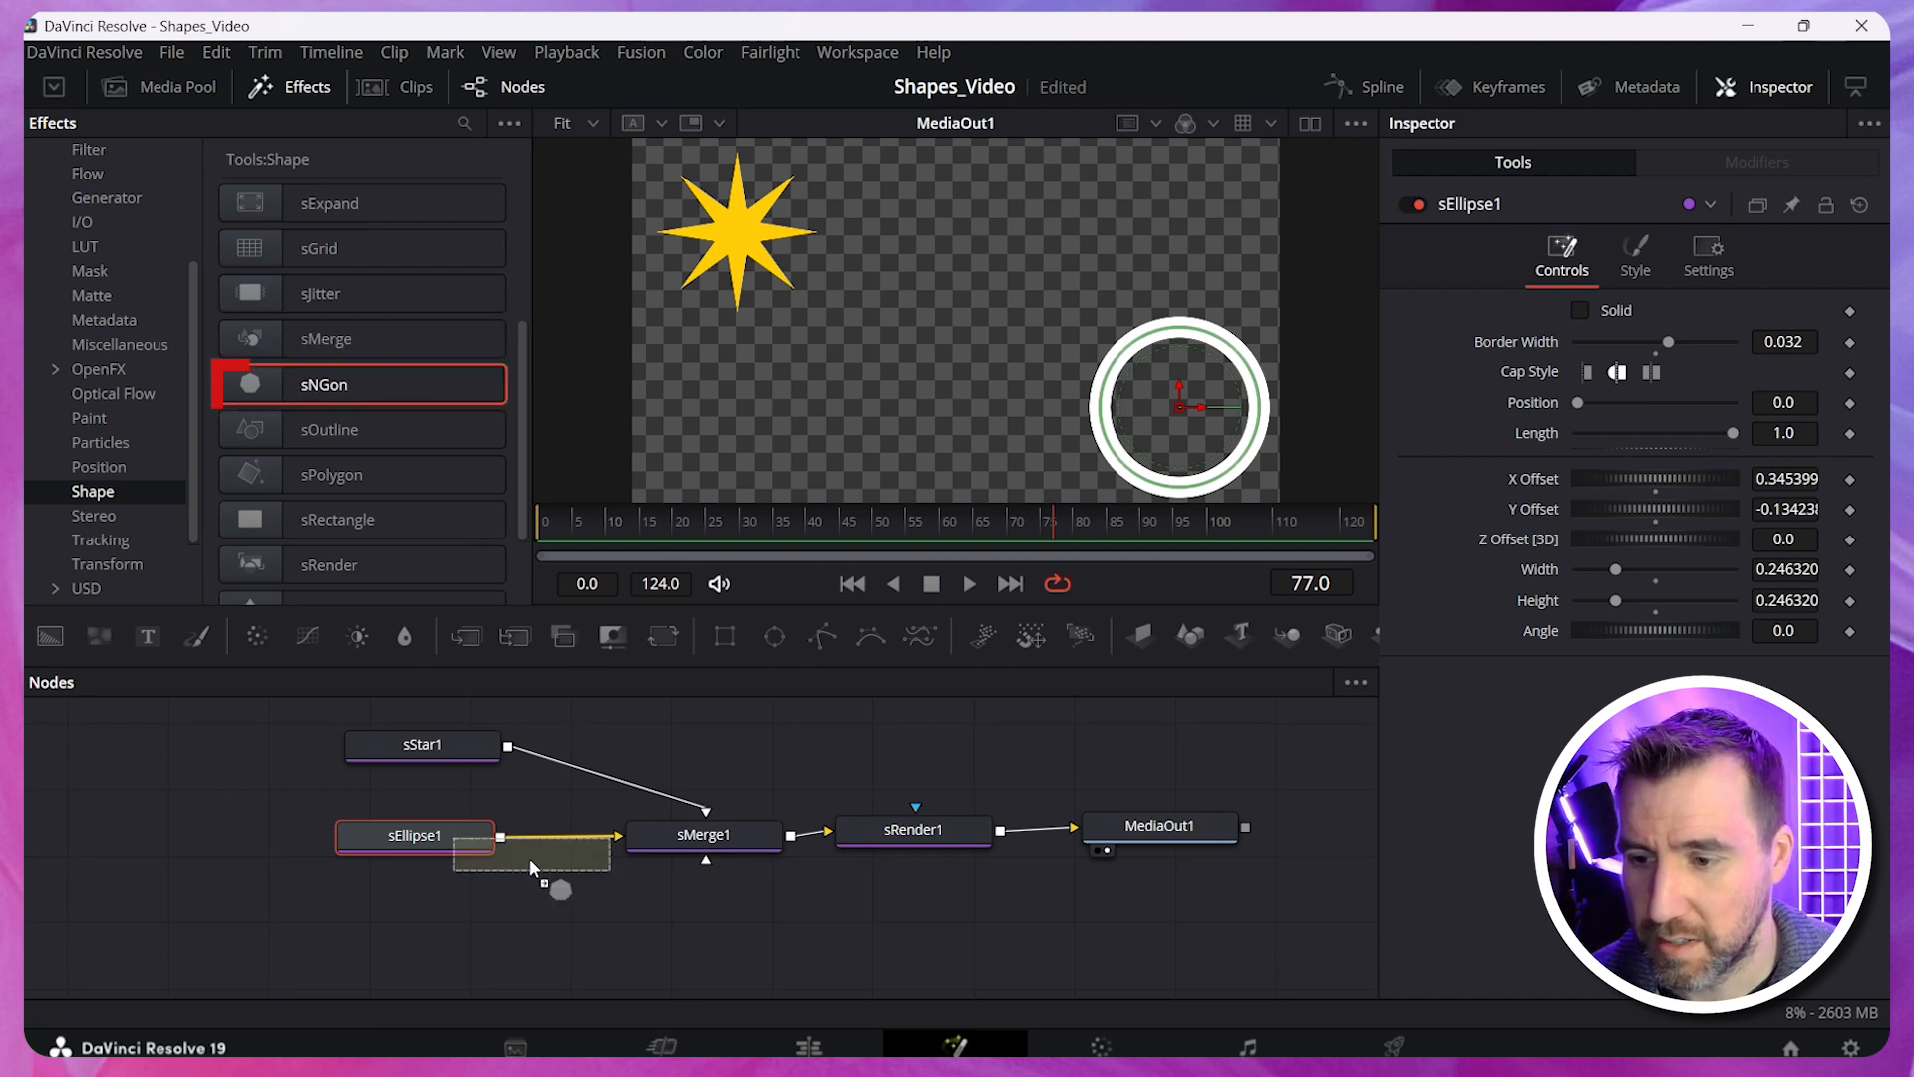
Add an sNGon hexagon into sMerge1 and bring up the colour chooser for its fill.
{"action": "left_click_drag", "start_coordinate": [361, 383], "coordinate": [417, 924]}
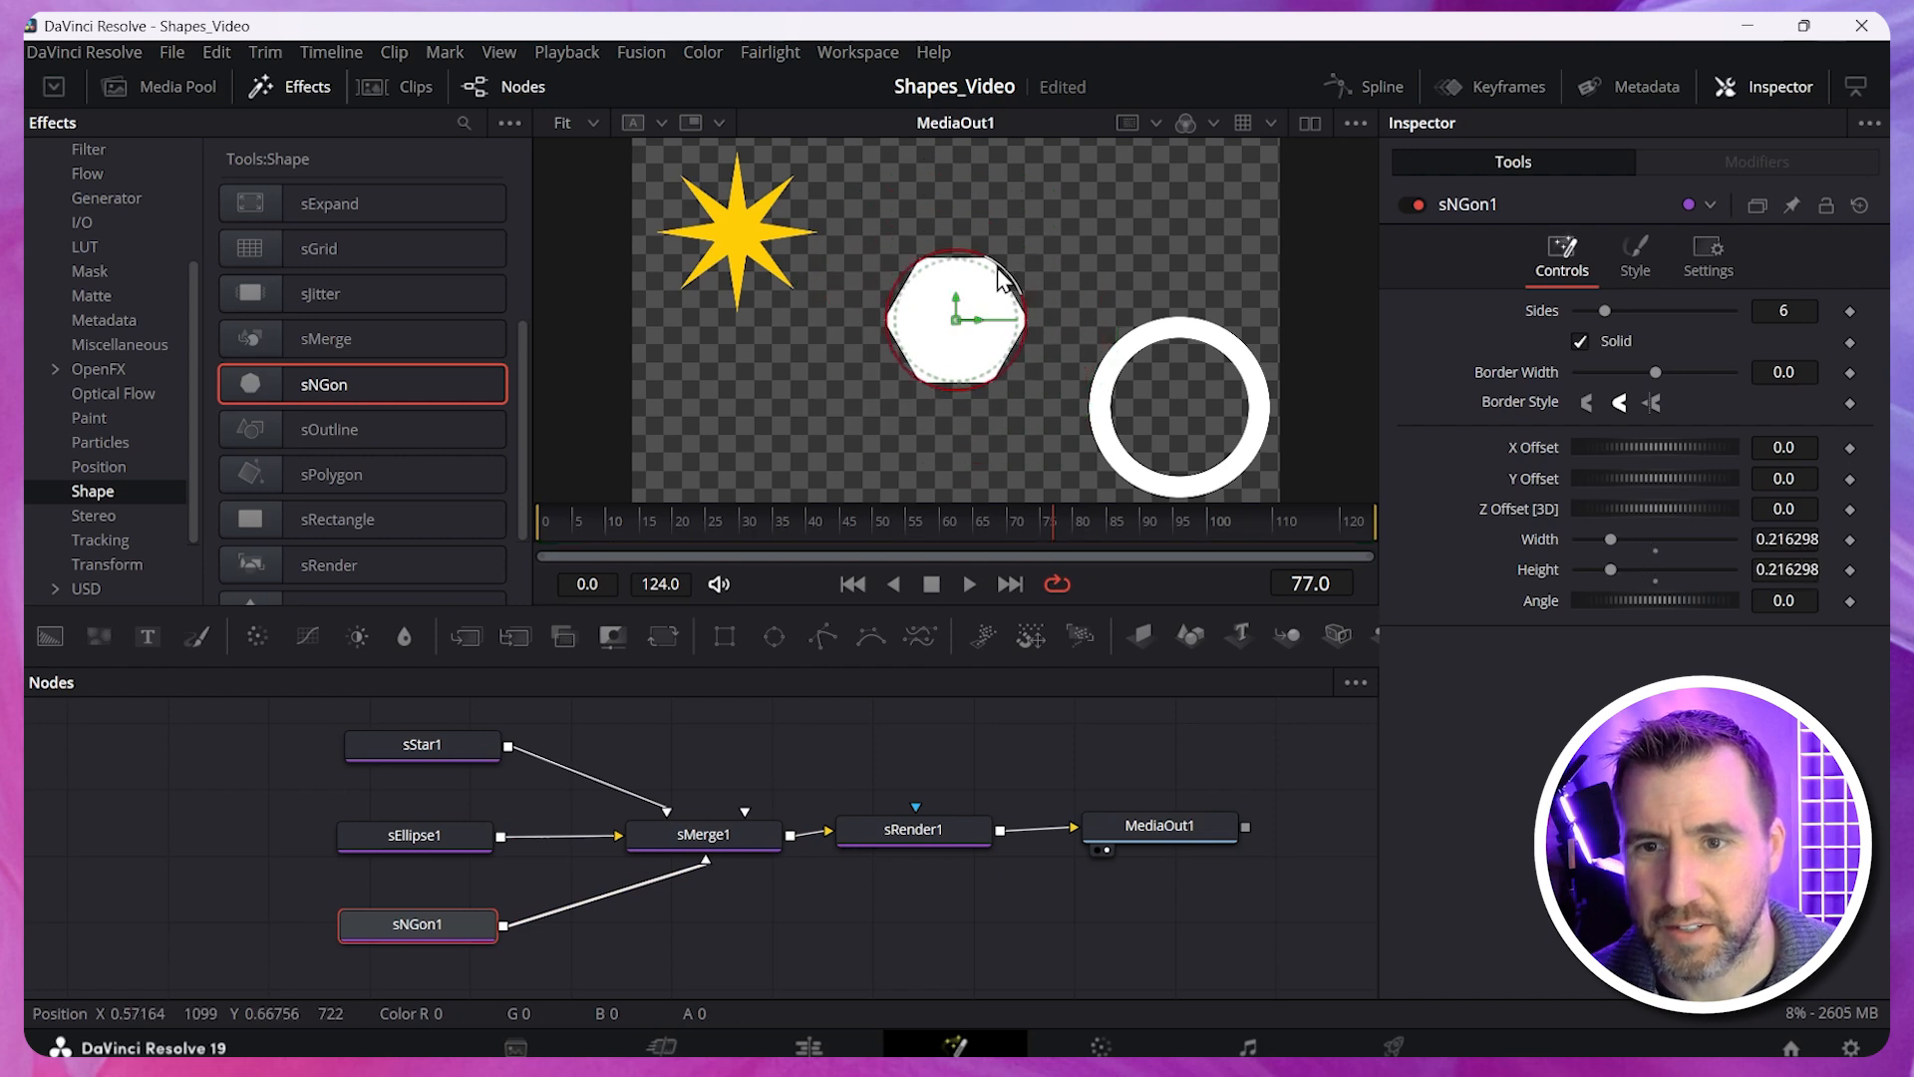
{"action": "left_click_drag", "start_coordinate": [955, 319], "coordinate": [730, 433]}
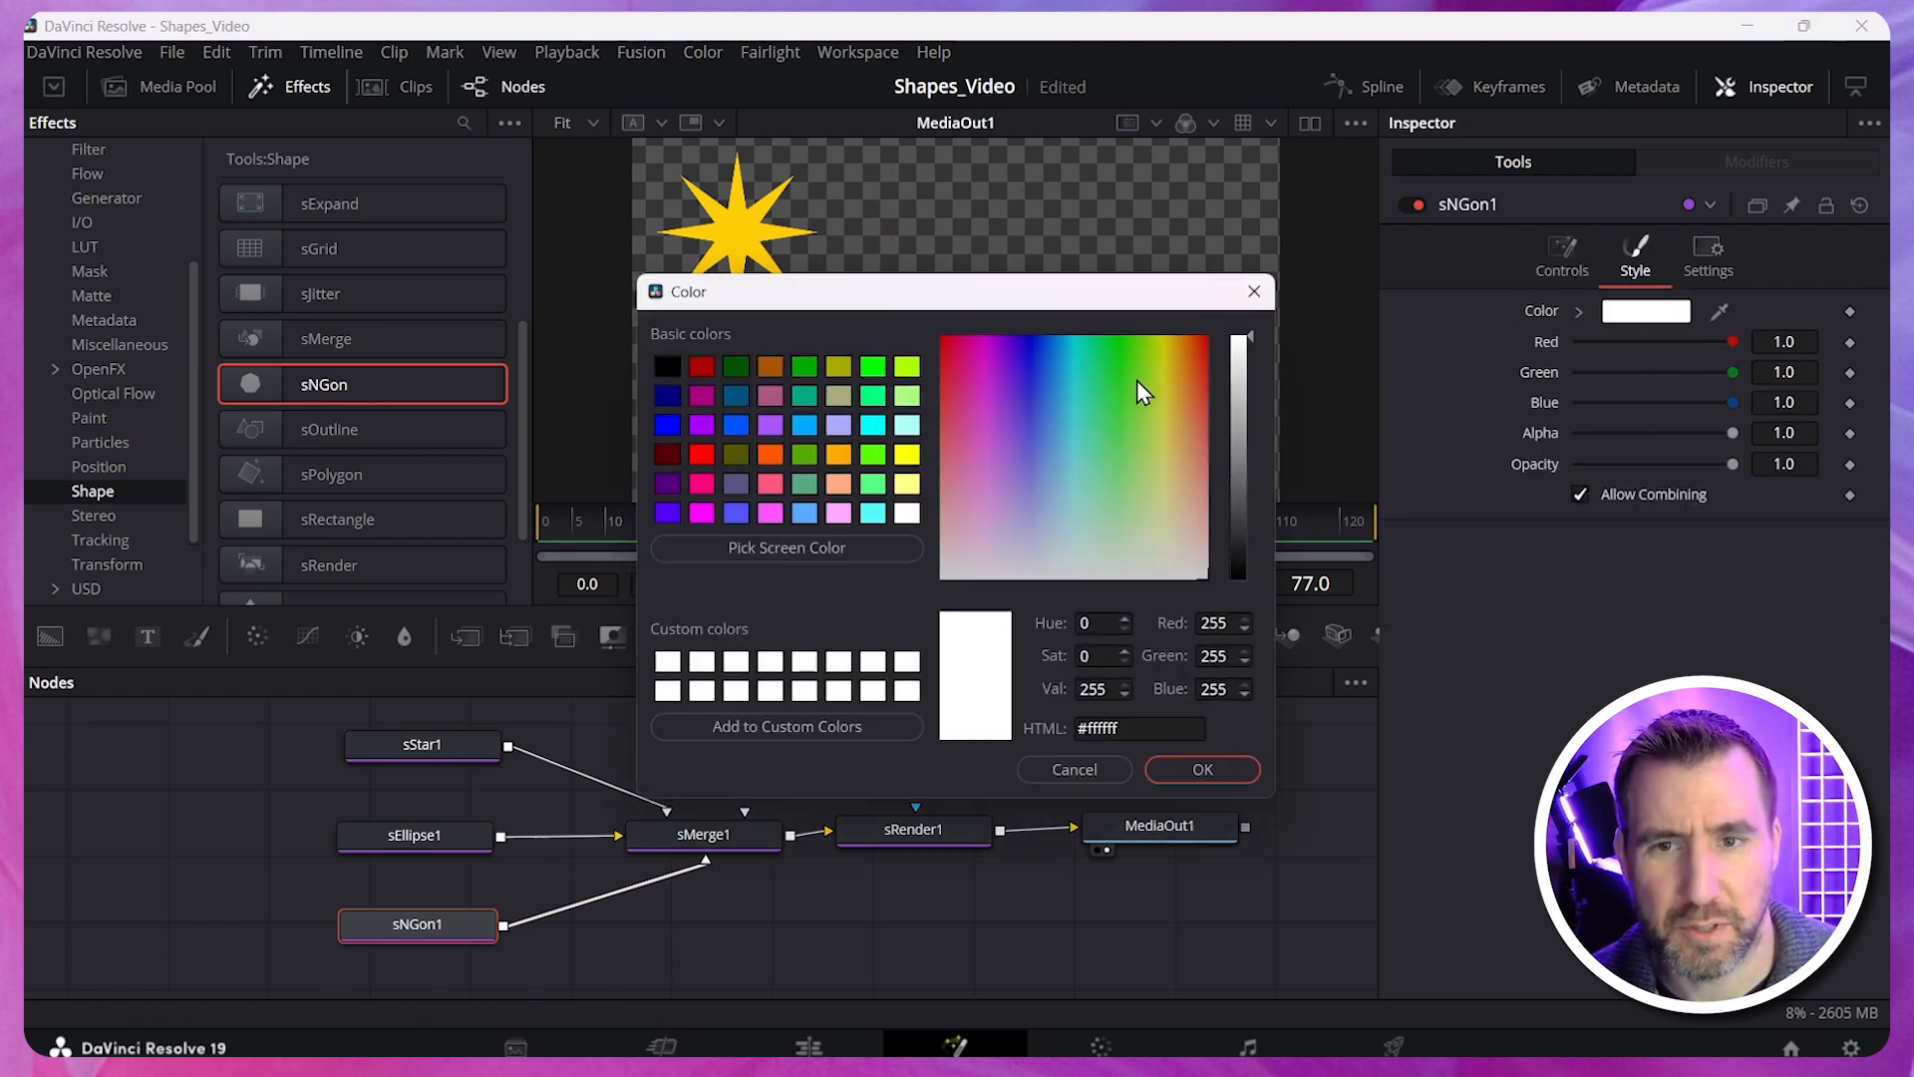
{"action": "left_click", "coordinate": [1200, 770]}
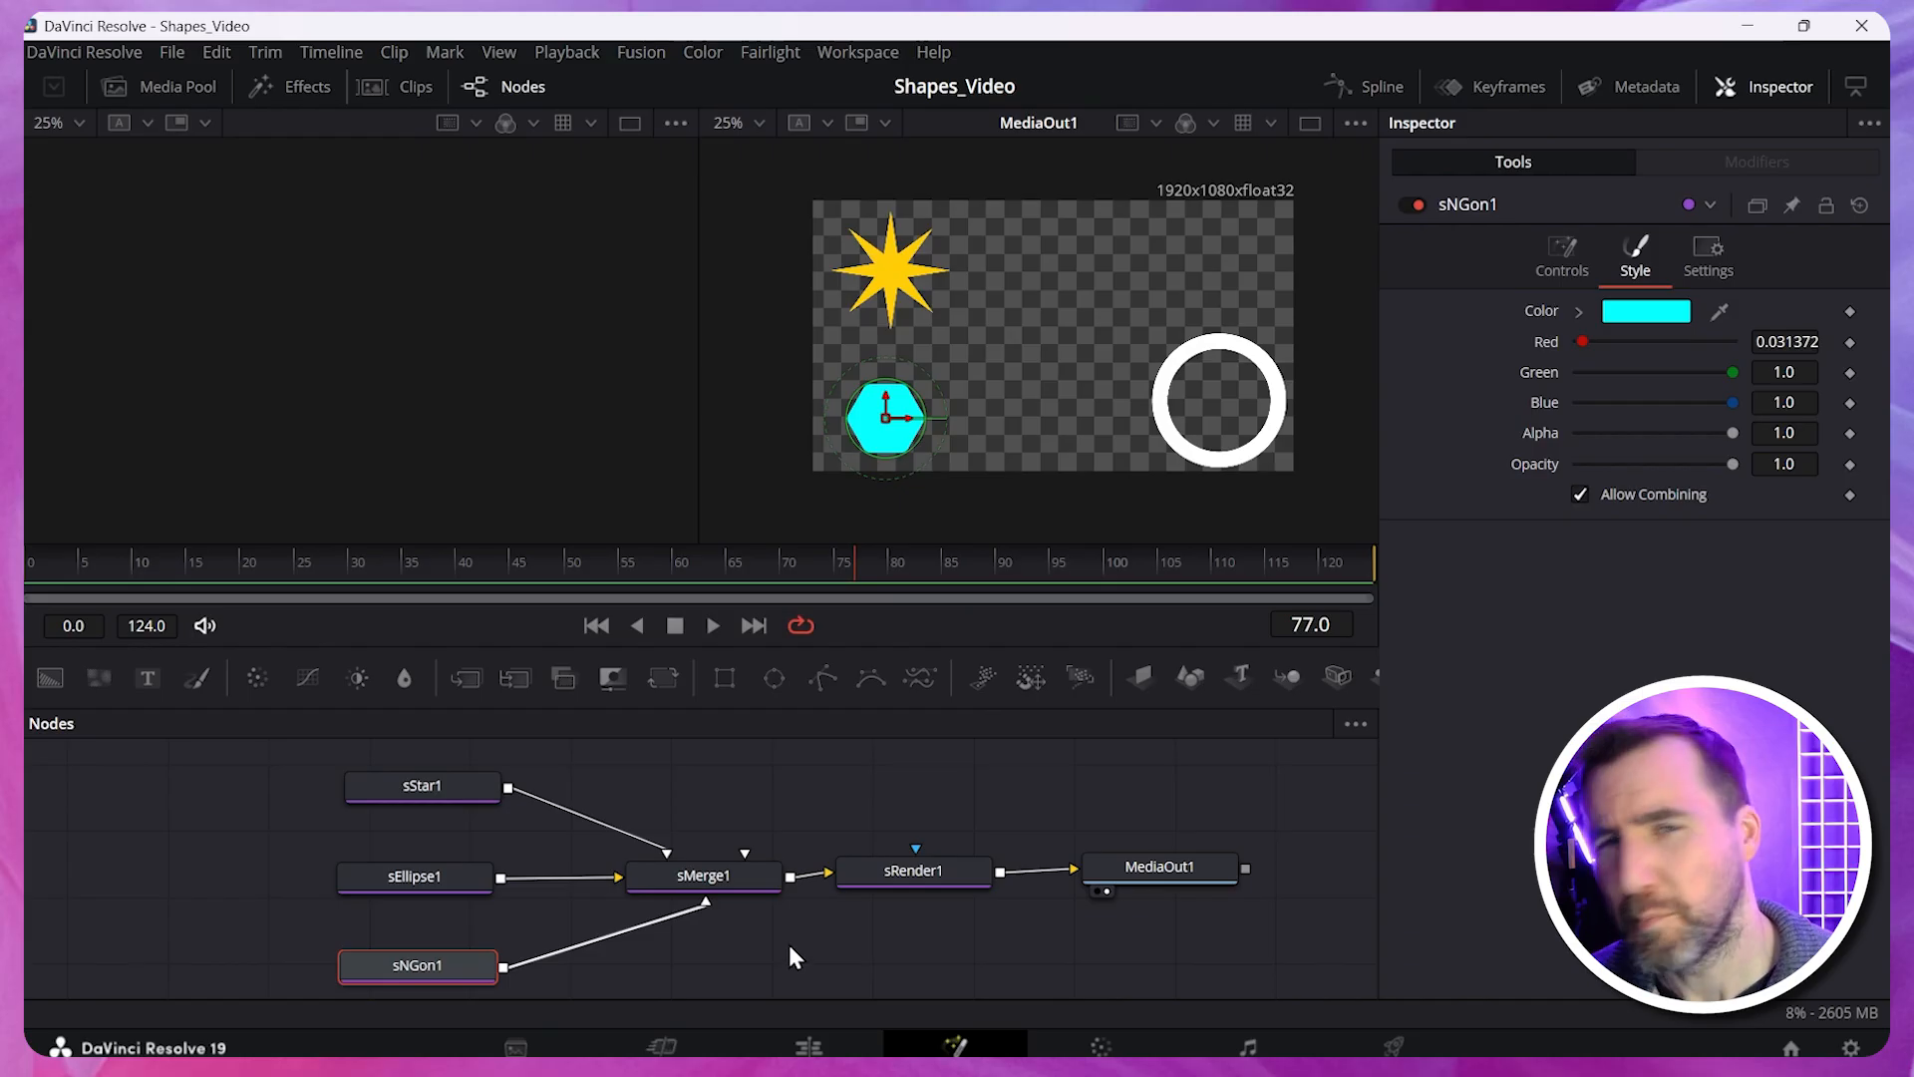
{"action": "mouse_move", "coordinate": [677, 989]}
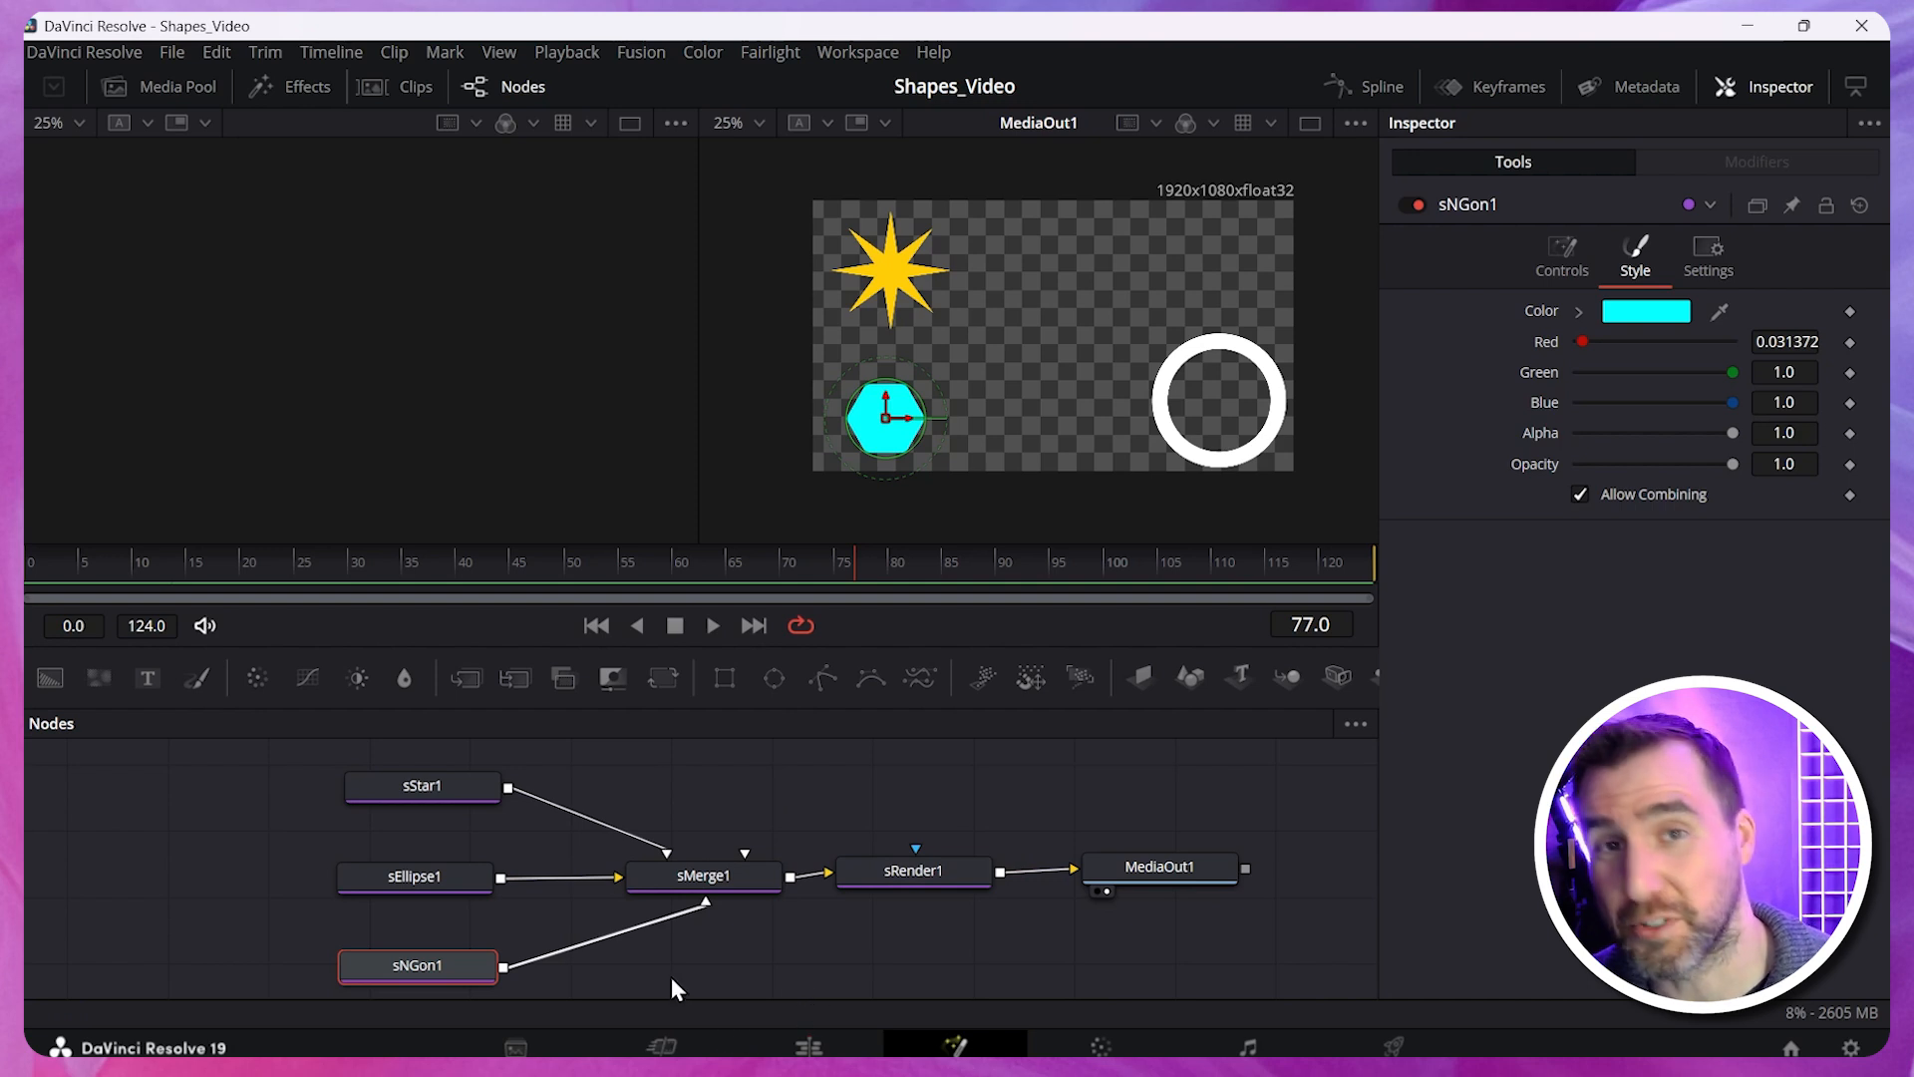
{"action": "mouse_move", "coordinate": [405, 271]}
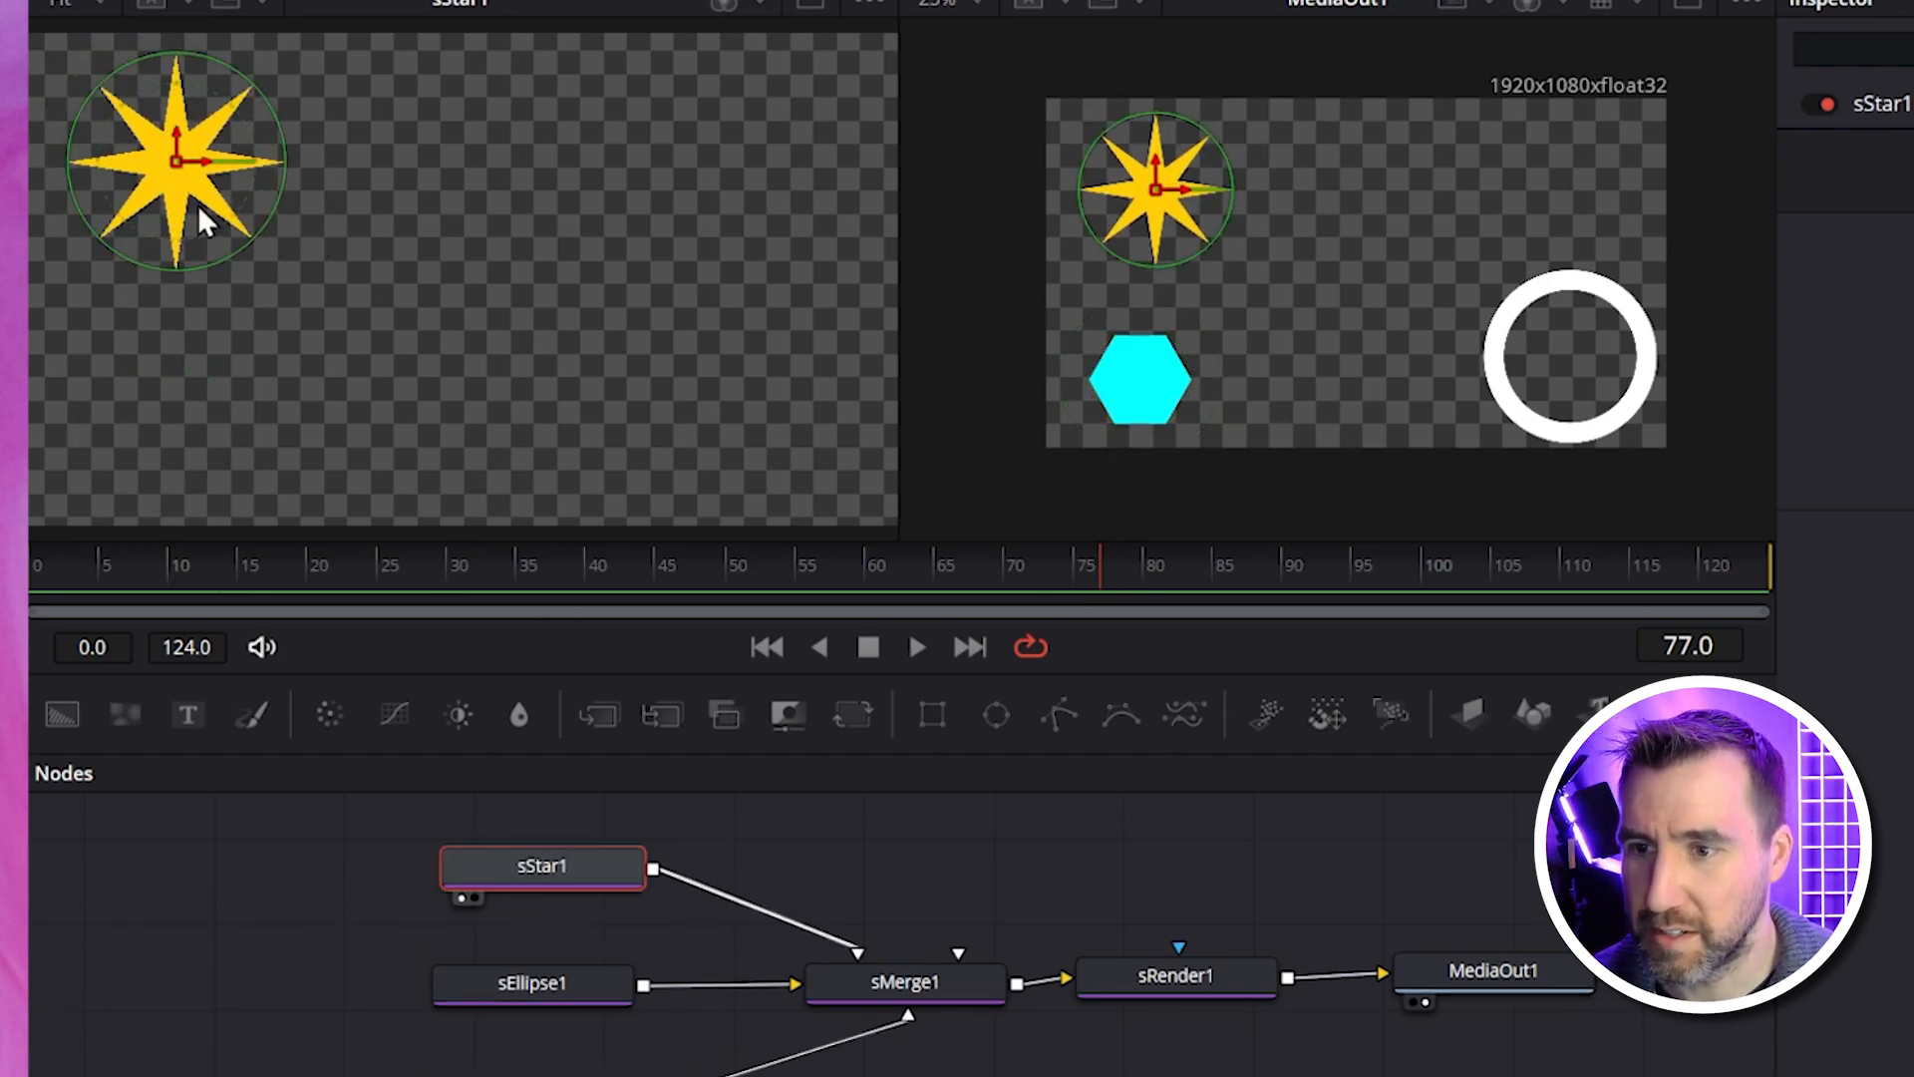
Load a single shape node into the left of the dual viewers beside the composite.
{"action": "left_click", "coordinate": [461, 1019]}
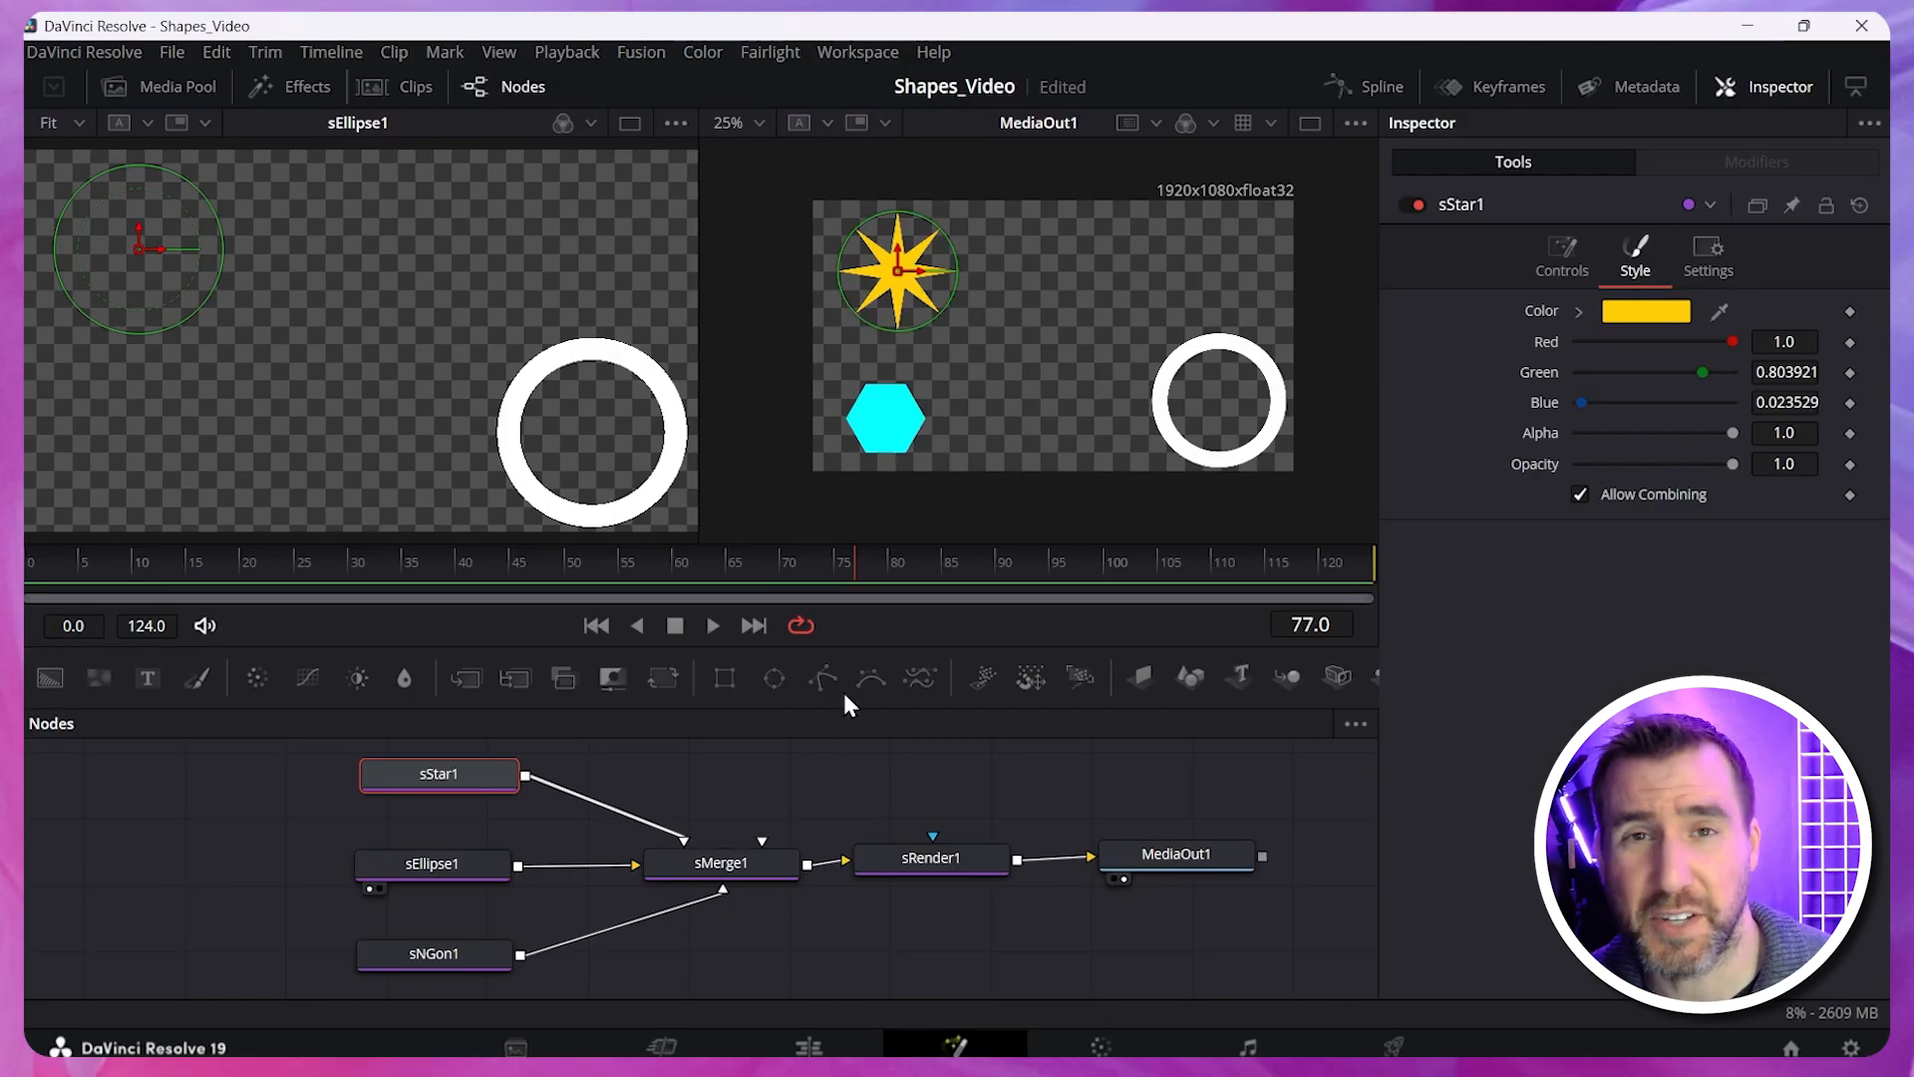
{"action": "mouse_move", "coordinate": [692, 572]}
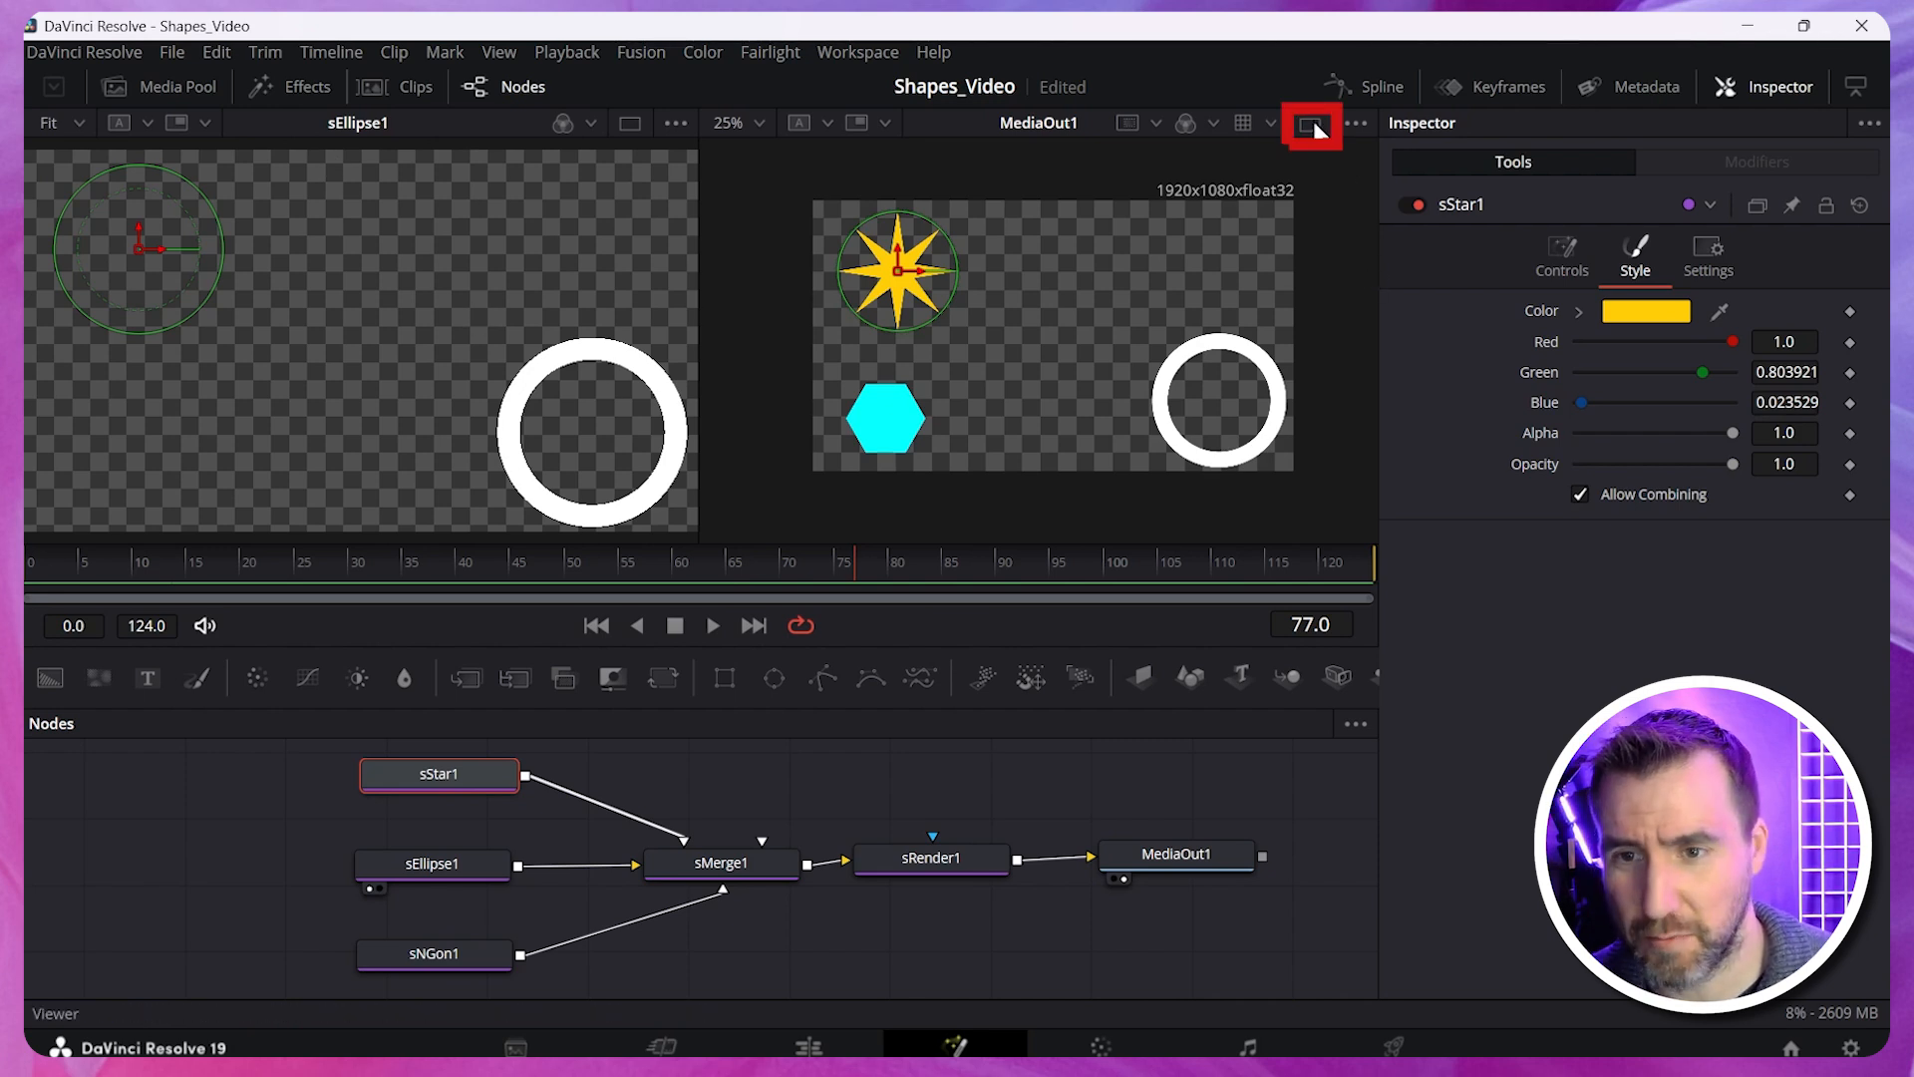
Return to single viewer, go to the Edit page and preview the shapes over the balloon footage.
{"action": "left_click", "coordinate": [1312, 121]}
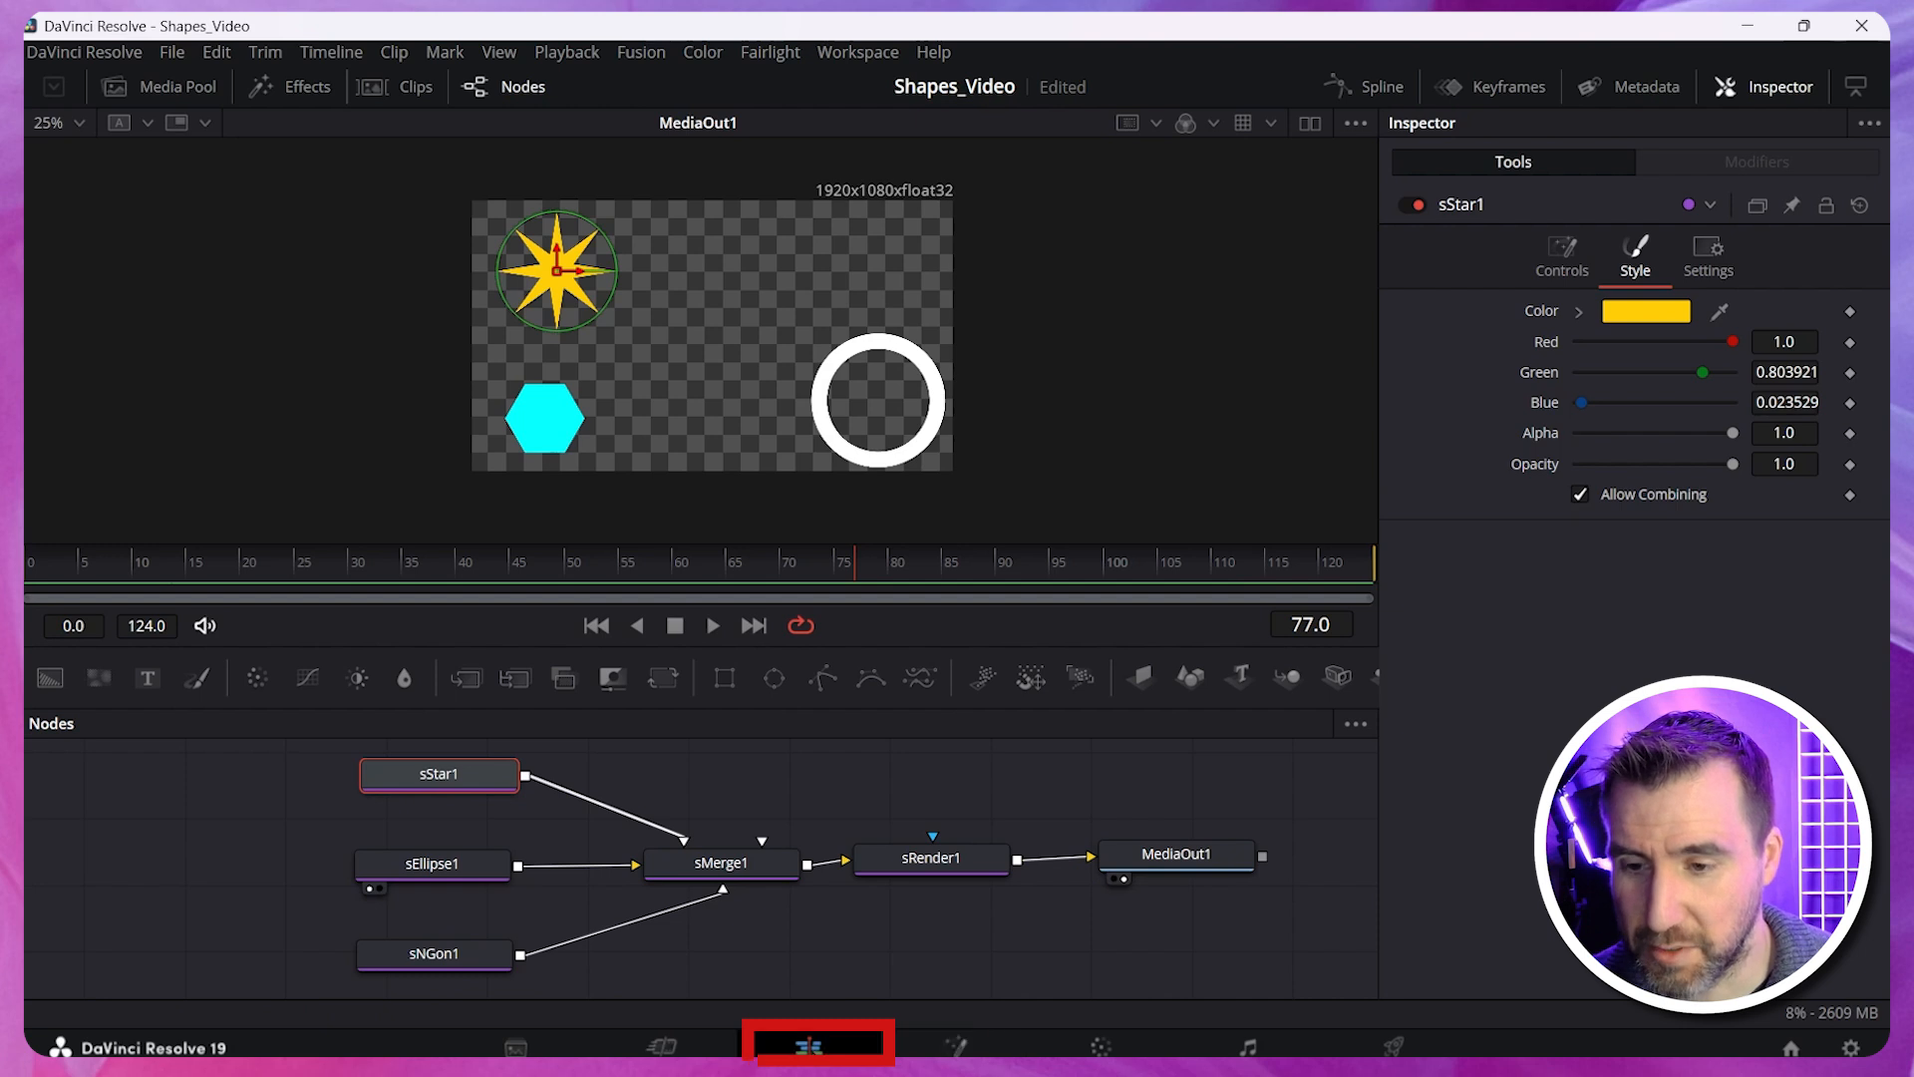
{"action": "left_click", "coordinate": [816, 1043]}
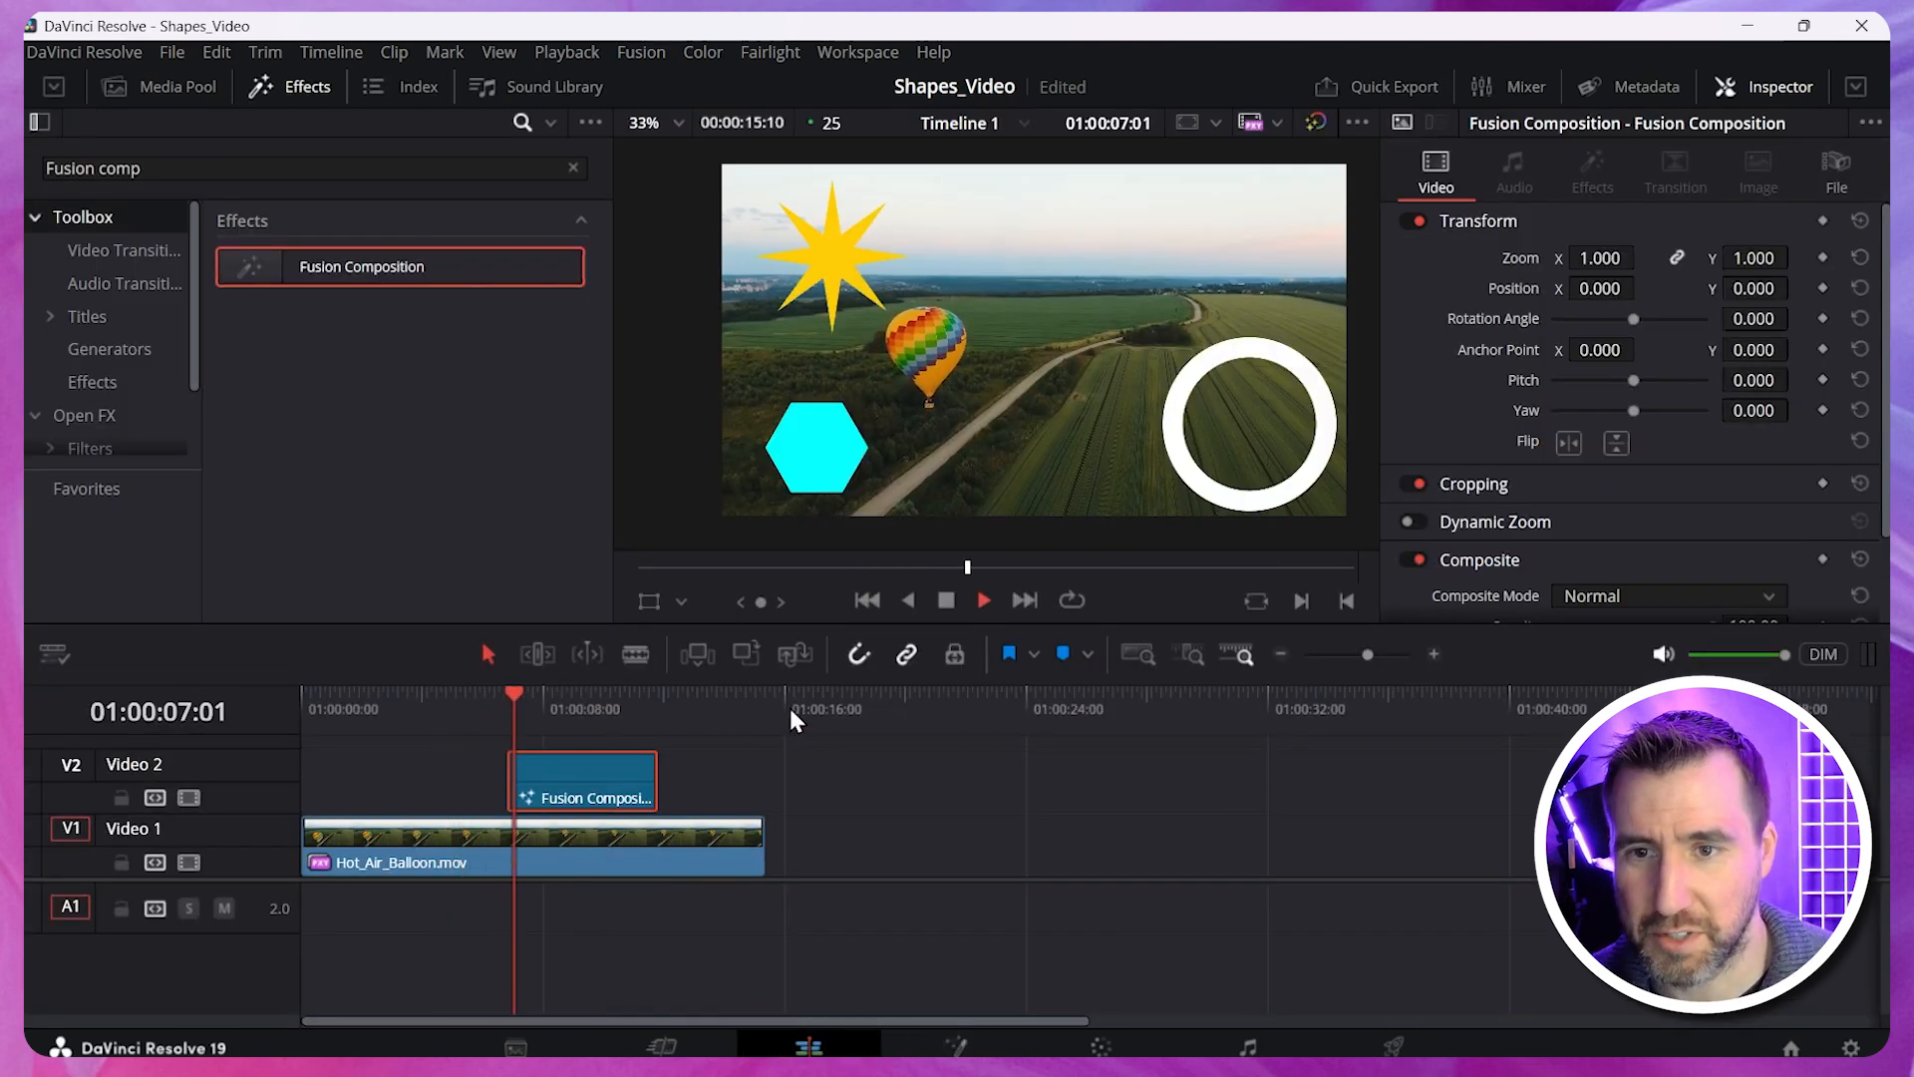
{"action": "left_click", "coordinate": [606, 694]}
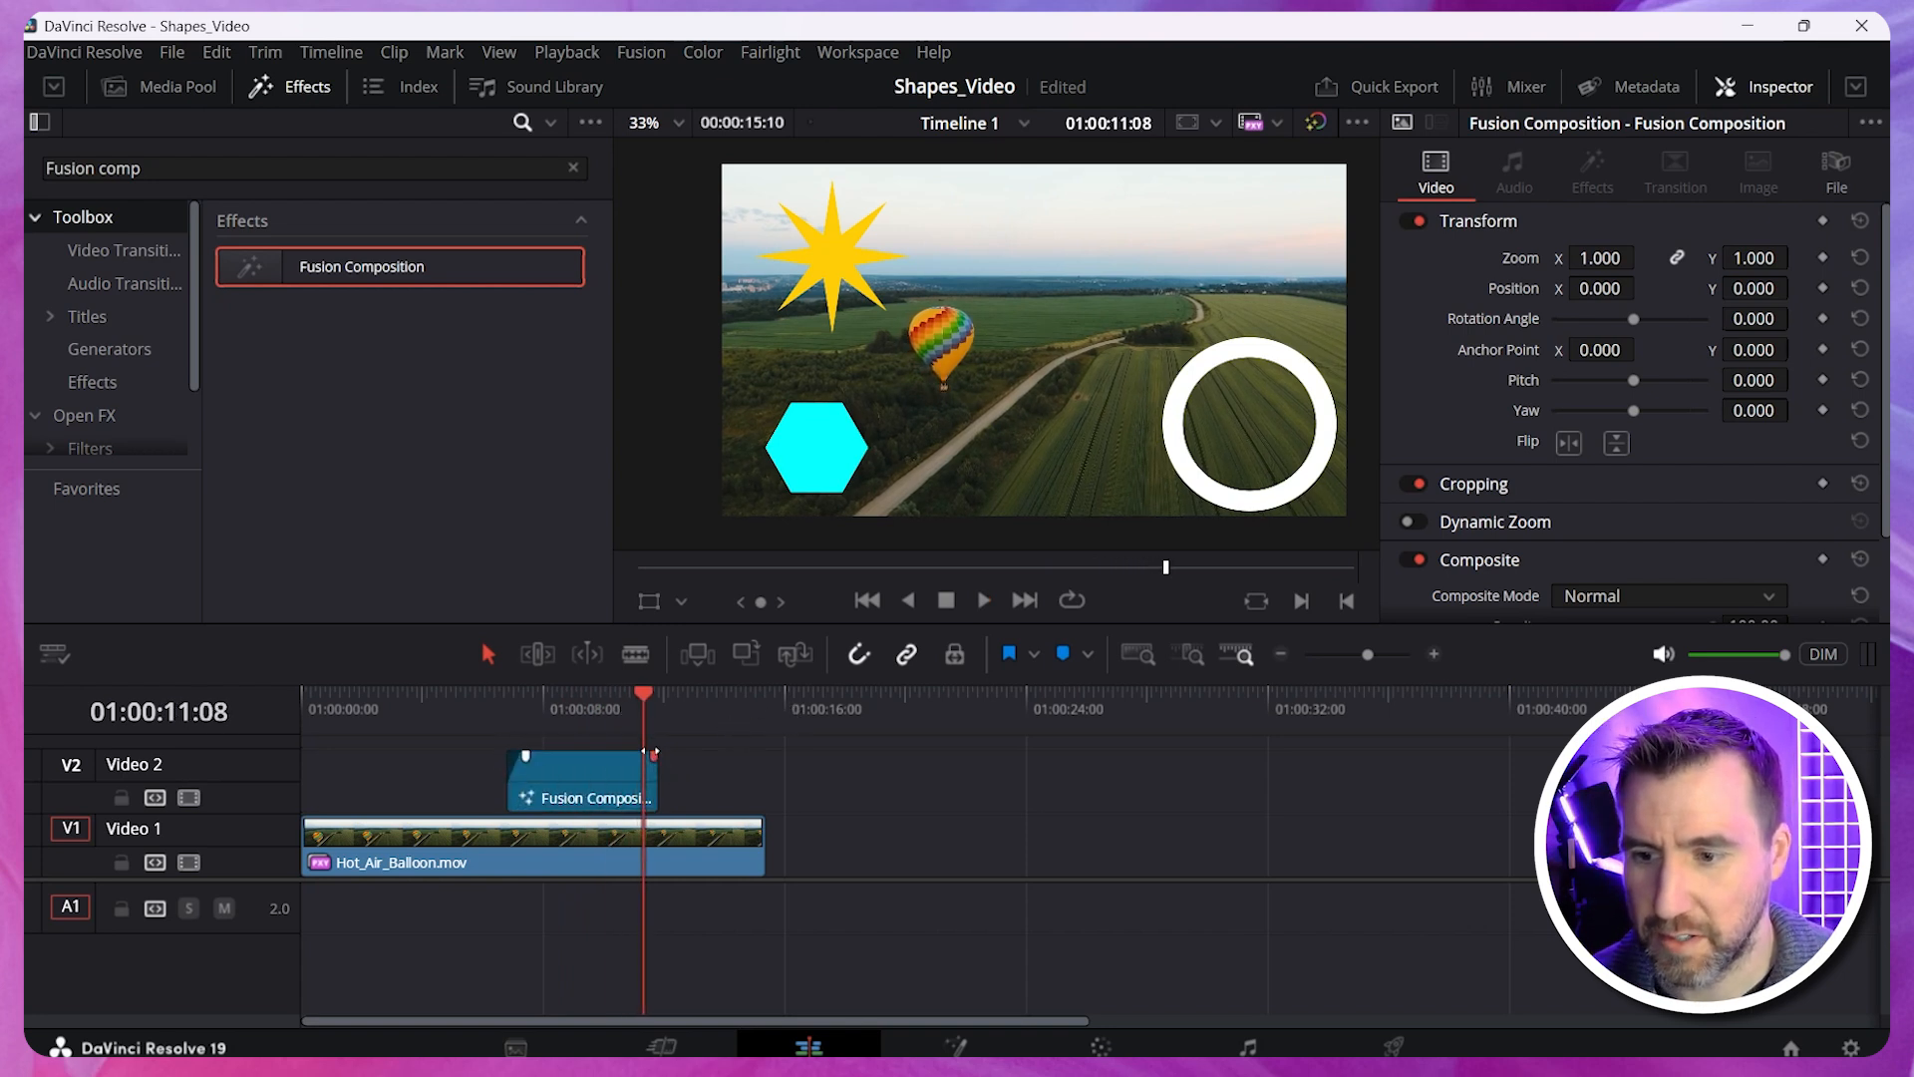
Shift the Fusion Composition clip earlier on track V2.
{"action": "left_click", "coordinate": [598, 781]}
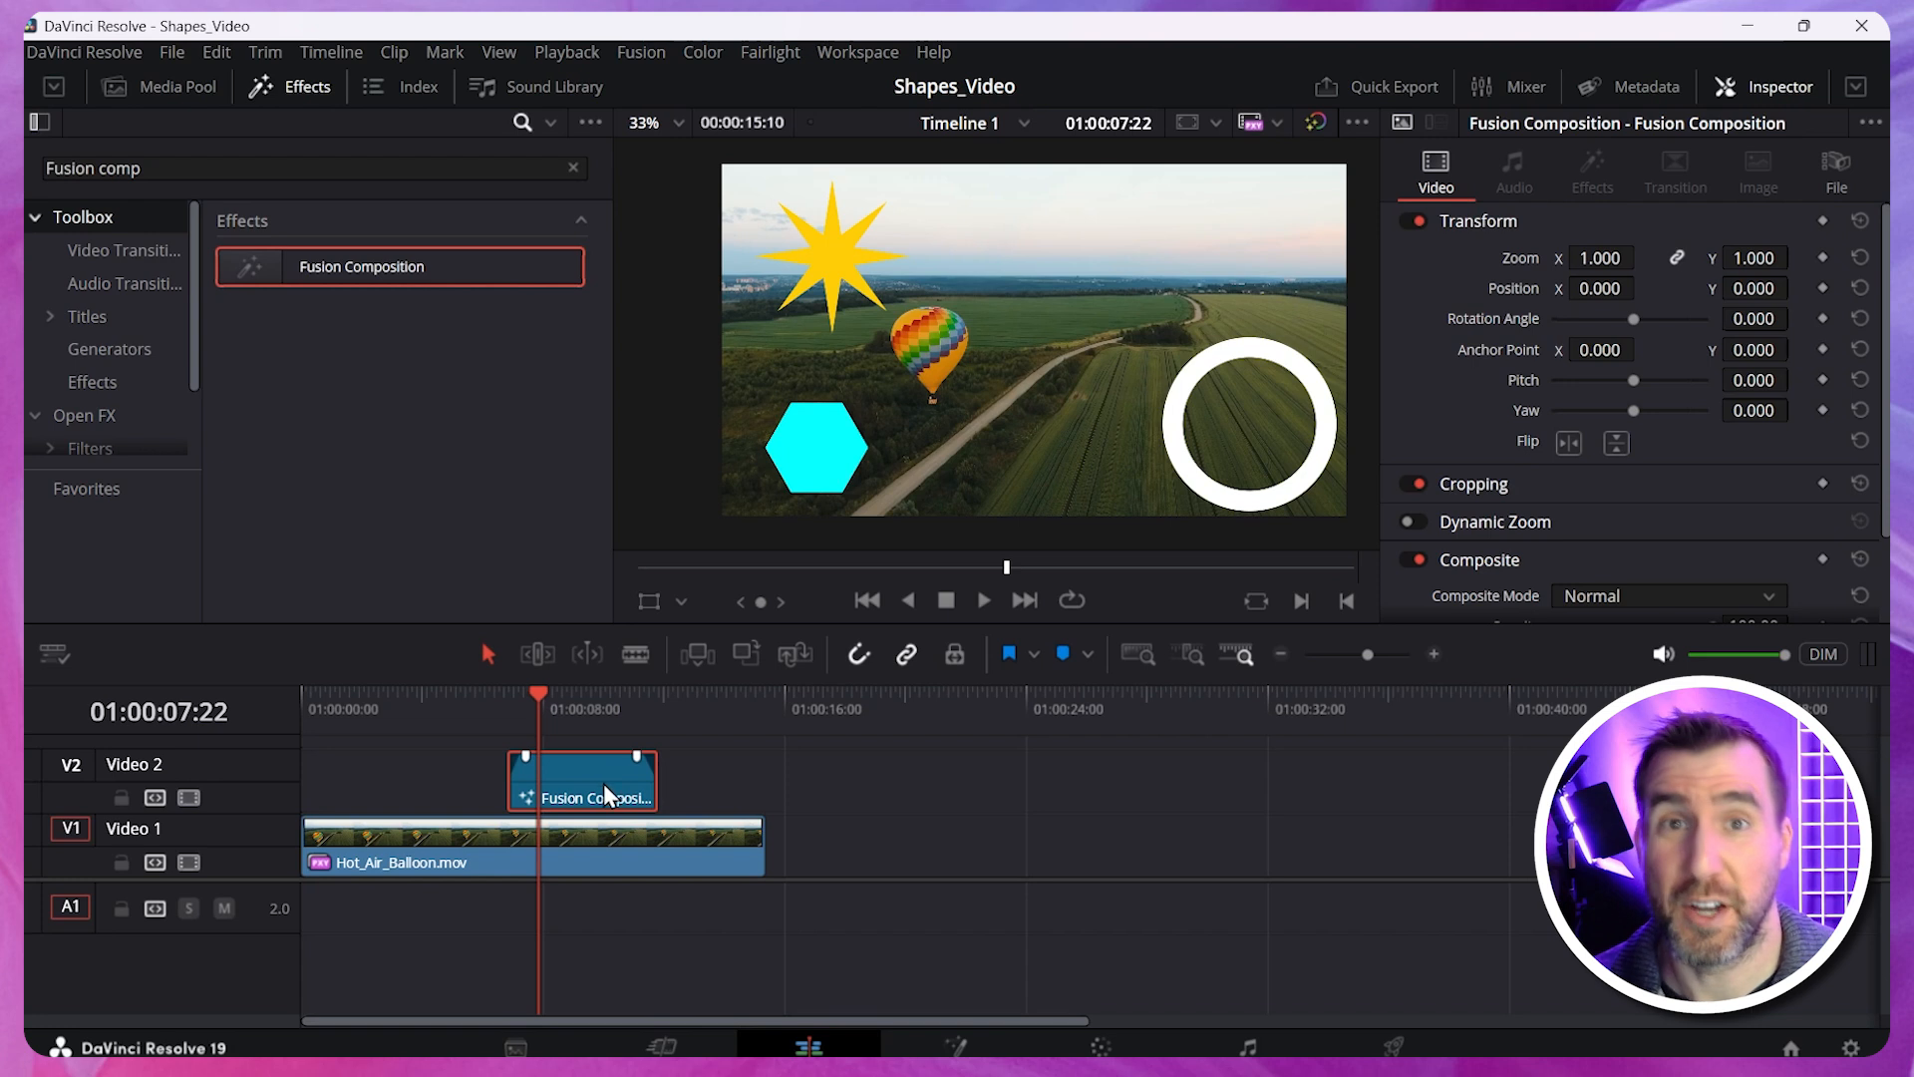
{"action": "left_click_drag", "start_coordinate": [598, 781], "coordinate": [536, 782]}
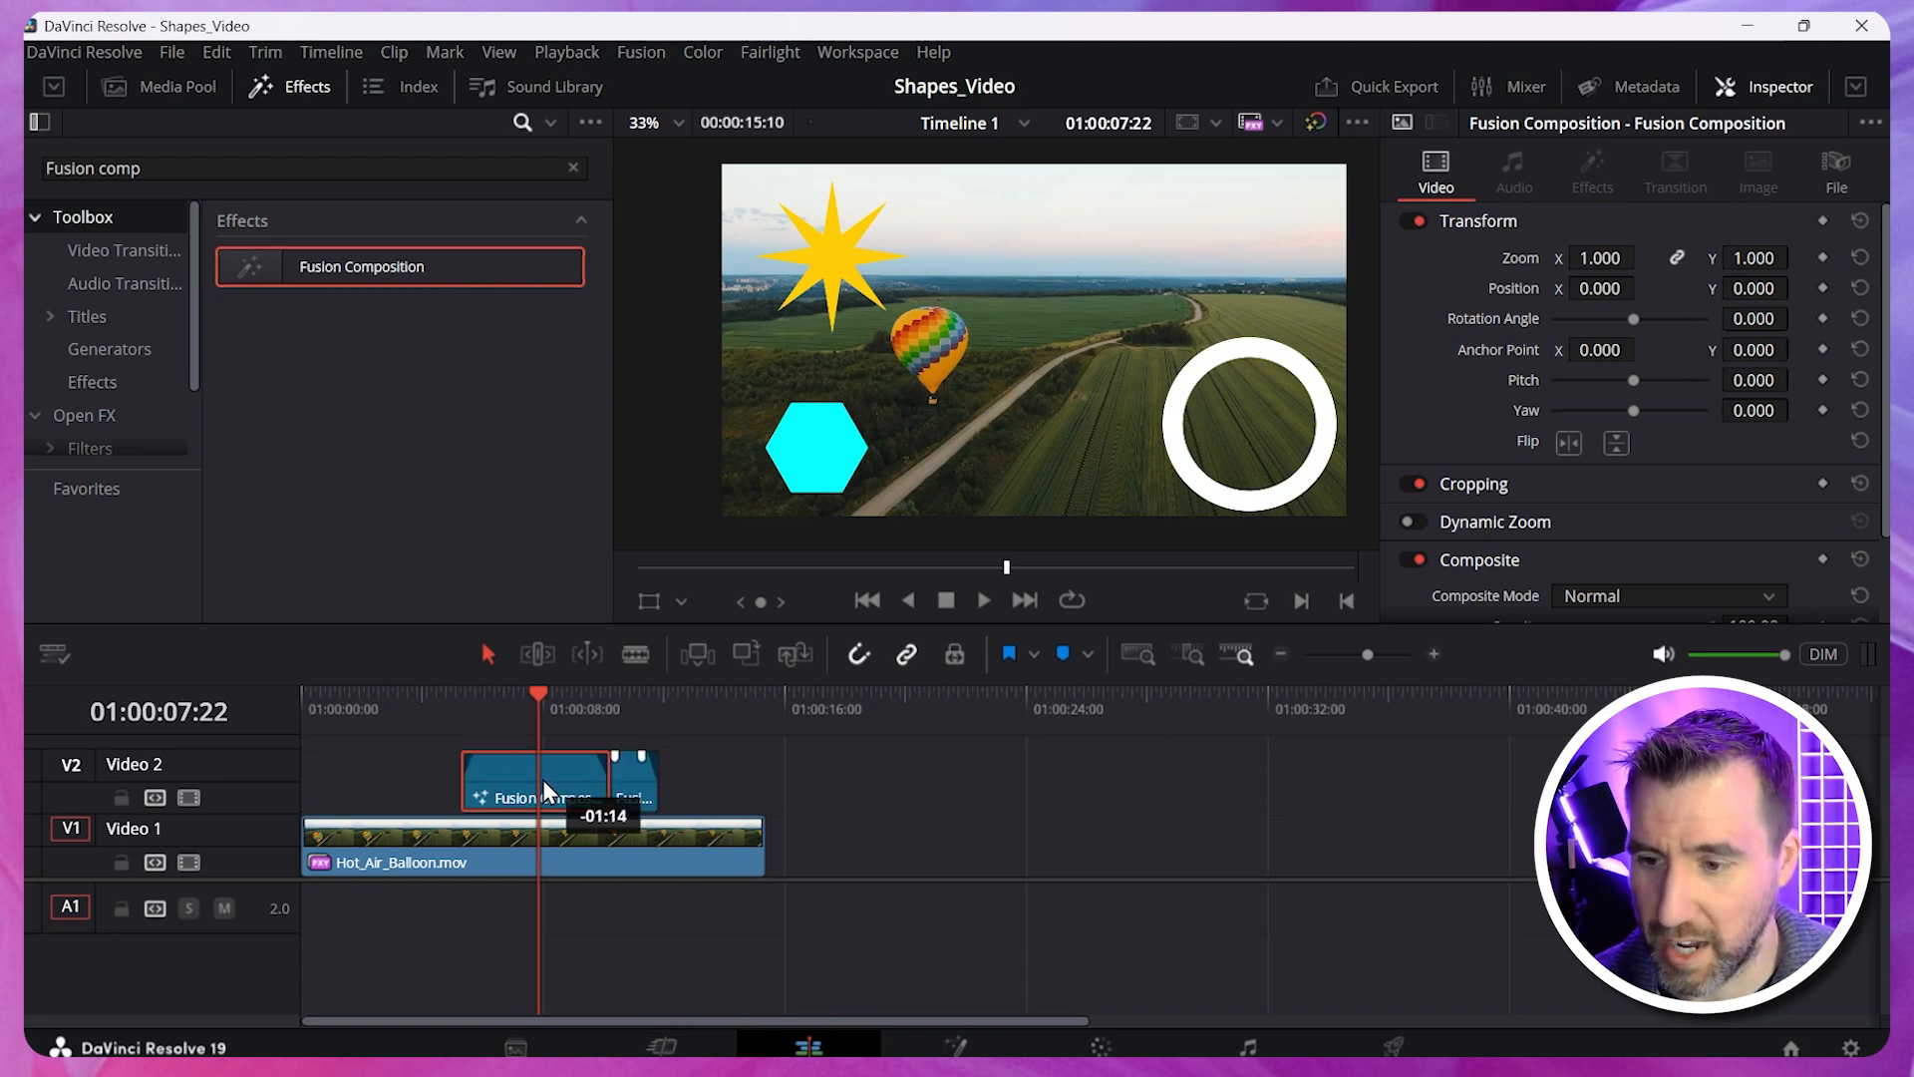